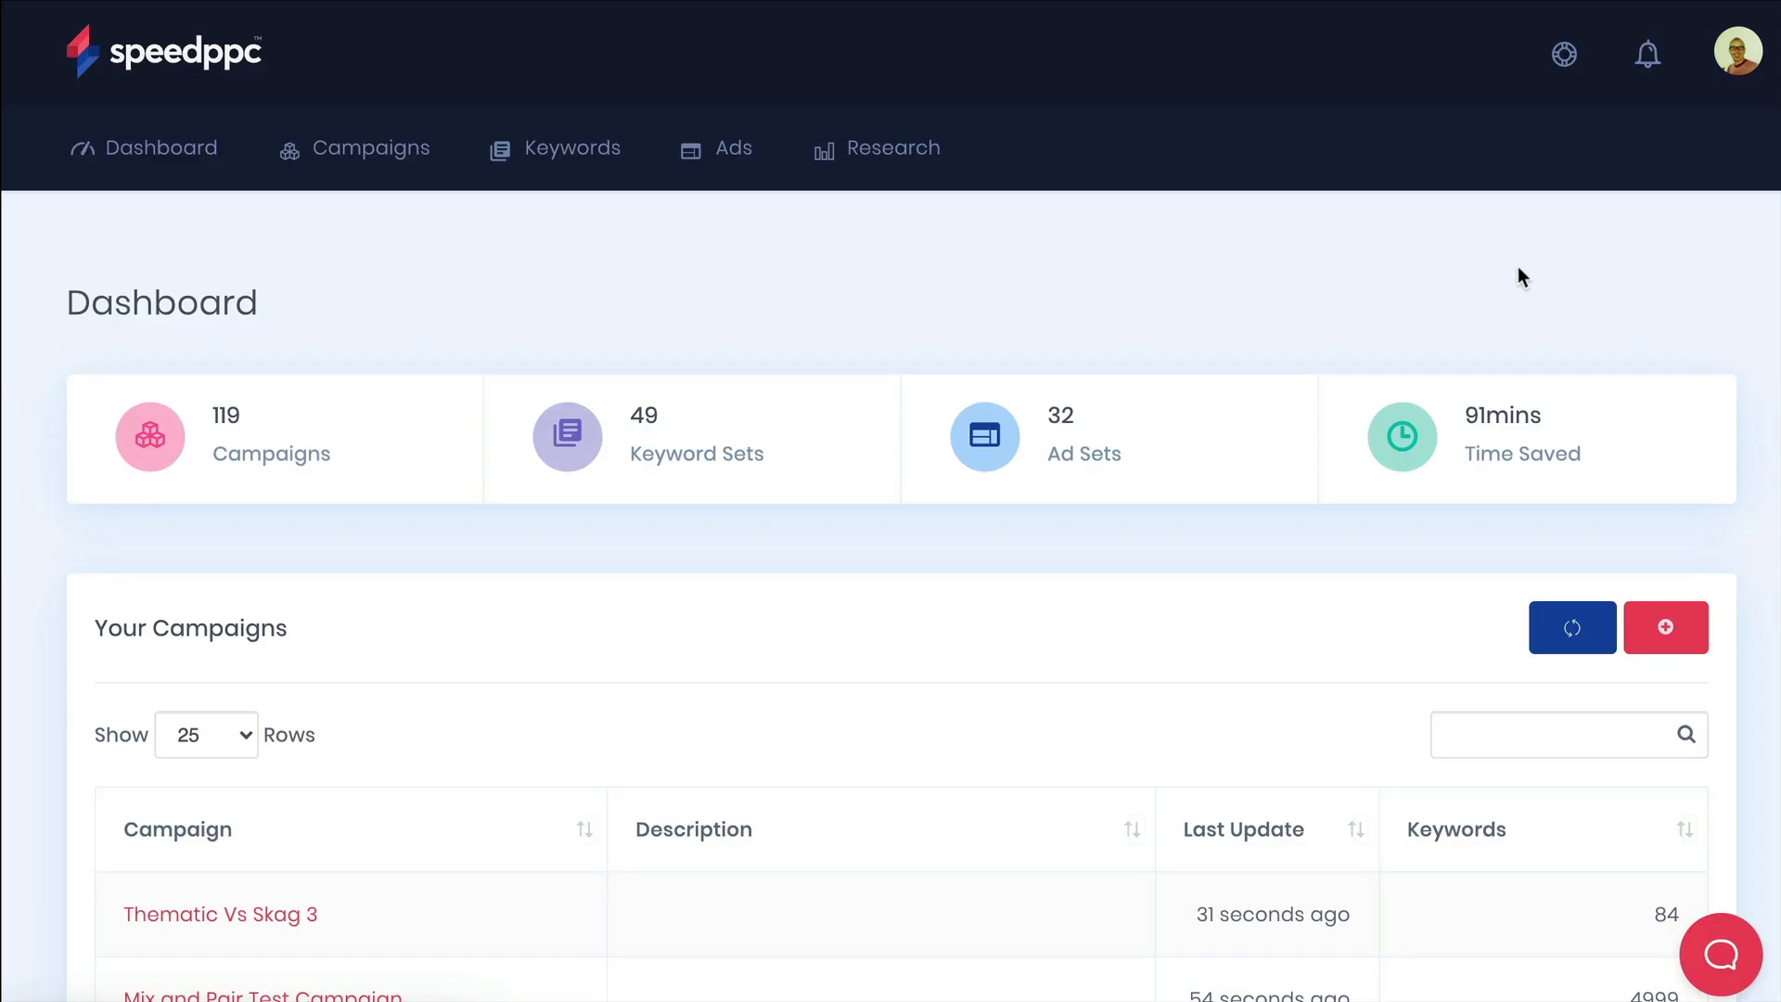
# Start a new campaign named Fast Freddy's Workshop - By Service Type - Thematic, described as getting new workshop business.
pyautogui.click(1666, 627)
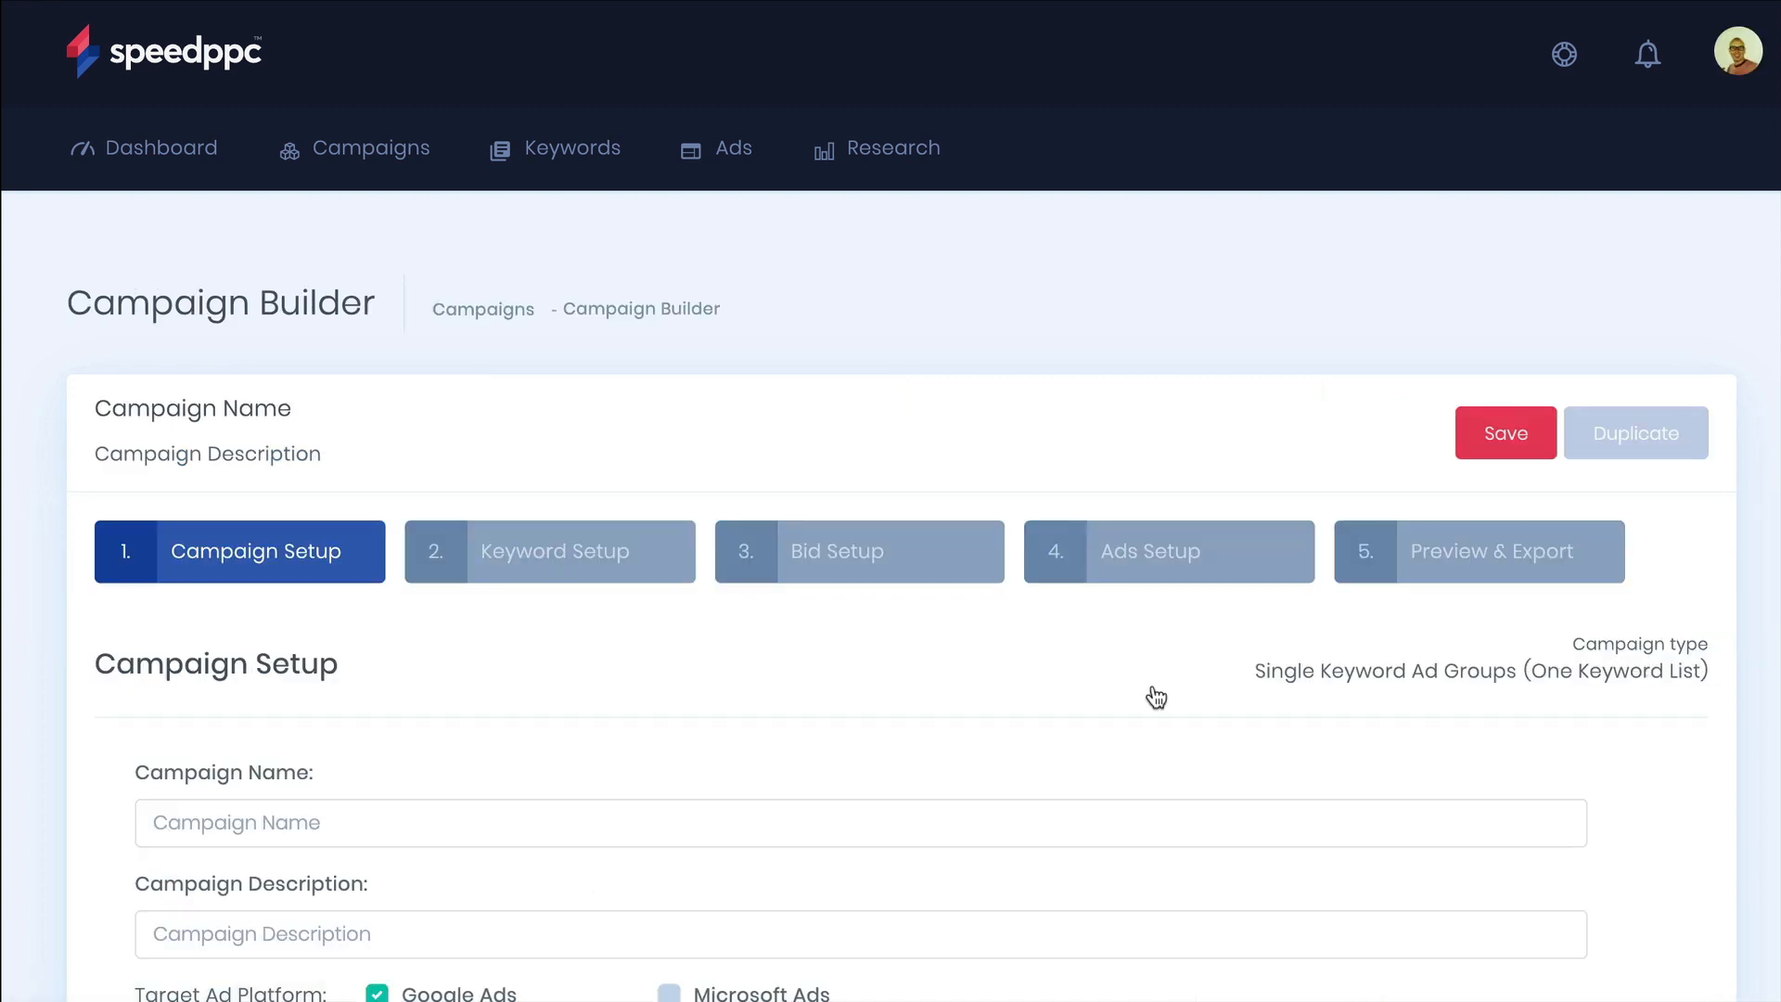
pyautogui.write("Fast Freddy's Workshop")
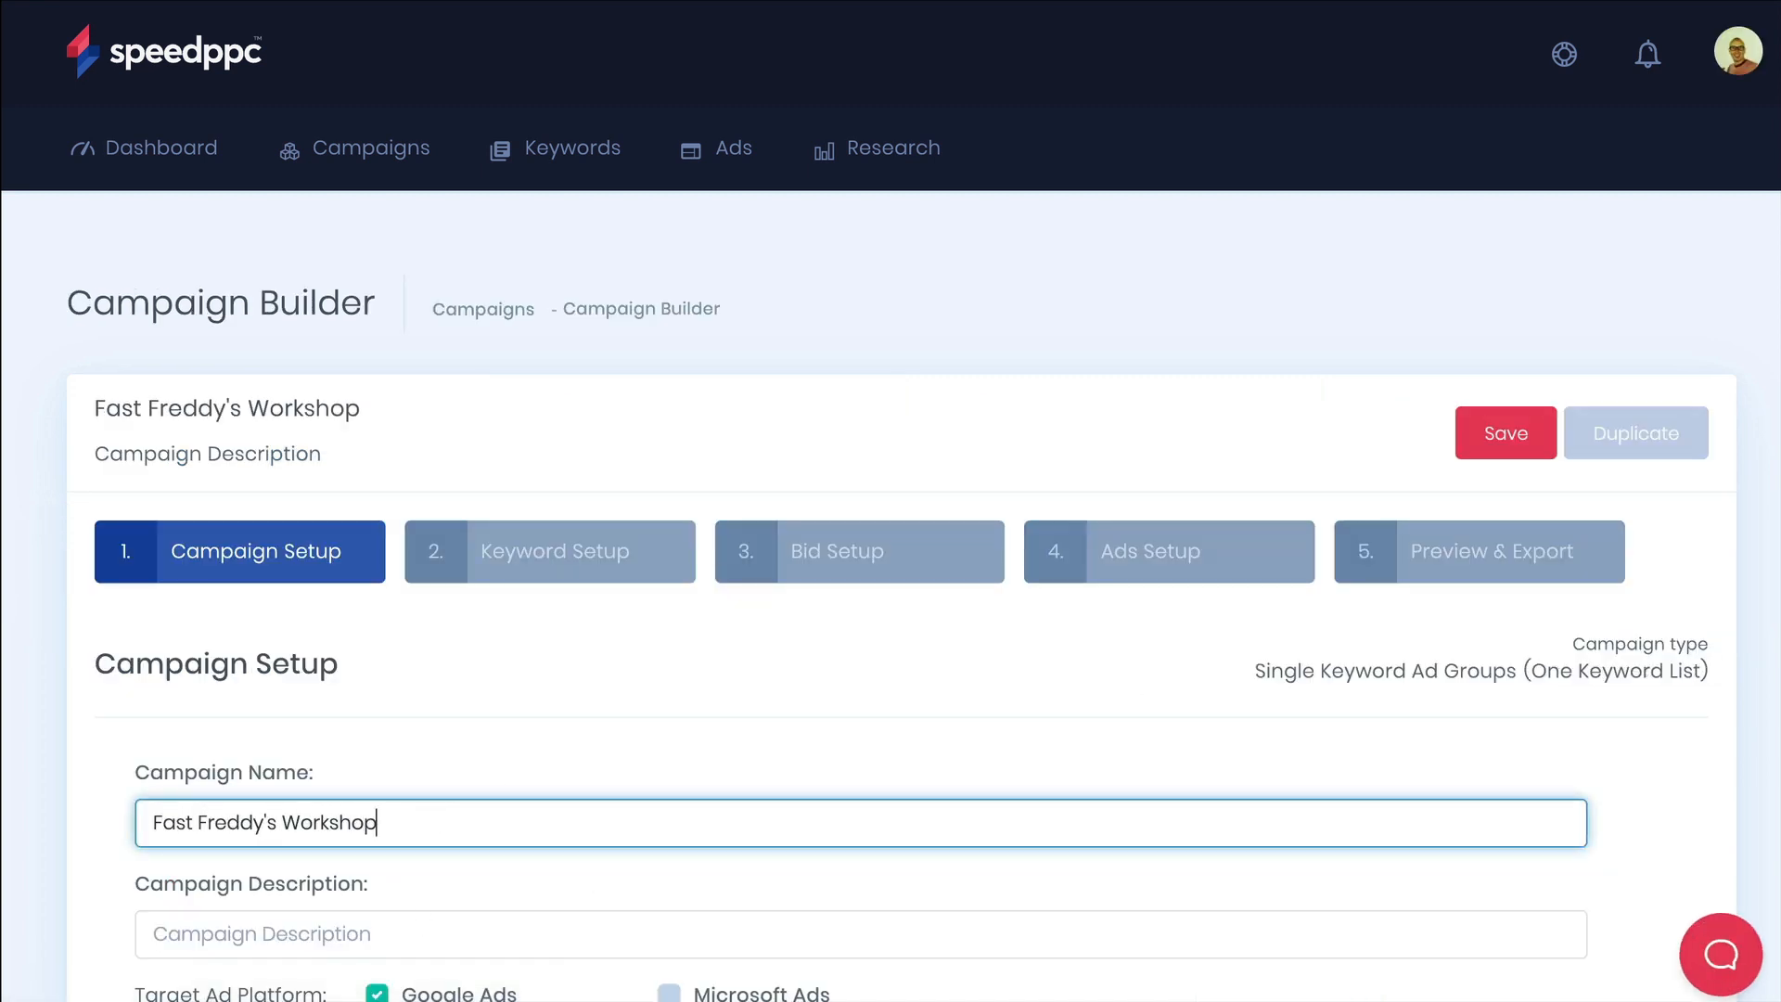
pyautogui.write('- By Service Type - Thematic')
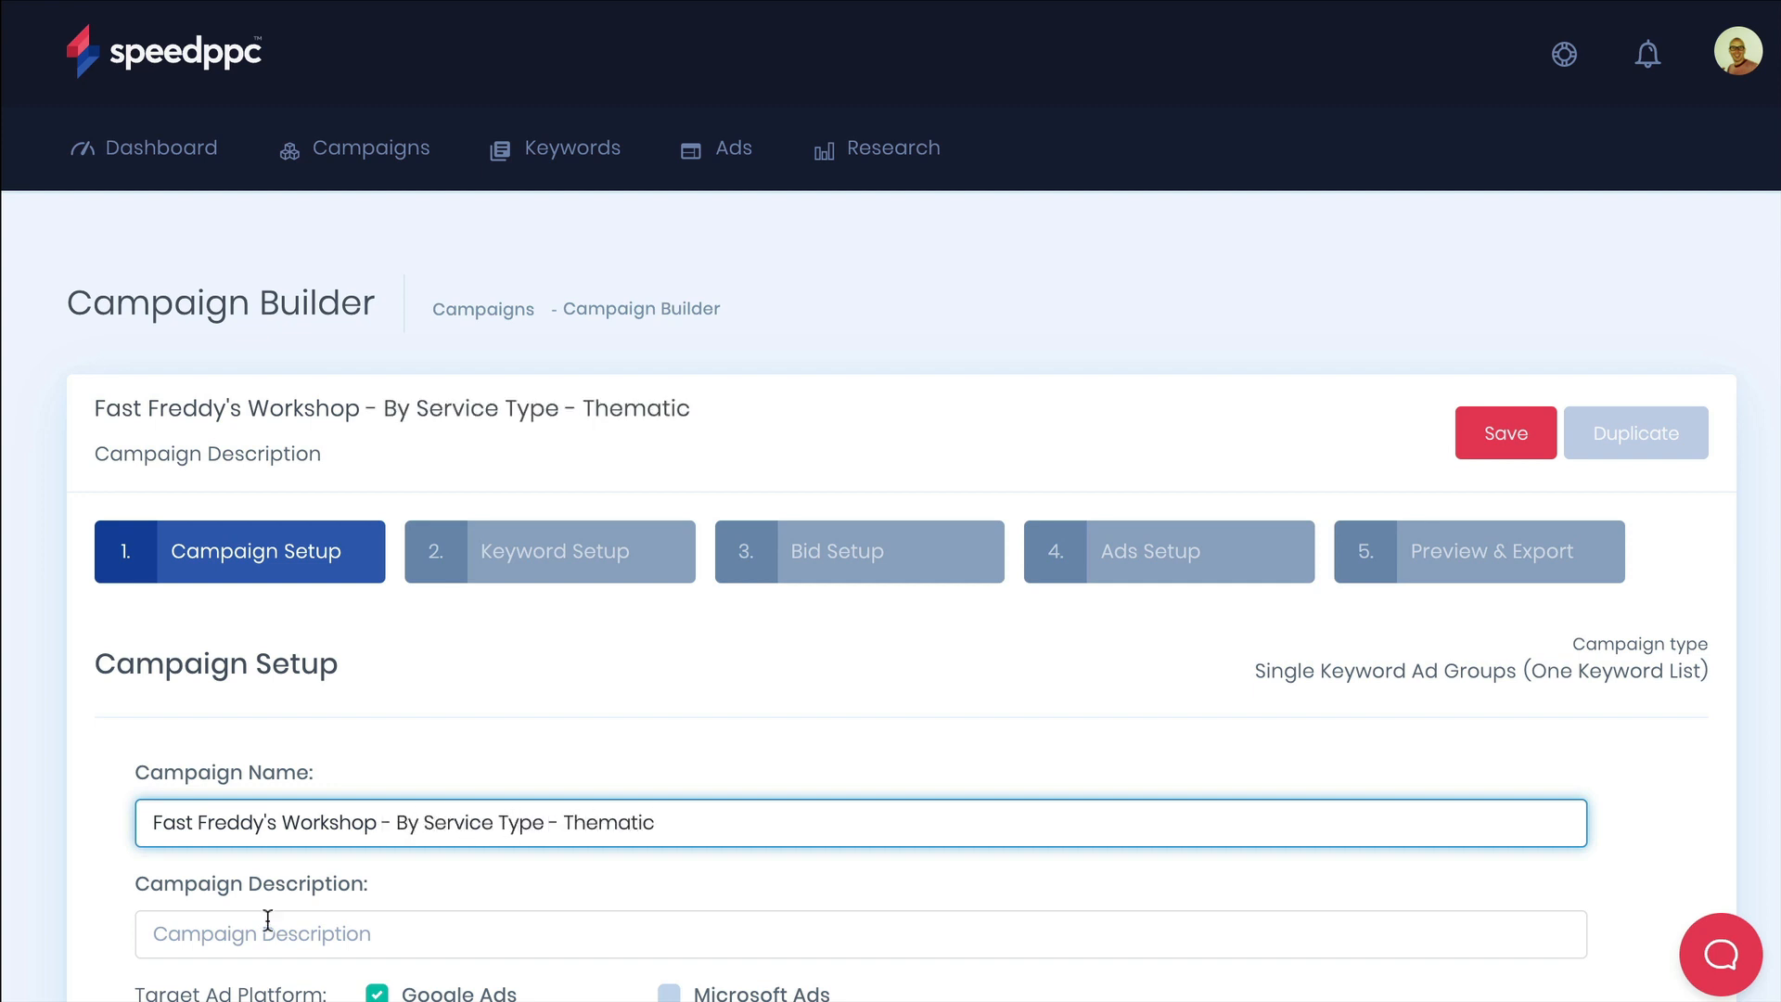
pyautogui.write('Our campaign focusing on getting new business')
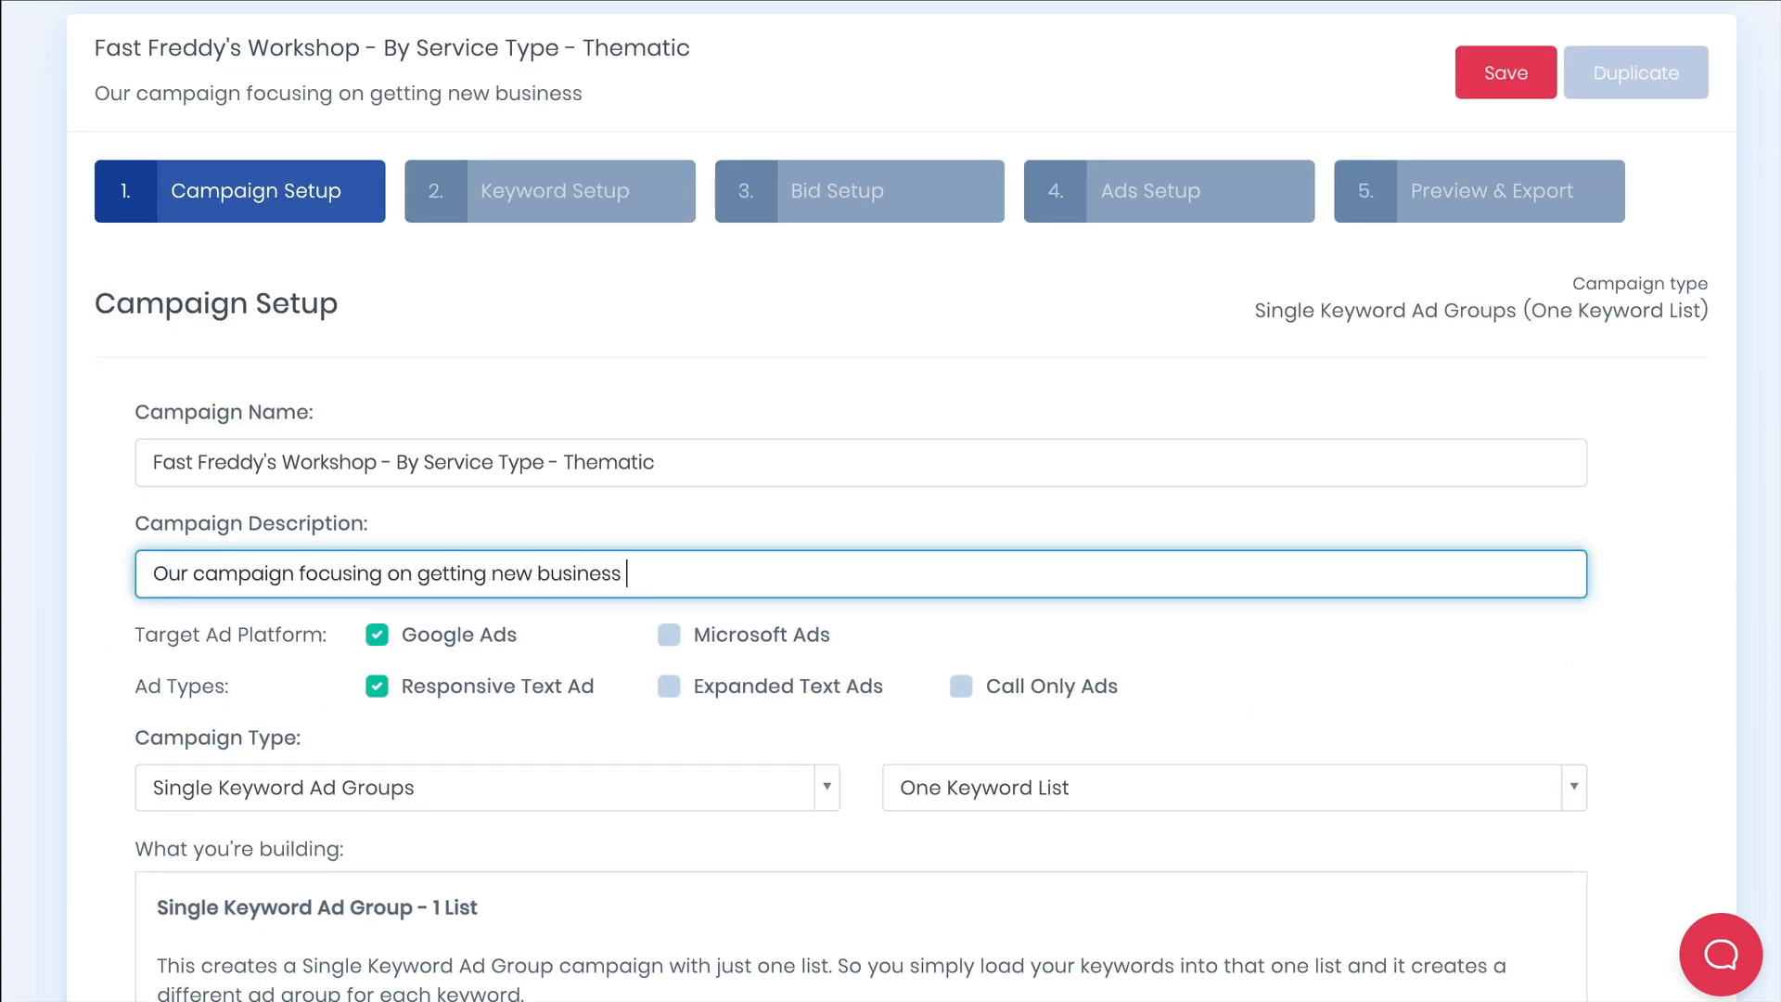
pyautogui.write('for the workshop.')
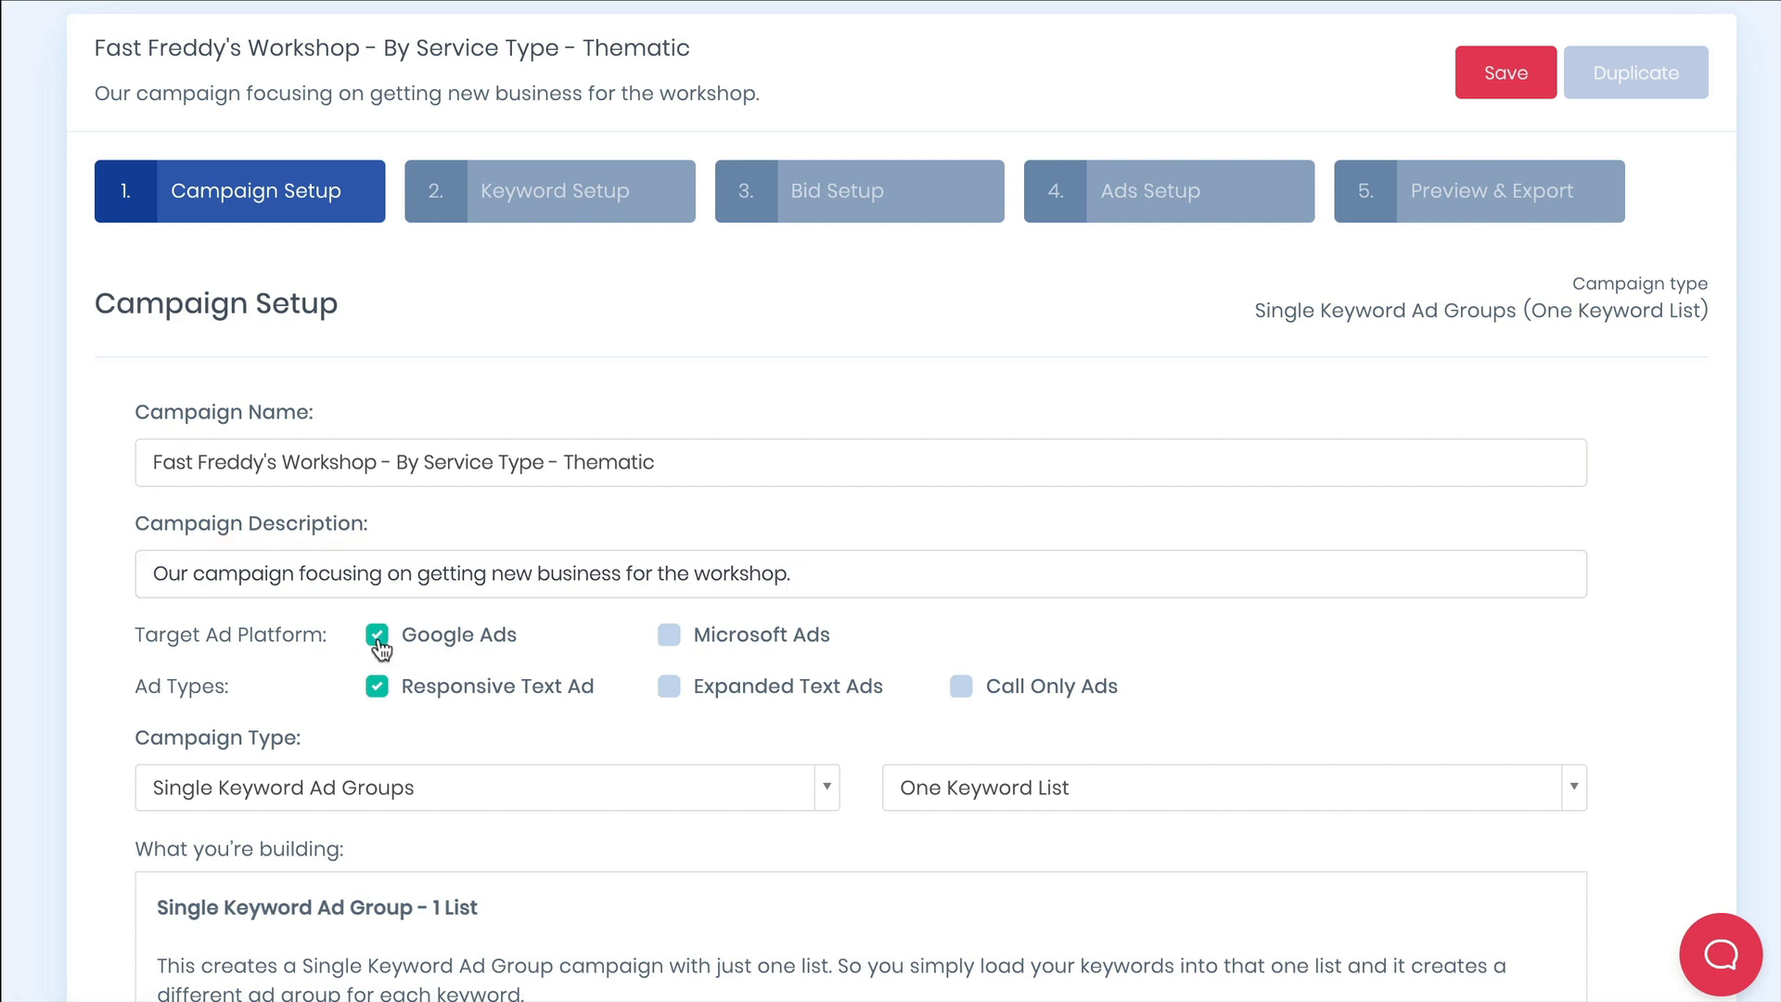
# Set the campaign type to Thematic (Combine Two Keyword Lists) and continue to keyword setup.
pyautogui.scroll(-3)
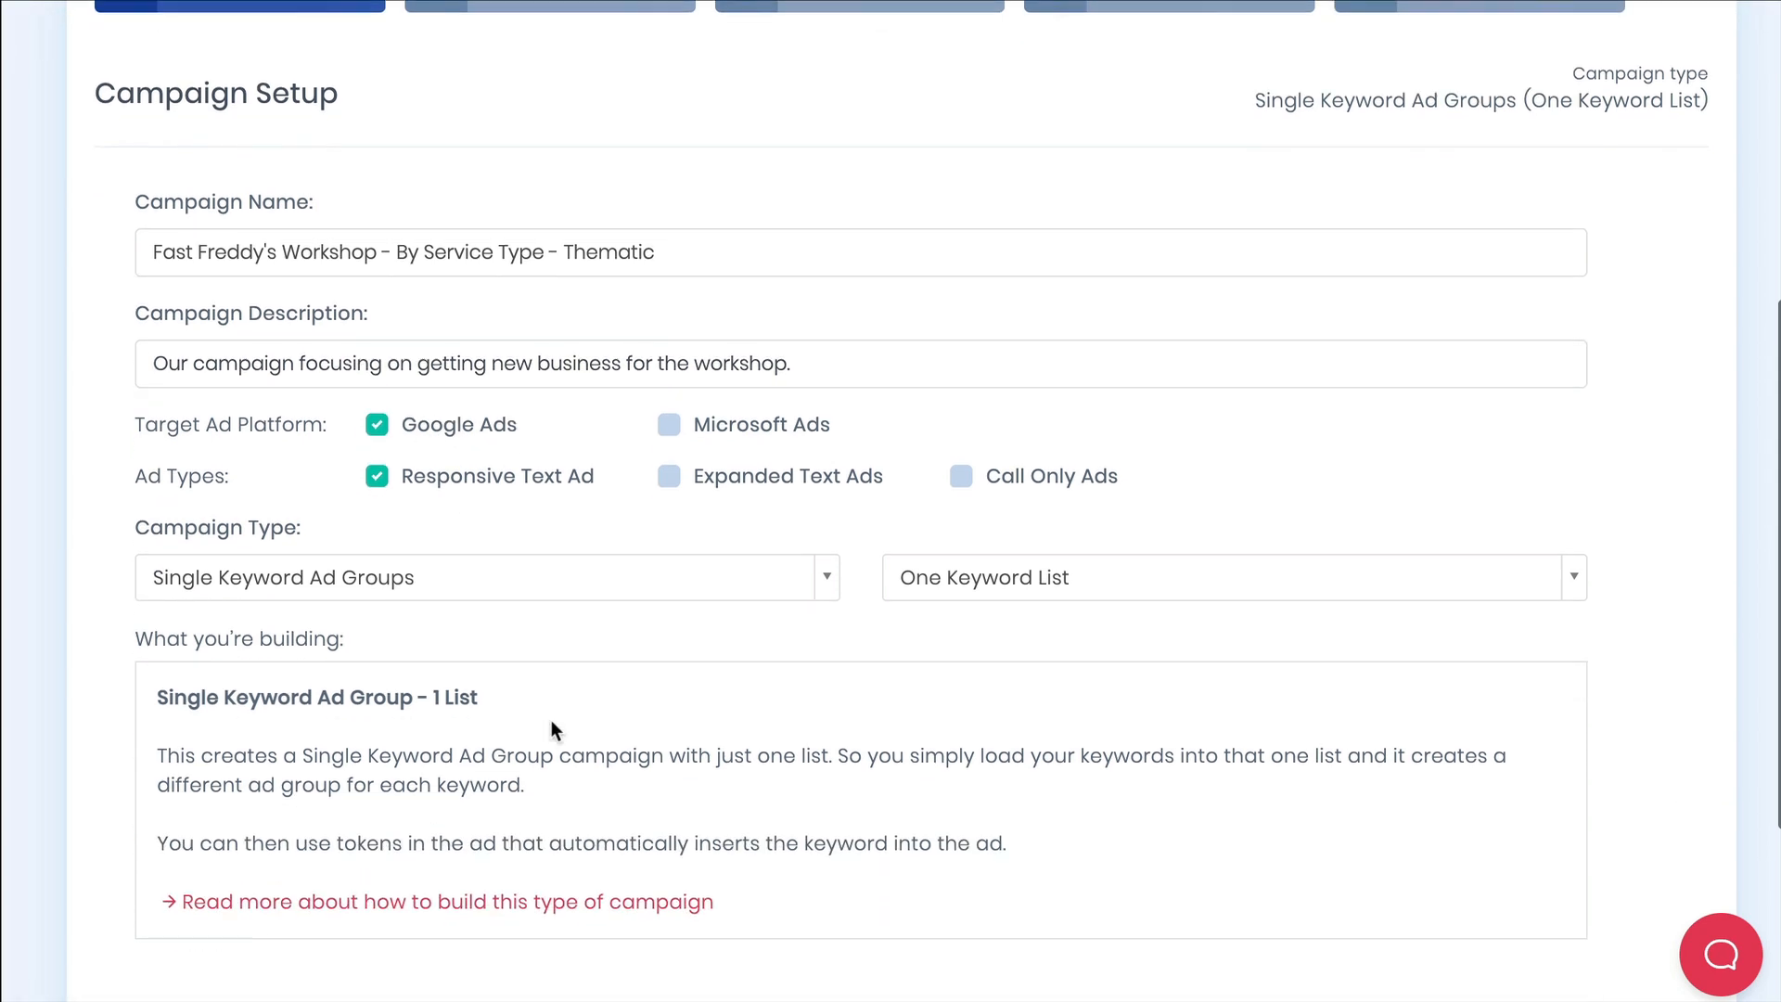
pyautogui.click(485, 577)
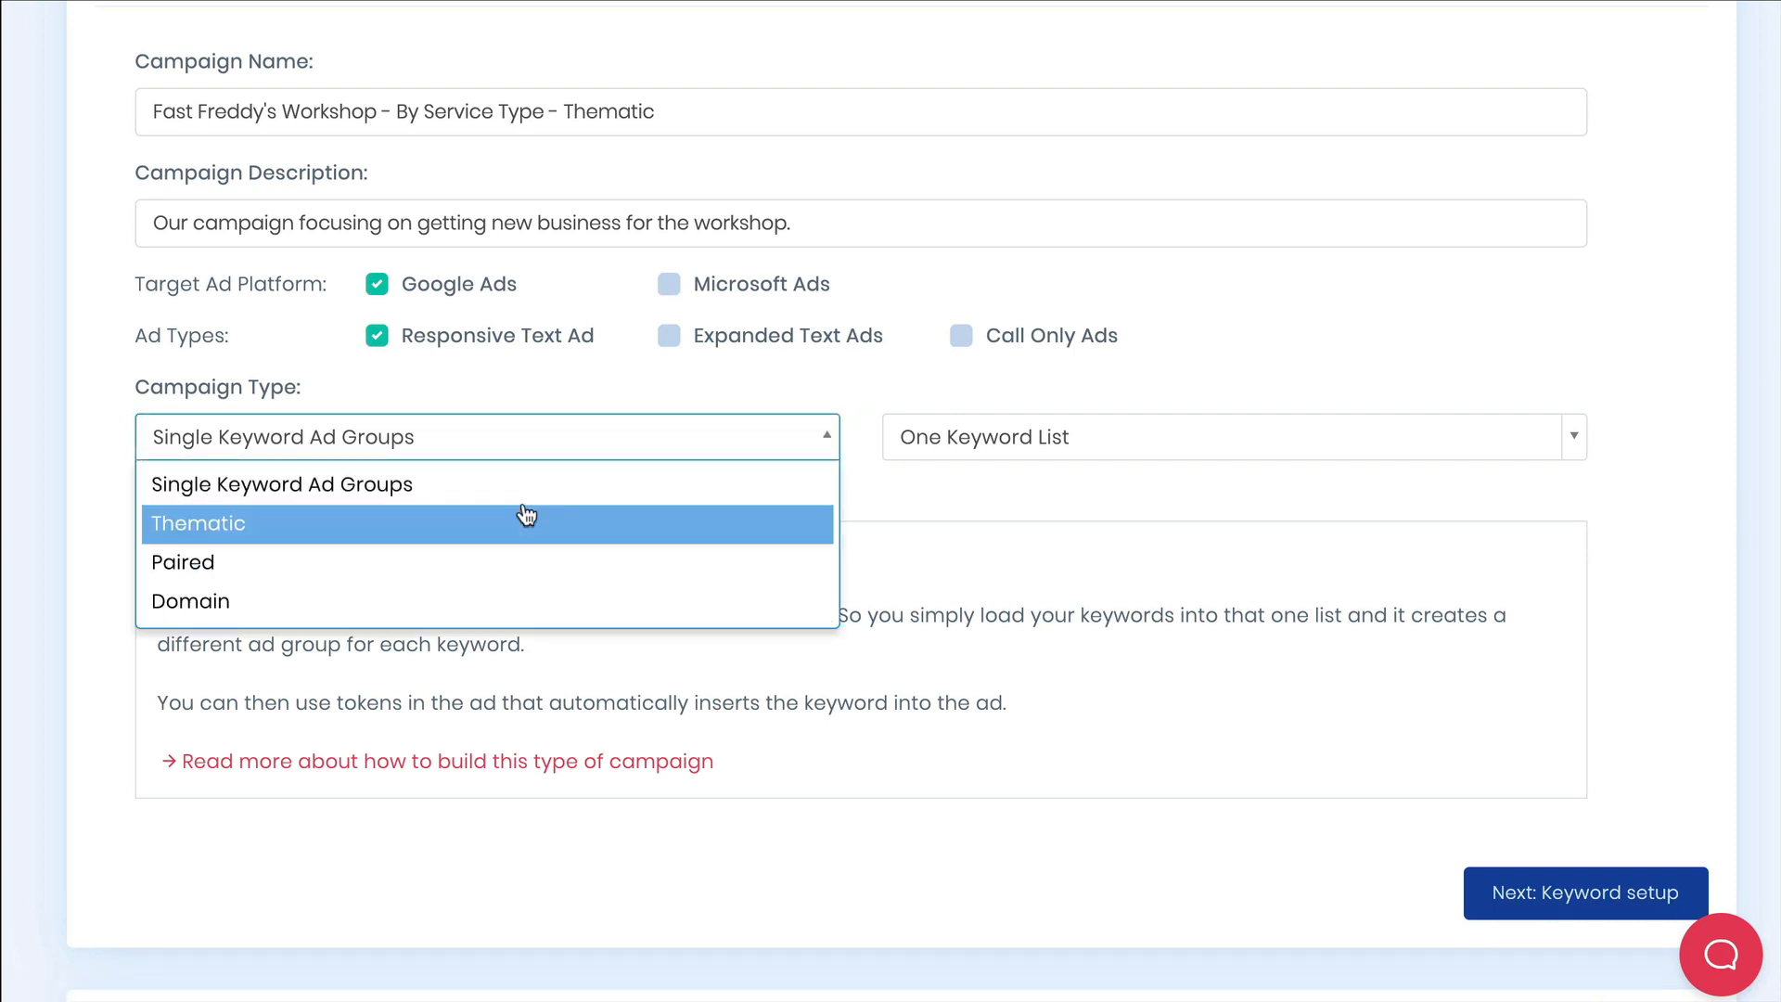
pyautogui.click(199, 524)
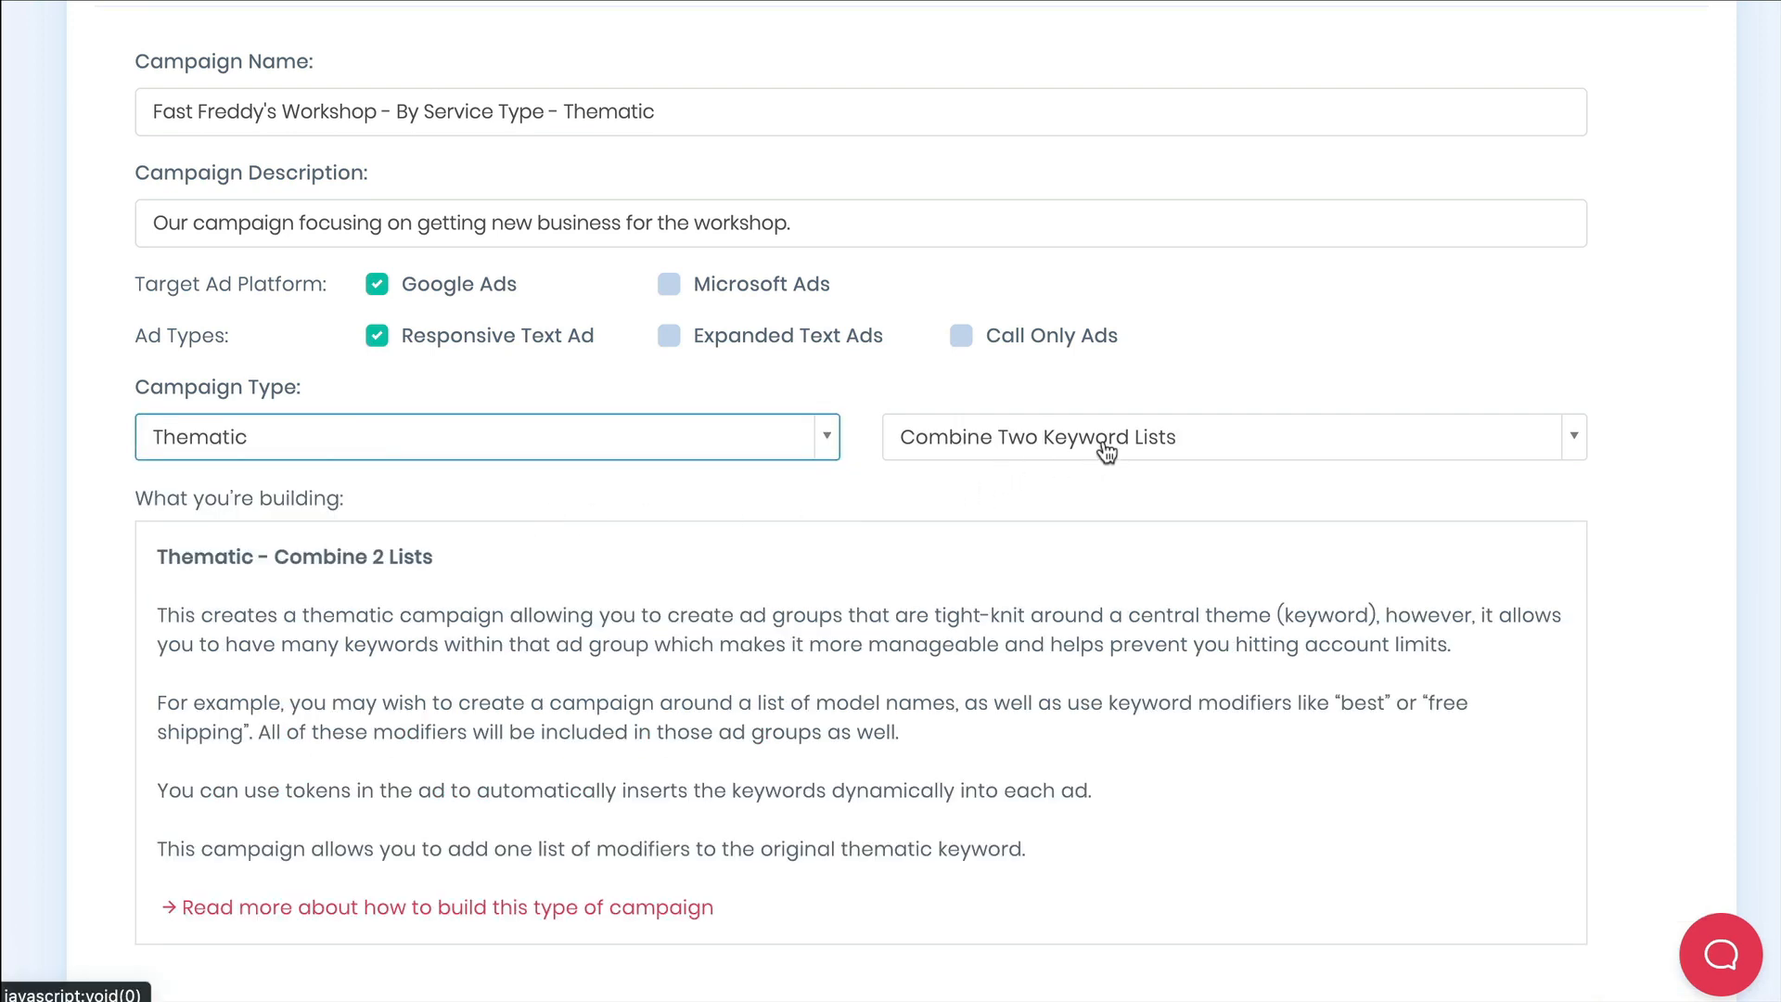
pyautogui.click(1232, 436)
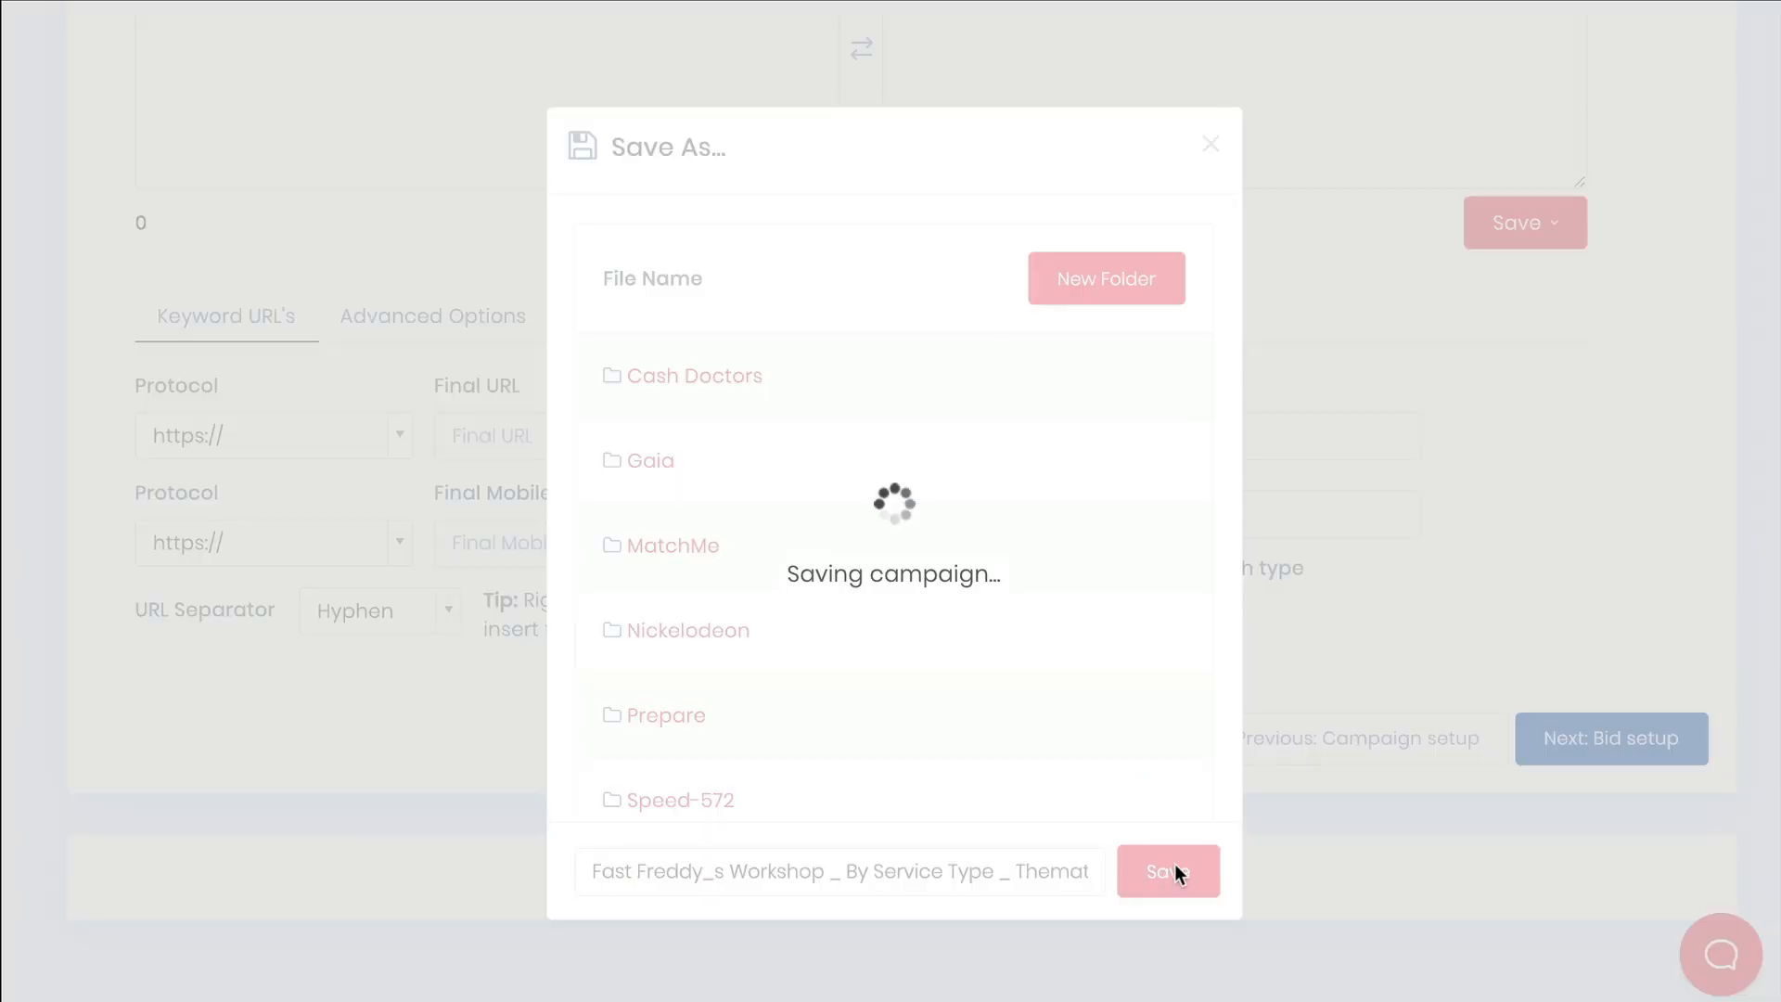
# Save the campaign and load the 18-keyword Bicycle Workshop Types list as seed keywords.
pyautogui.click(1167, 872)
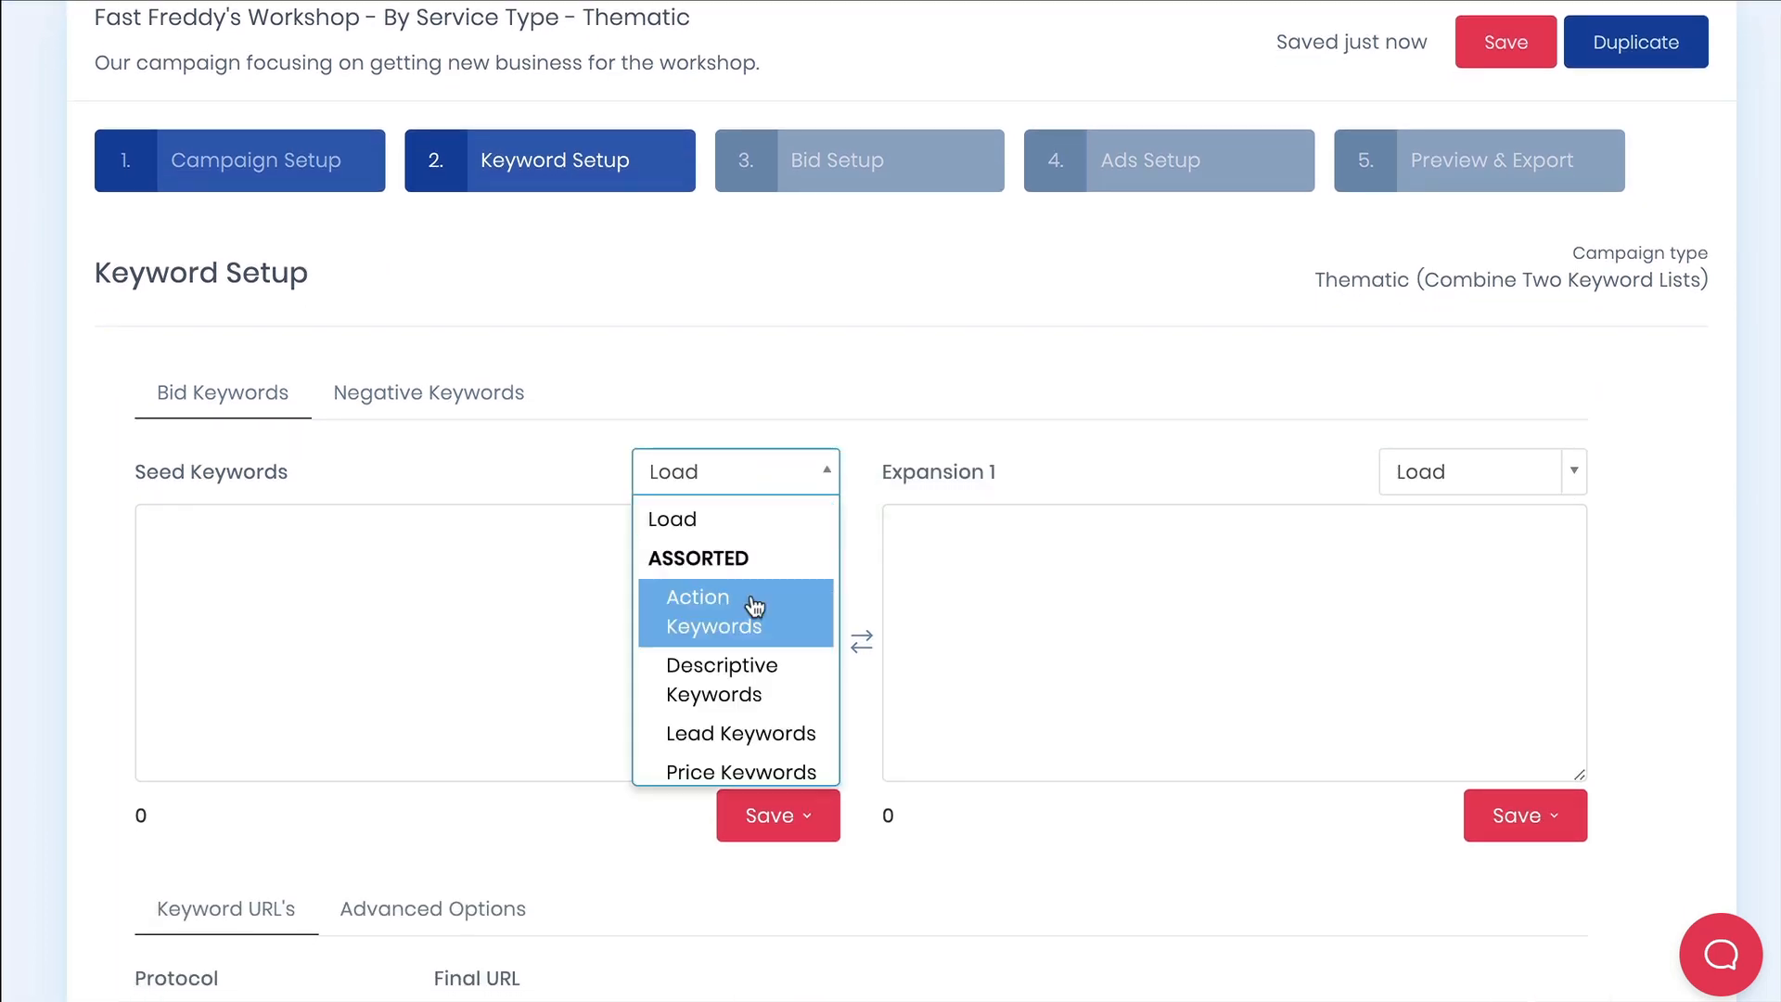
pyautogui.scroll(-3)
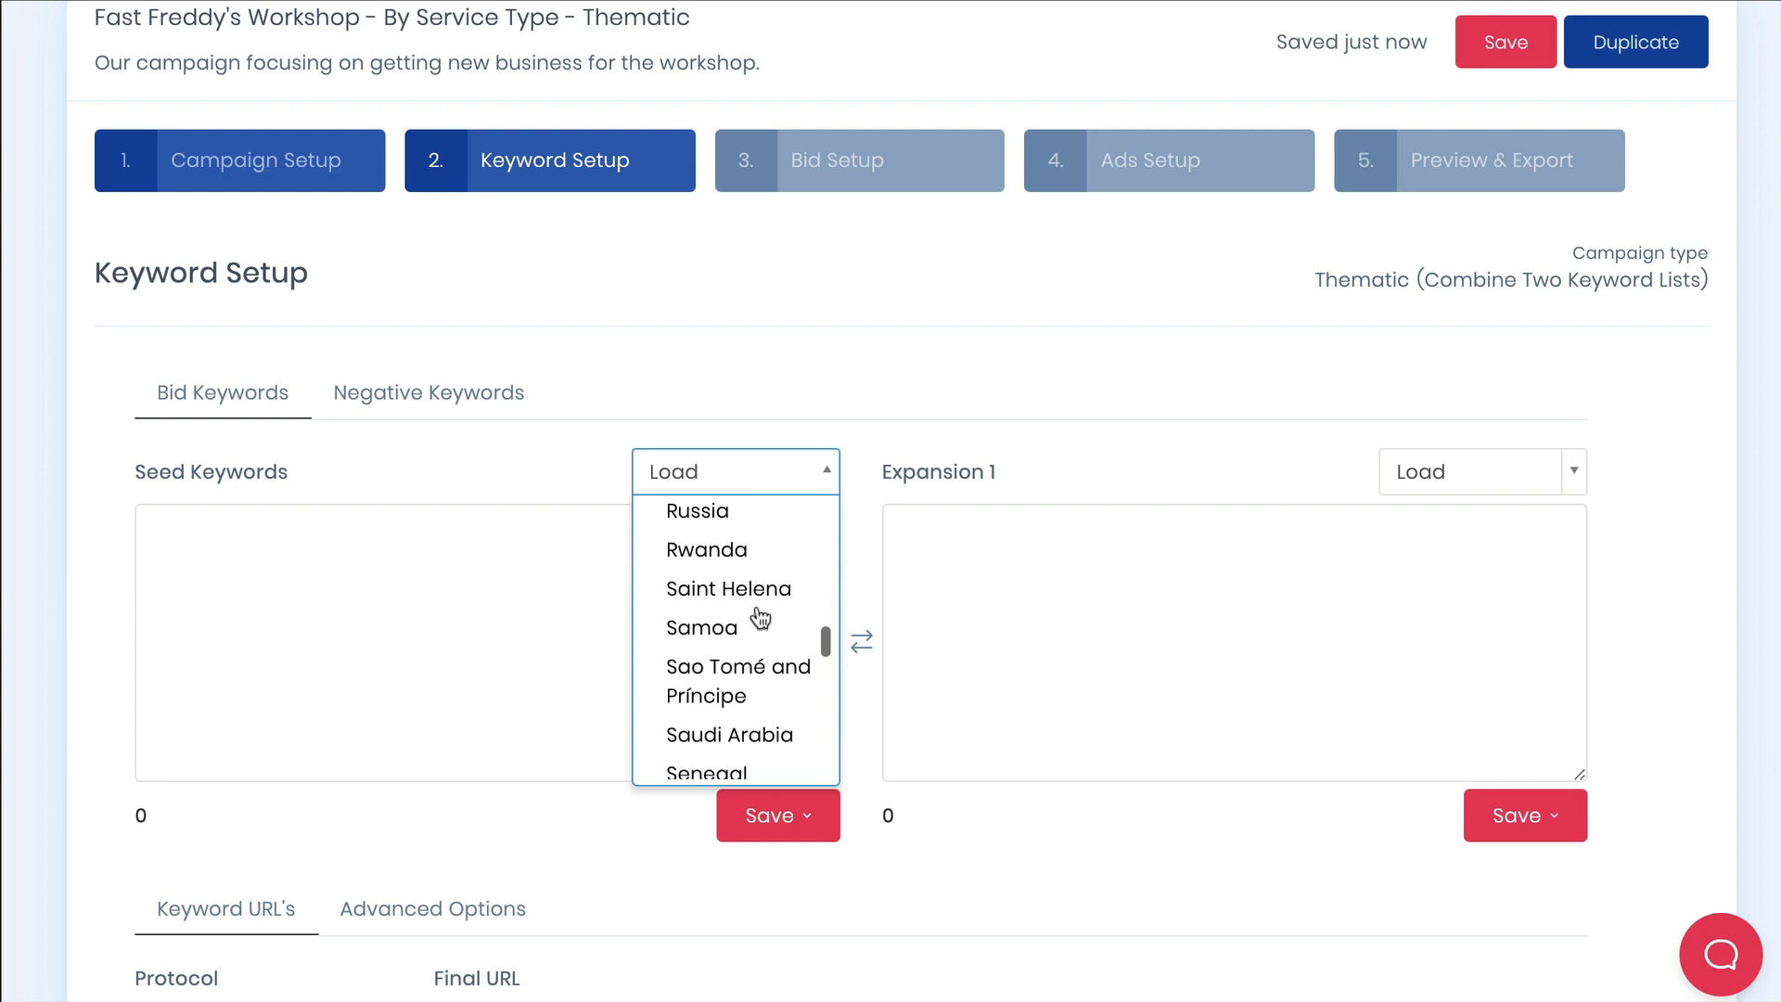
pyautogui.scroll(-3)
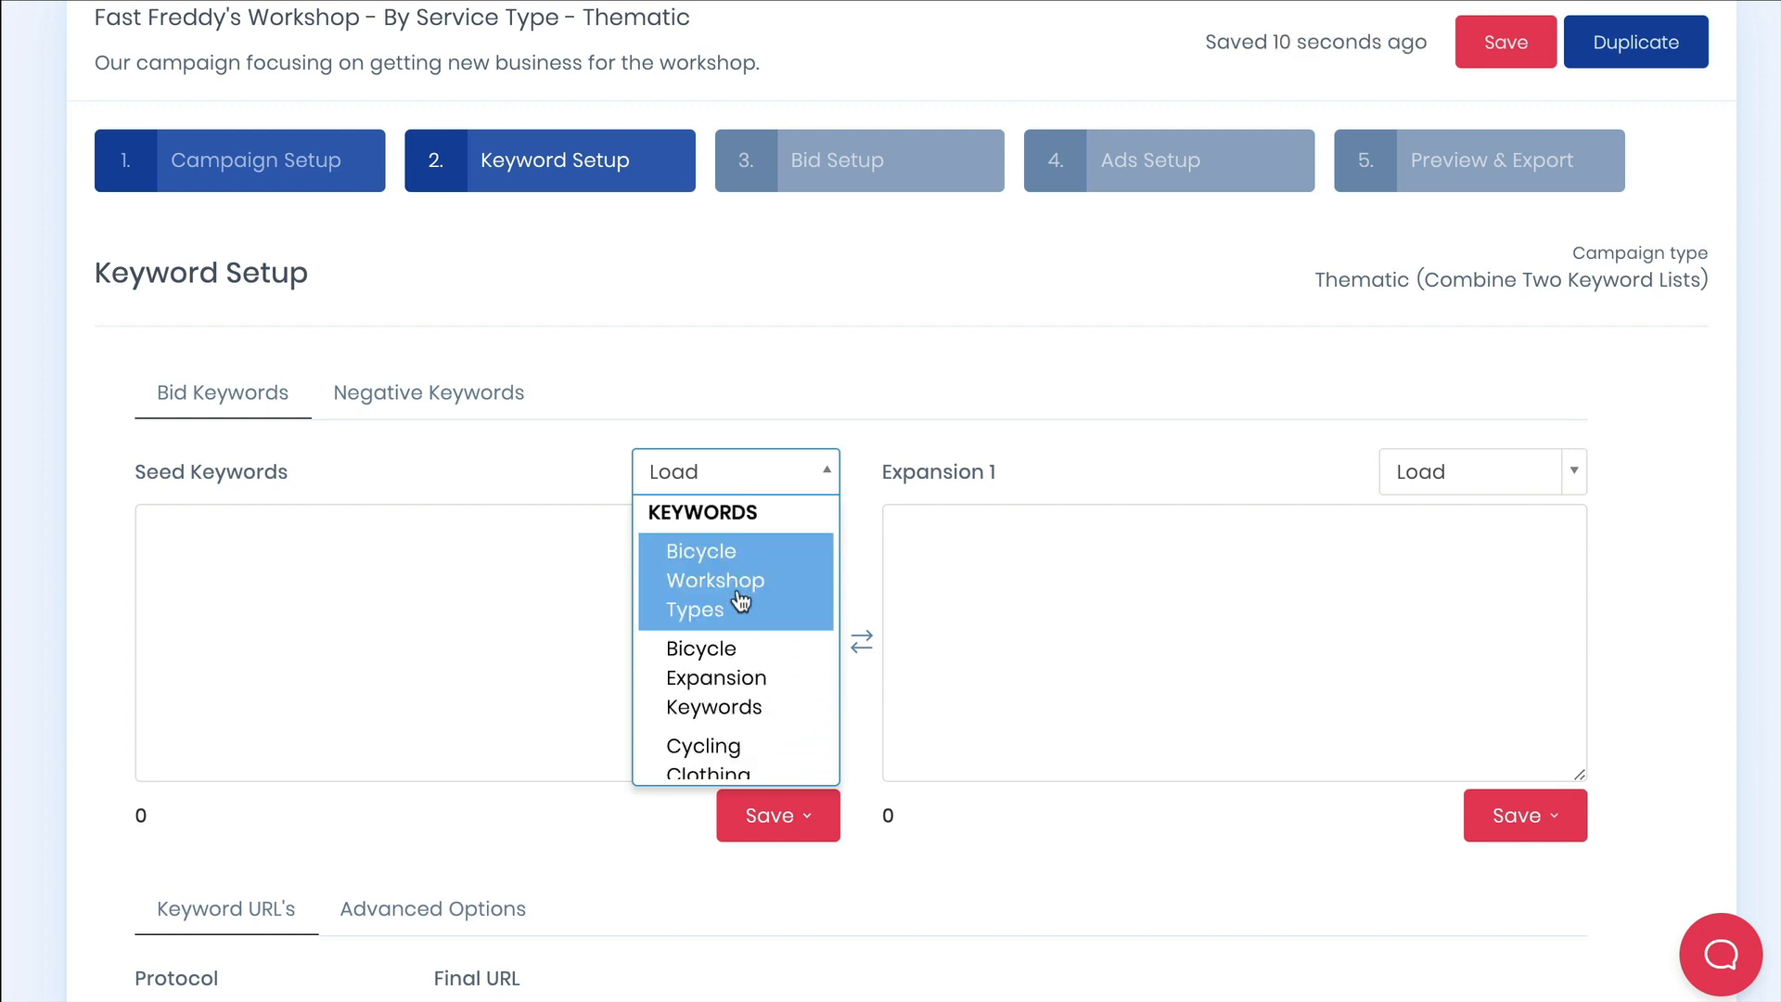
pyautogui.click(714, 578)
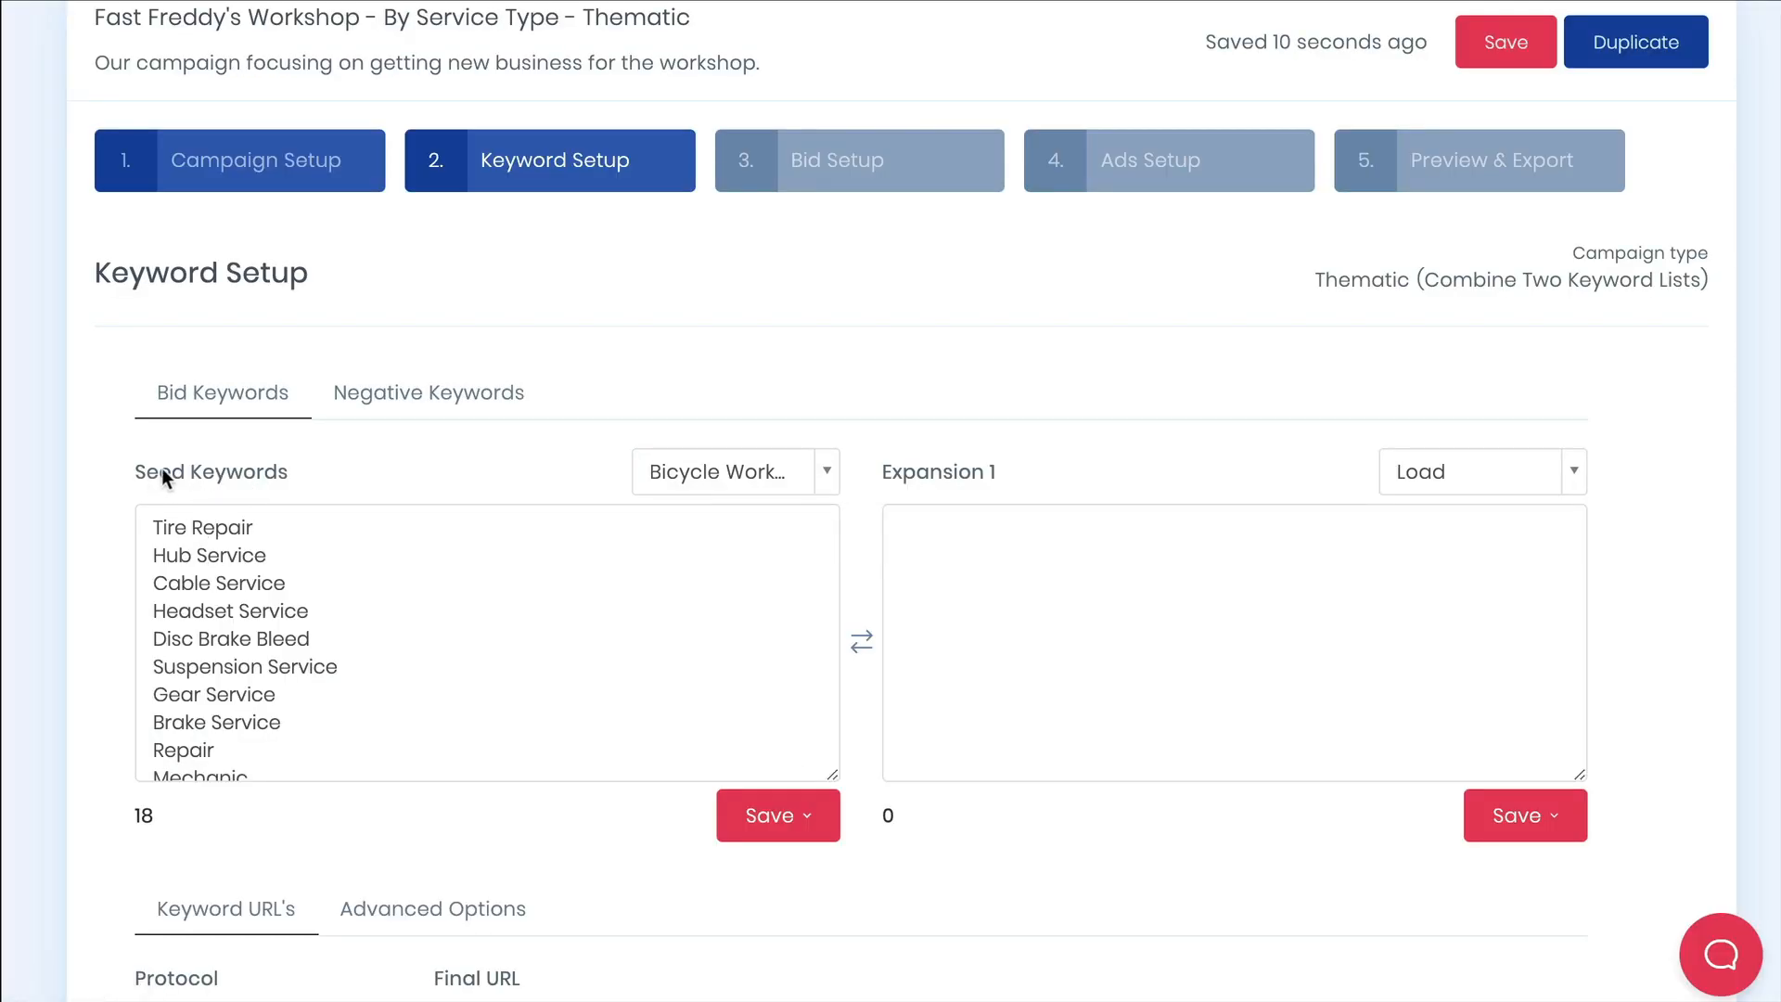
pyautogui.scroll(-3)
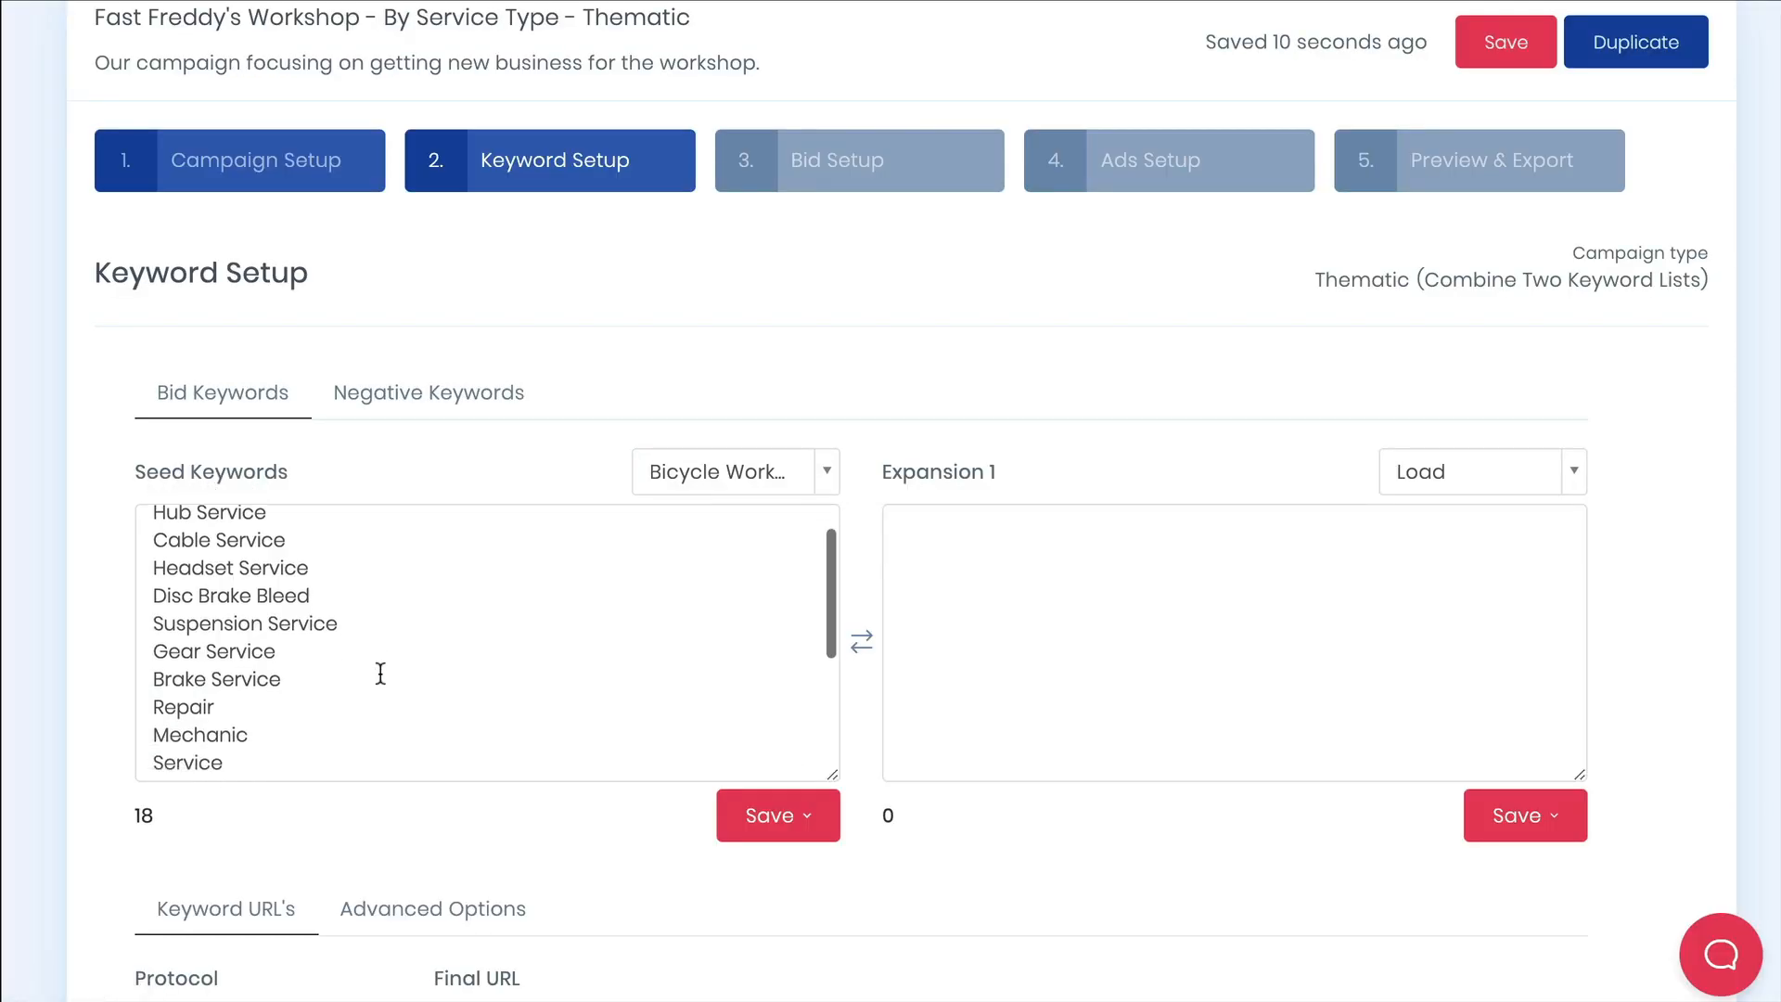
pyautogui.scroll(-3)
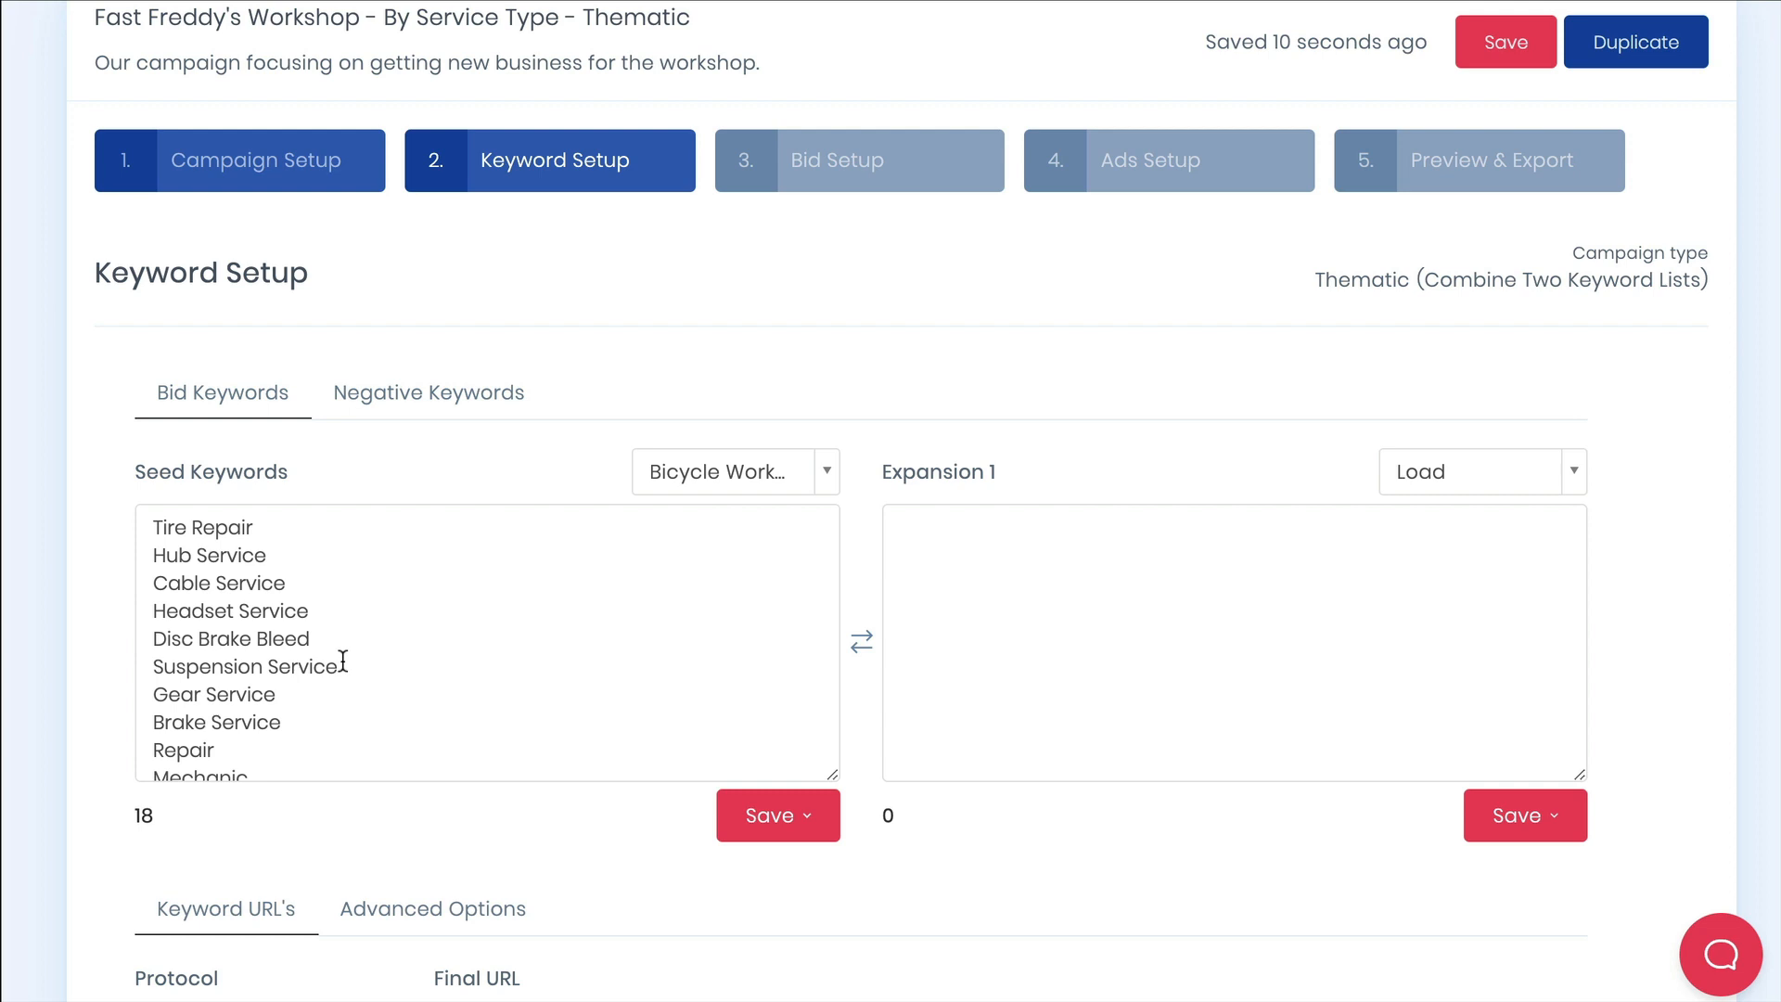
pyautogui.scroll(-3)
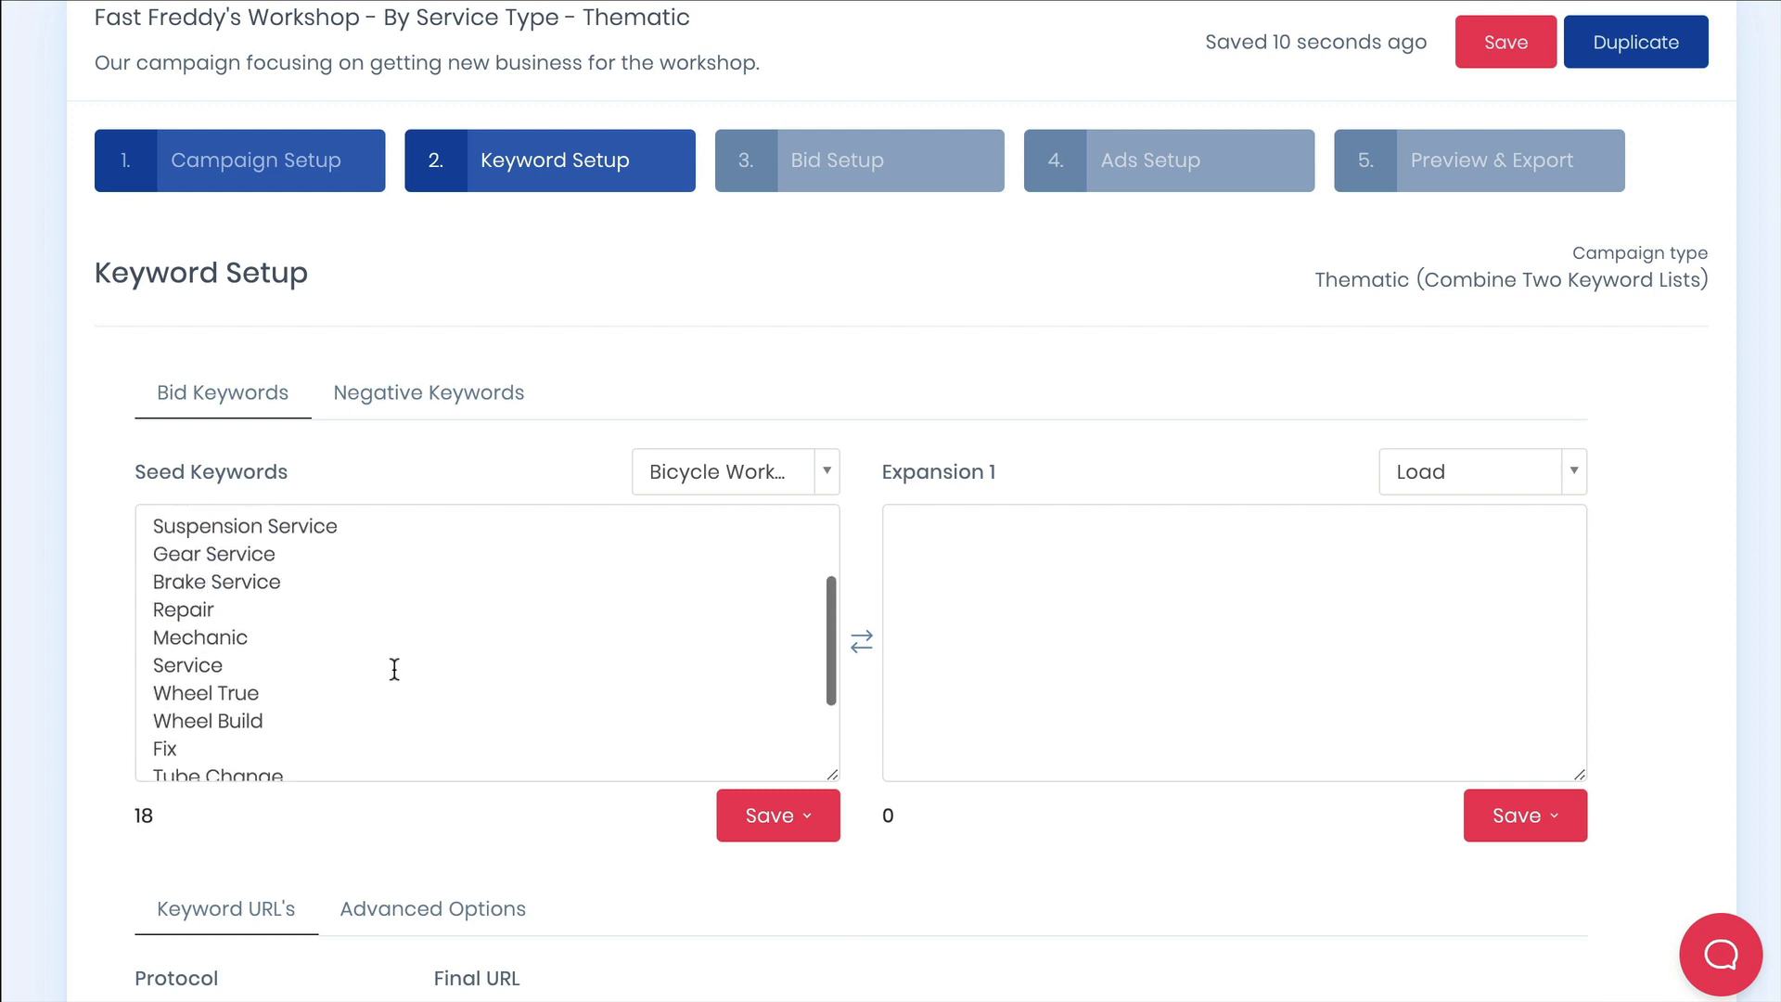
pyautogui.scroll(-3)
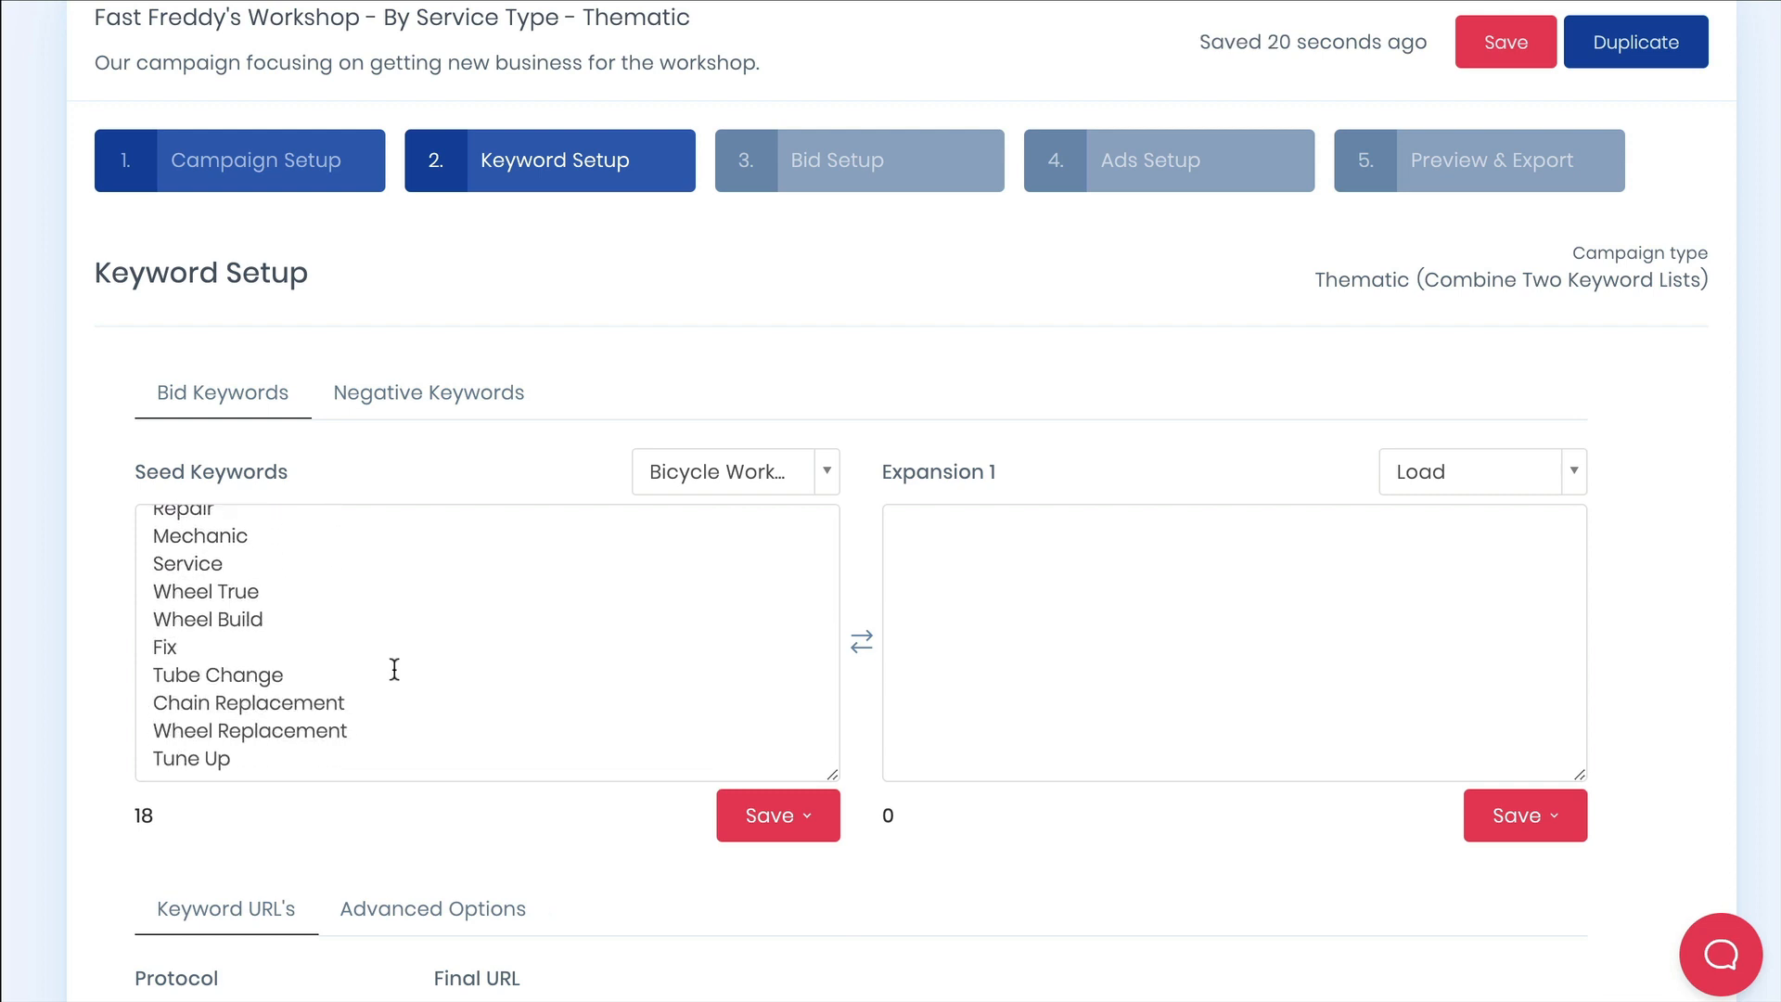
# Load the saved Bicycle Expansion Keywords list of 74 terms into Expansion 1.
pyautogui.click(1483, 471)
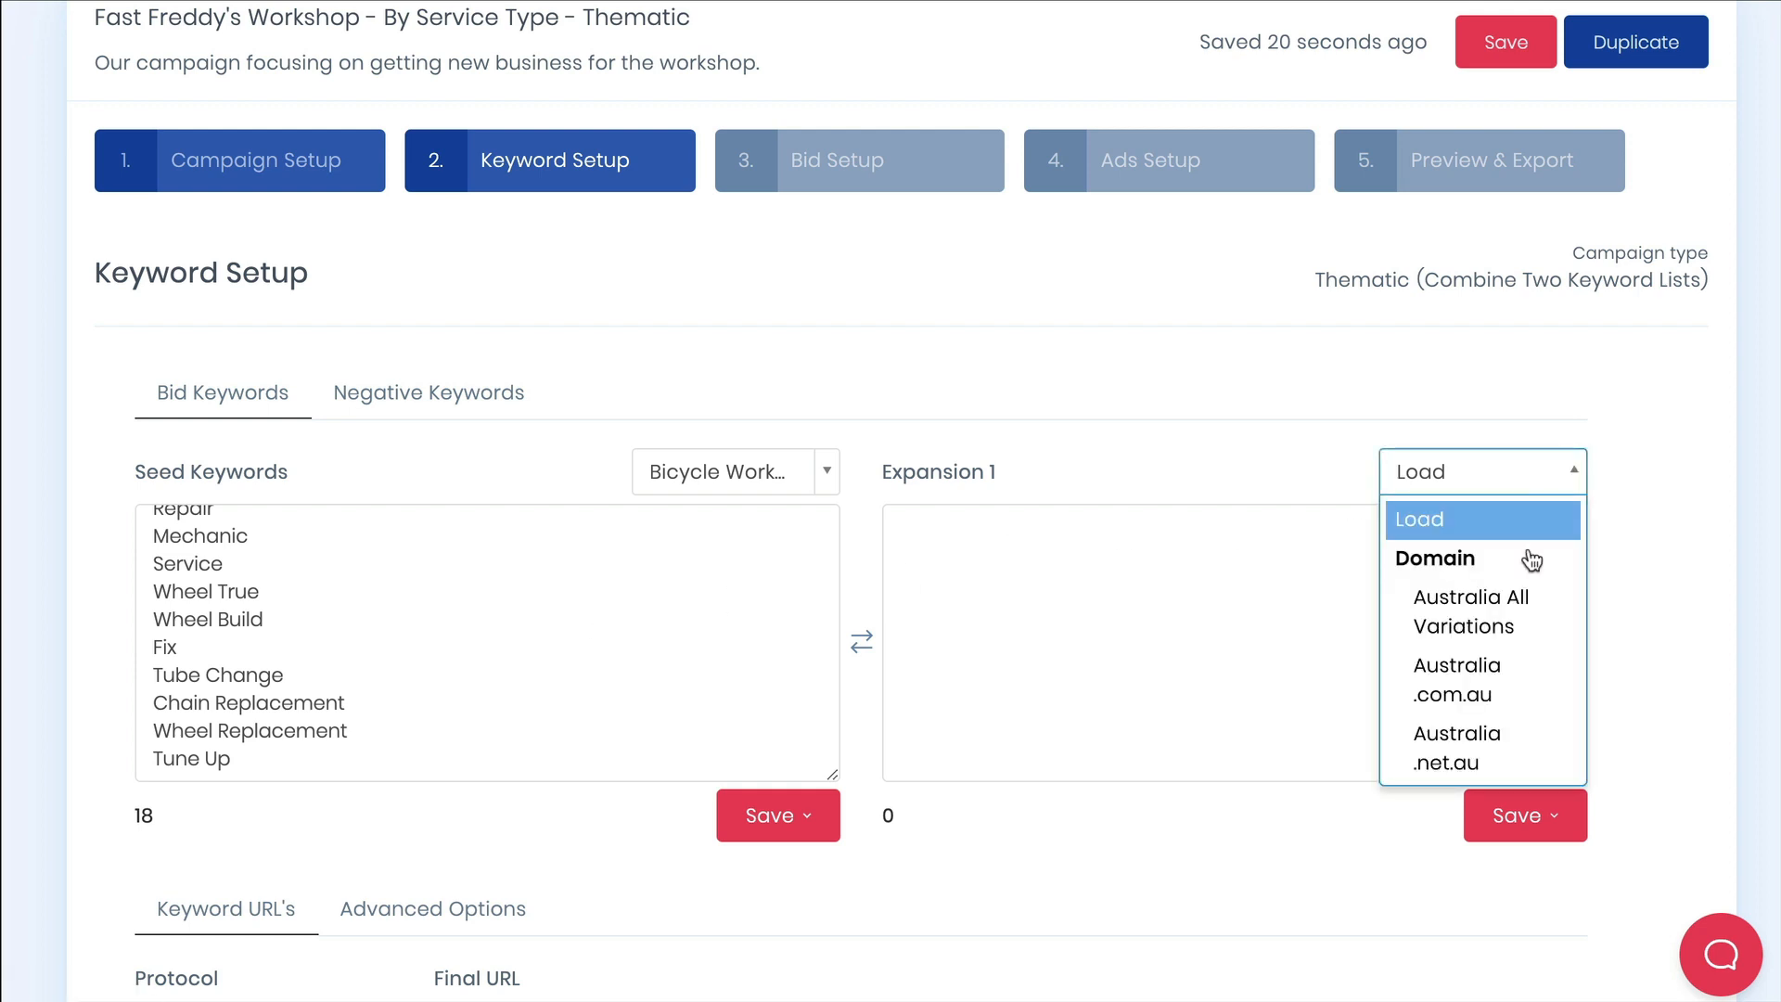
pyautogui.scroll(-3)
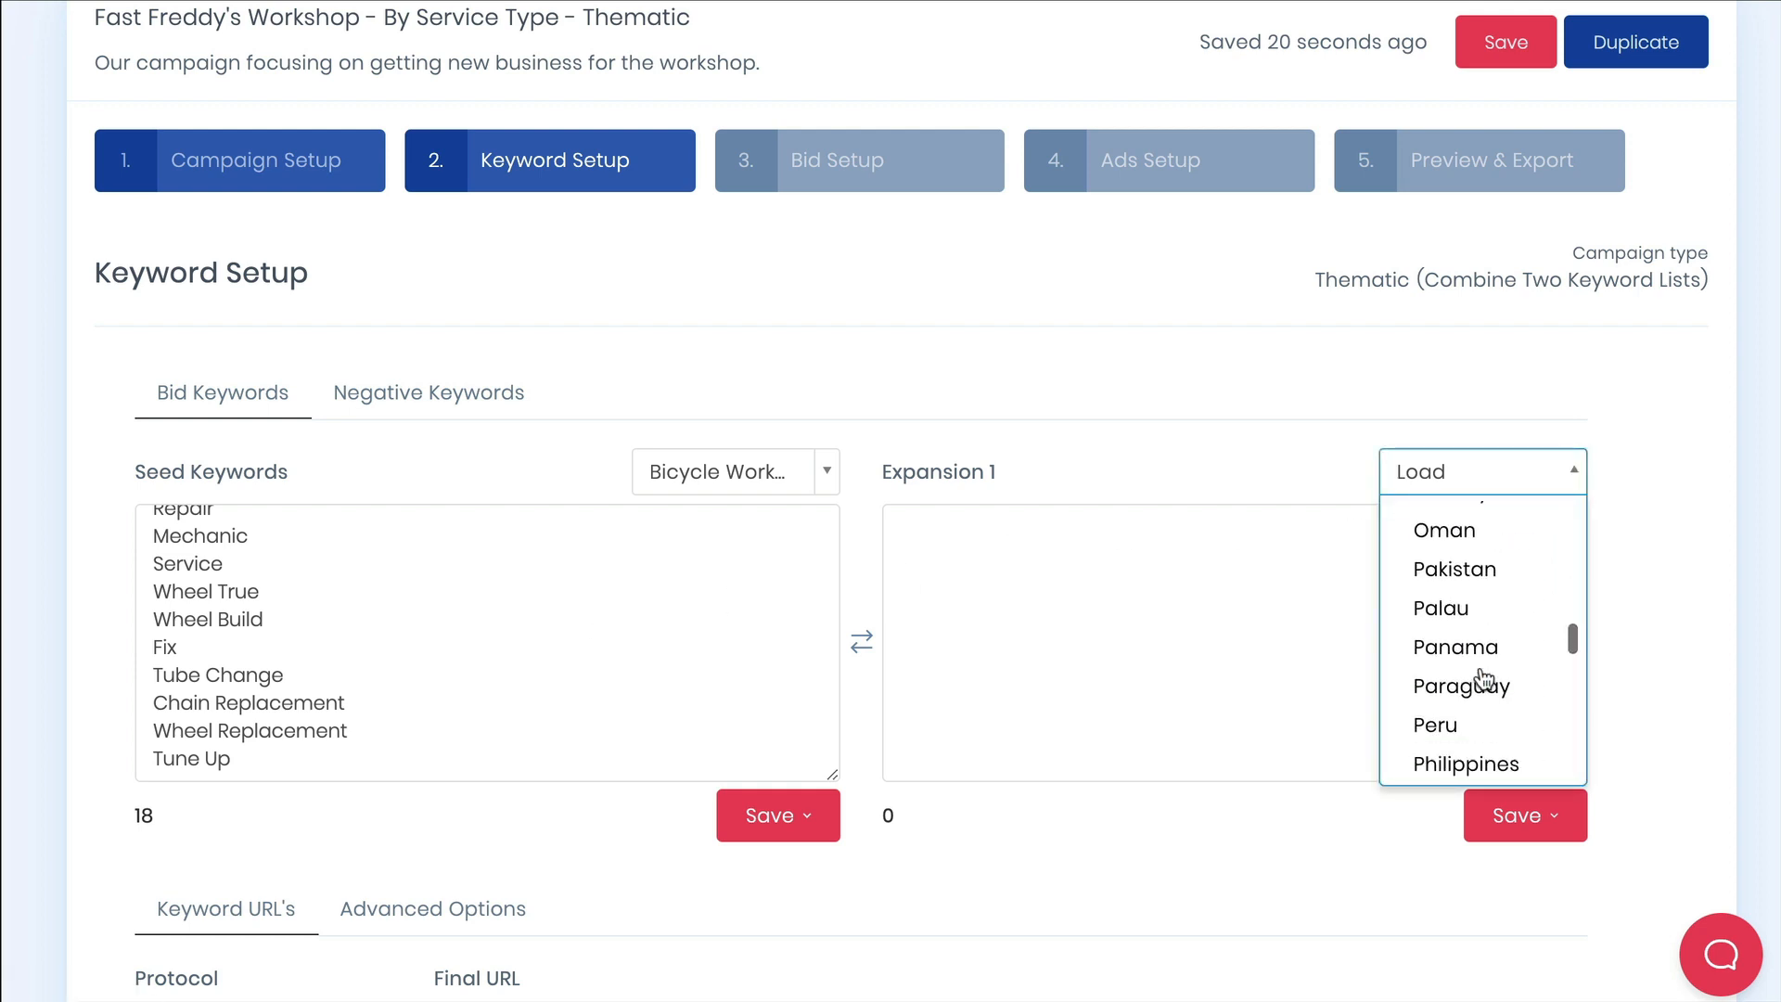
pyautogui.scroll(-3)
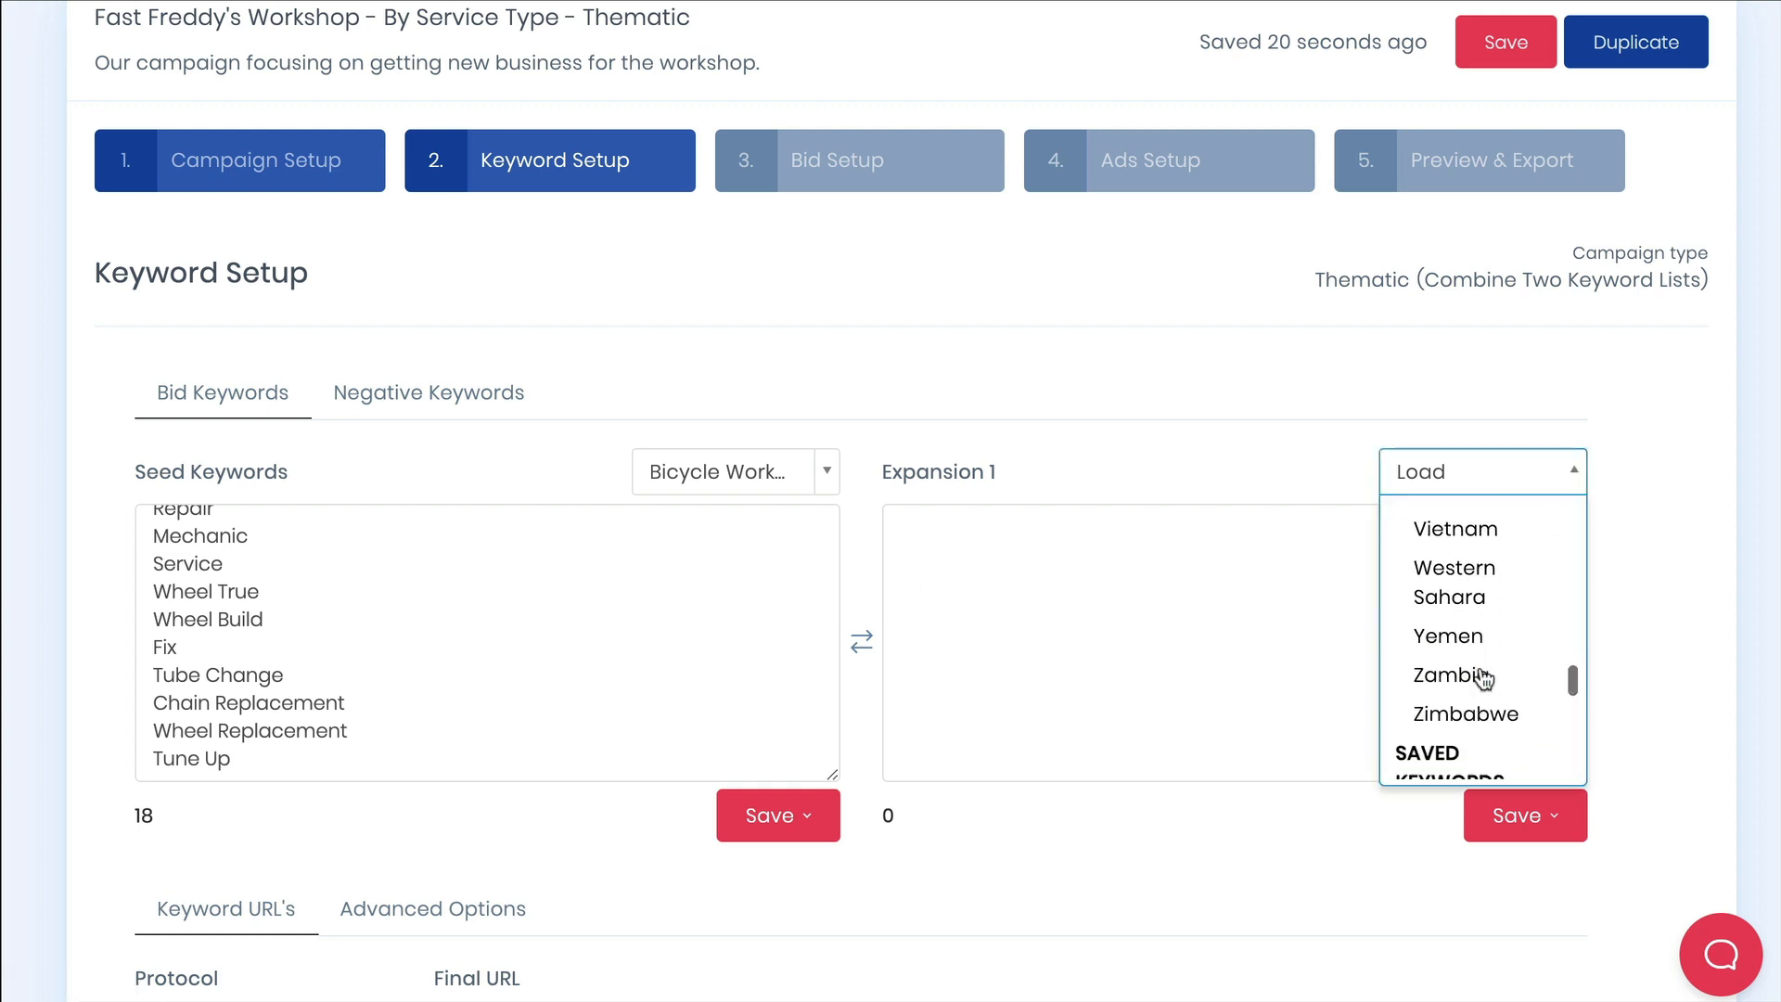
pyautogui.scroll(-3)
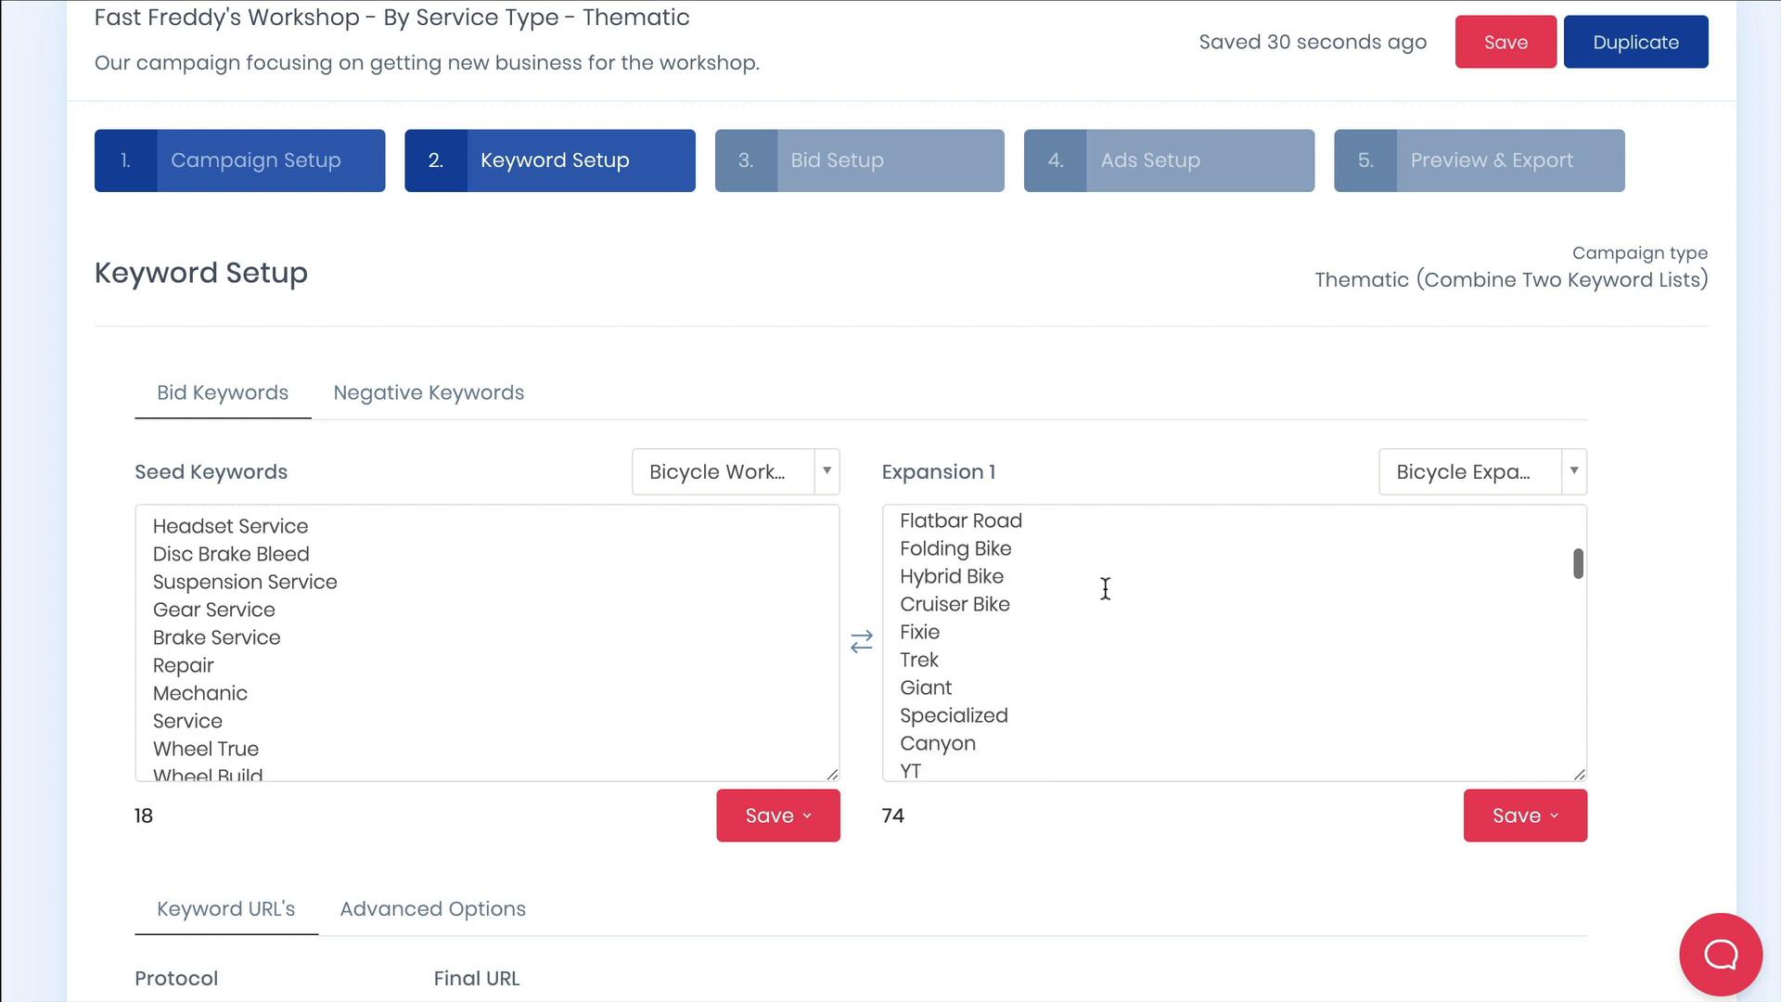
pyautogui.scroll(-3)
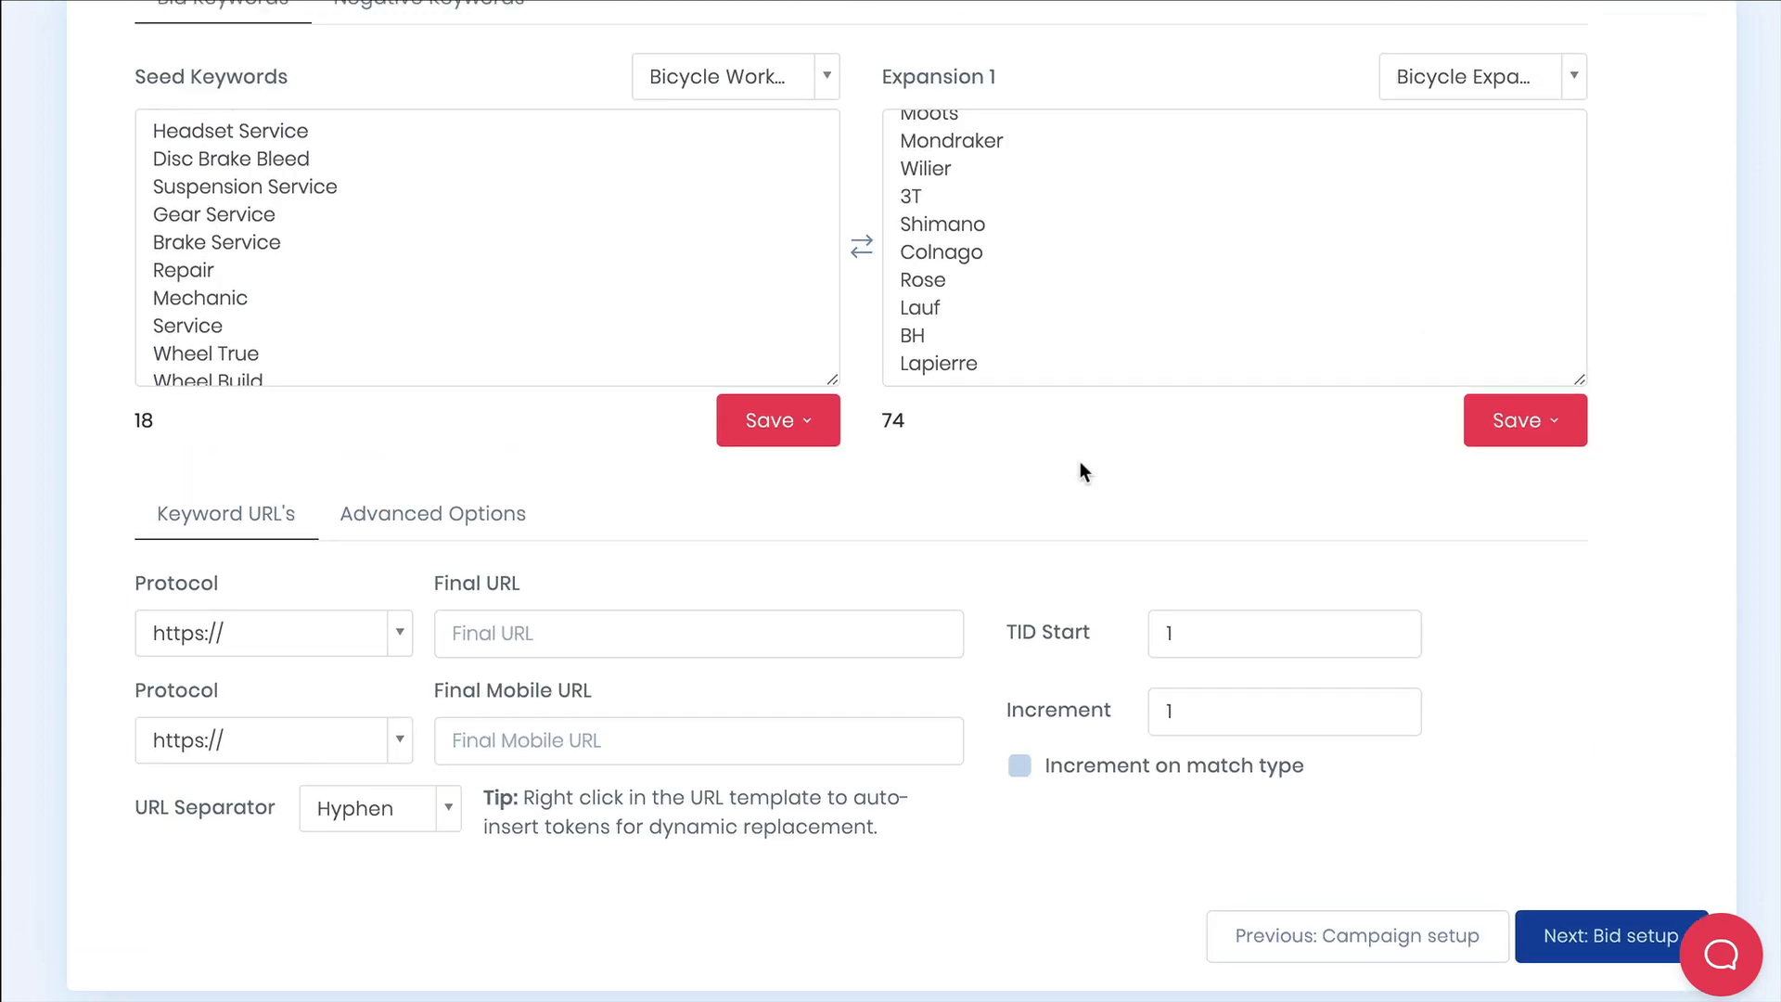
pyautogui.click(698, 633)
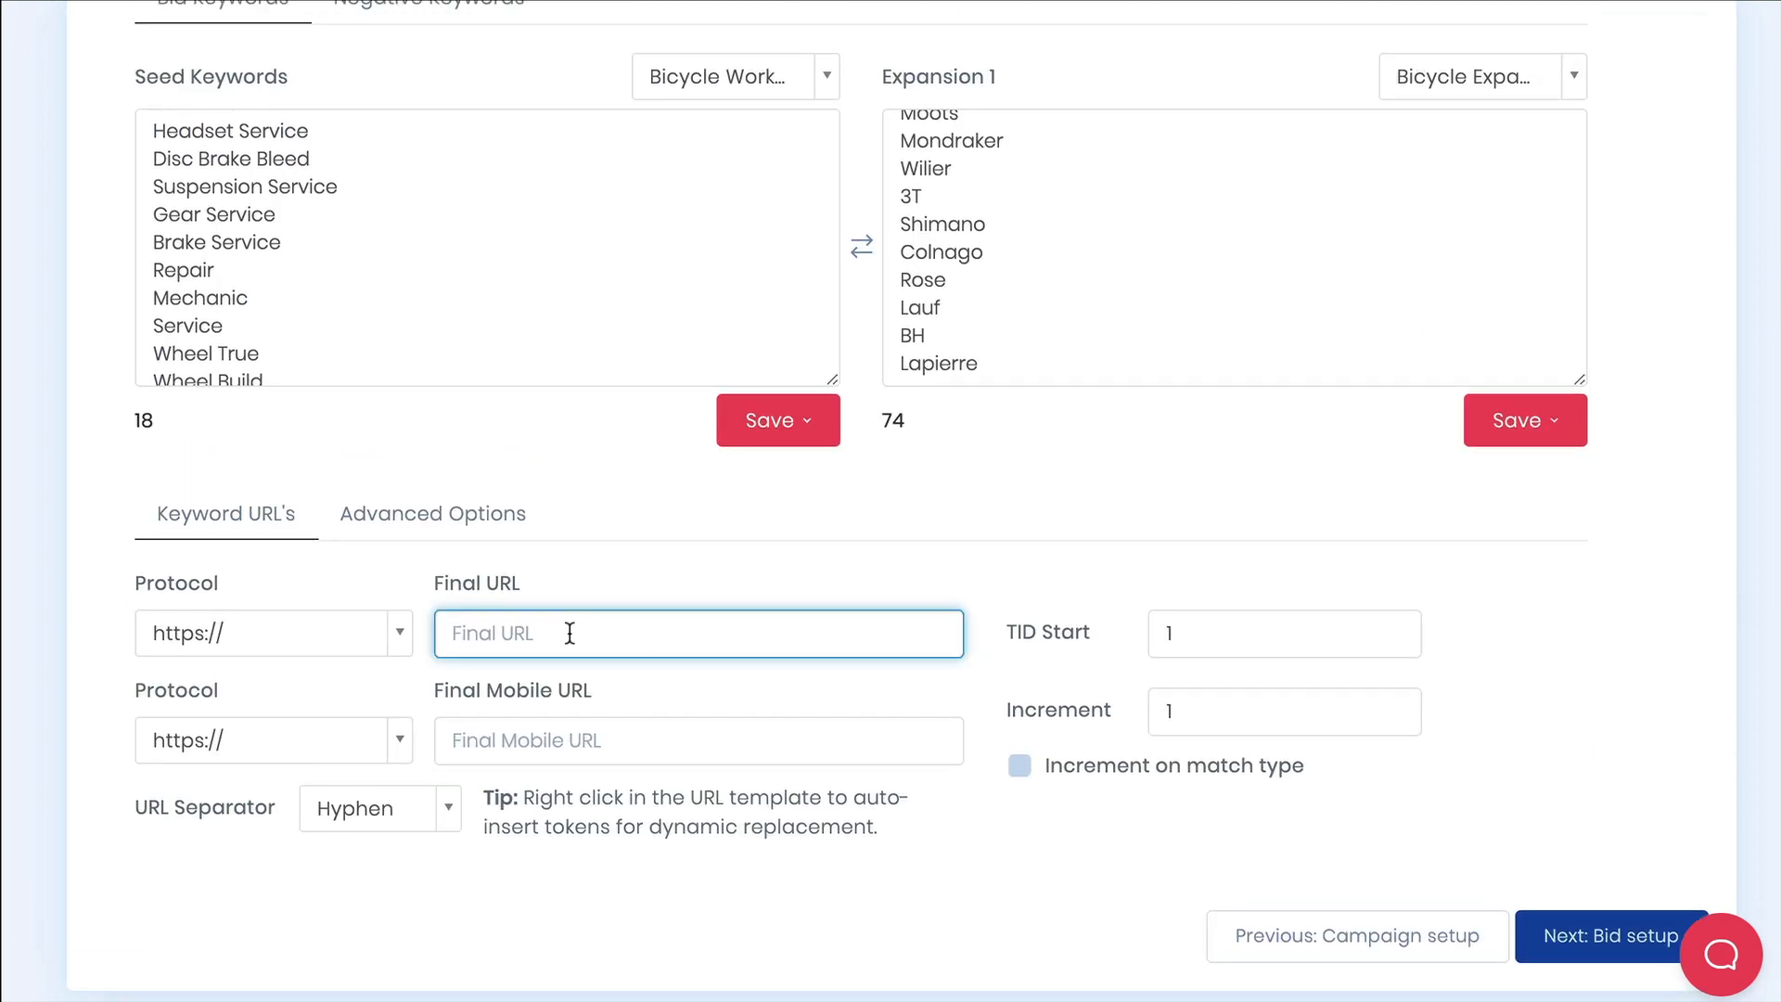
pyautogui.write('www.fastfreddys')
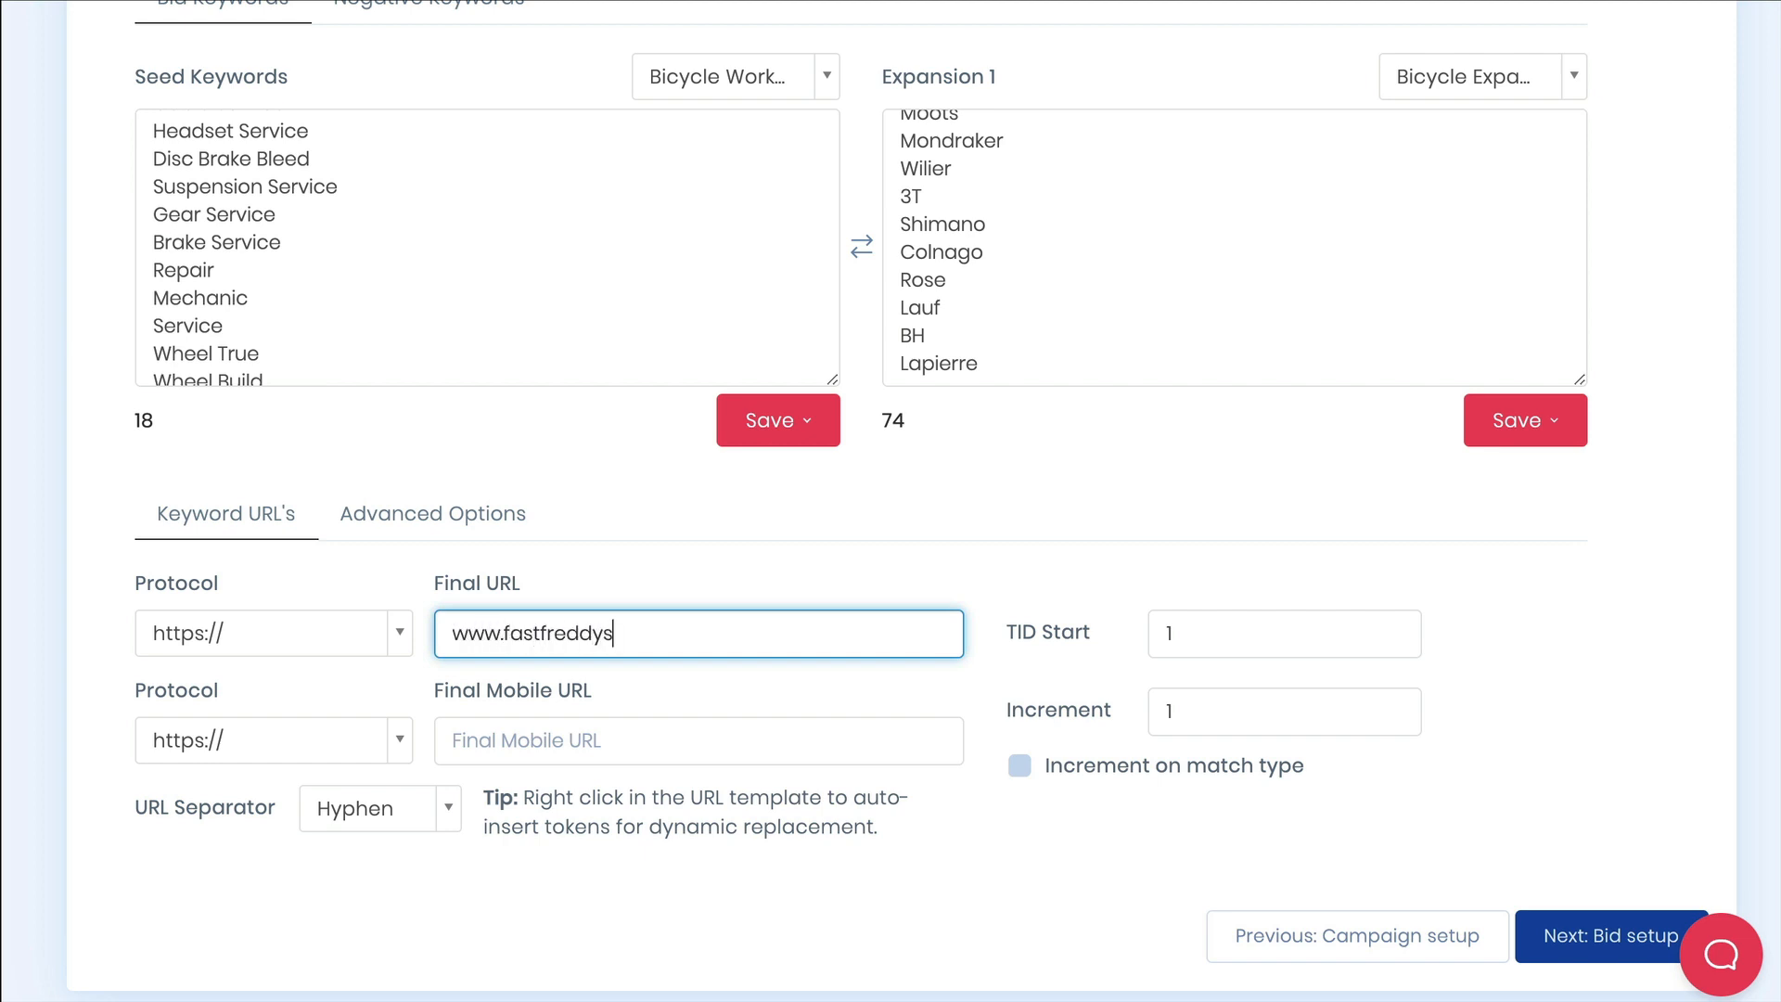
pyautogui.write('workshop.com')
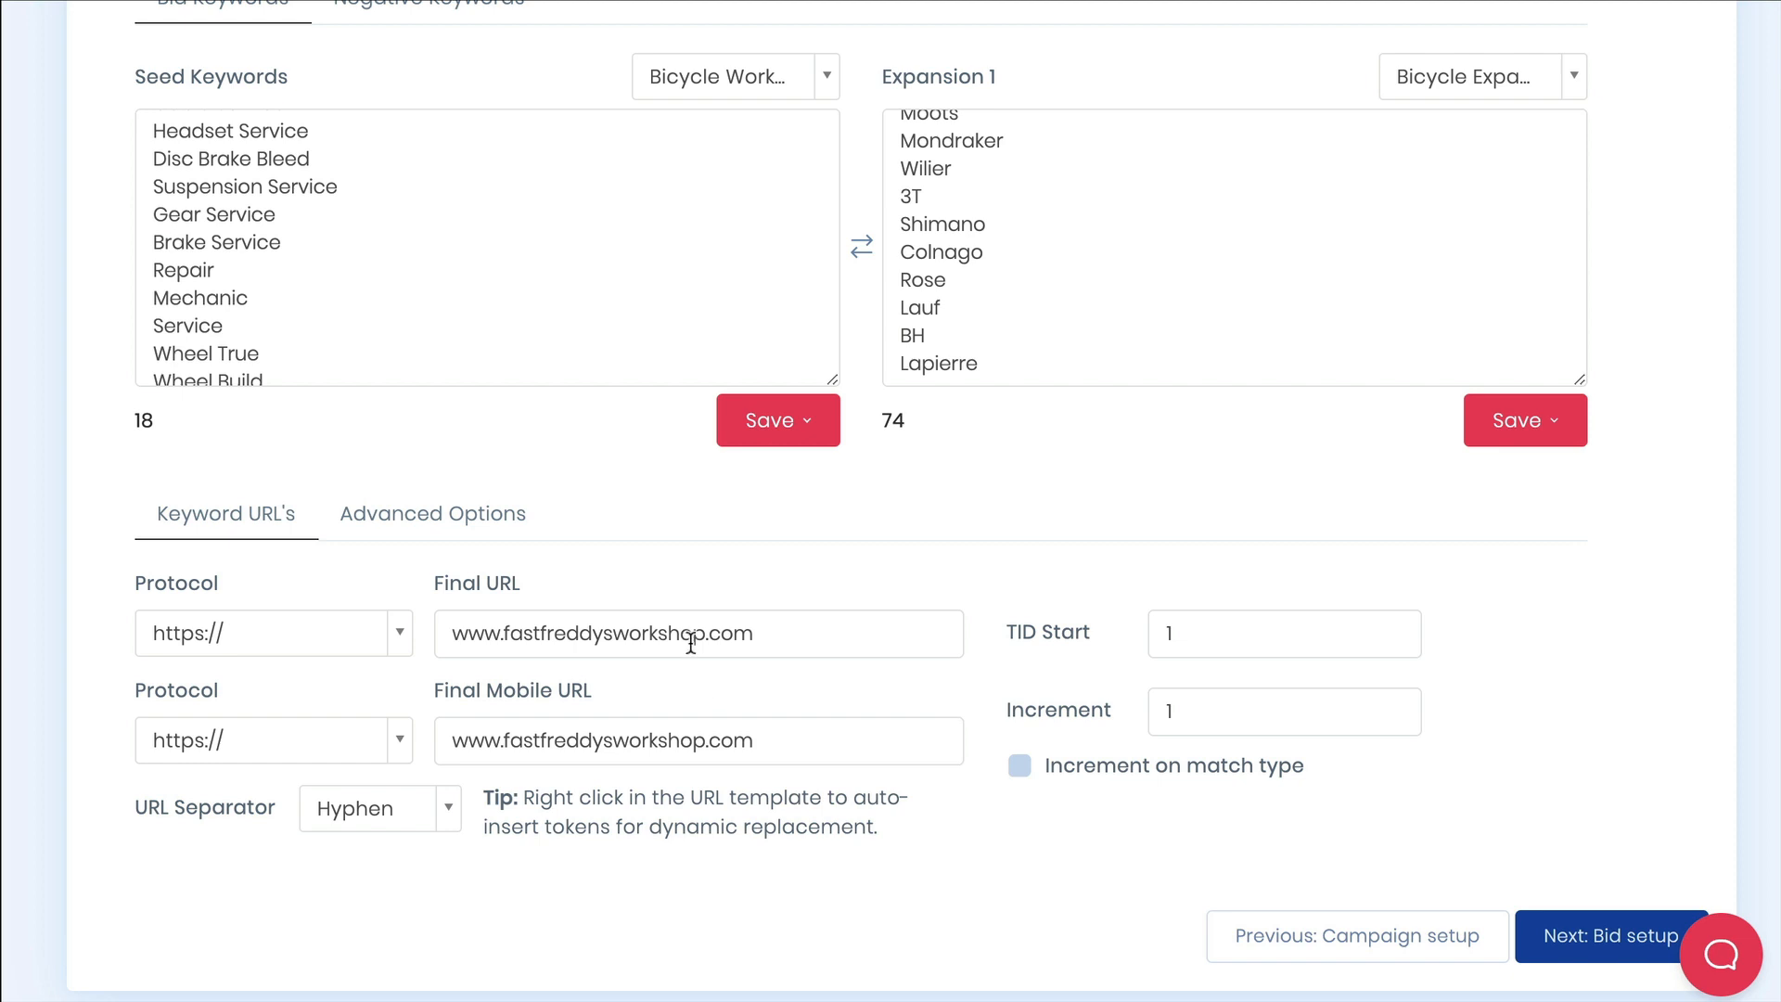
pyautogui.moveTo(731, 679)
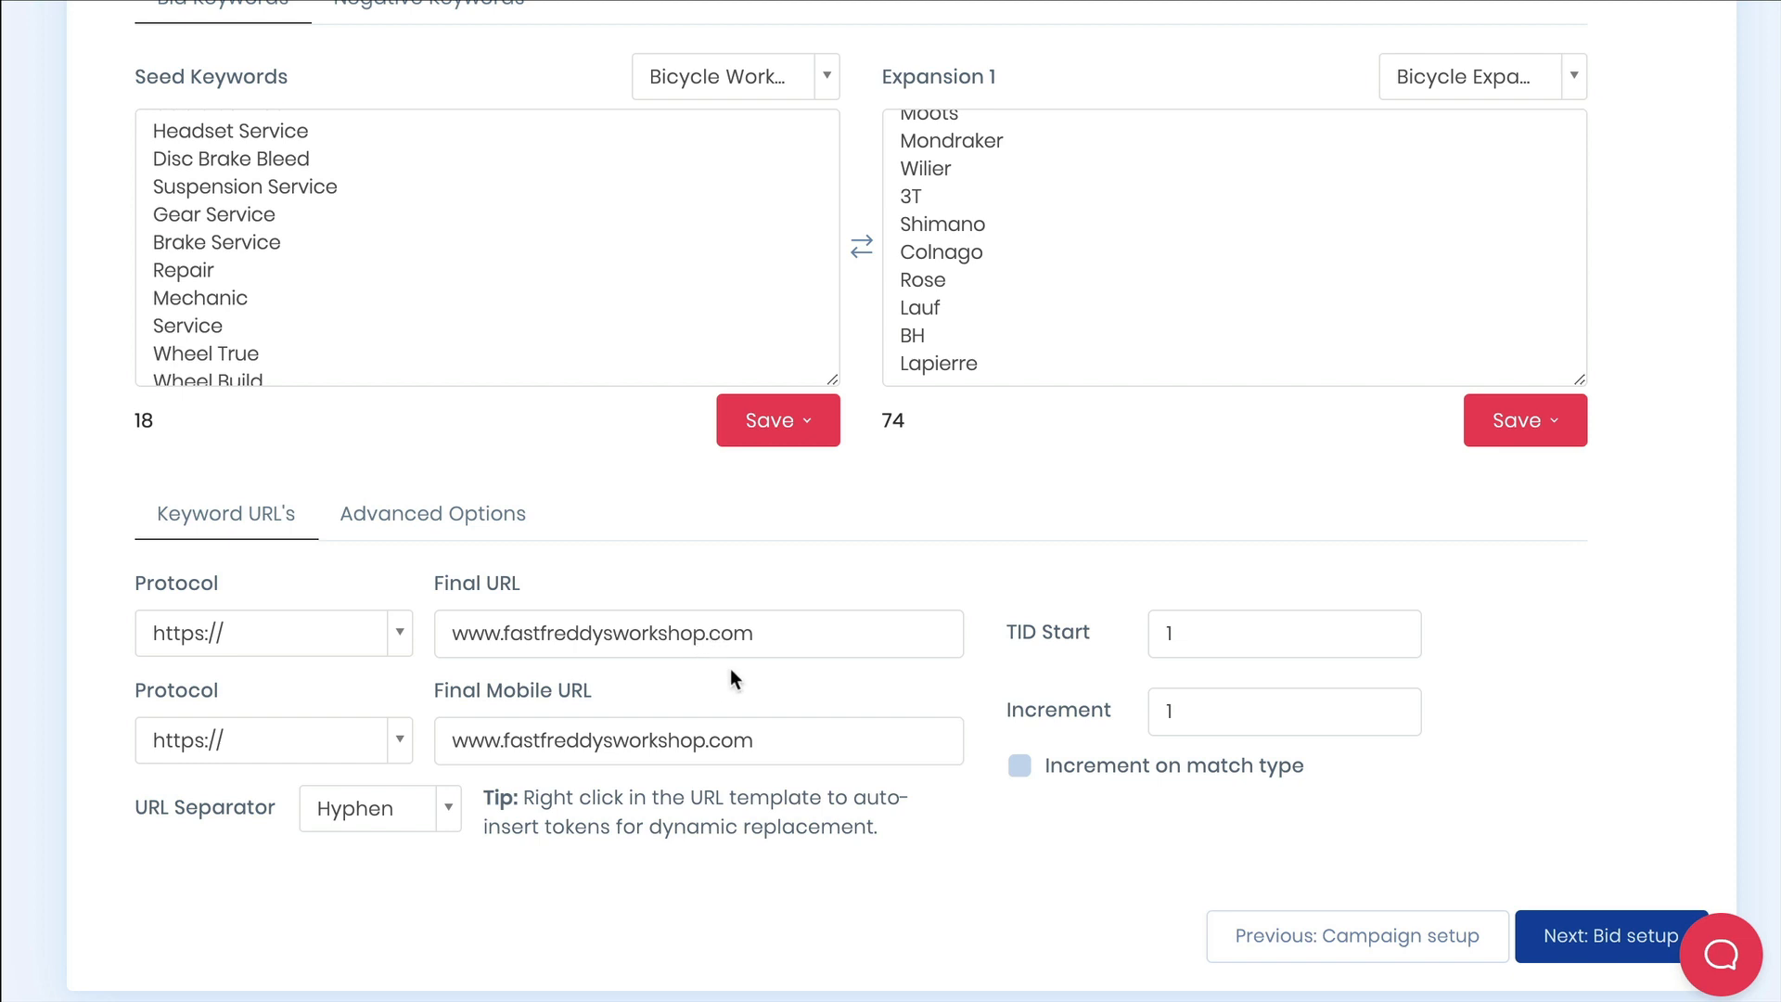
pyautogui.rightClick(700, 633)
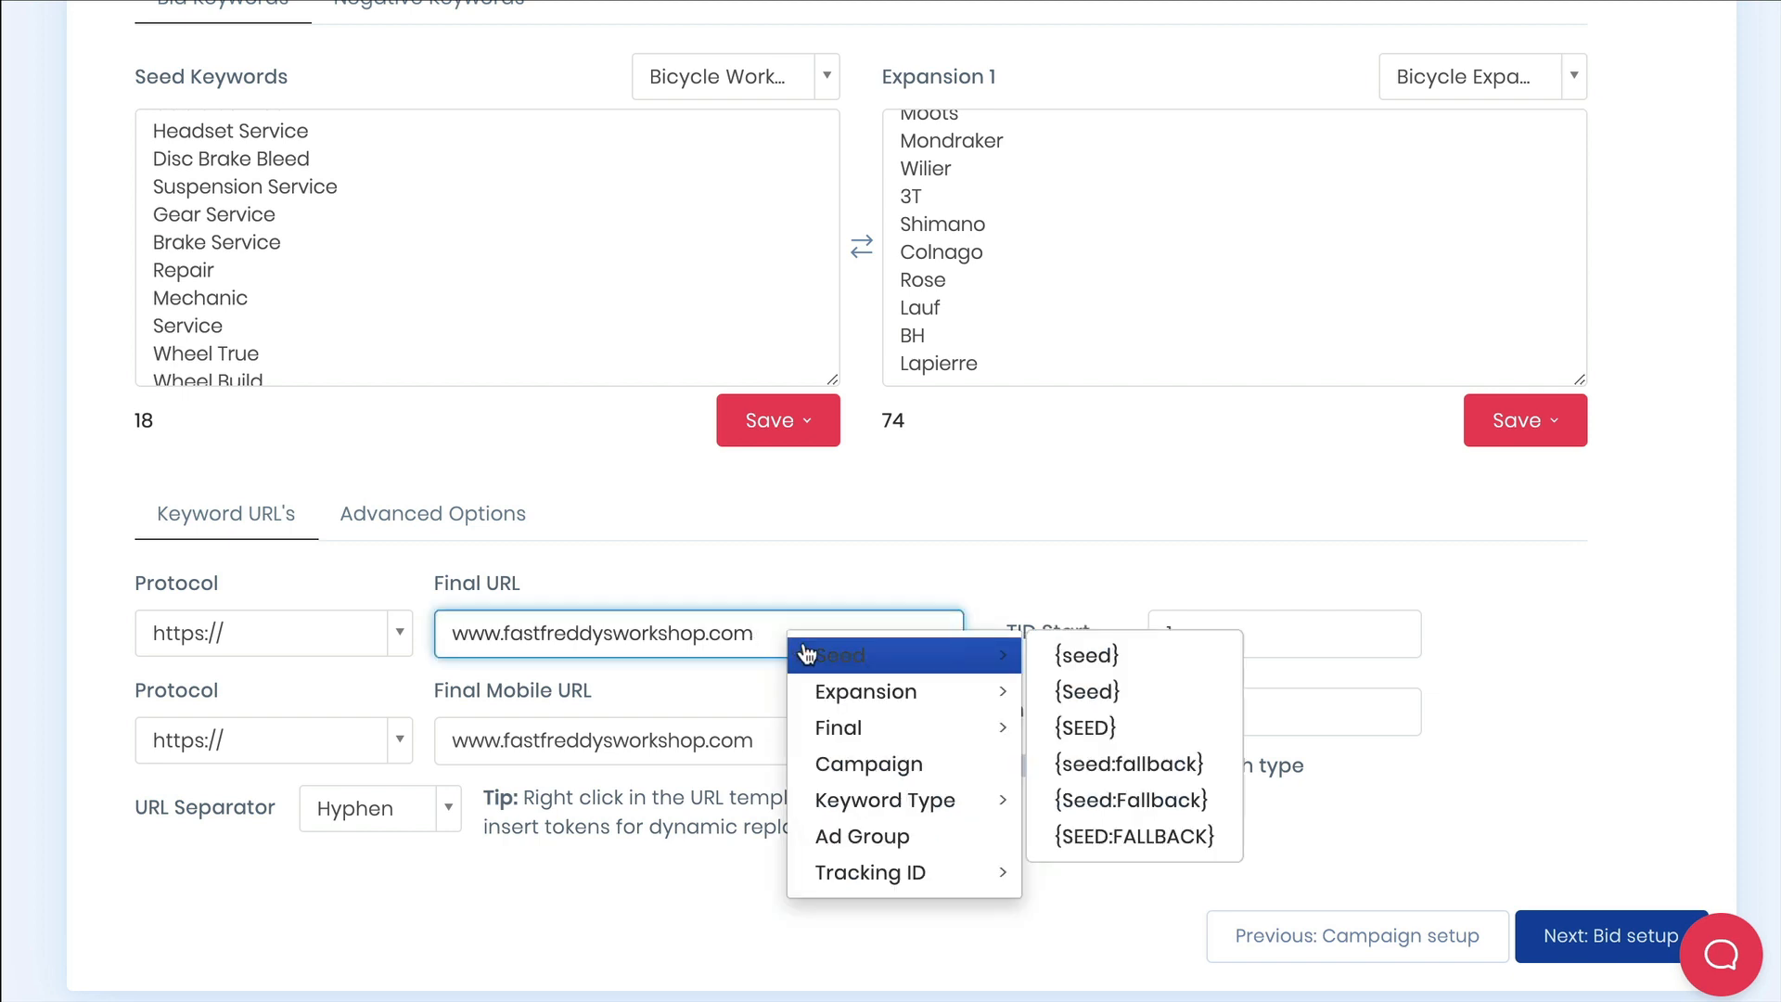
pyautogui.moveTo(893, 690)
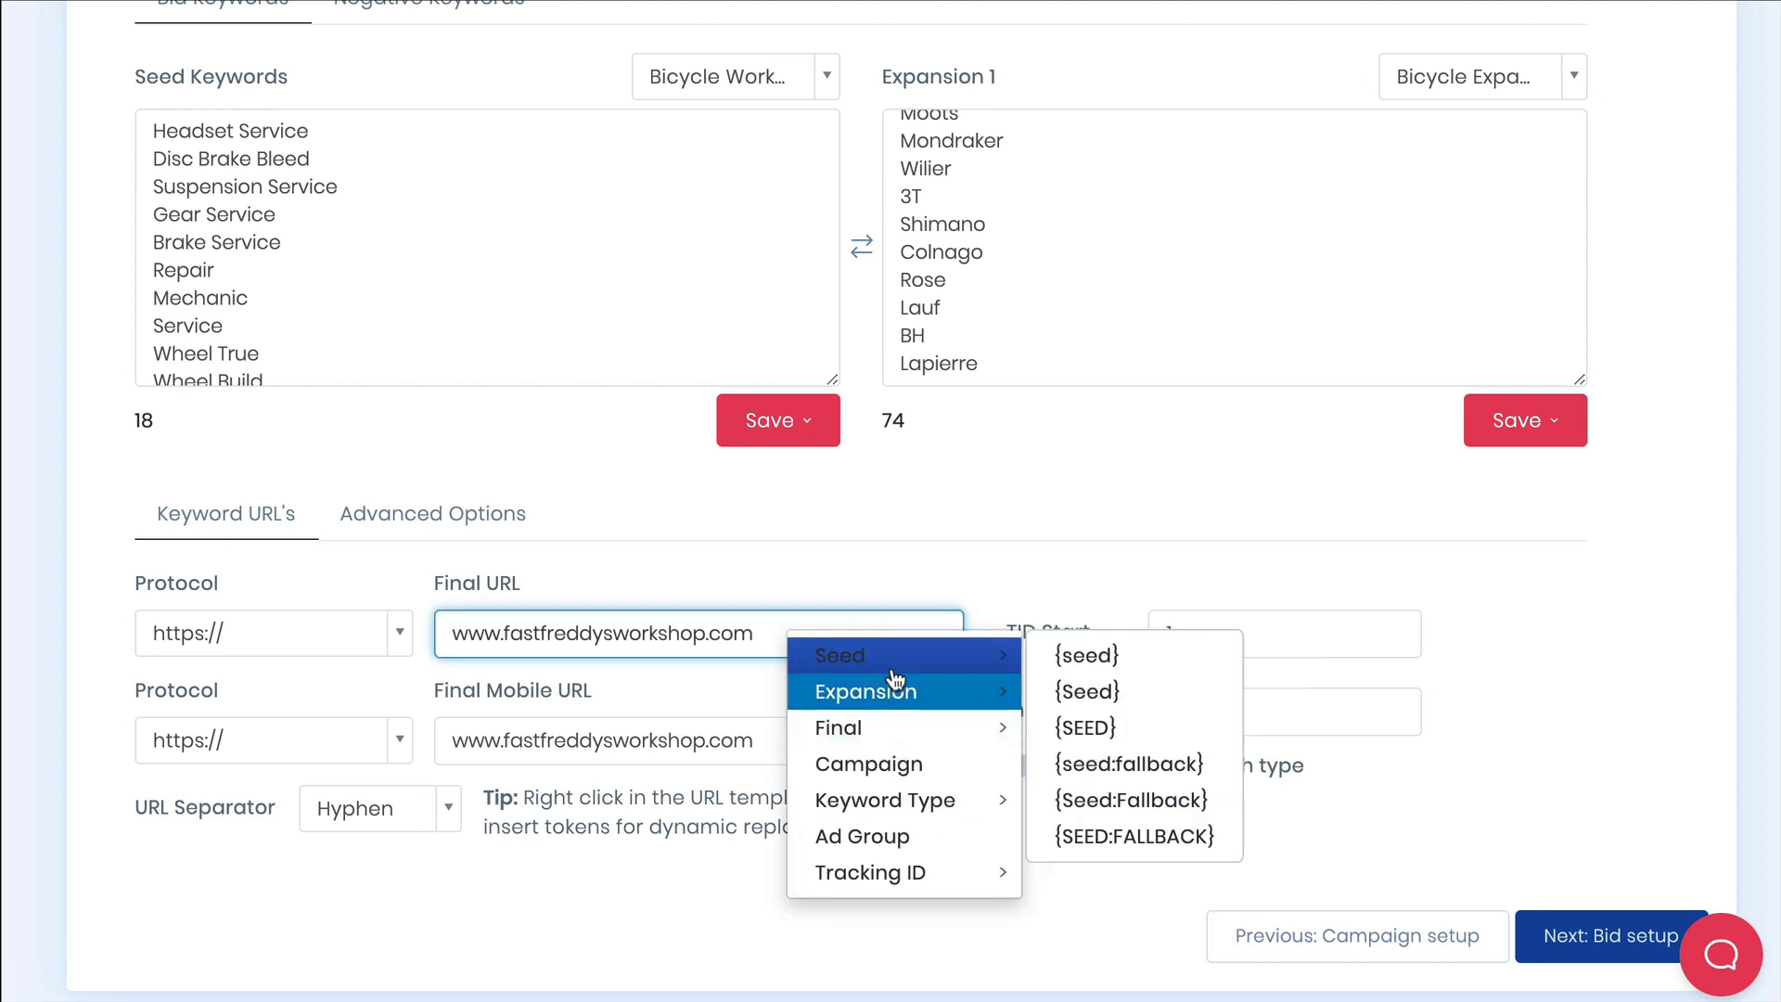
pyautogui.moveTo(885, 800)
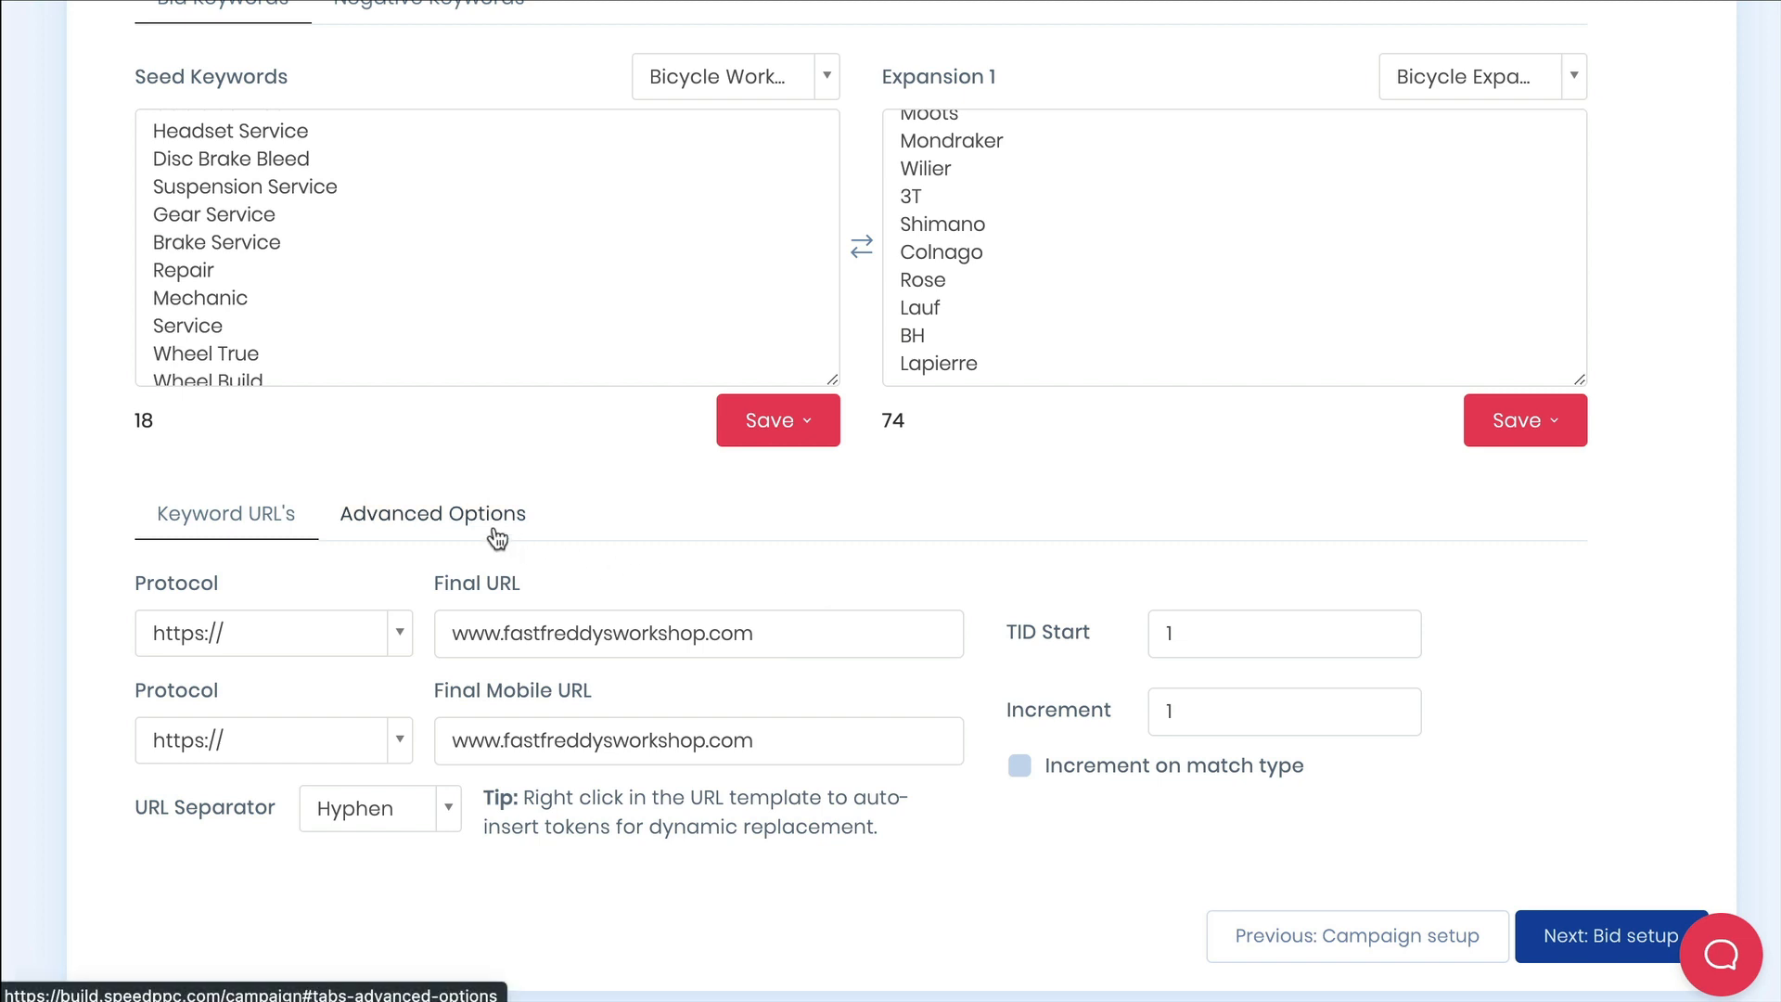
# Set keyword Mix Type to Every Variation under Advanced Options and continue to bid setup.
pyautogui.click(432, 514)
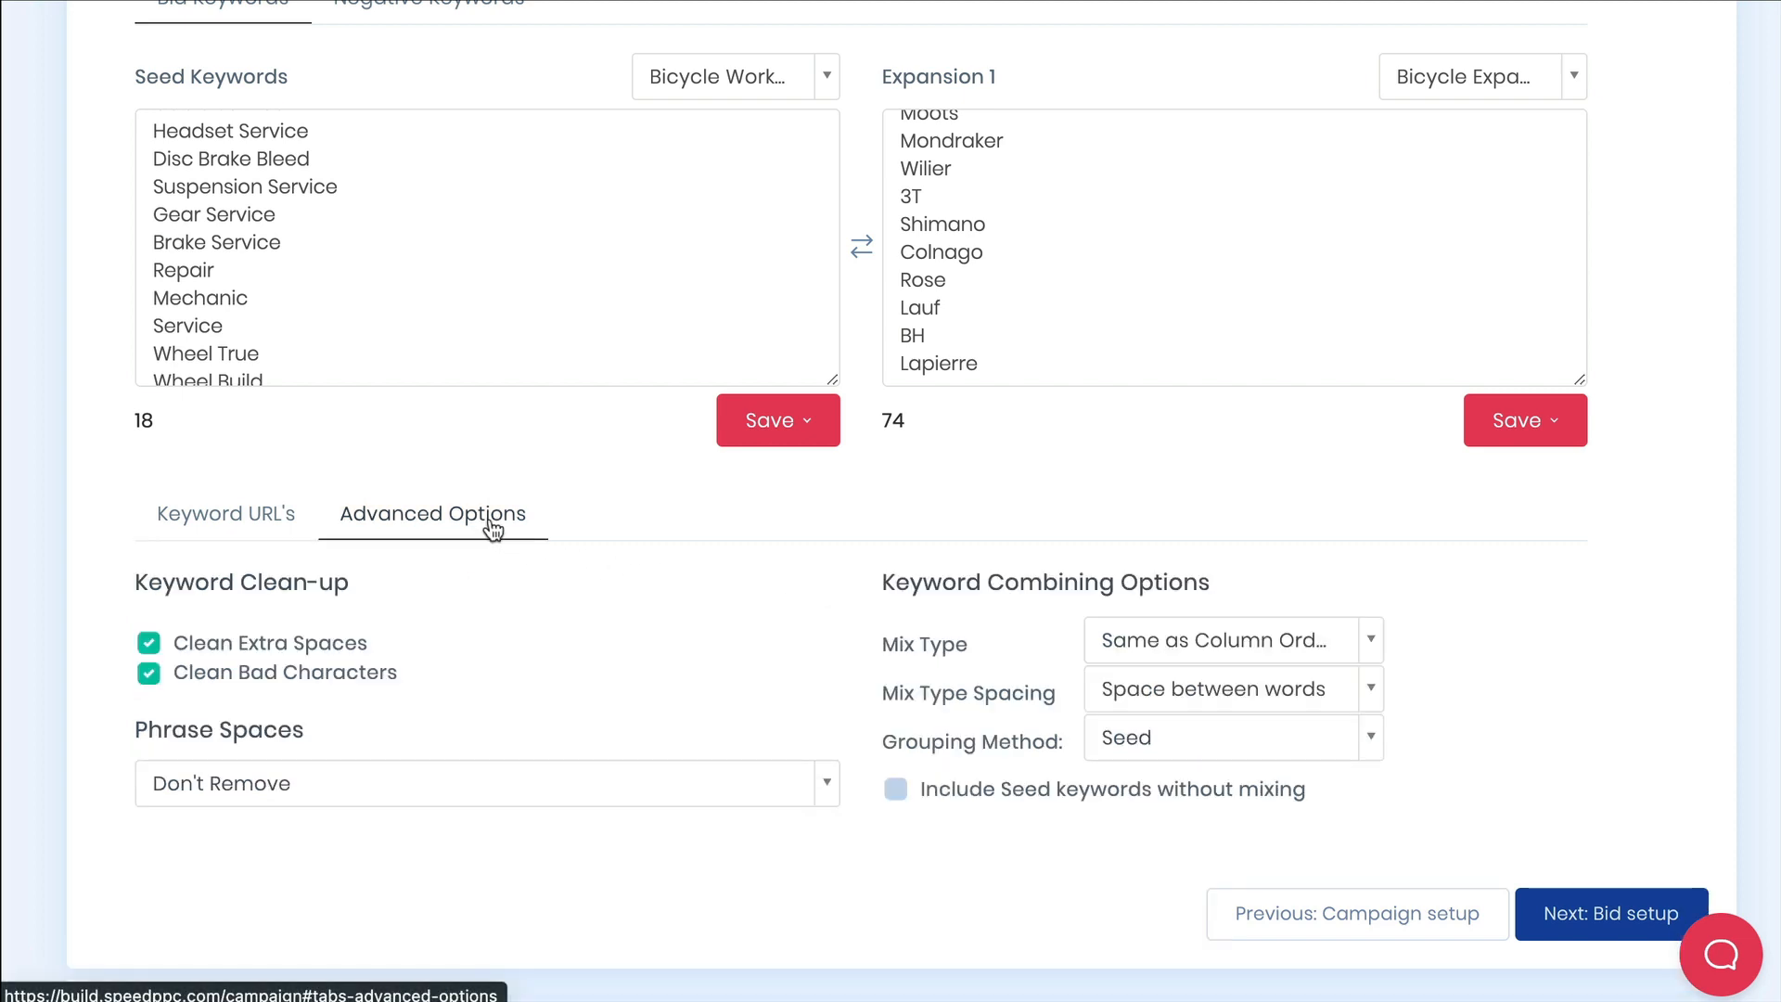
pyautogui.moveTo(631, 619)
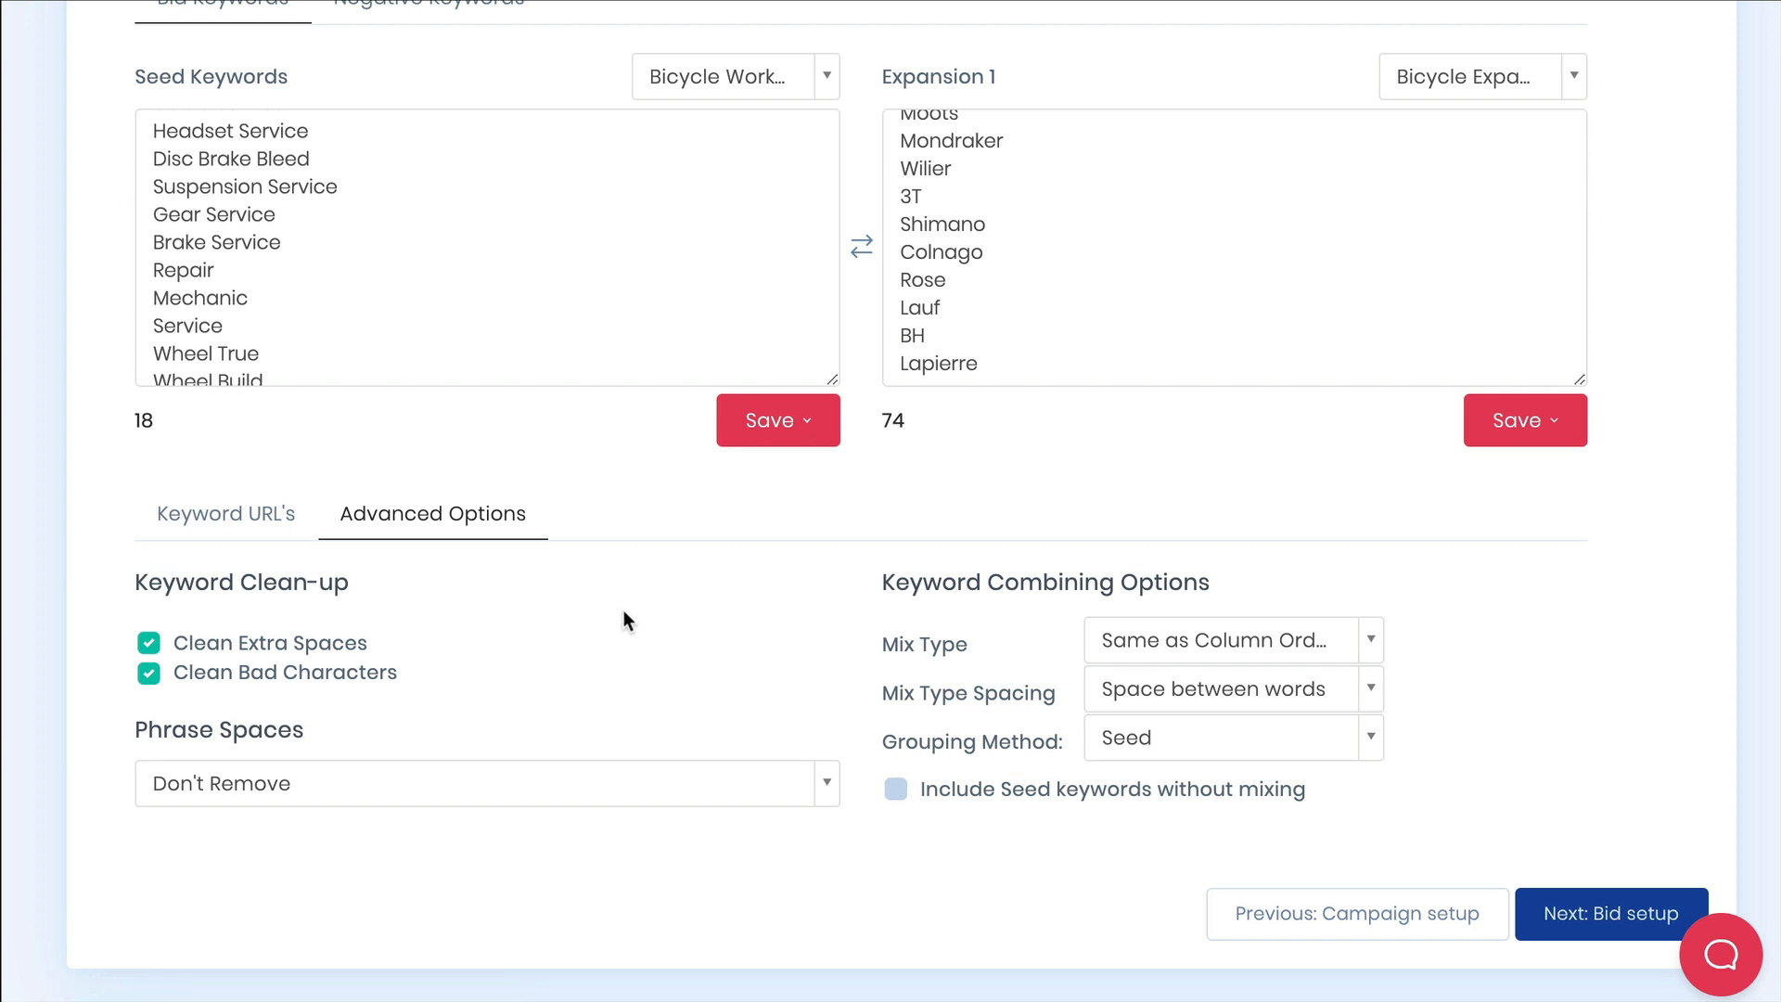
pyautogui.click(1231, 640)
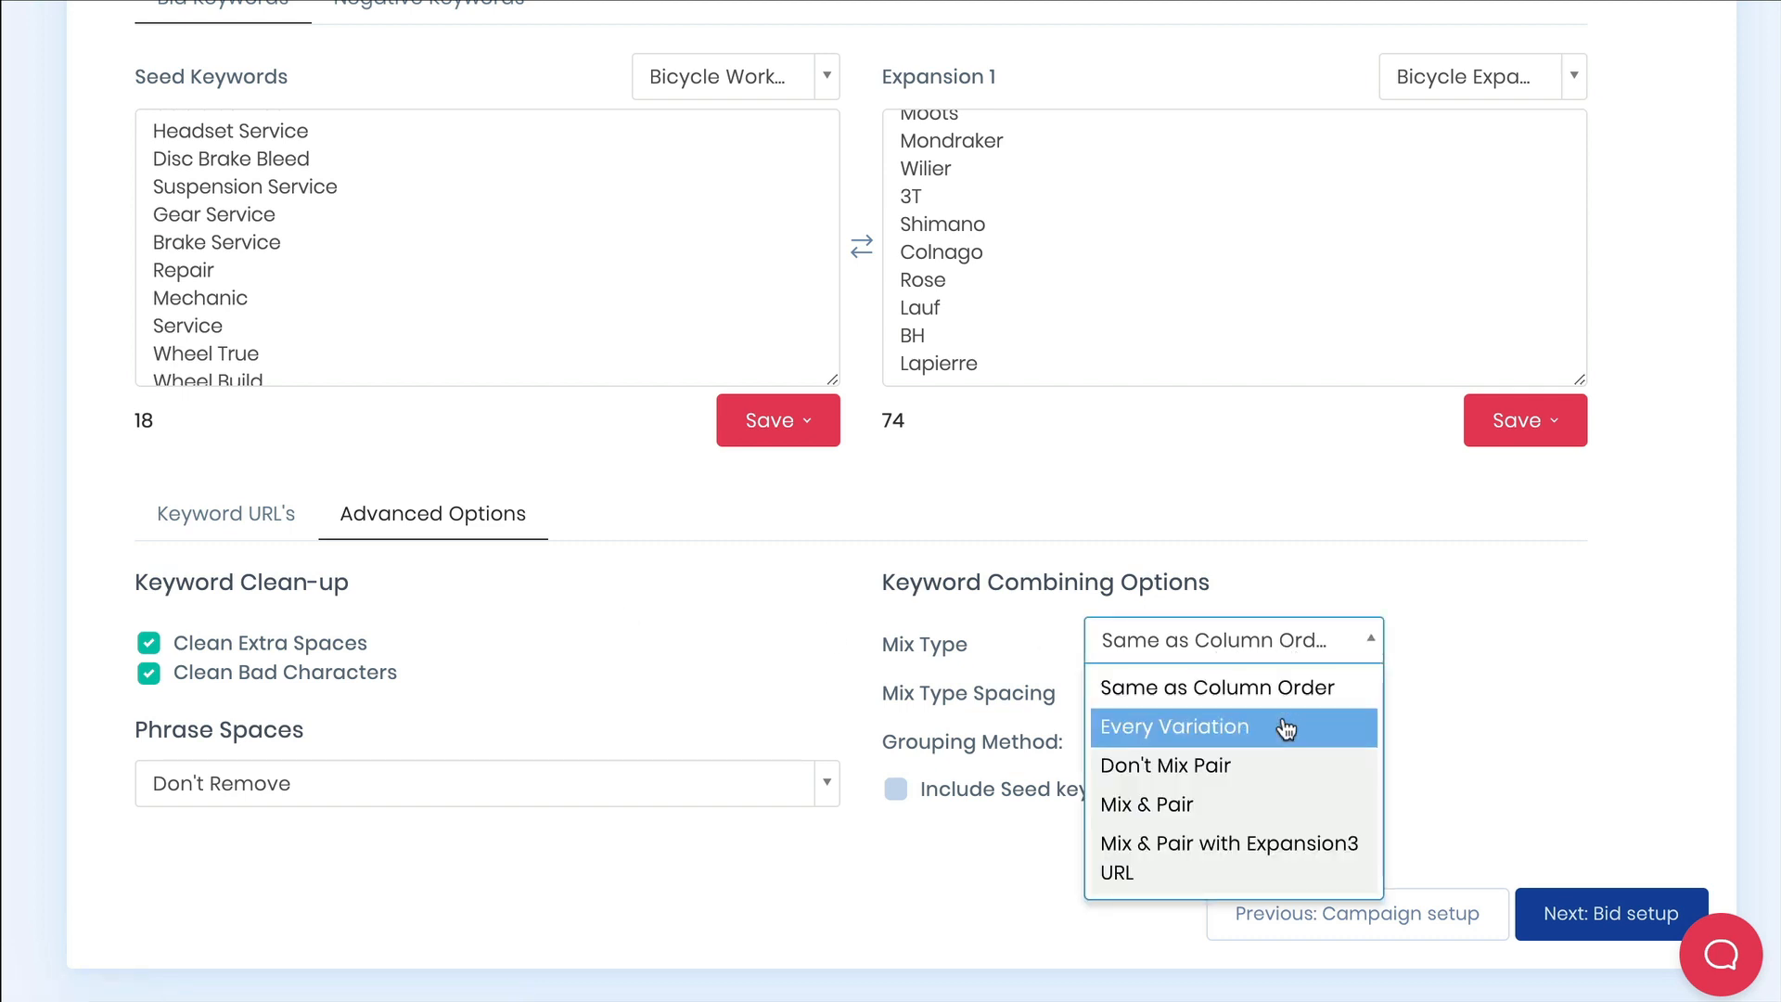
pyautogui.click(1176, 728)
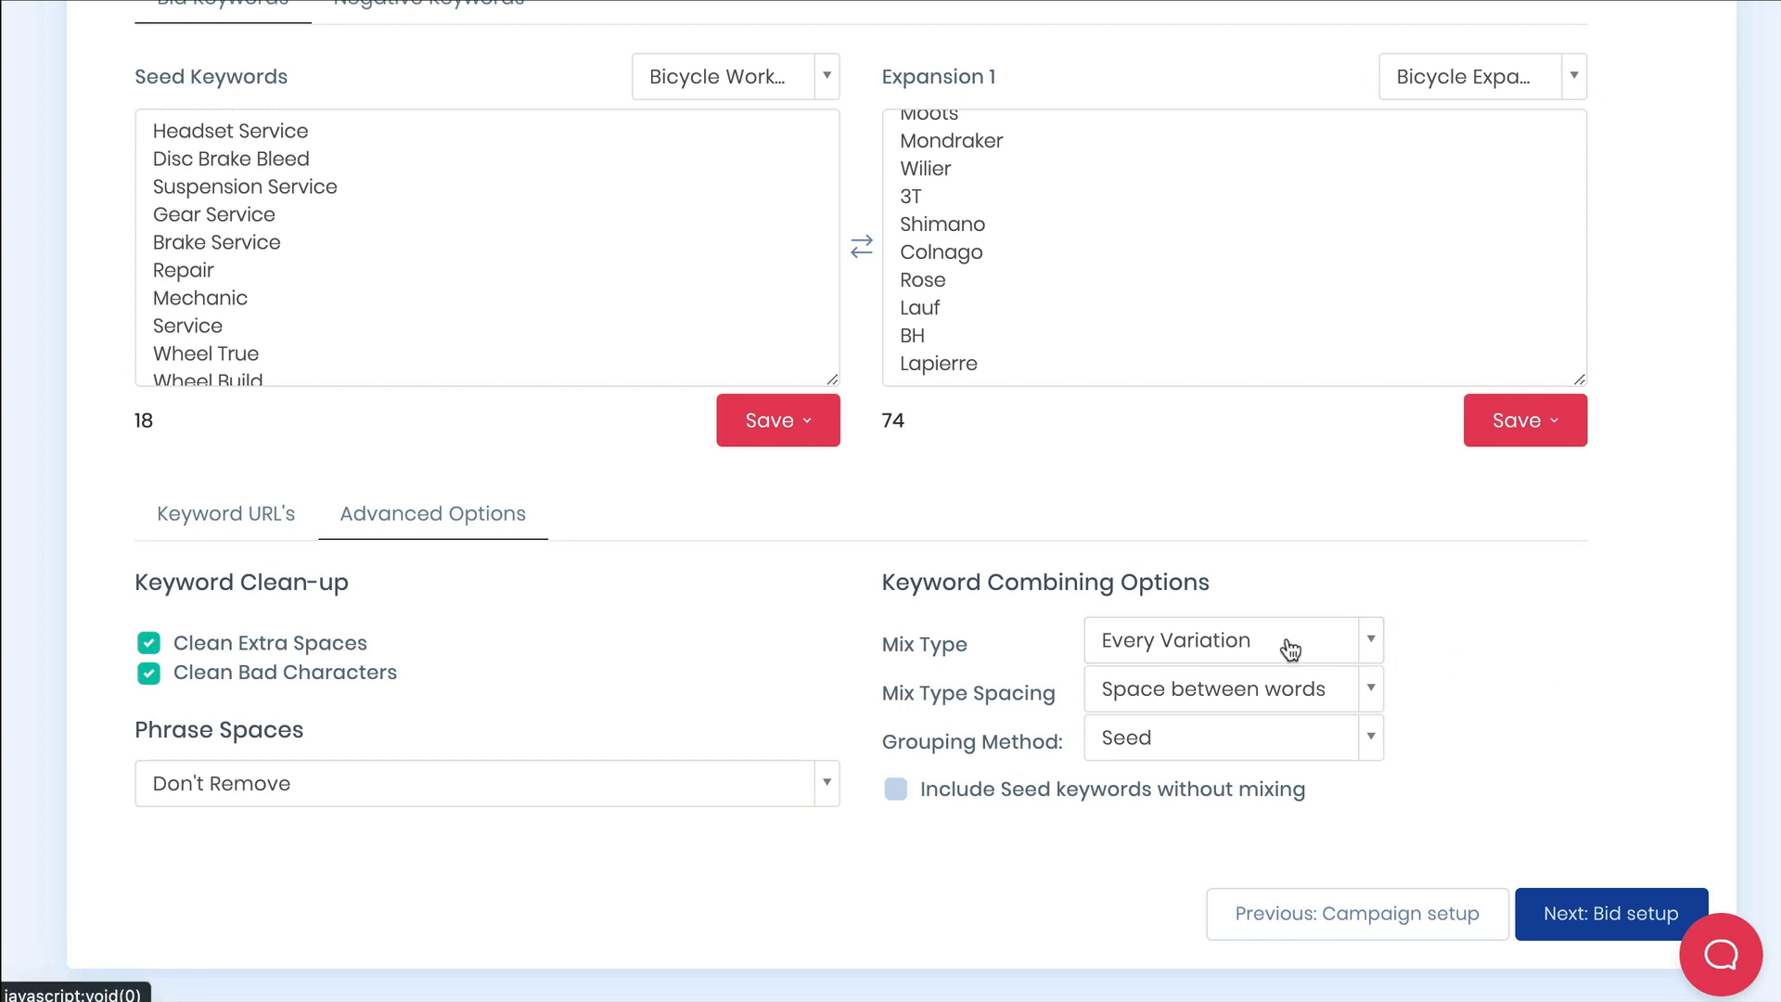
pyautogui.moveTo(1289, 650)
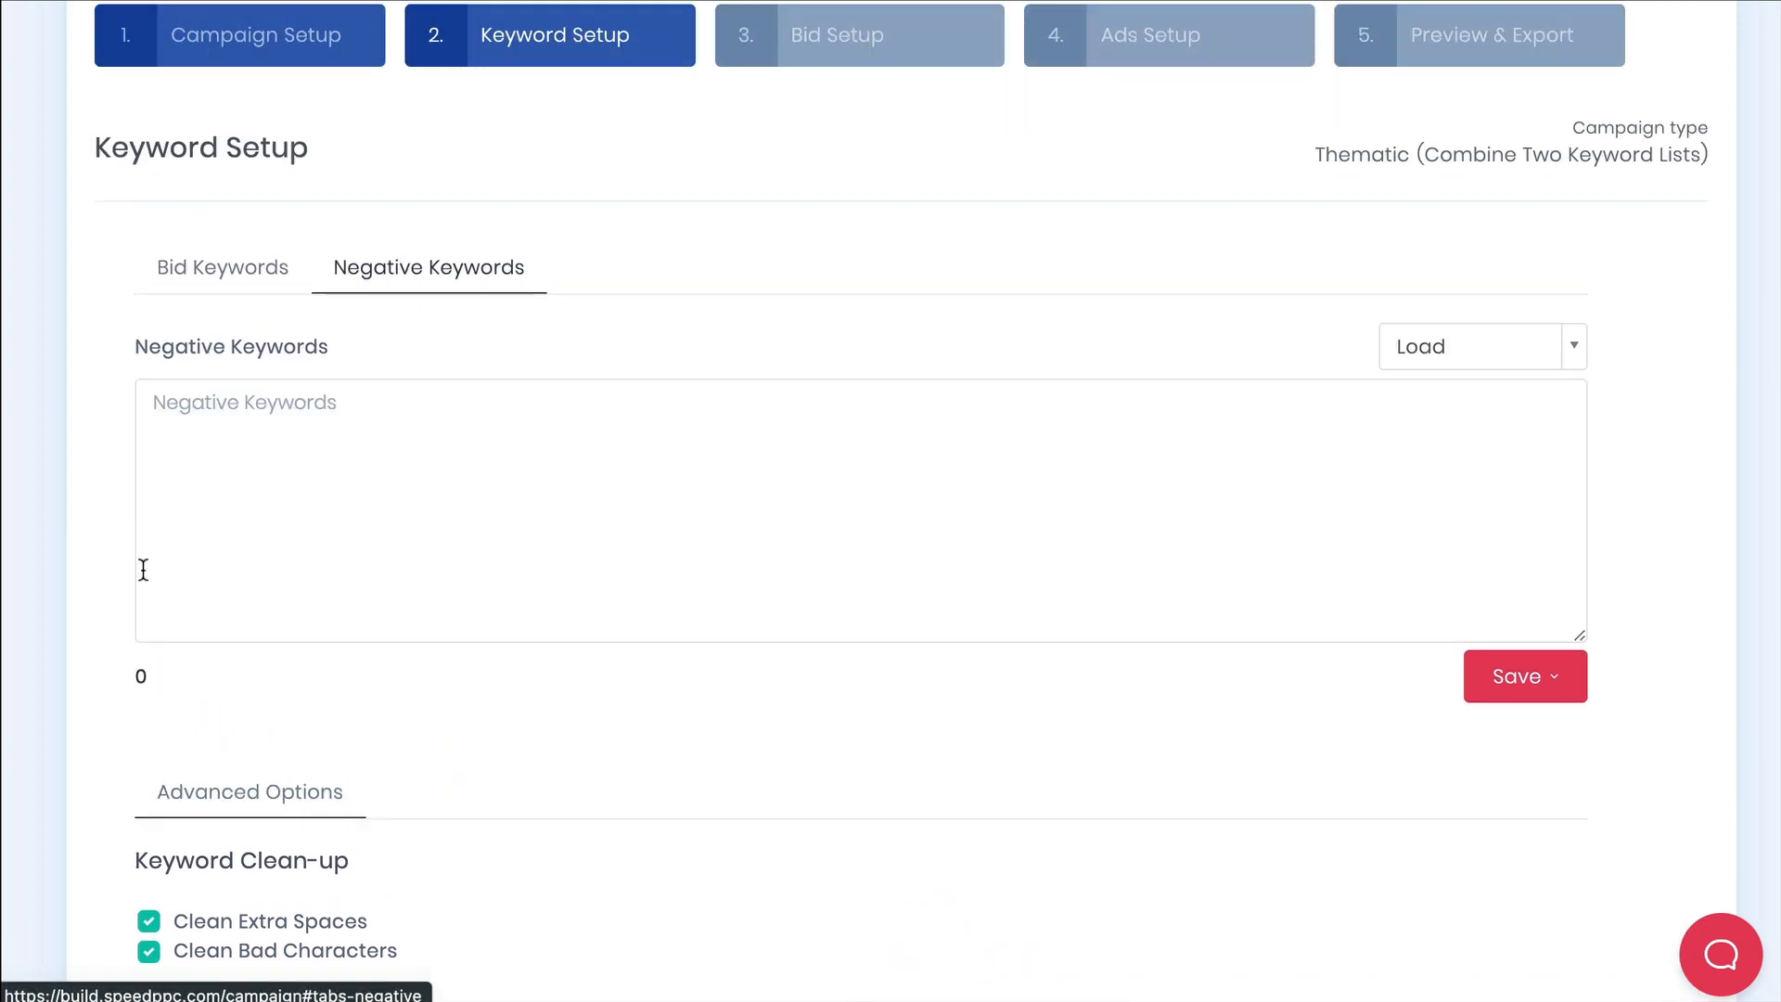
pyautogui.scroll(-3)
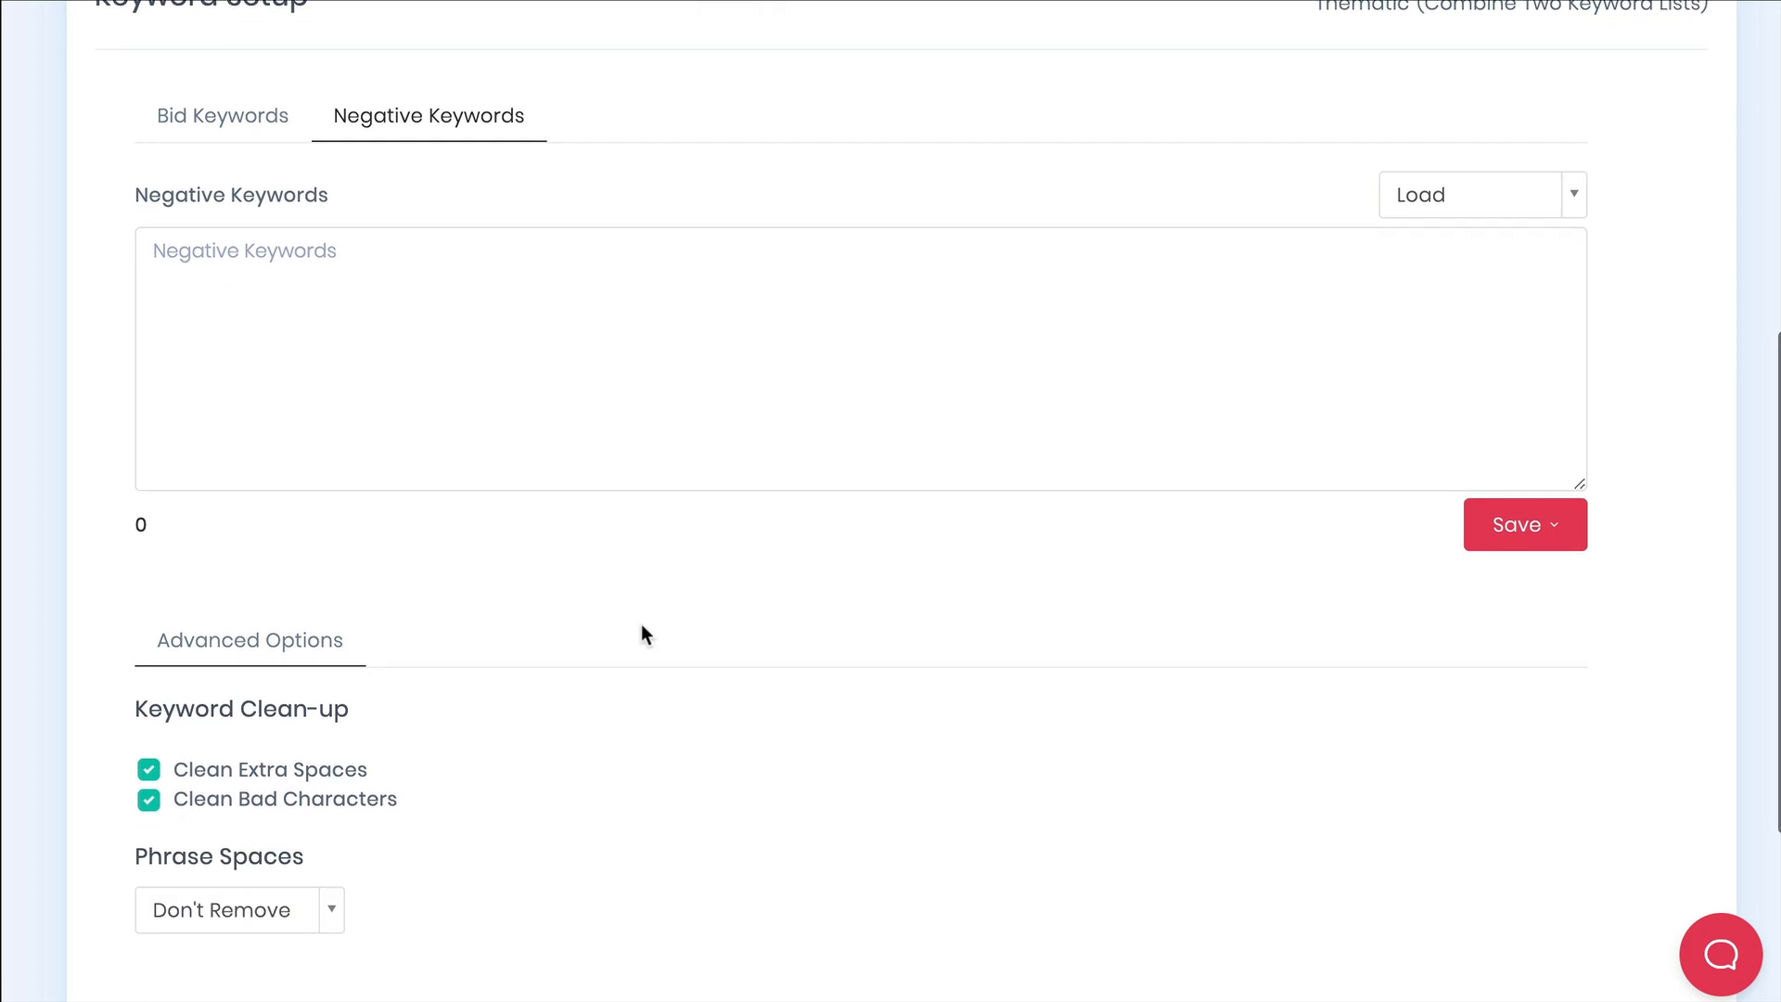
pyautogui.click(859, 73)
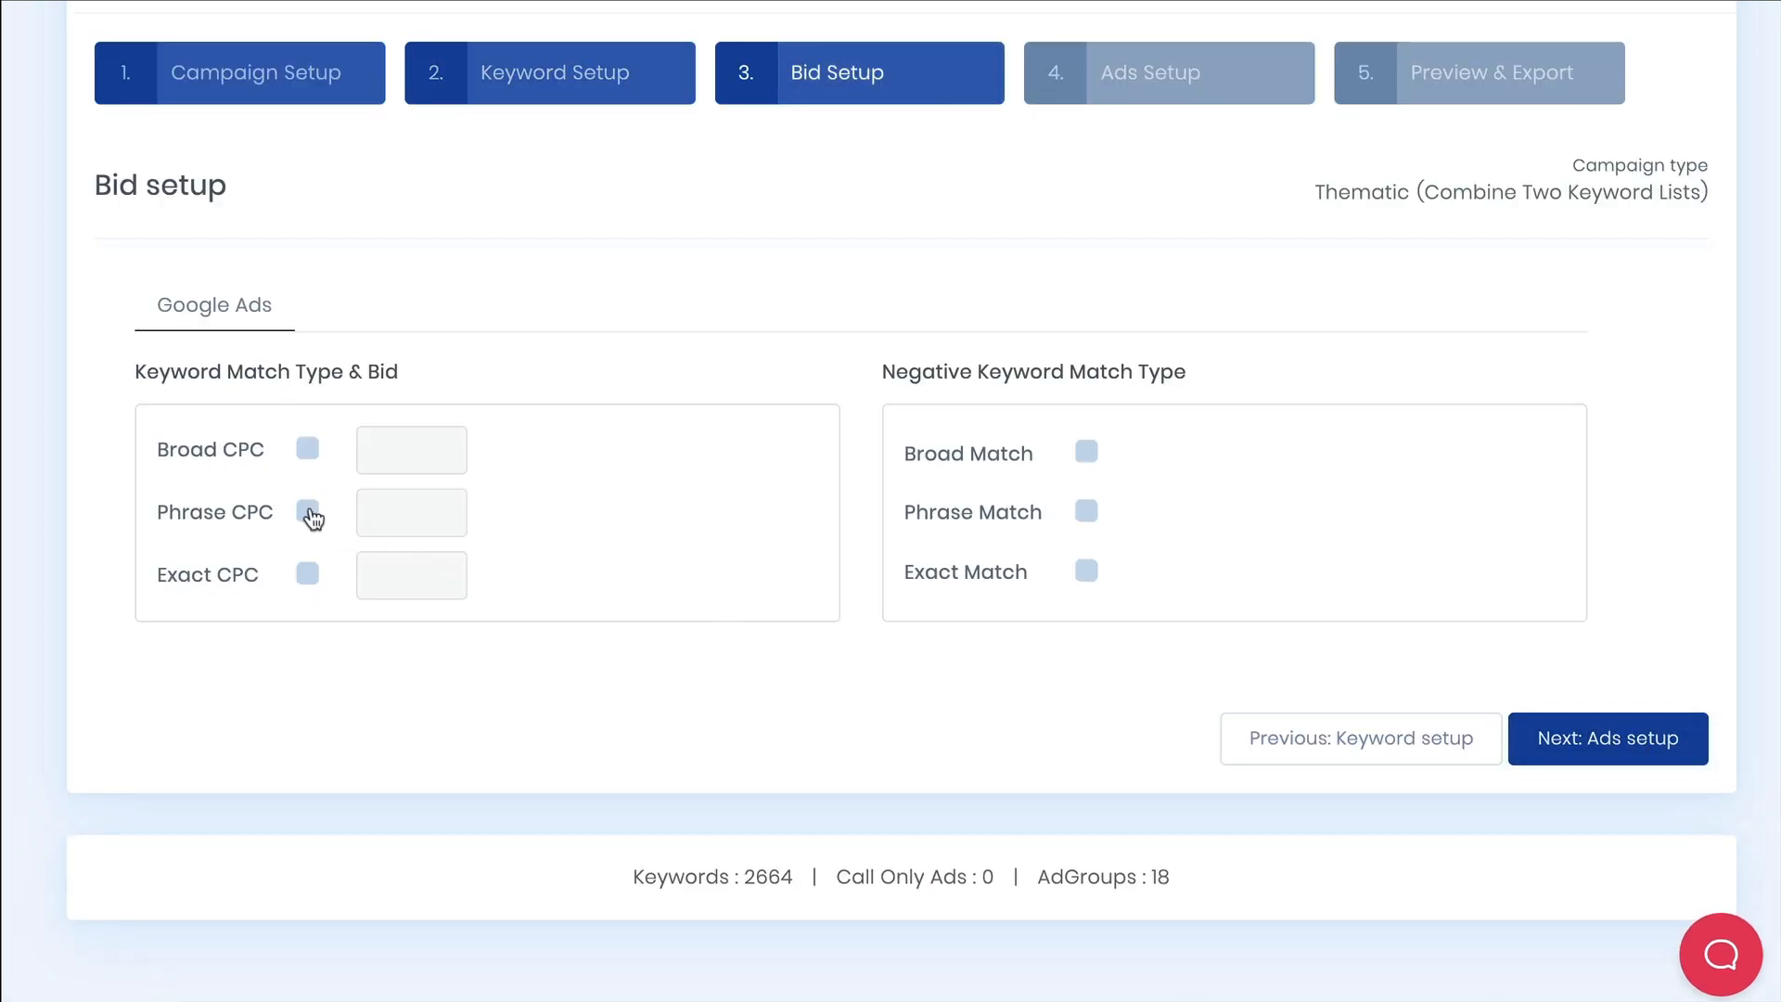
# Enable Phrase CPC bidding with a bid of 5.
pyautogui.click(306, 512)
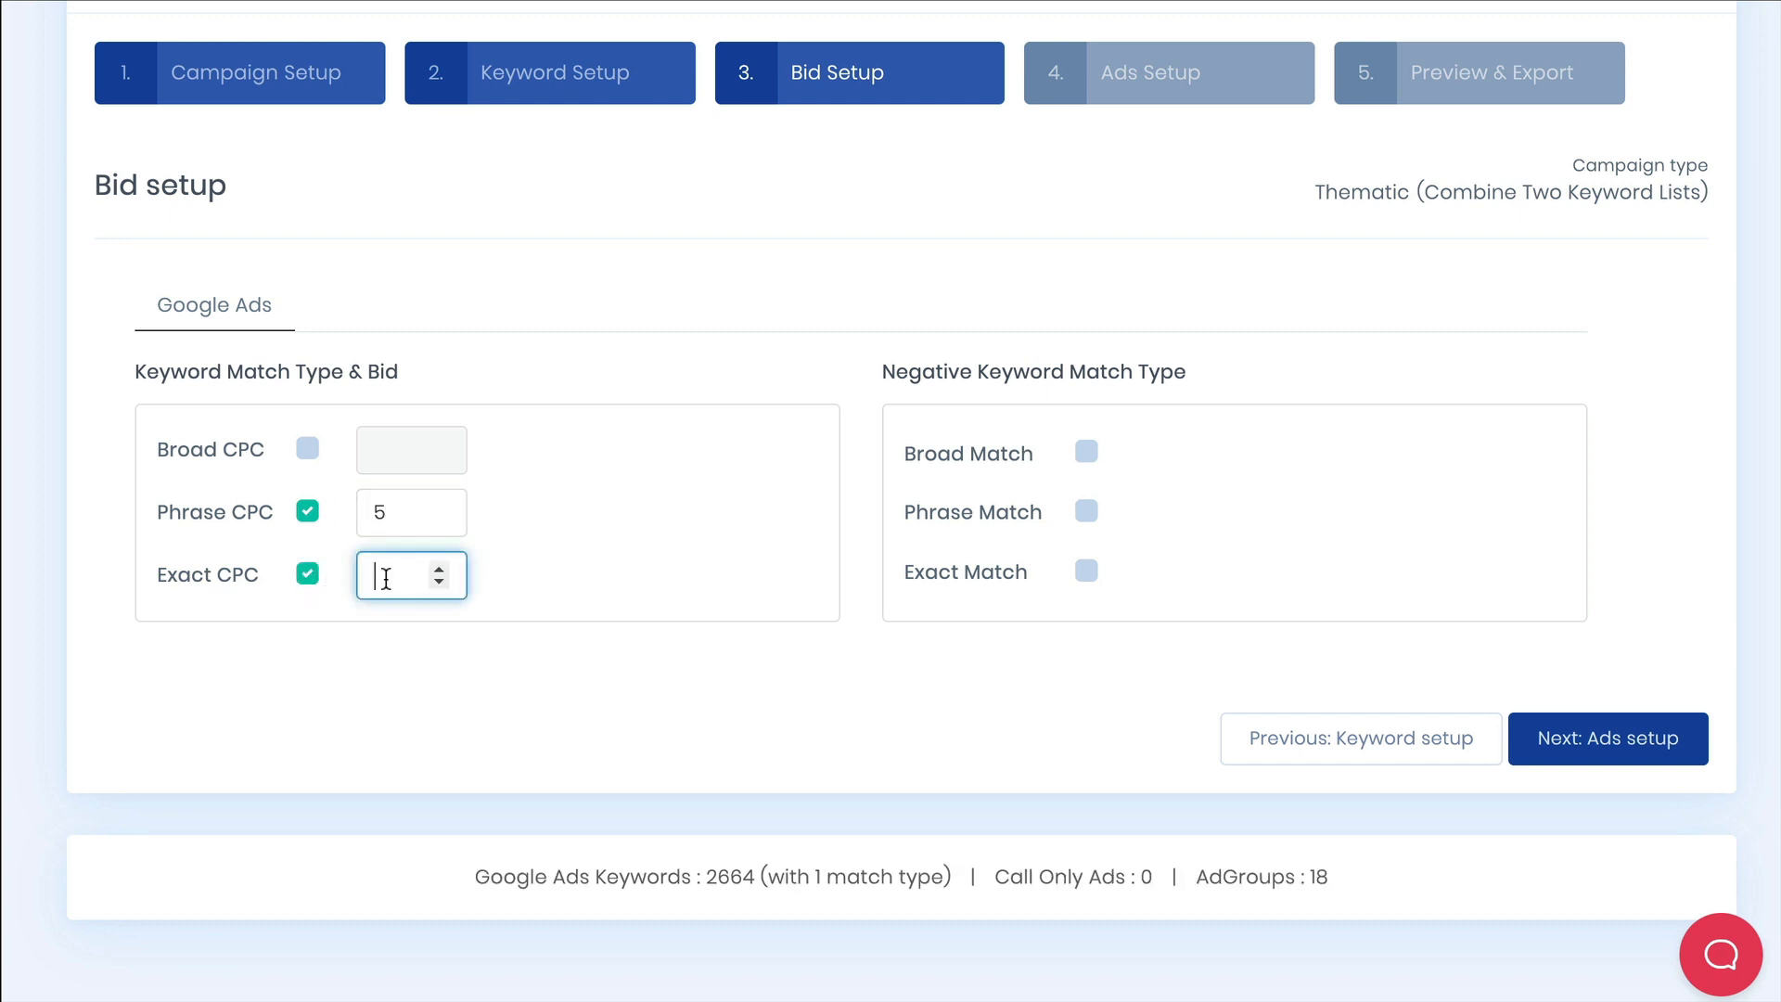
pyautogui.write('5')
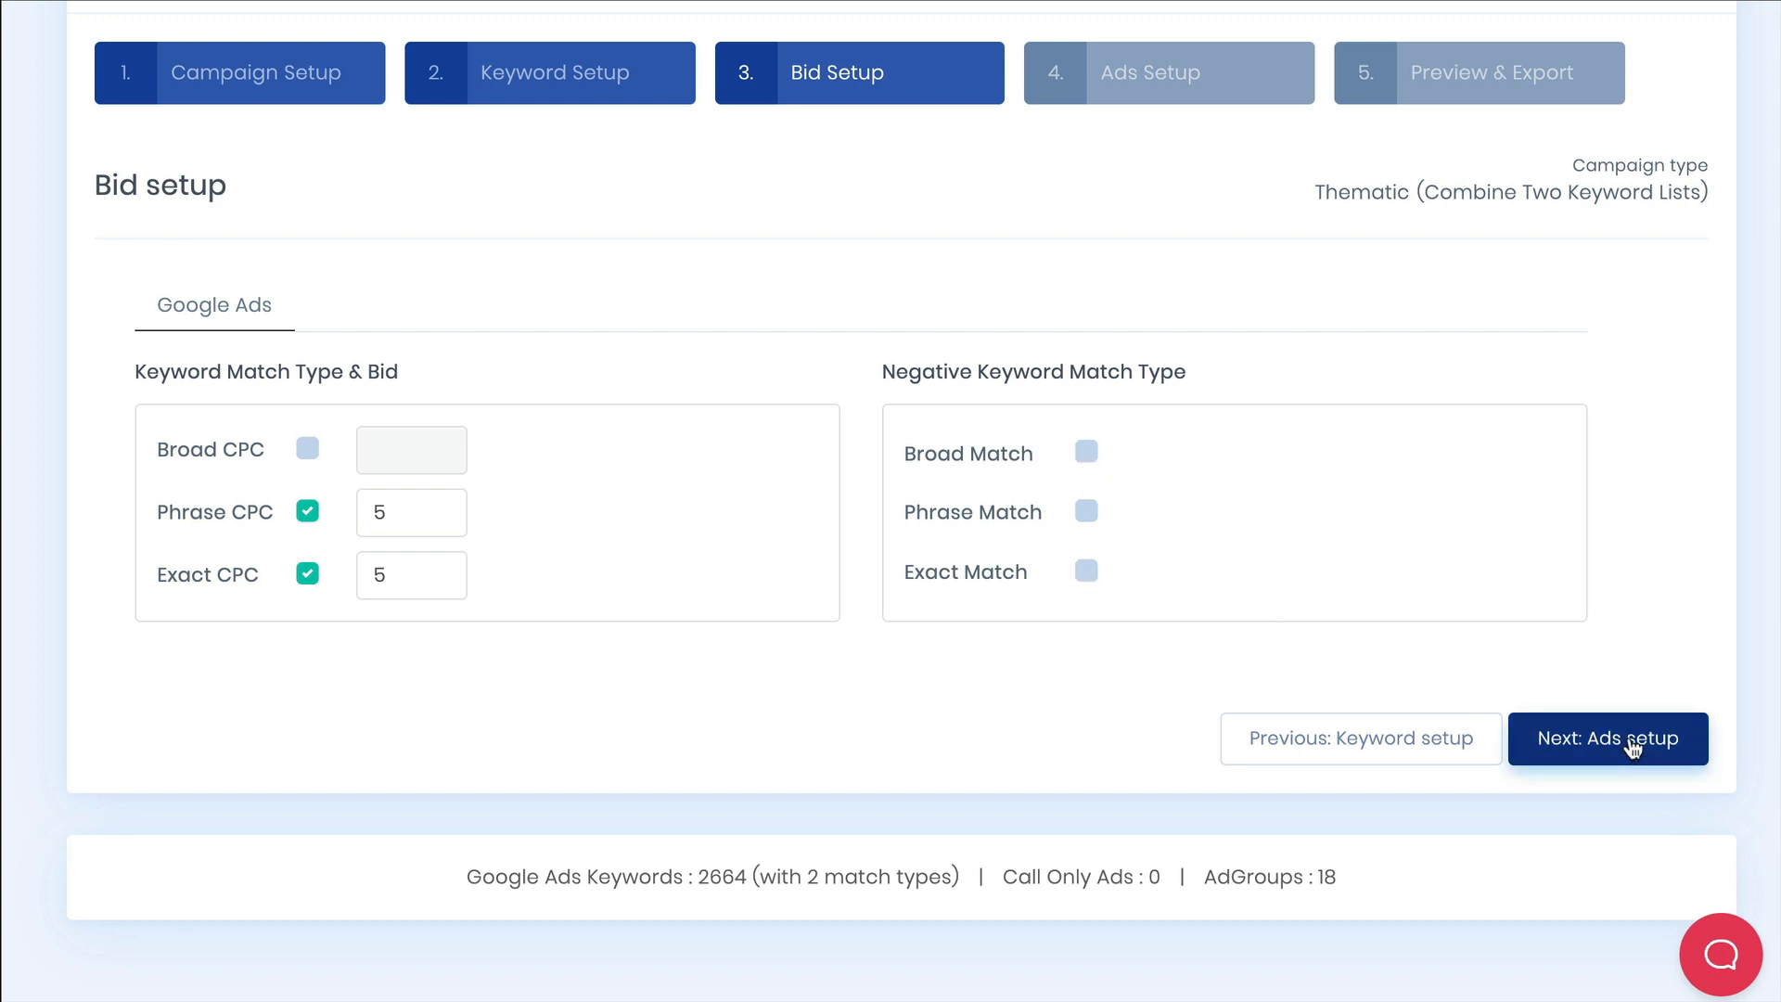
# In ads setup, load the saved Bike Shop Servicing responsive ad and select its service token.
pyautogui.click(1607, 738)
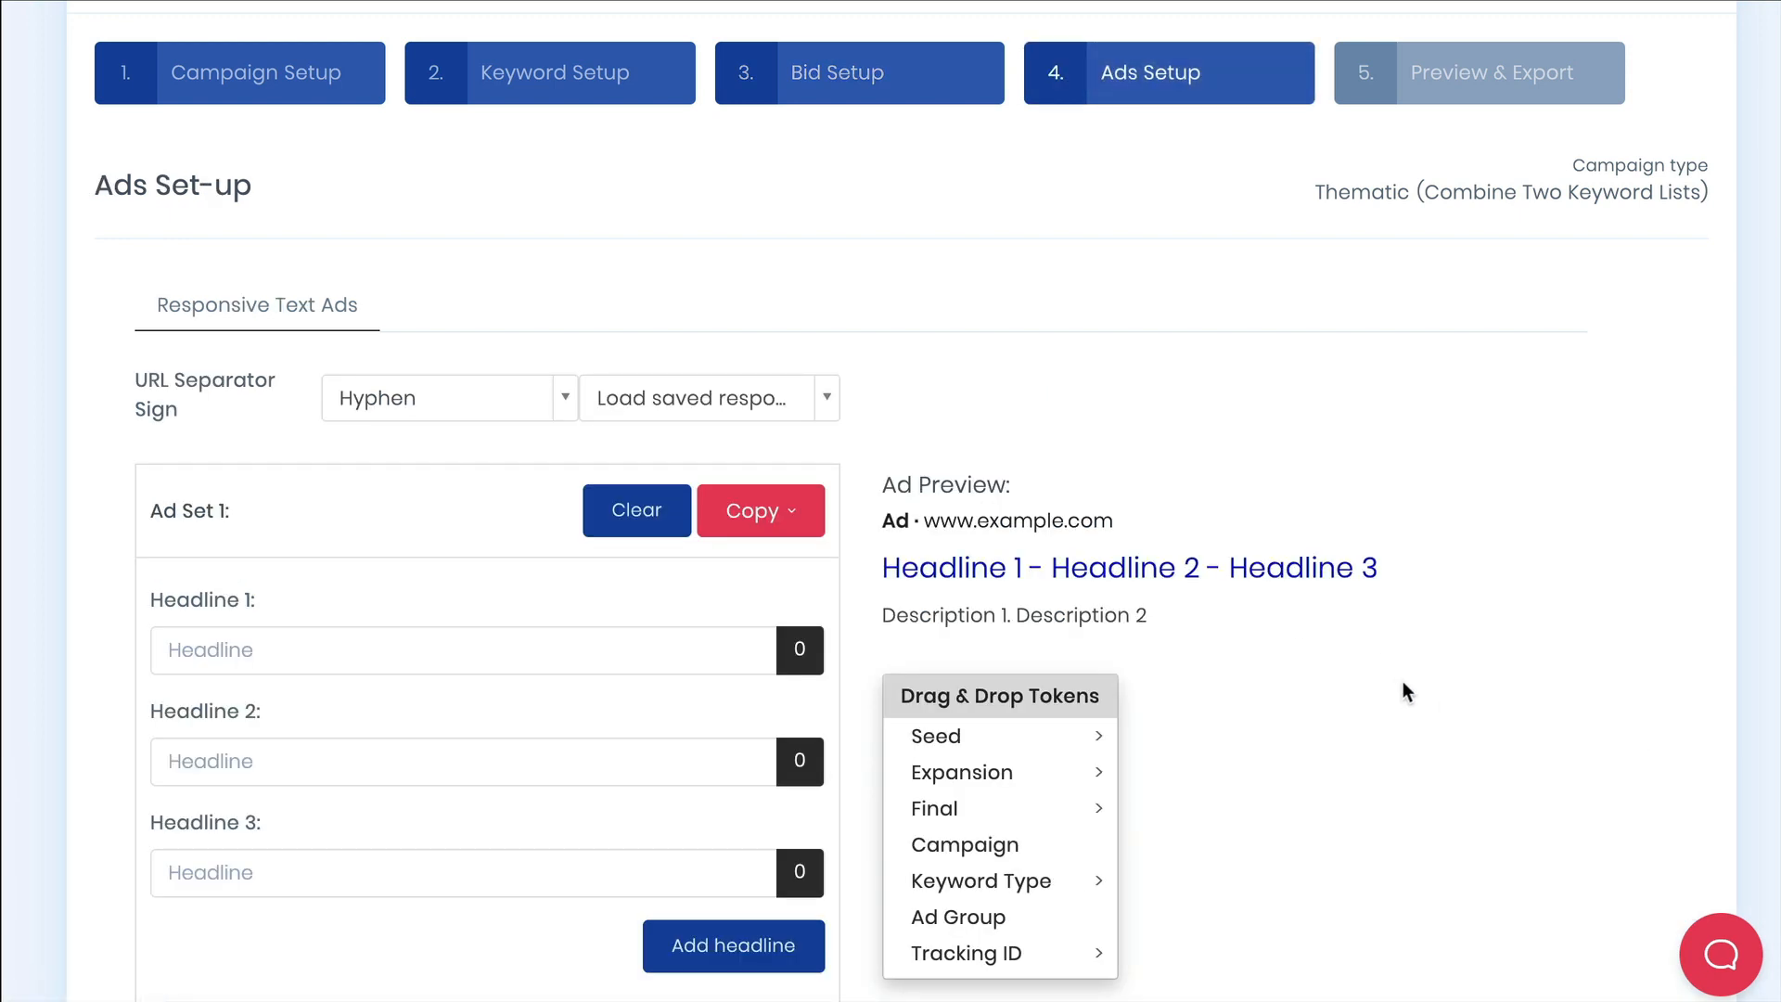
pyautogui.scroll(-3)
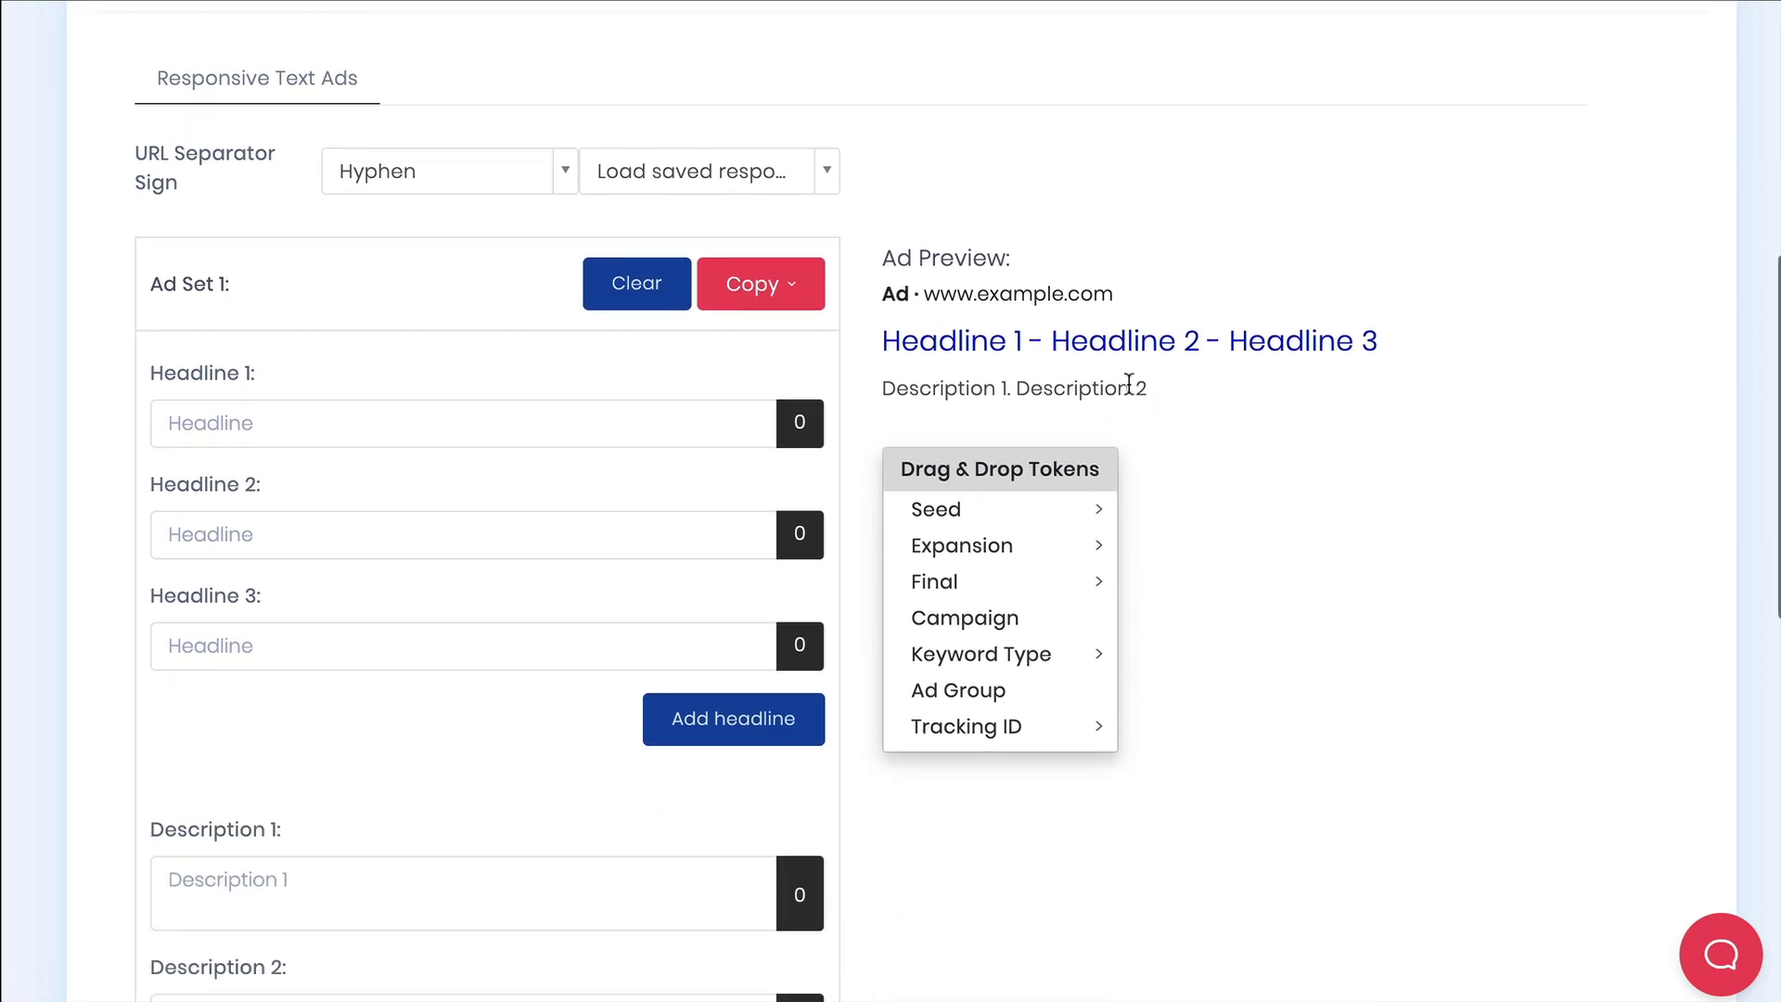
pyautogui.click(705, 171)
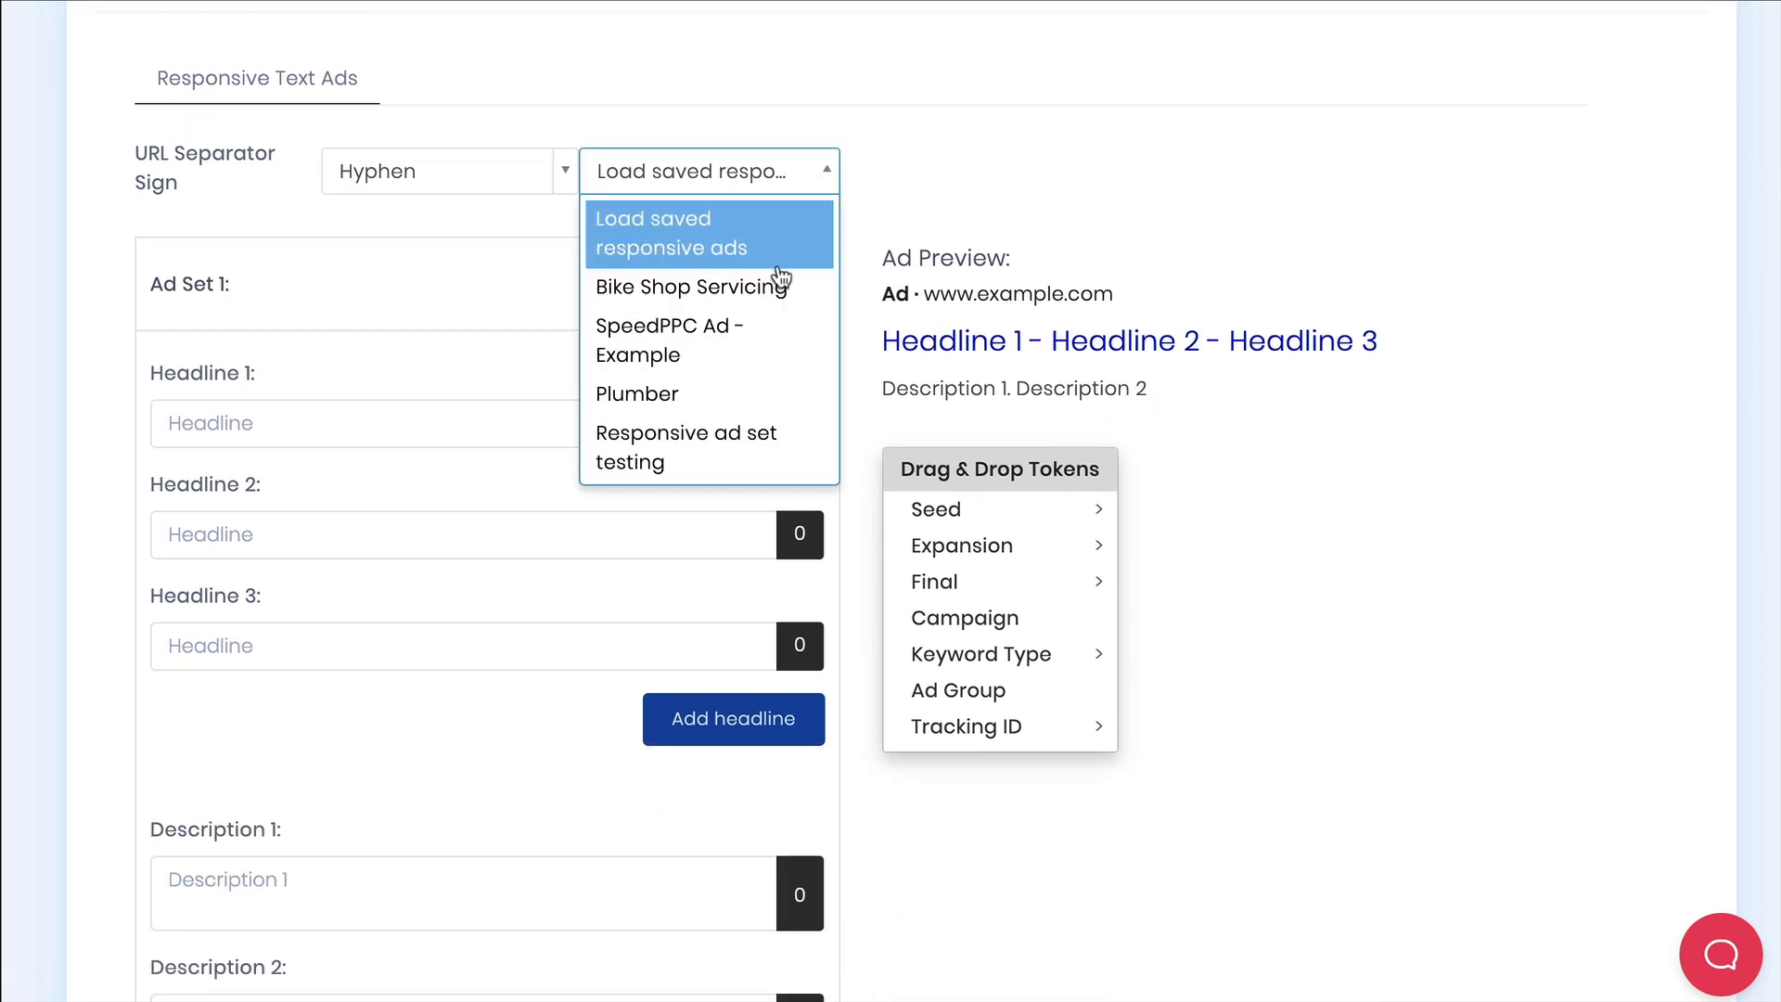
pyautogui.moveTo(686, 286)
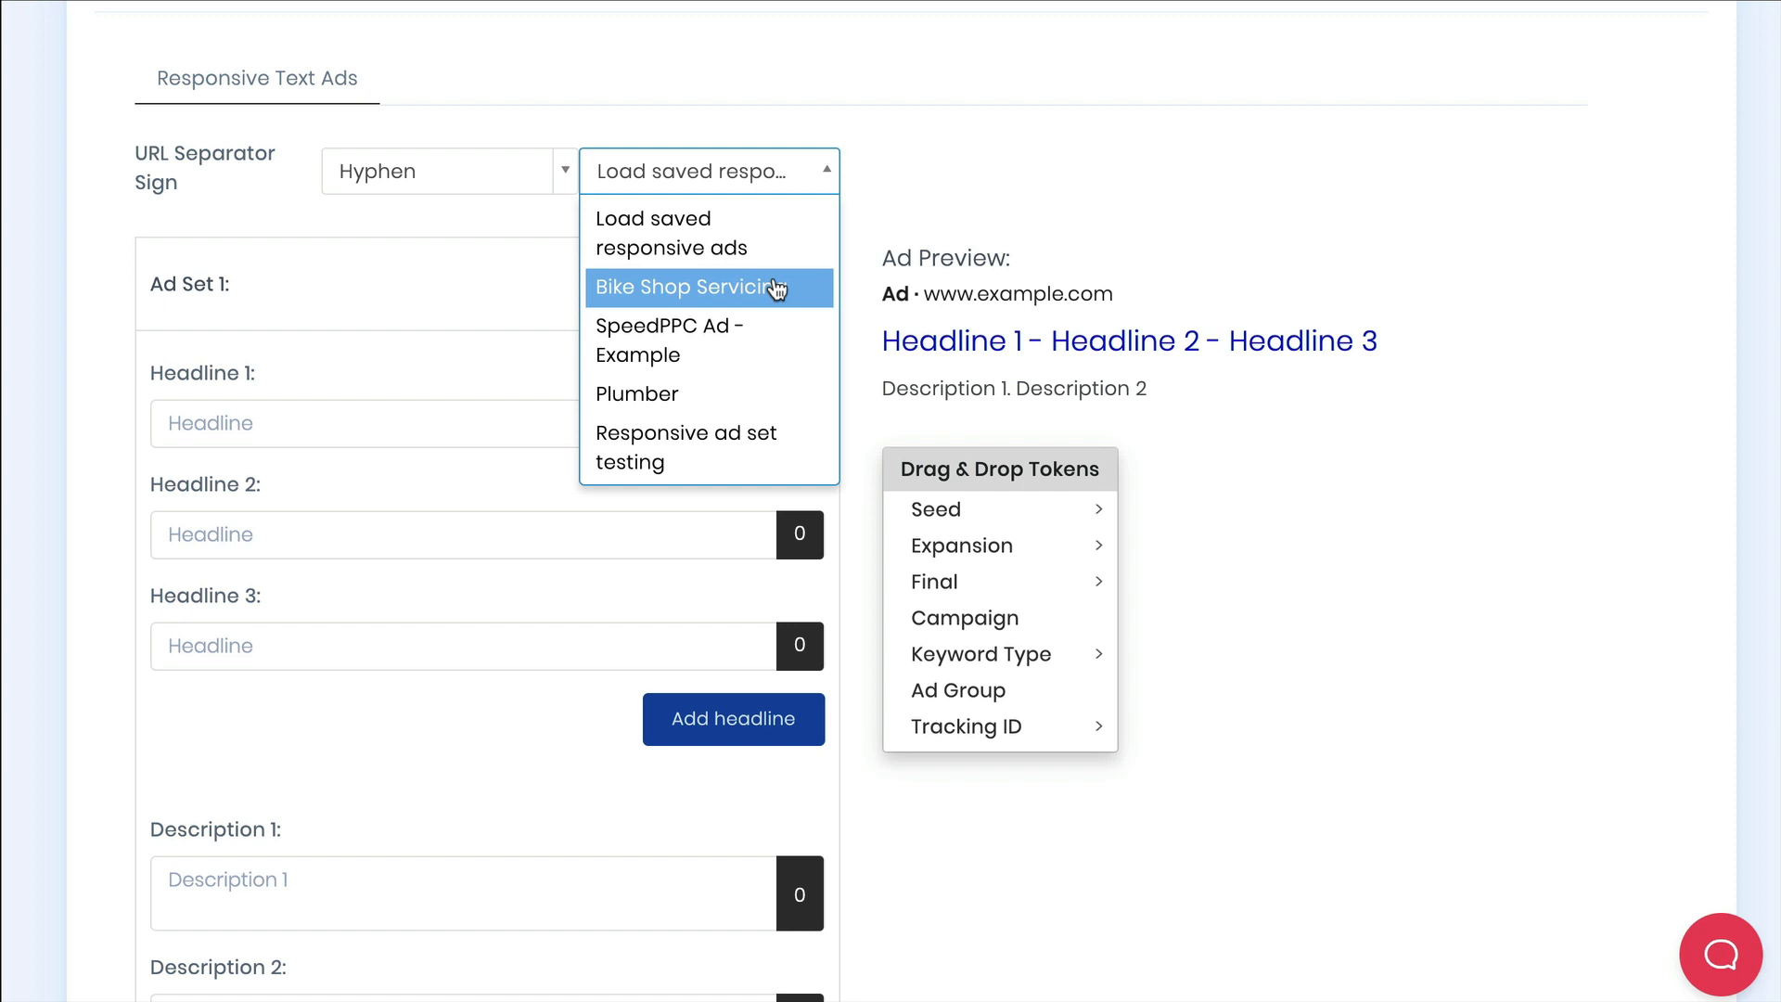
pyautogui.click(681, 286)
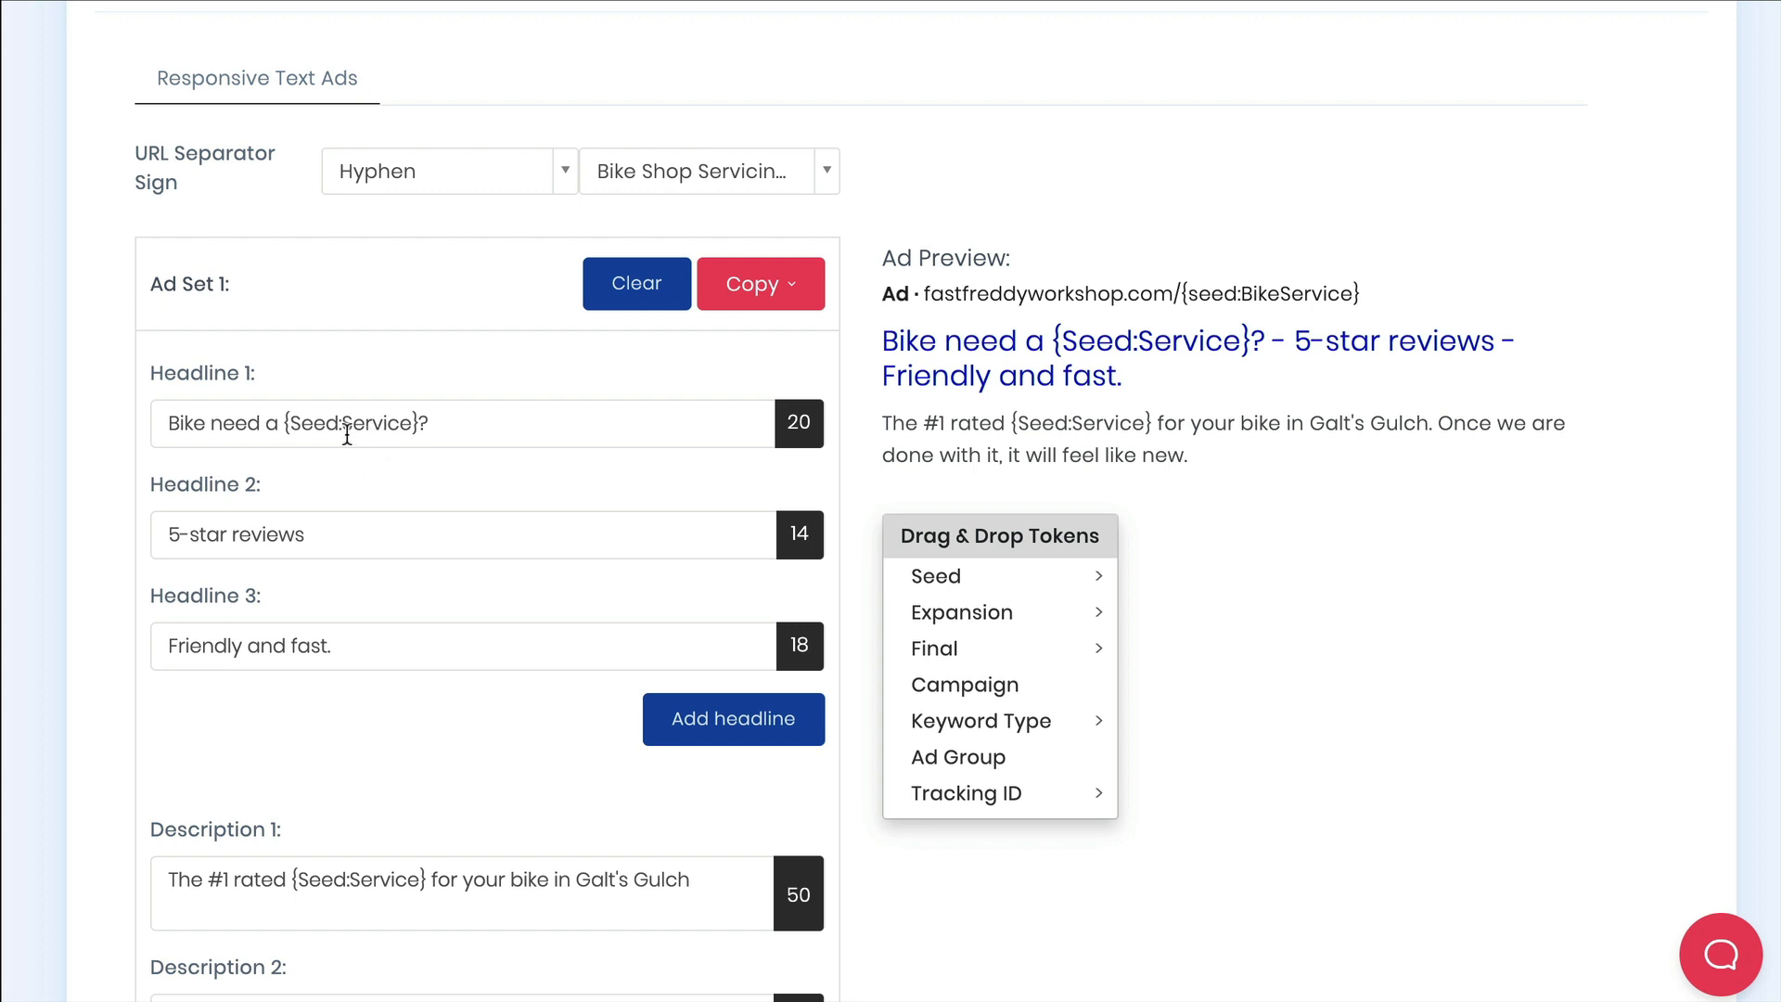
pyautogui.doubleClick(345, 423)
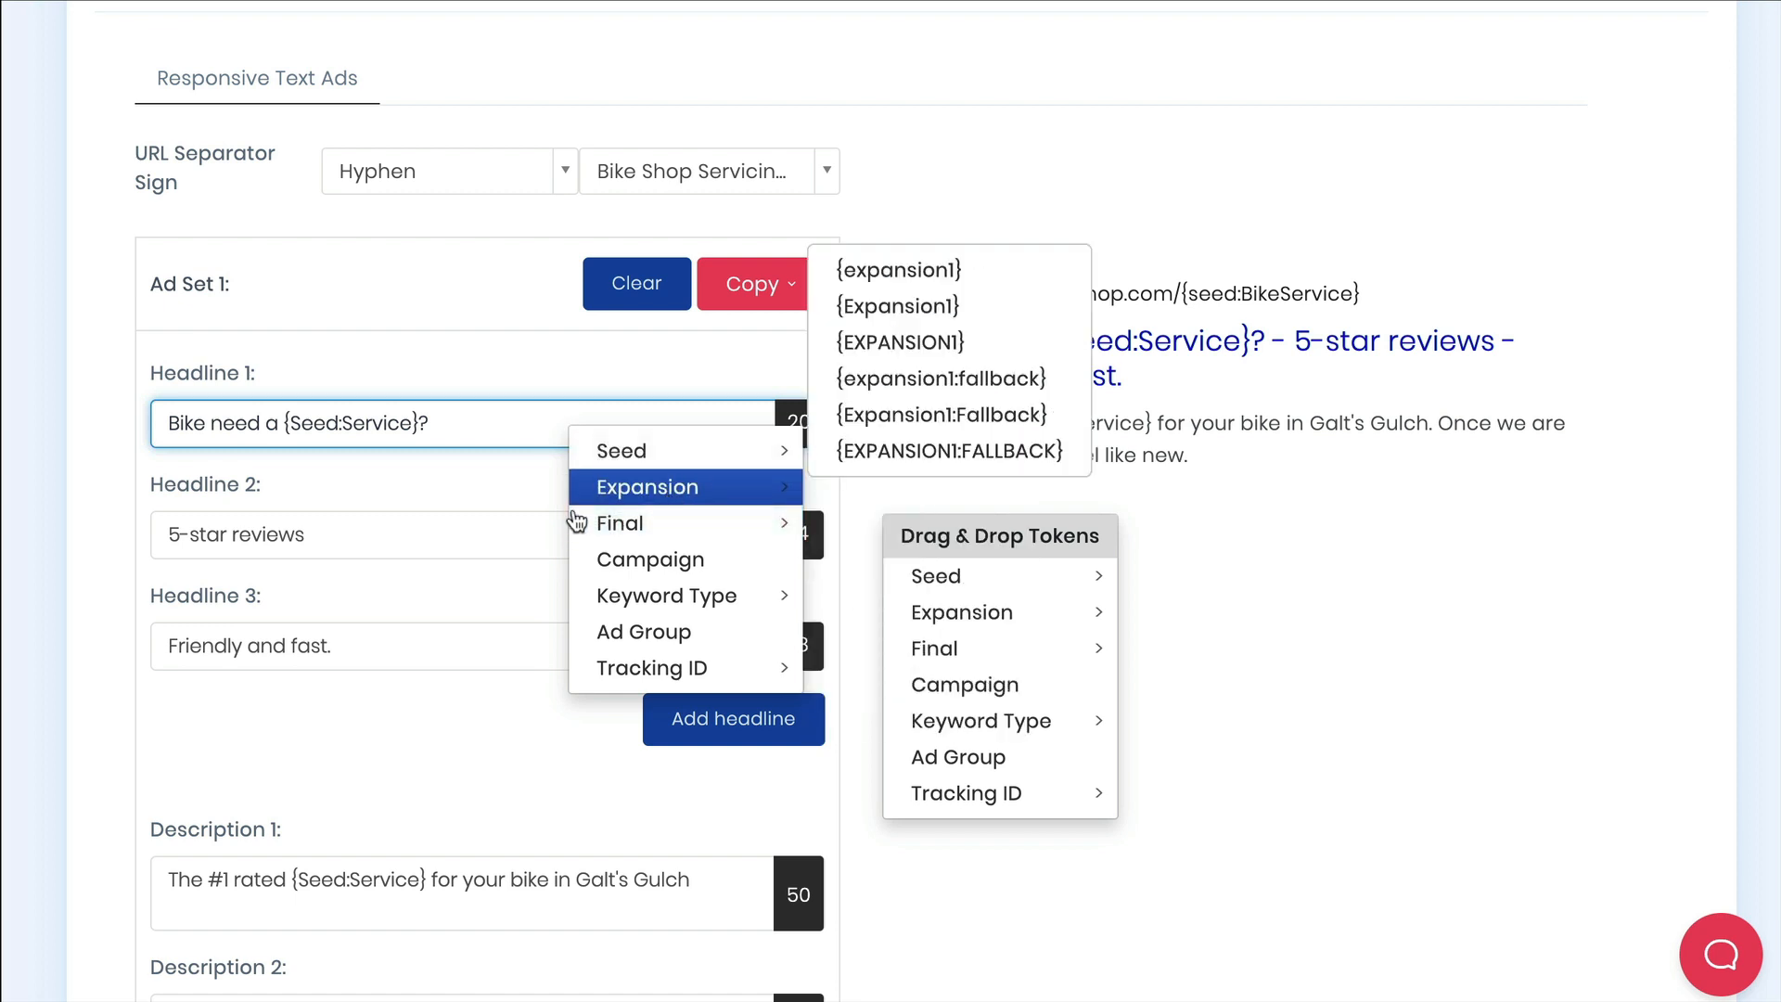
# Recapitalise the headlines to Bike Need a {Seed:Service}?, 5-star Reviews and Friendly and Fast.
pyautogui.click(413, 475)
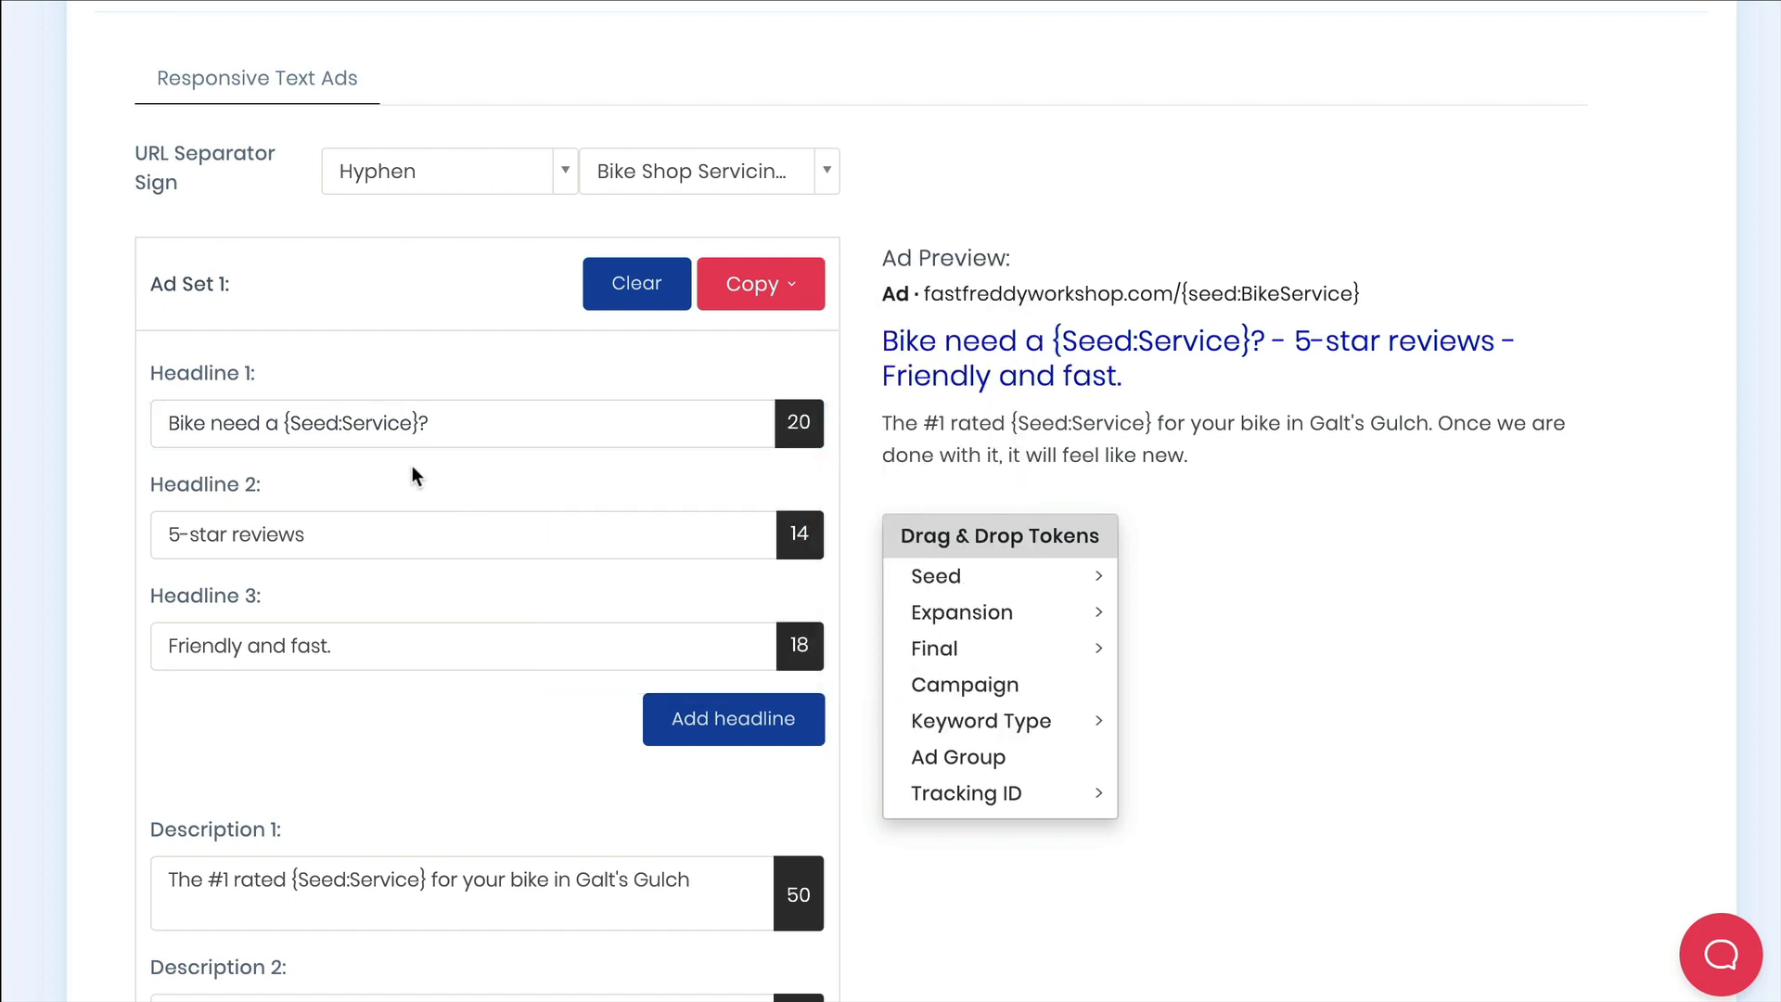
pyautogui.moveTo(473, 473)
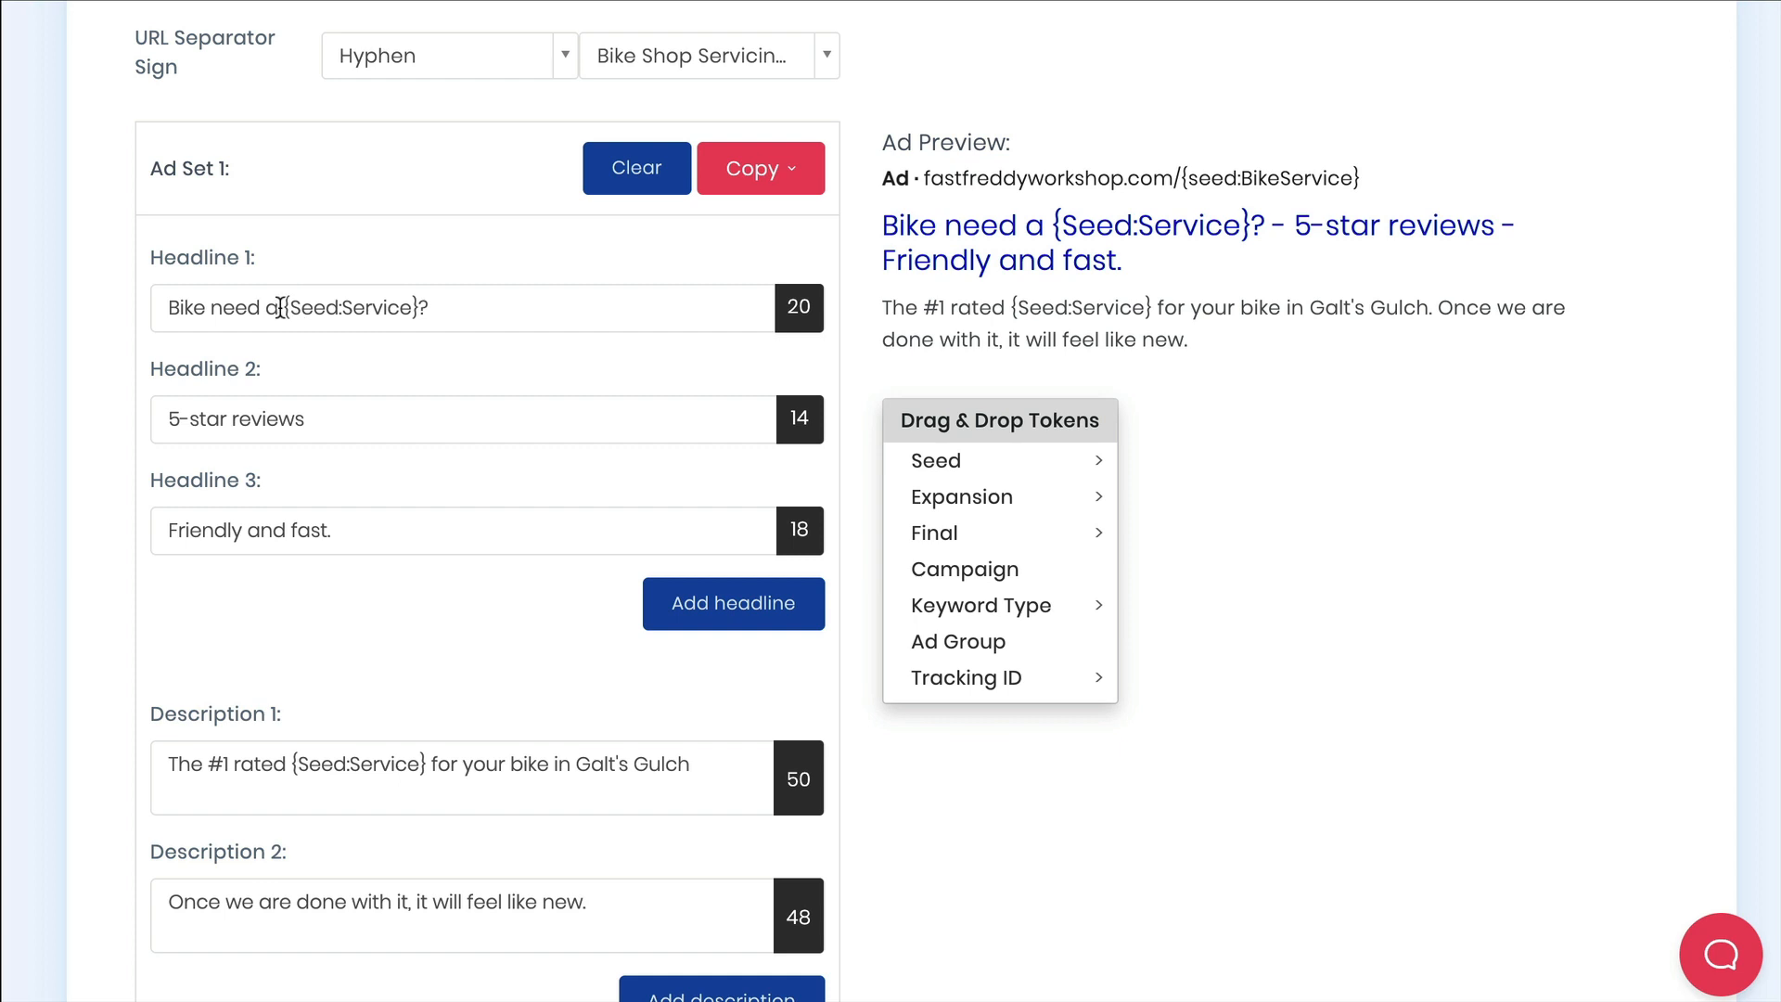
pyautogui.doubleClick(312, 308)
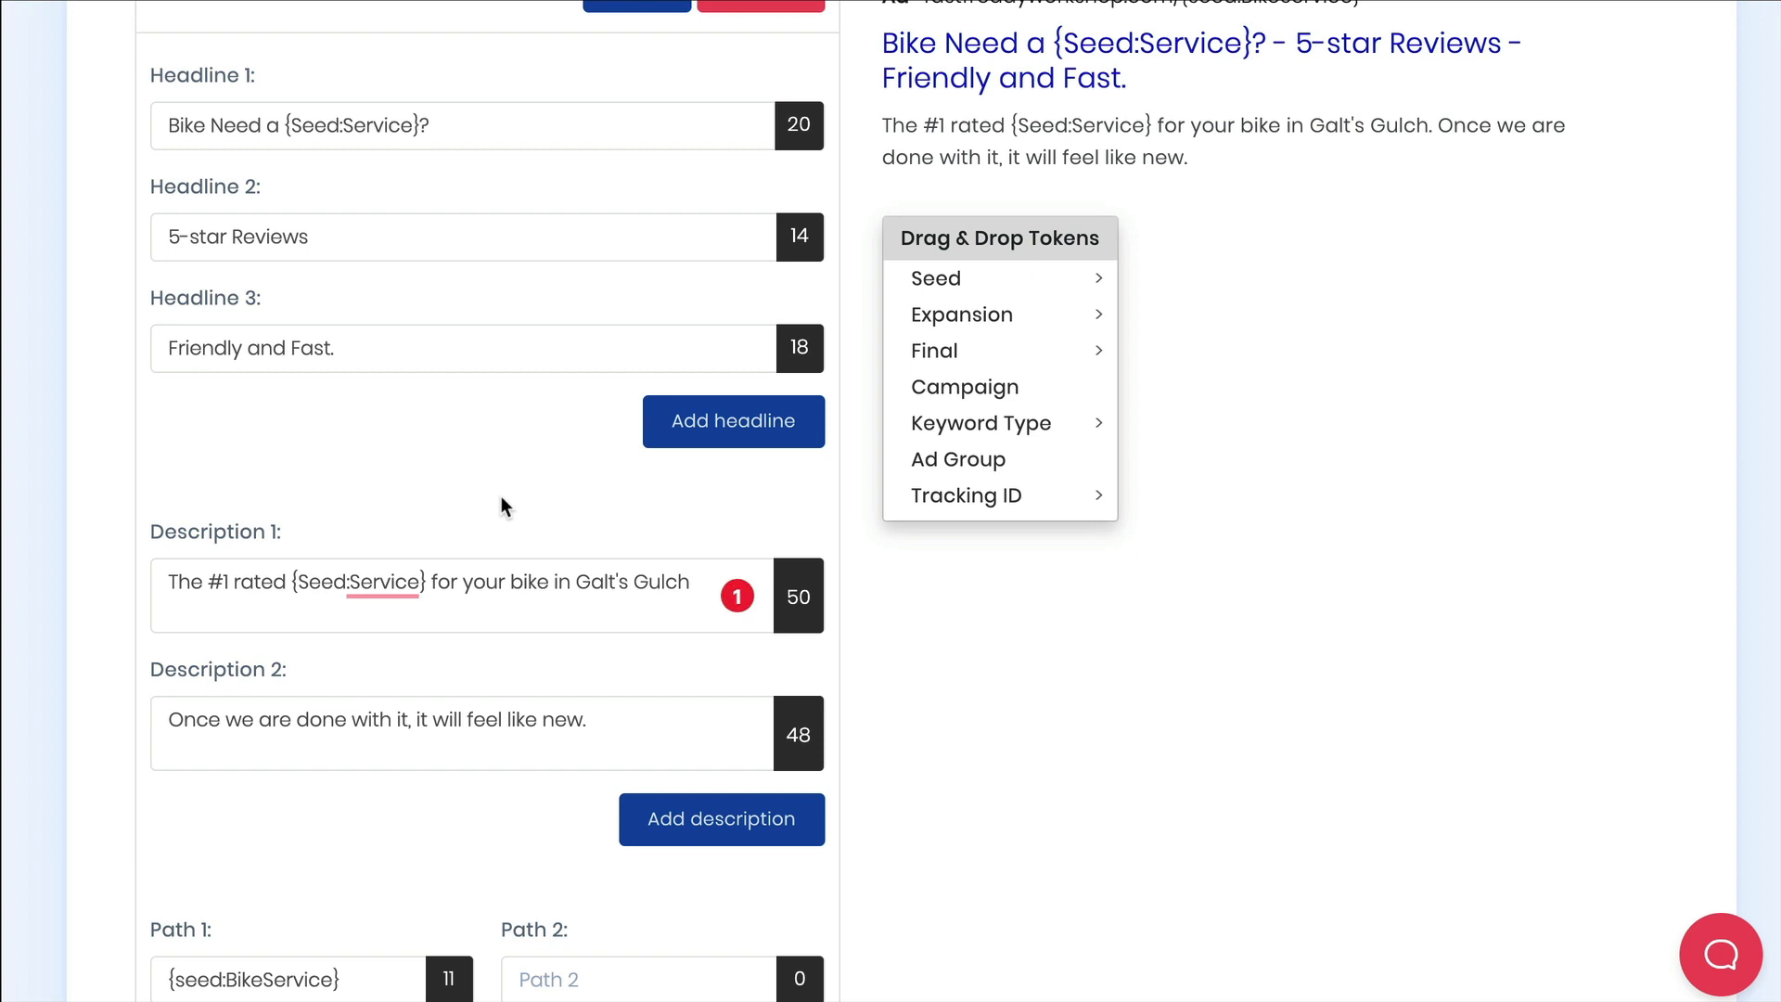
pyautogui.scroll(-3)
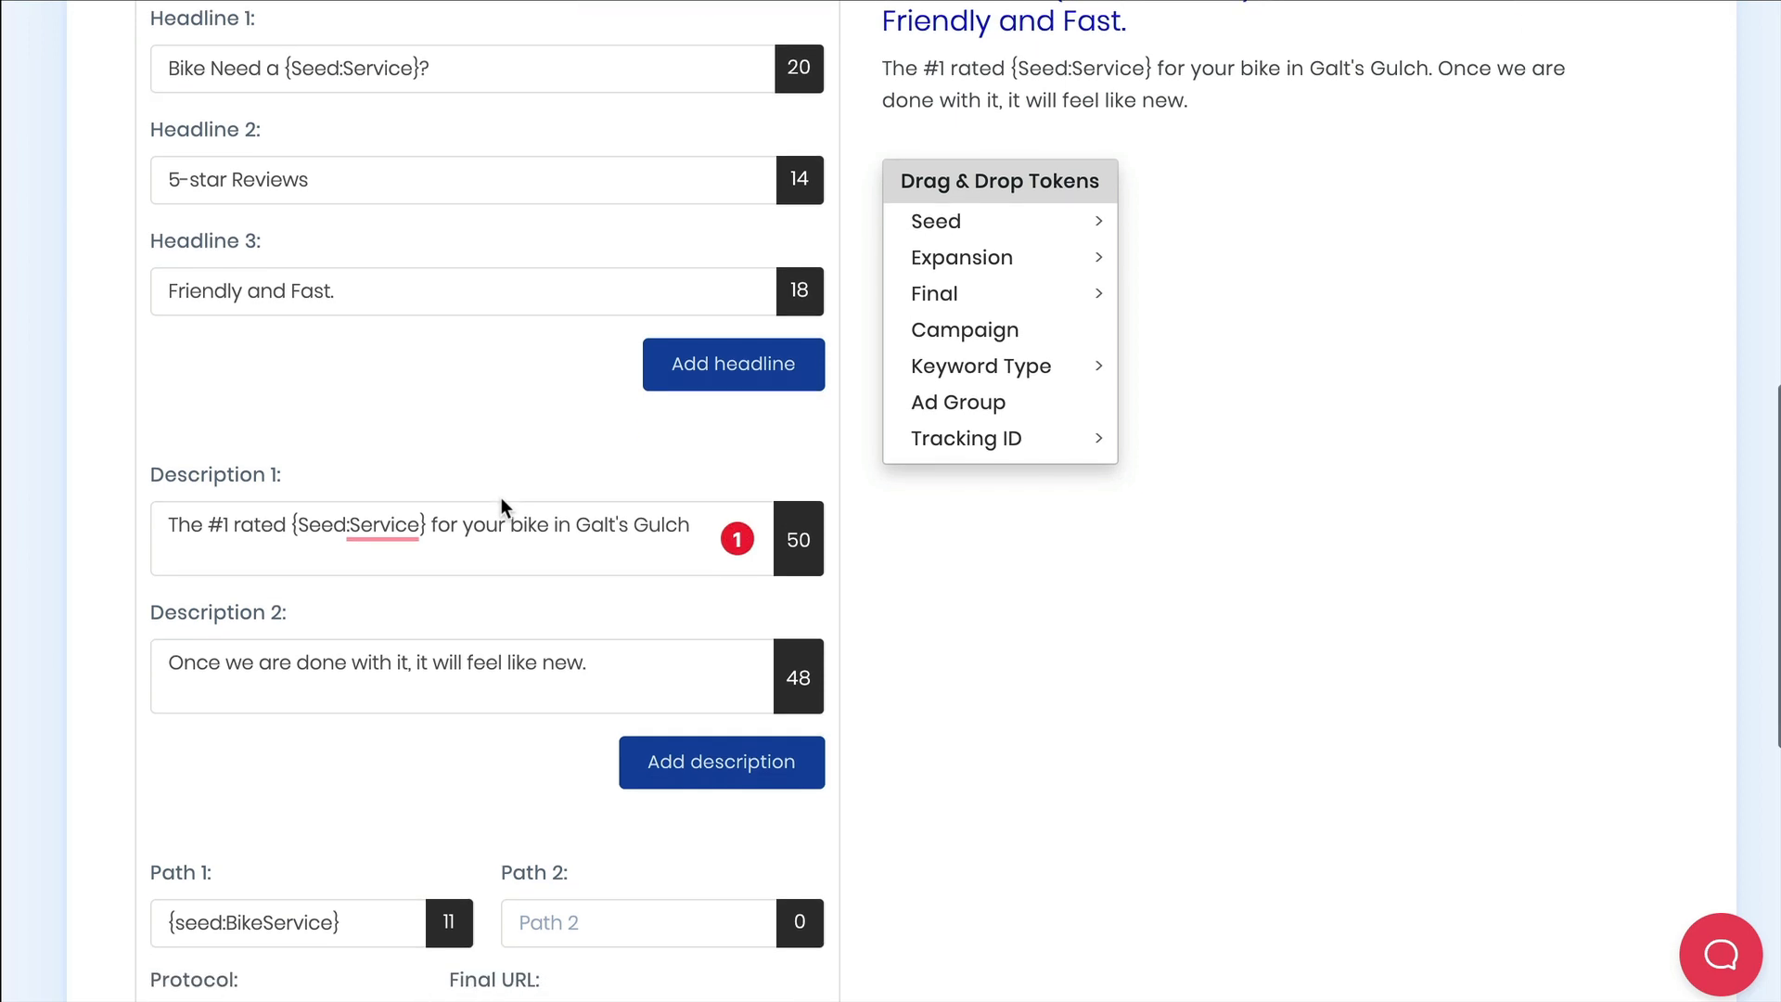
pyautogui.scroll(-3)
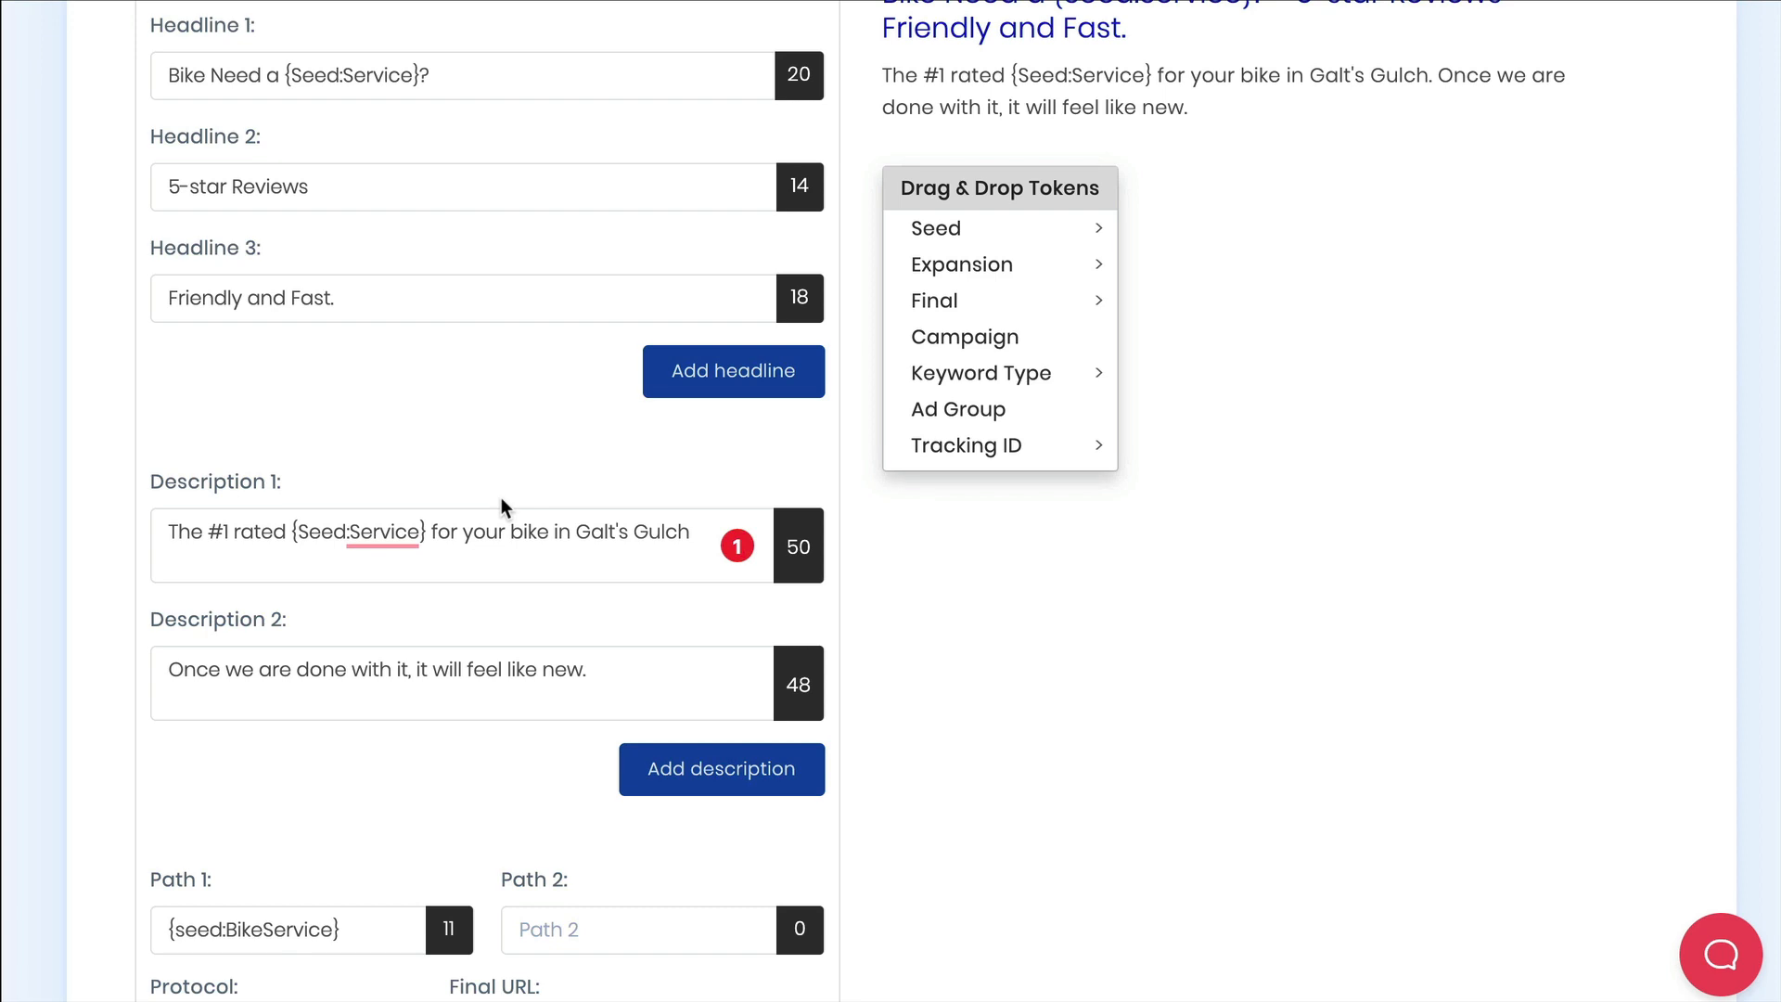
pyautogui.scroll(-3)
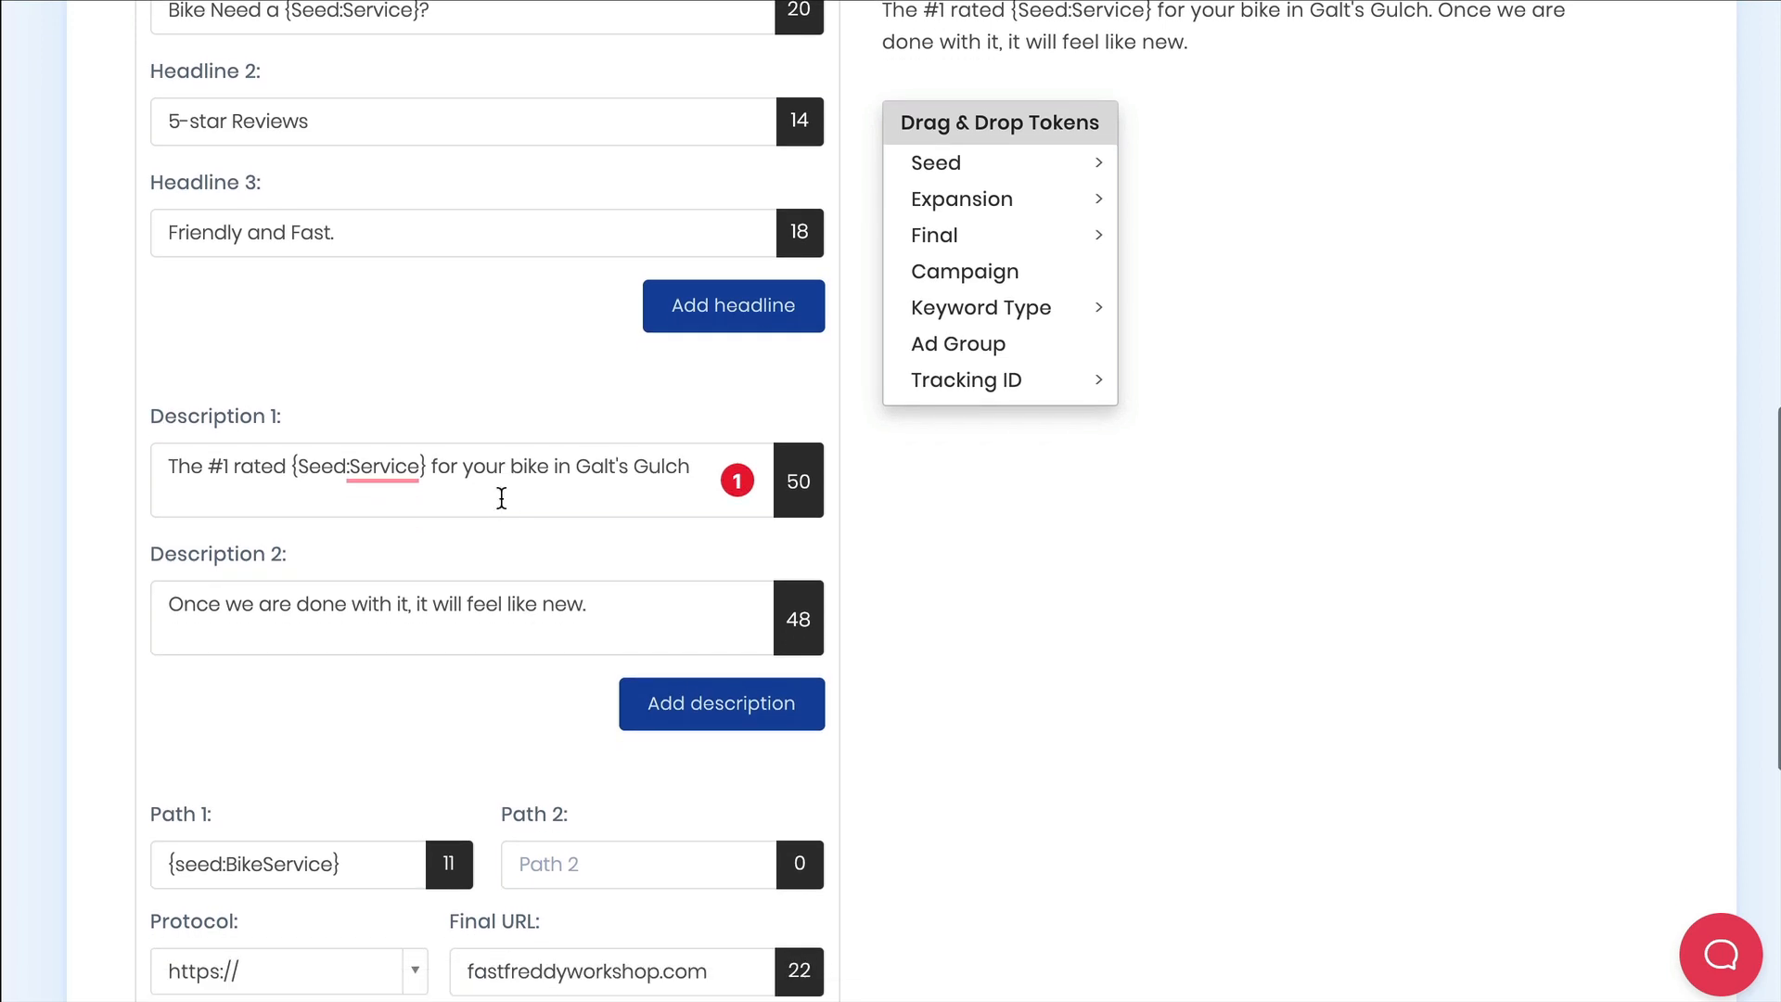
pyautogui.scroll(-3)
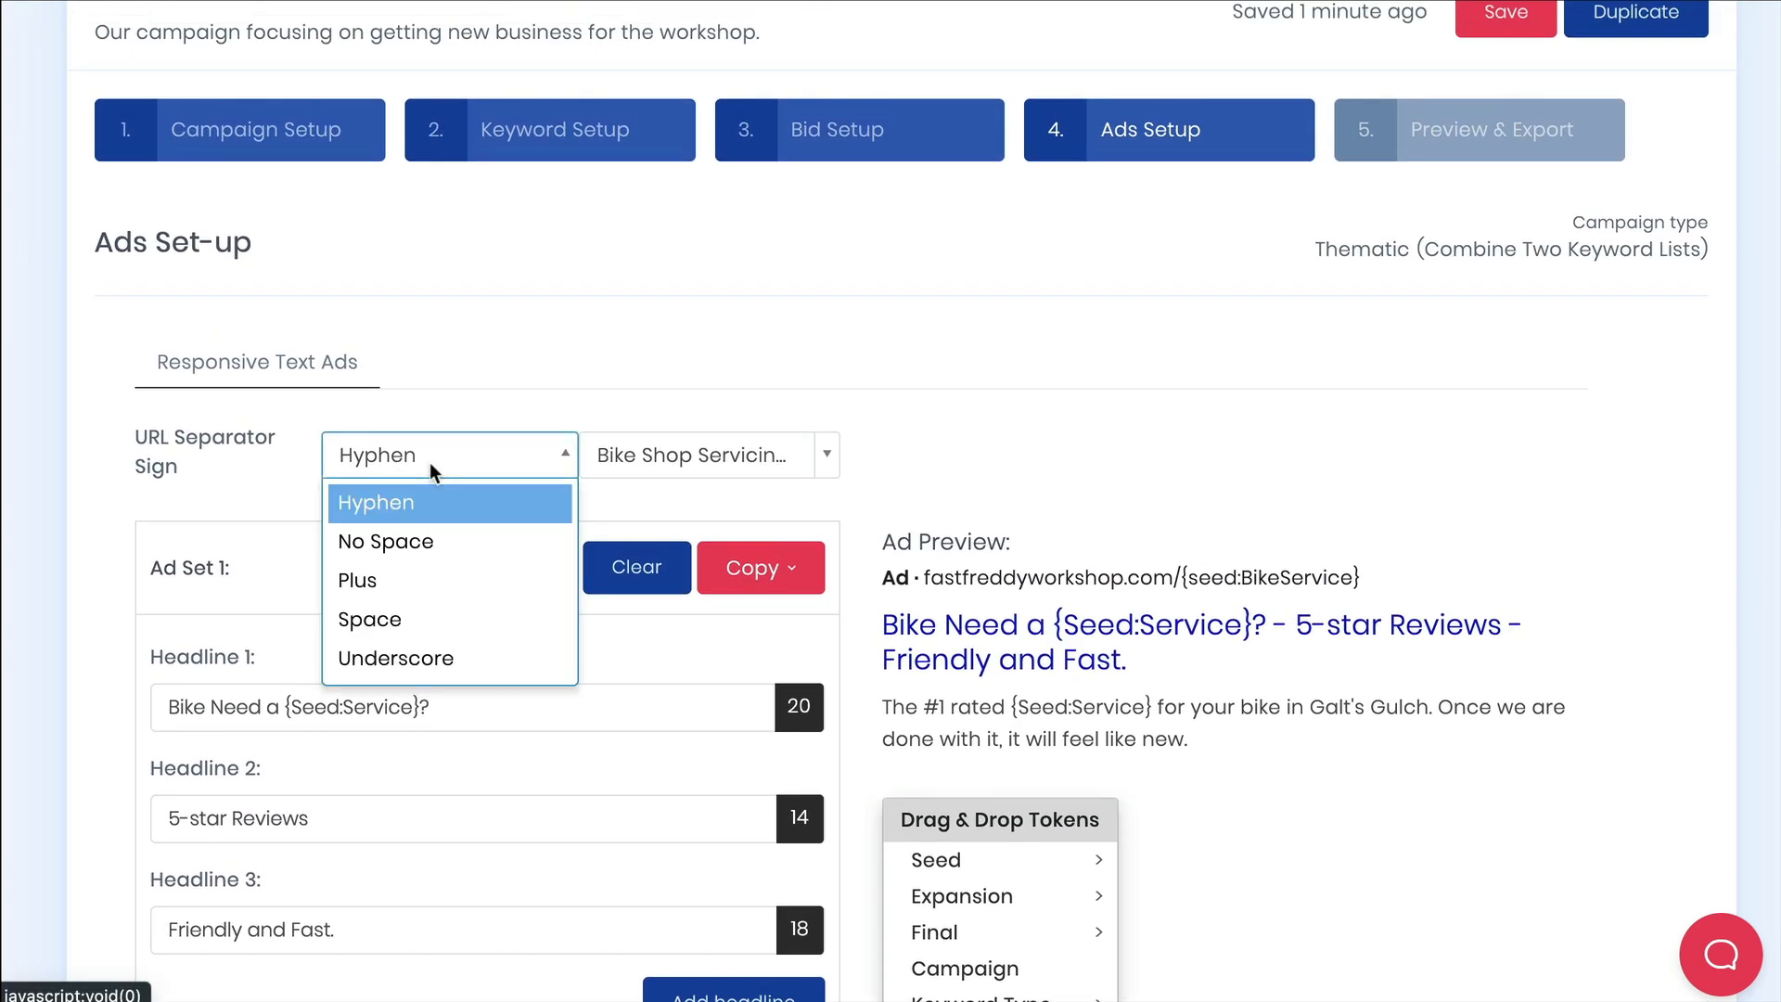
# Set URL Separator Sign to No Space and review the final URL fields before Preview & Export.
pyautogui.click(384, 540)
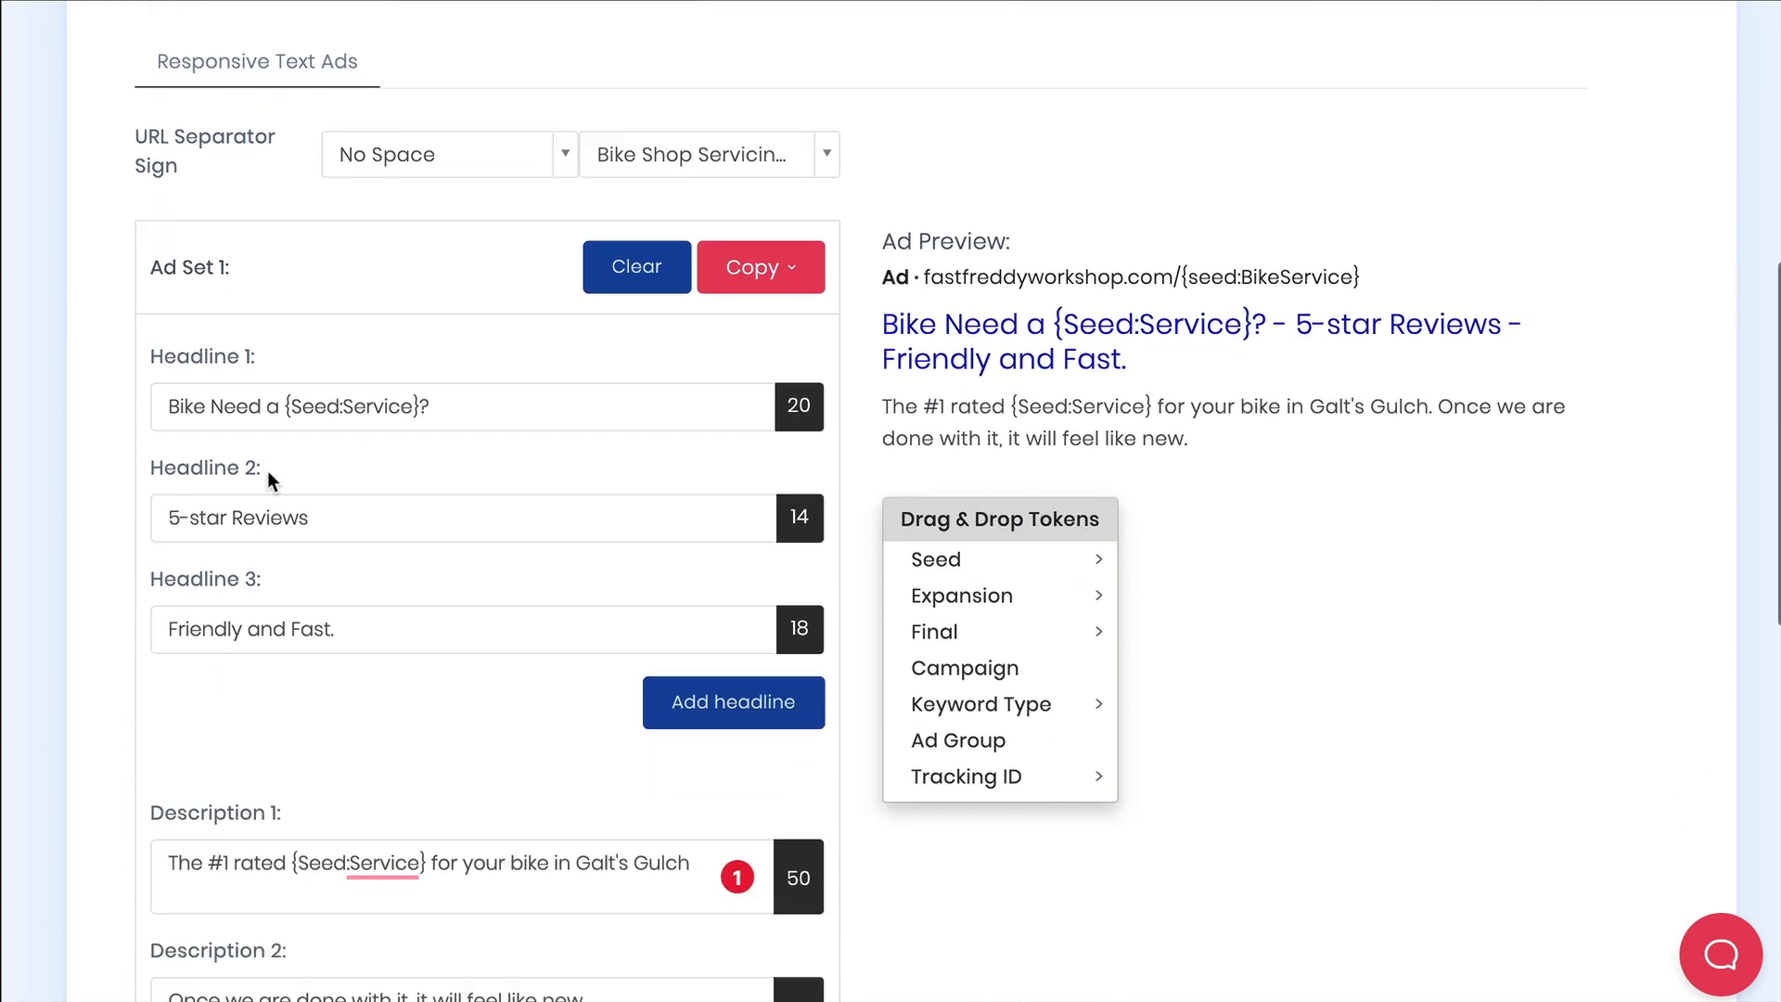
pyautogui.scroll(-3)
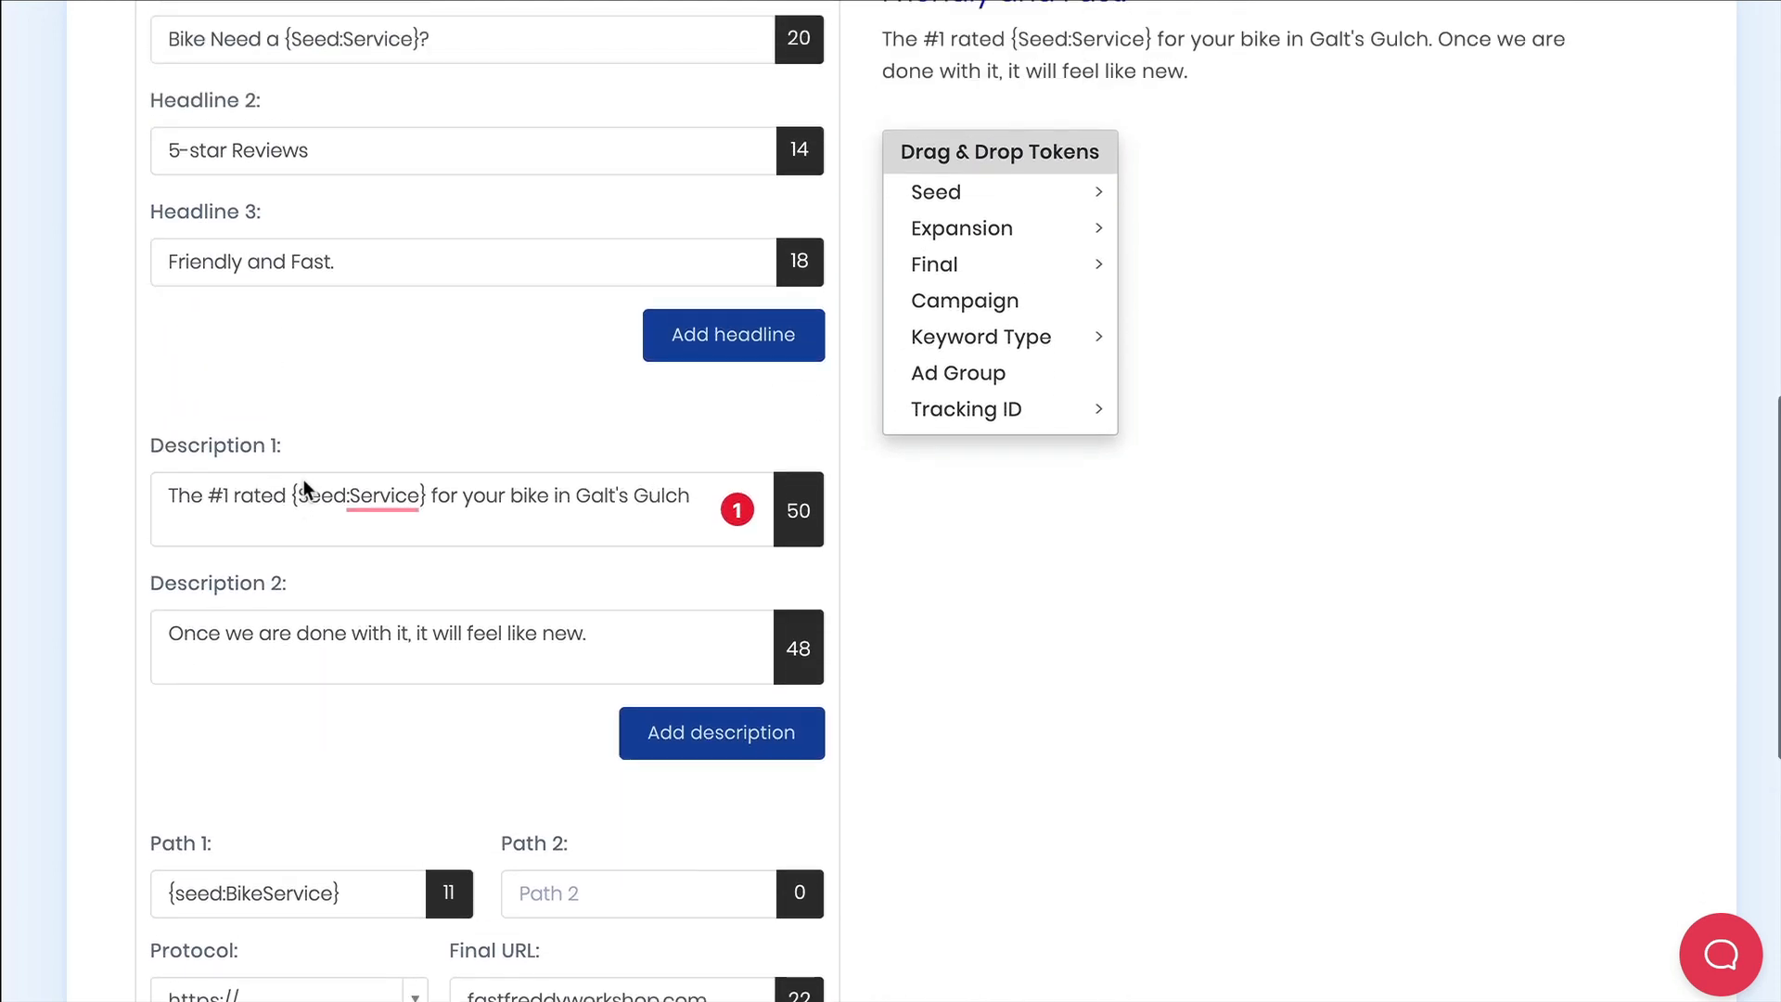
pyautogui.scroll(-3)
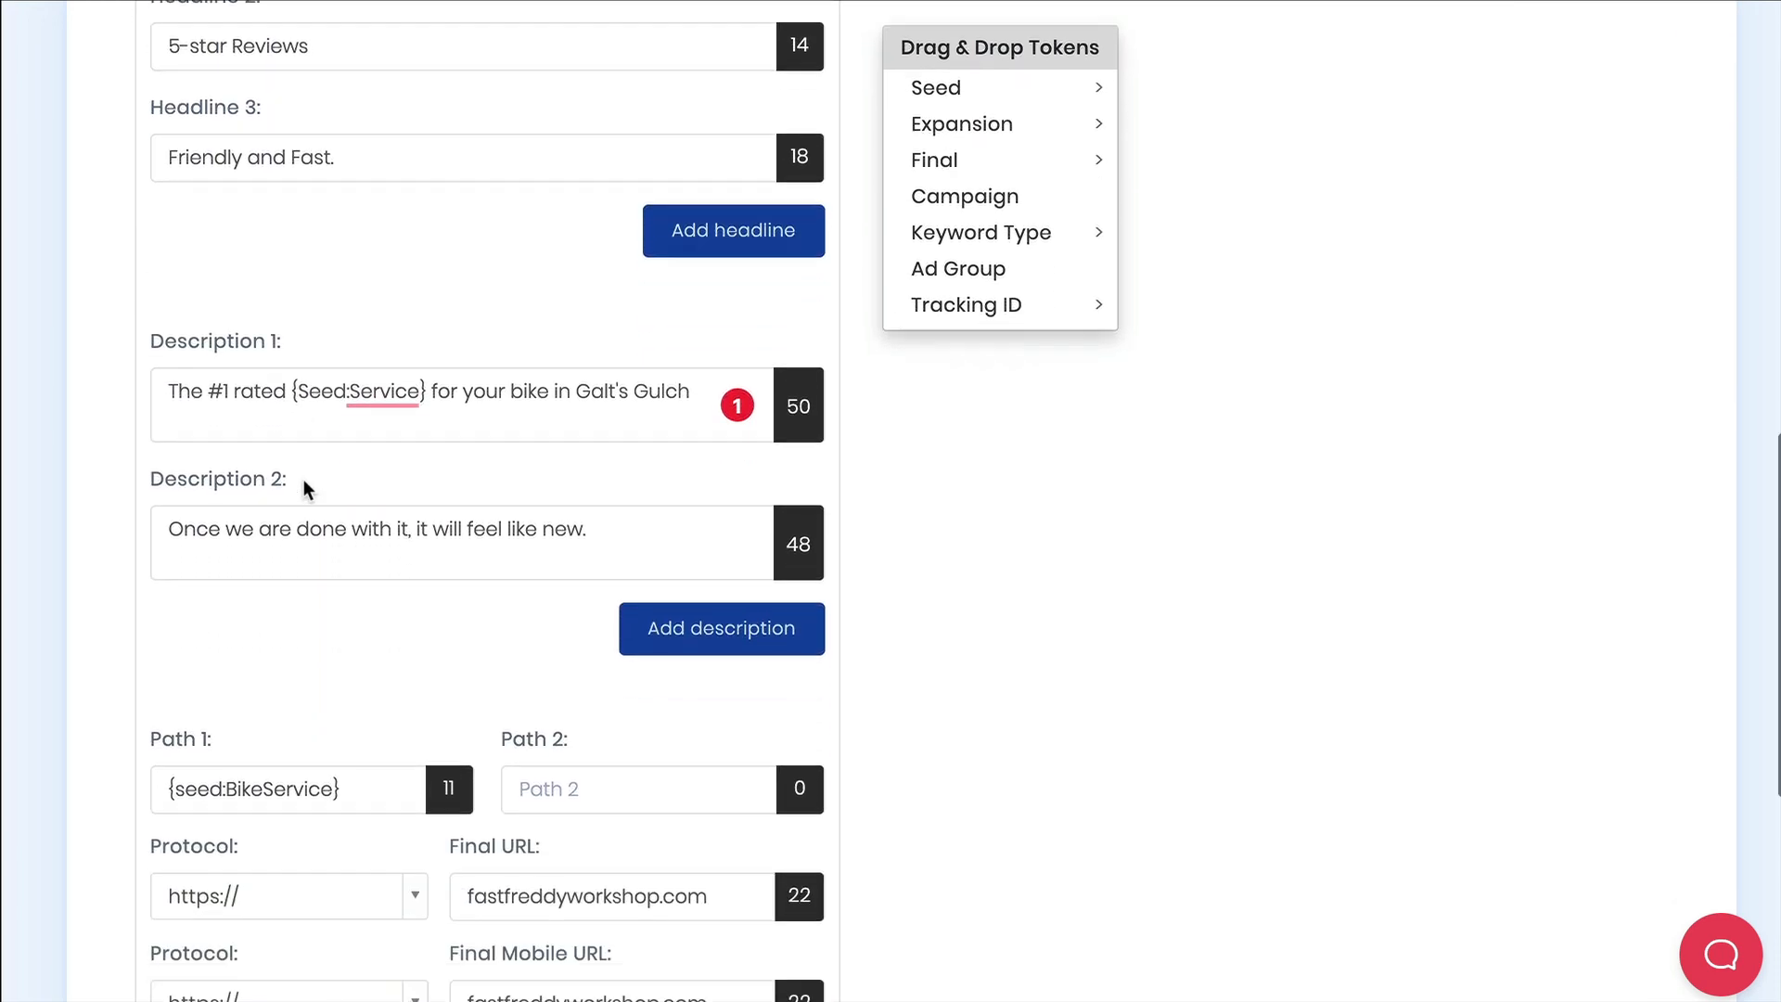
pyautogui.scroll(-3)
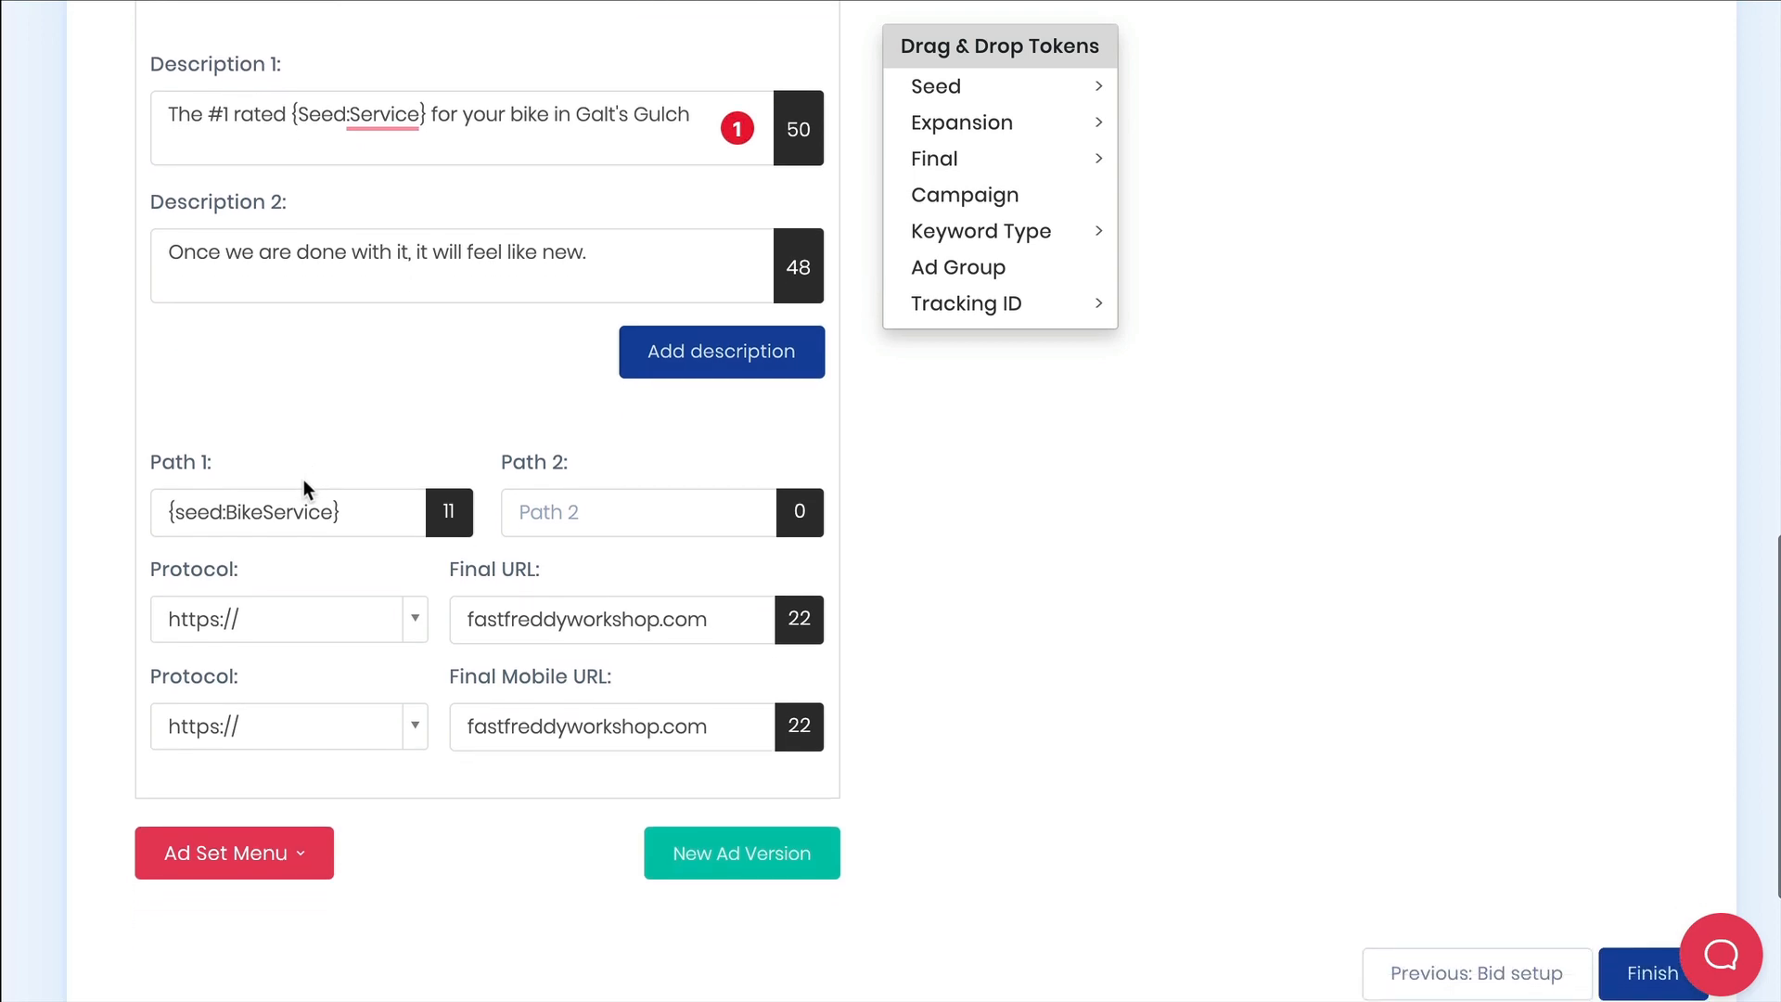
pyautogui.scroll(-3)
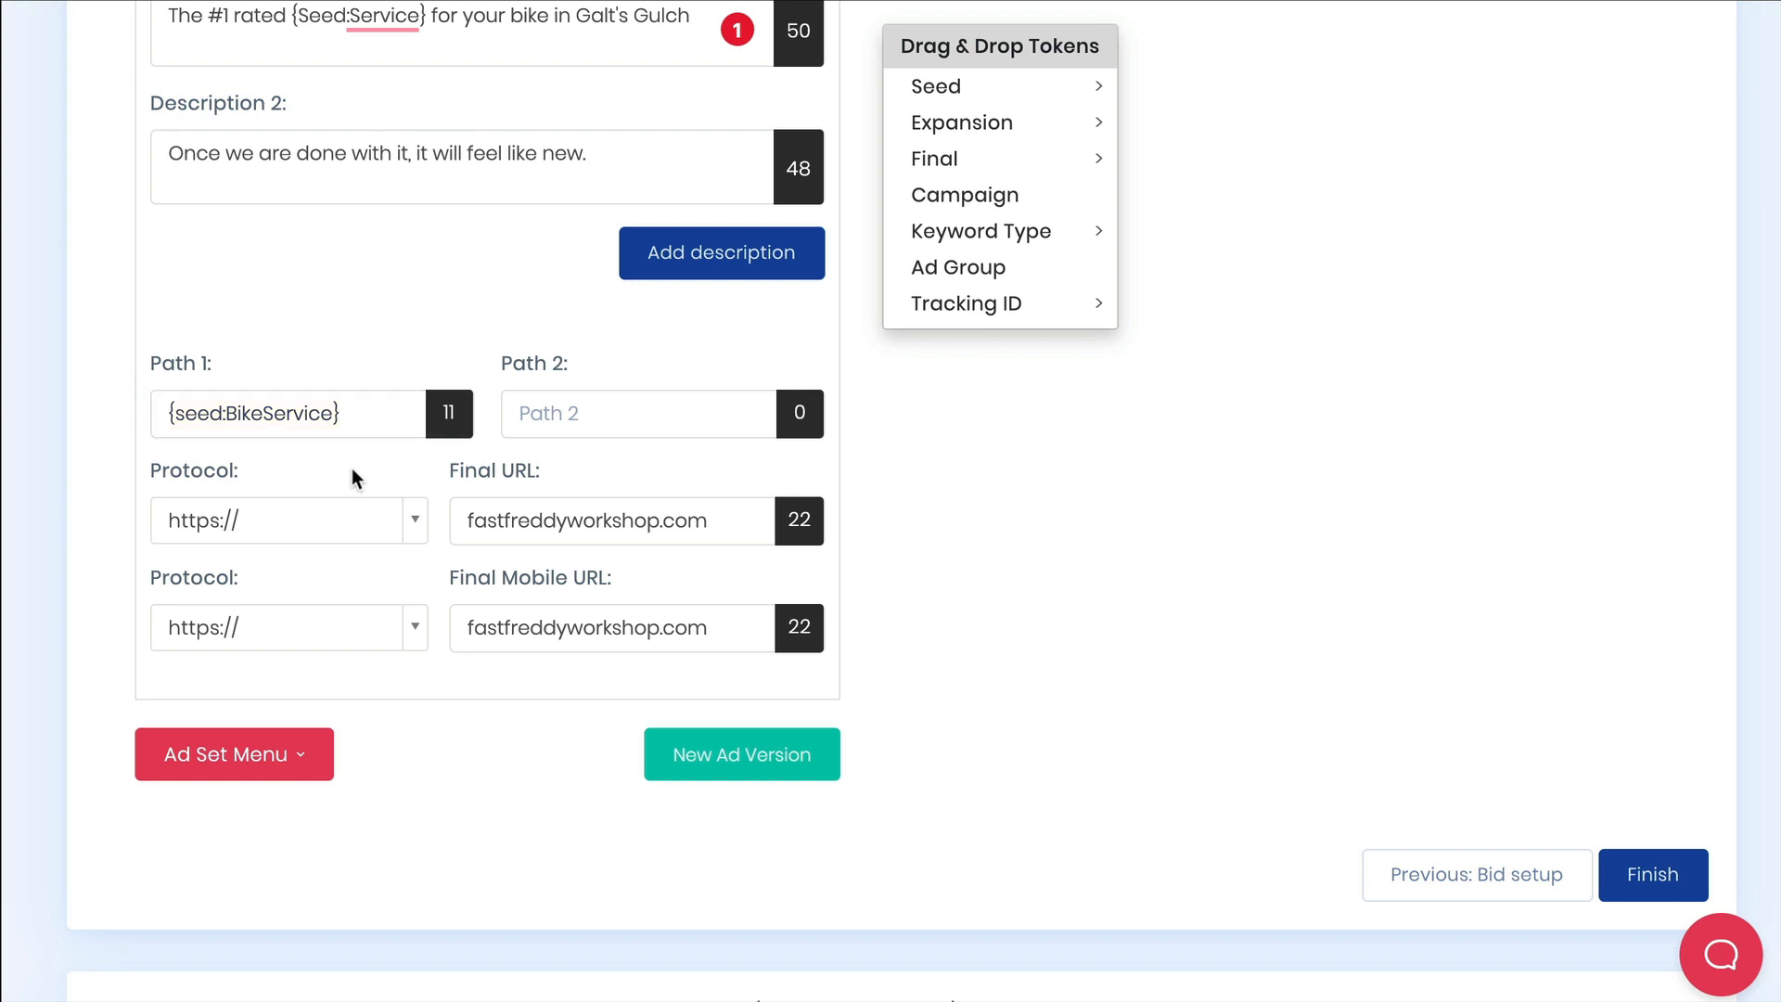
pyautogui.click(614, 520)
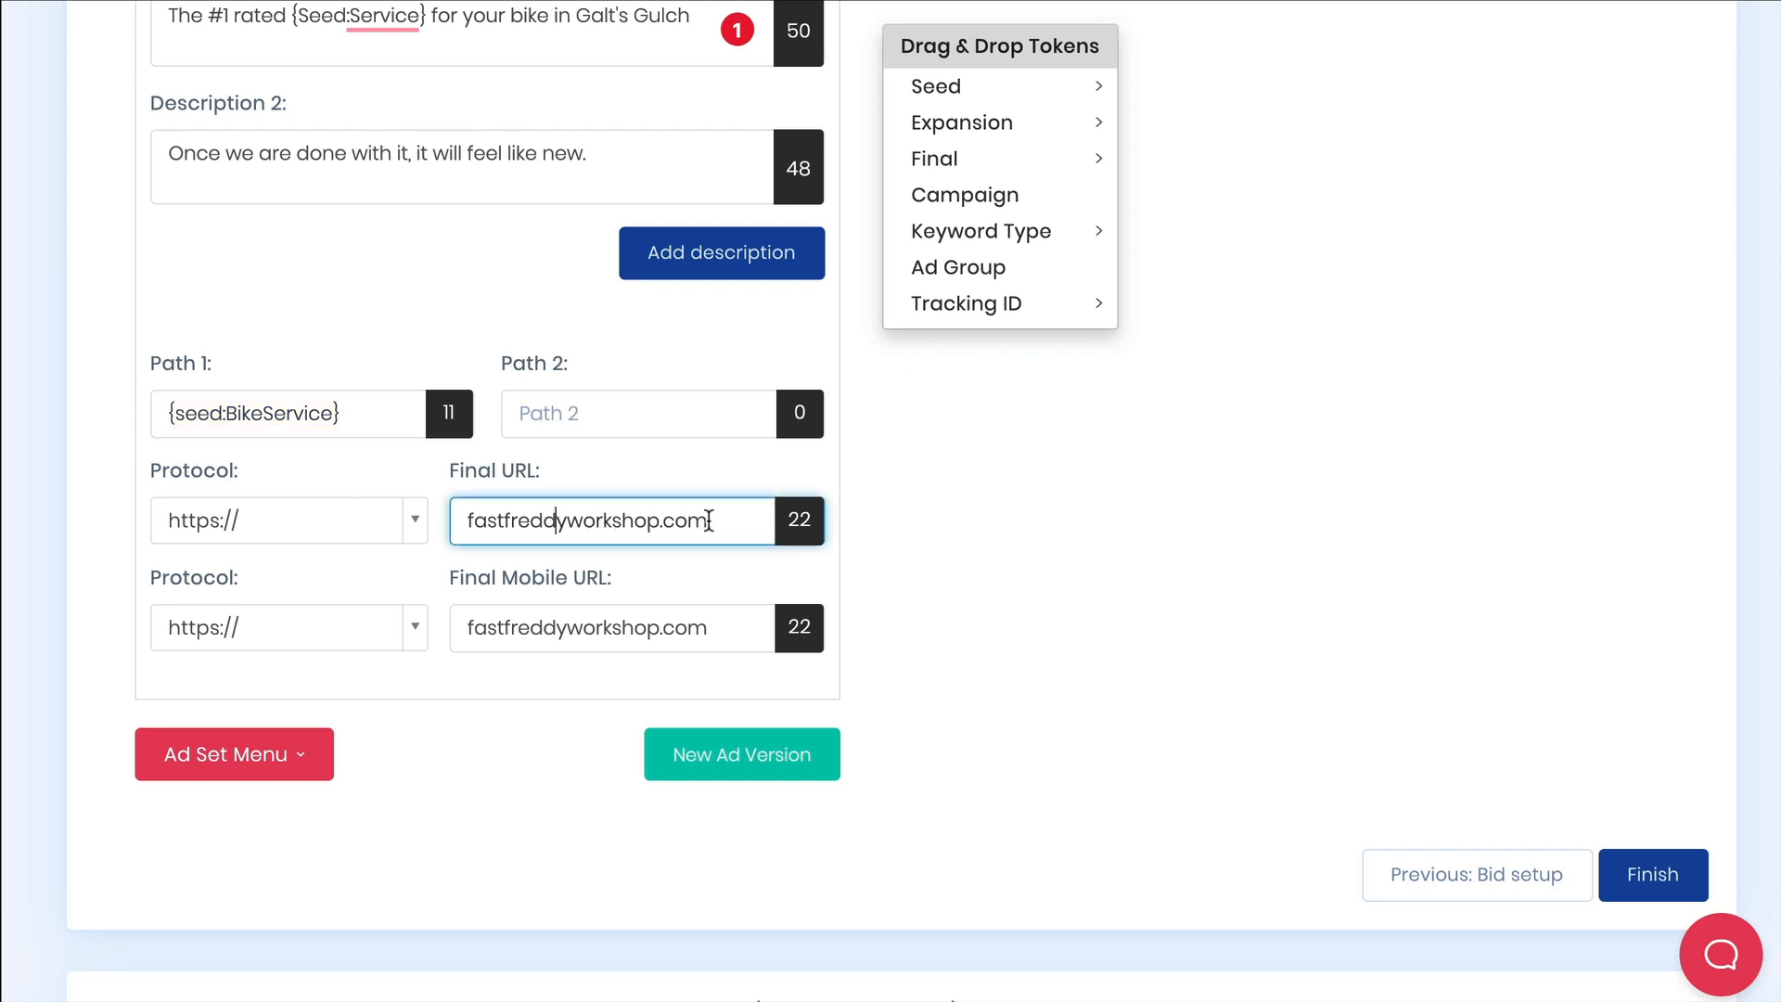
pyautogui.moveTo(742, 520)
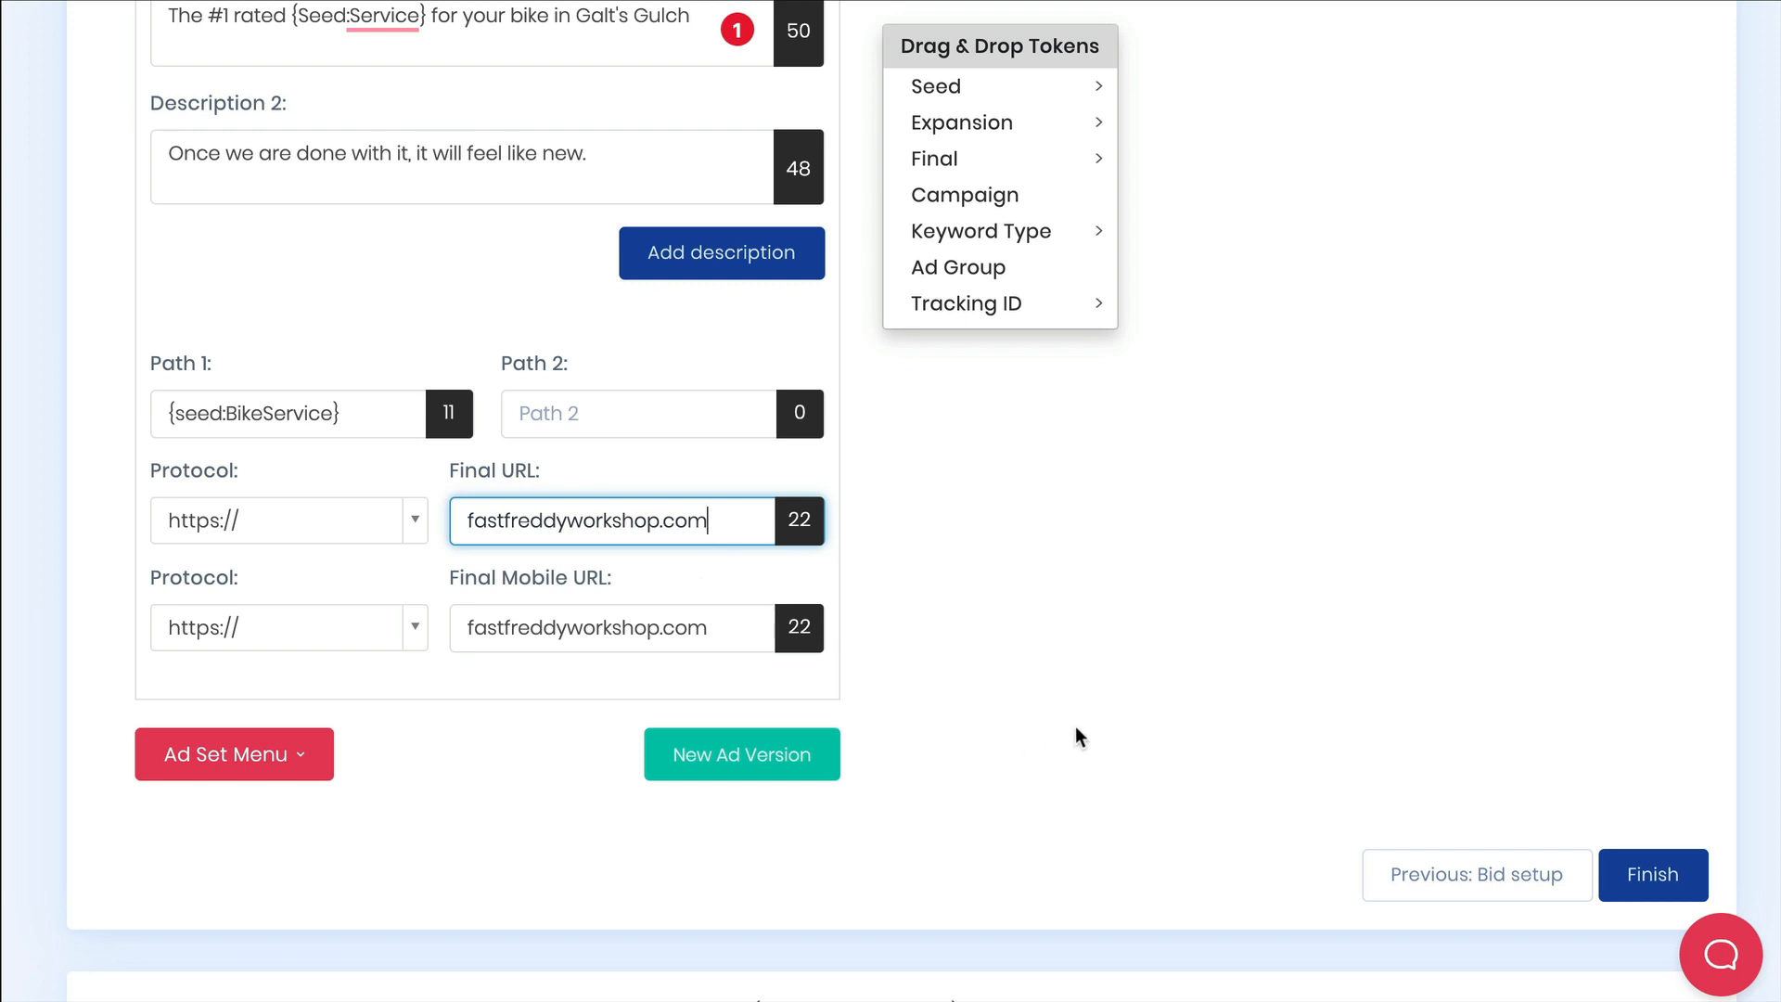
pyautogui.scroll(-3)
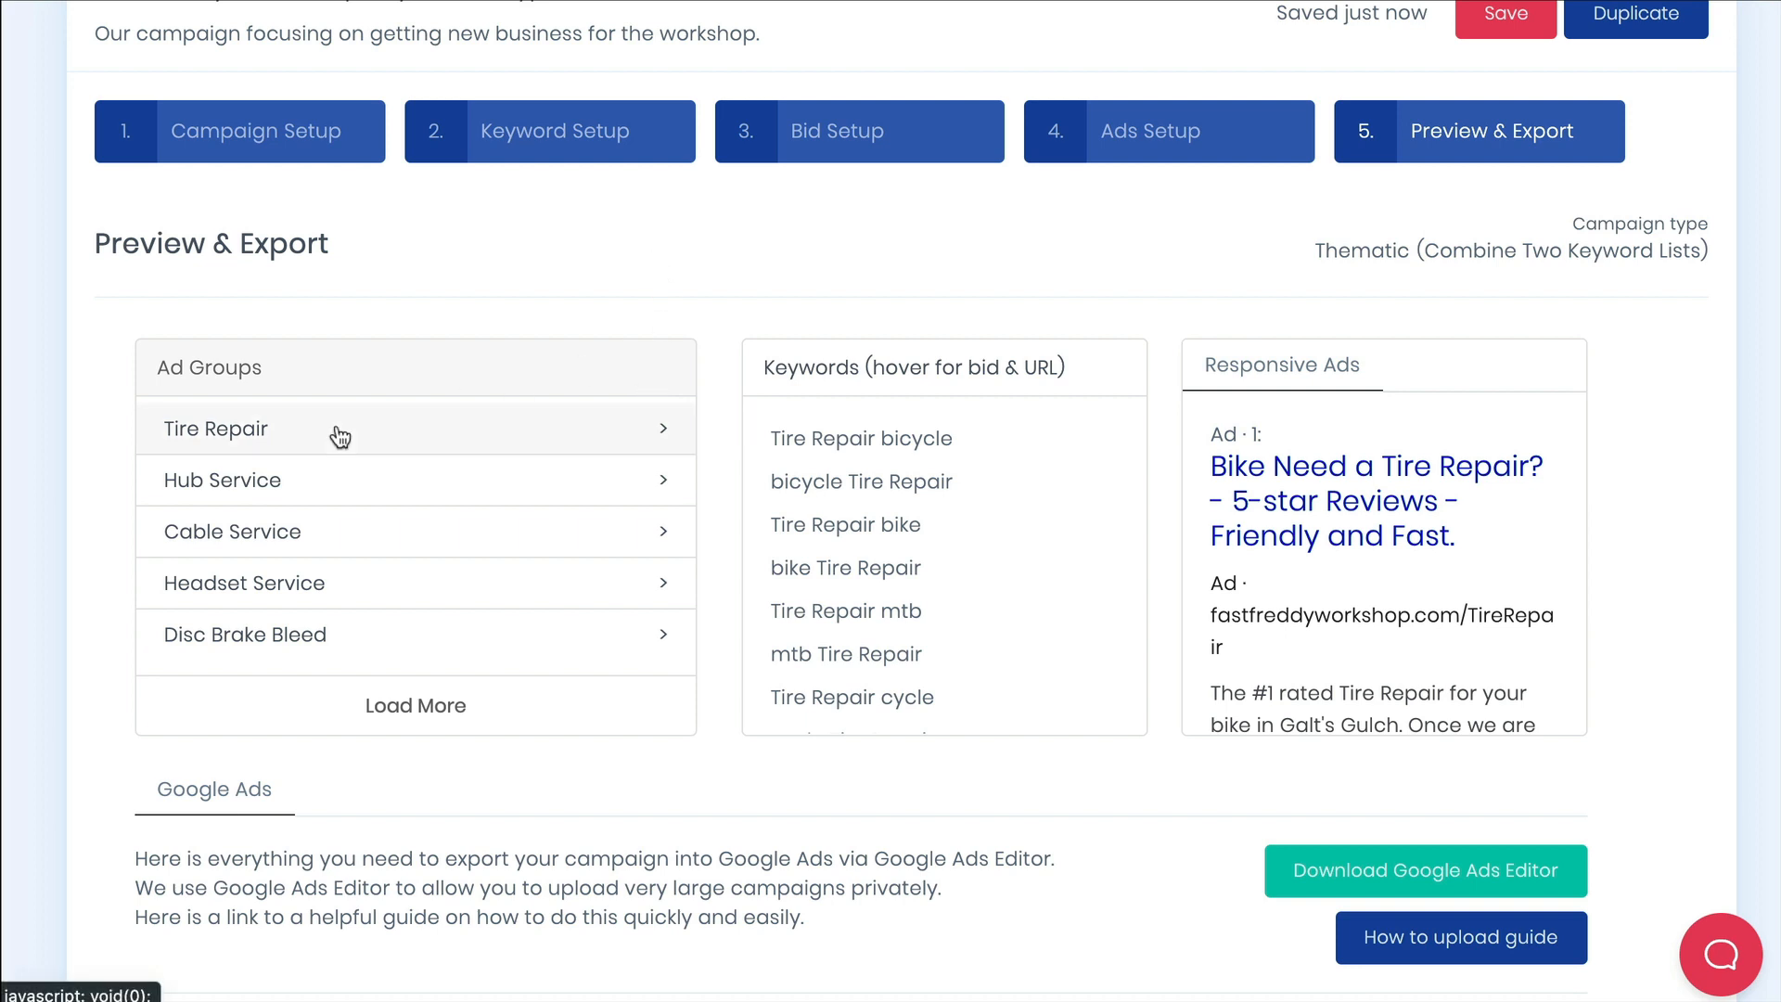
# Preview the Hub, Cable and Headset Service ad groups and load more ad groups.
pyautogui.click(221, 479)
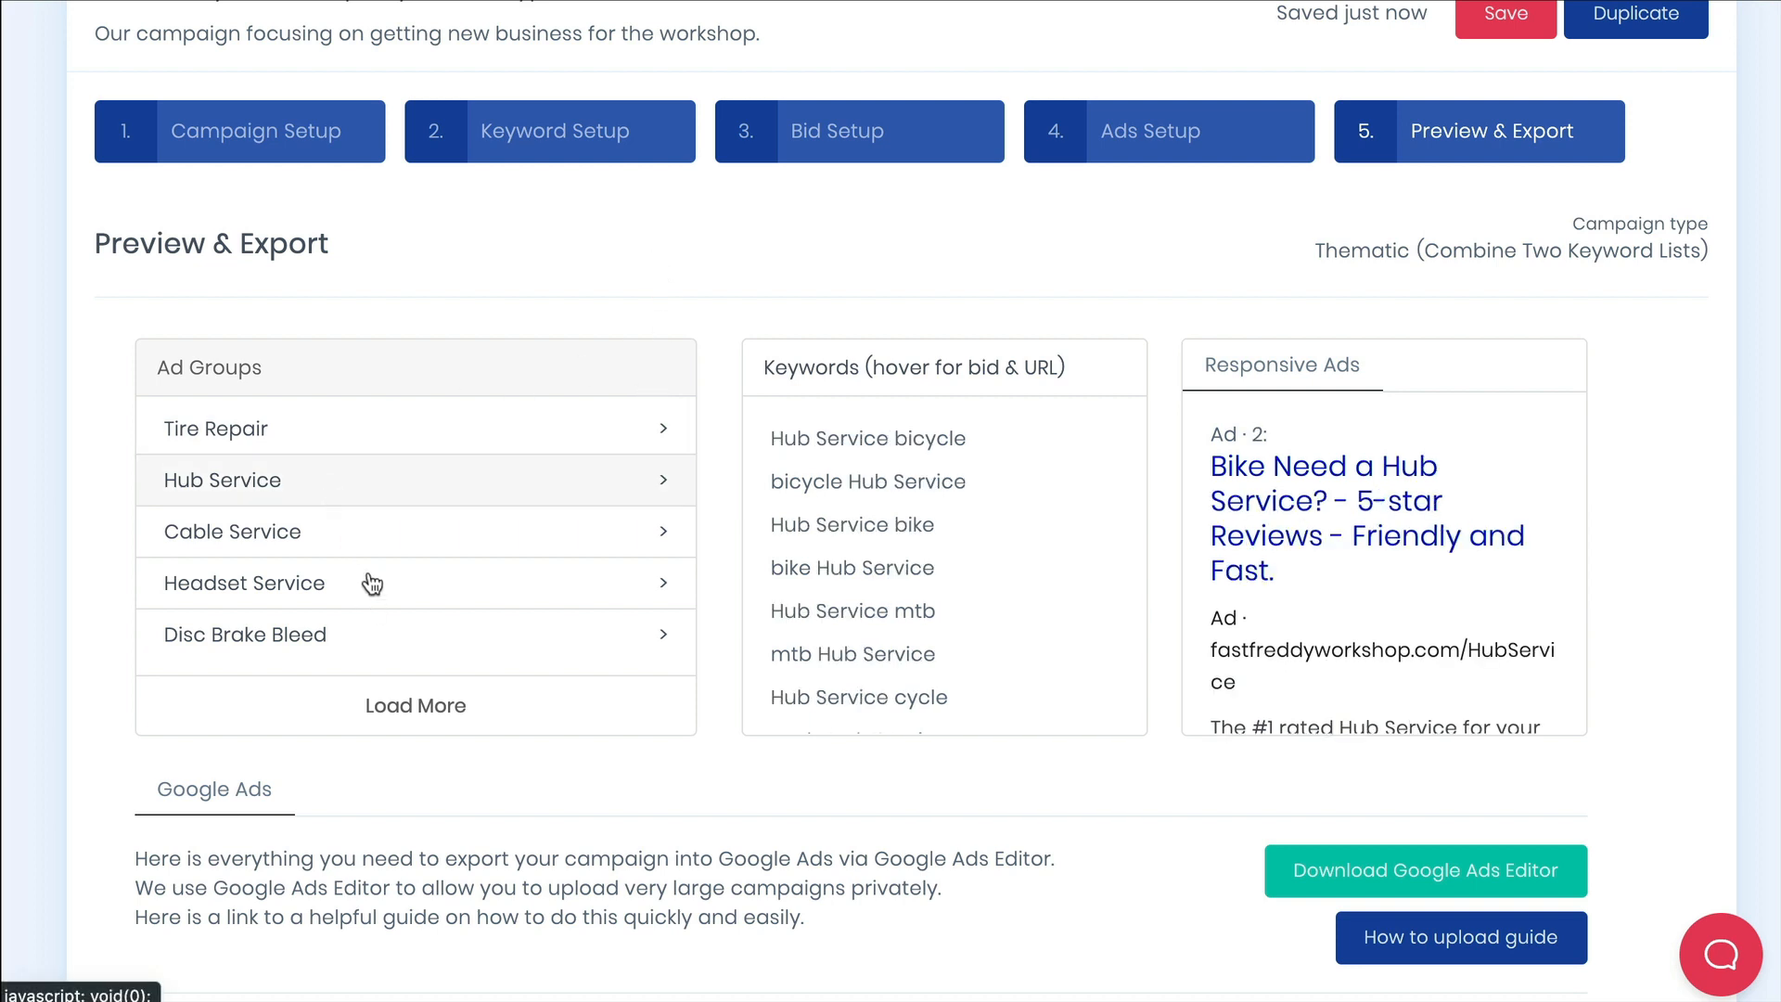
pyautogui.moveTo(346, 544)
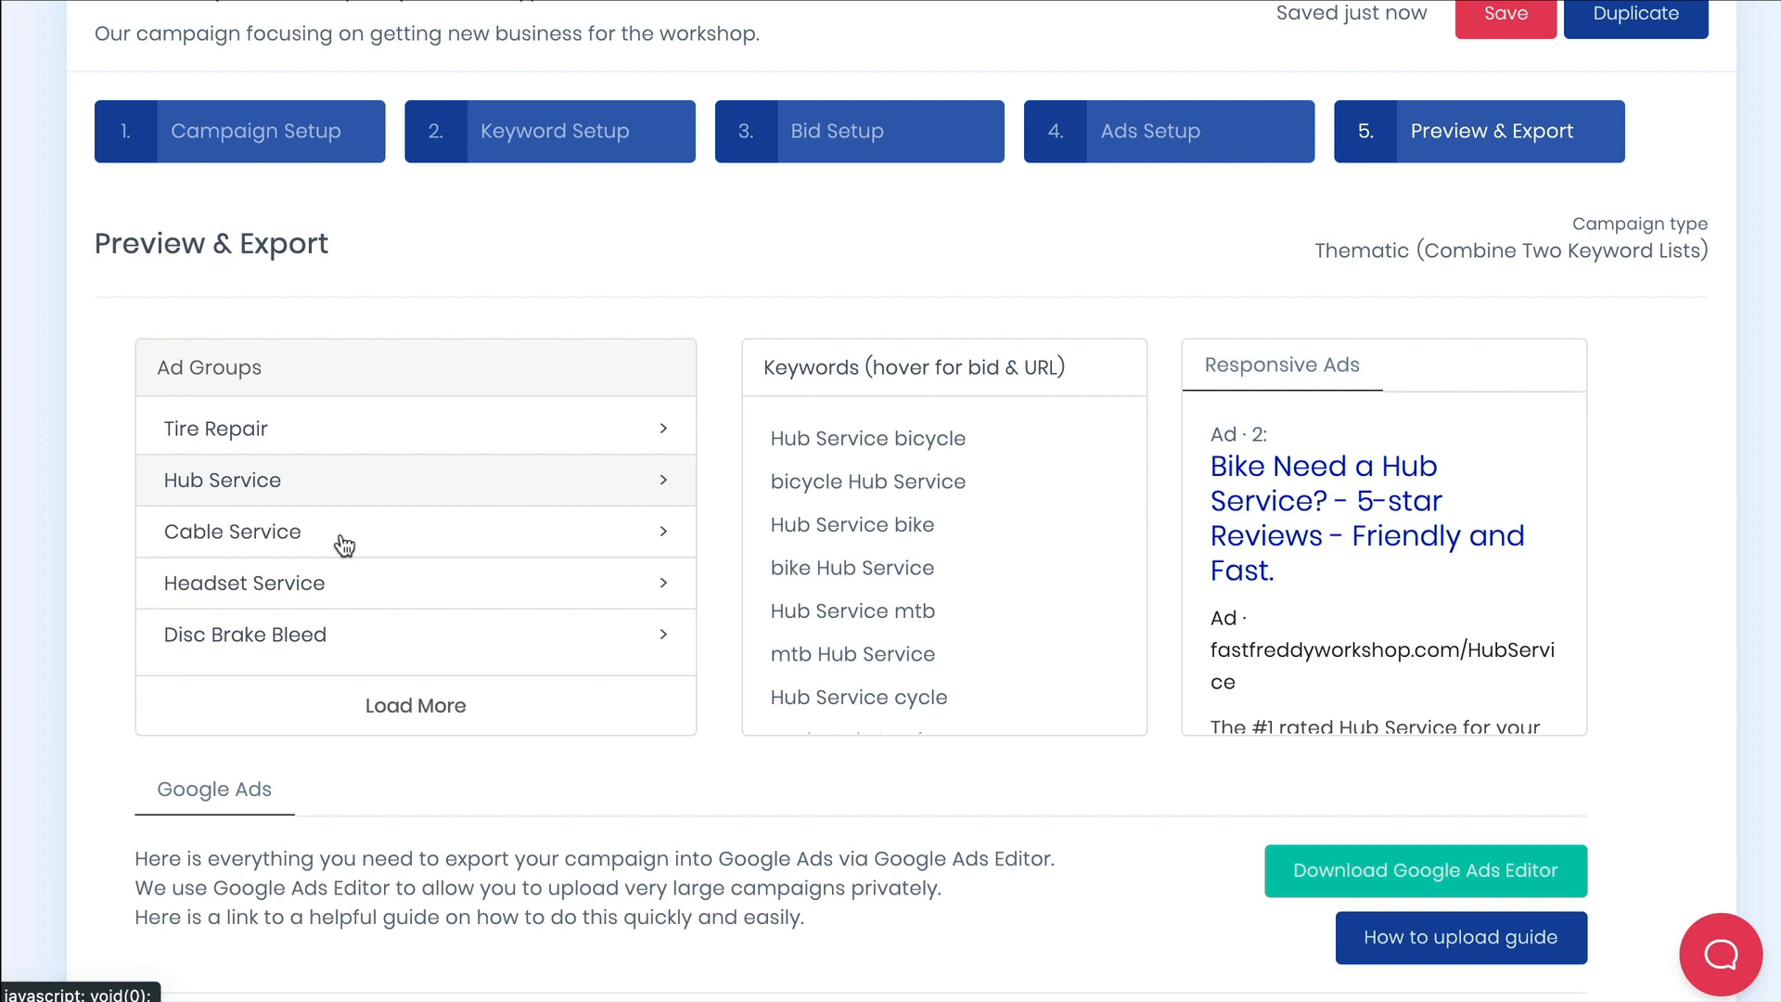
pyautogui.click(234, 533)
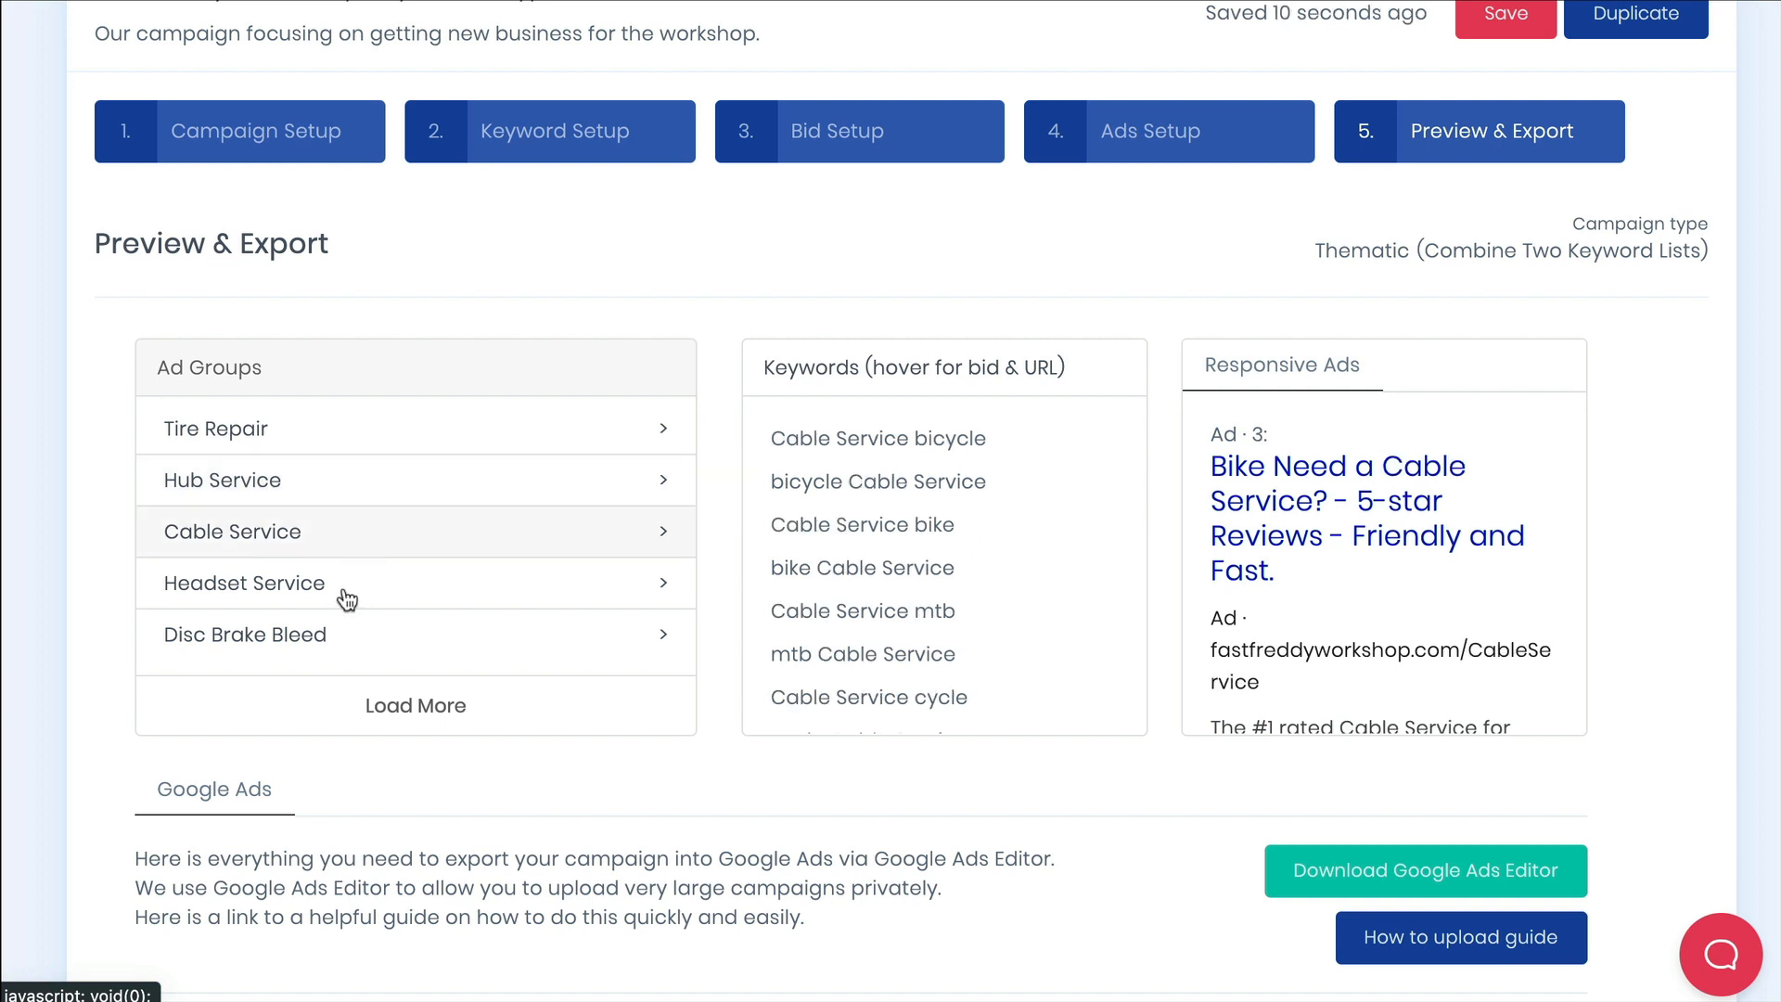
pyautogui.click(245, 582)
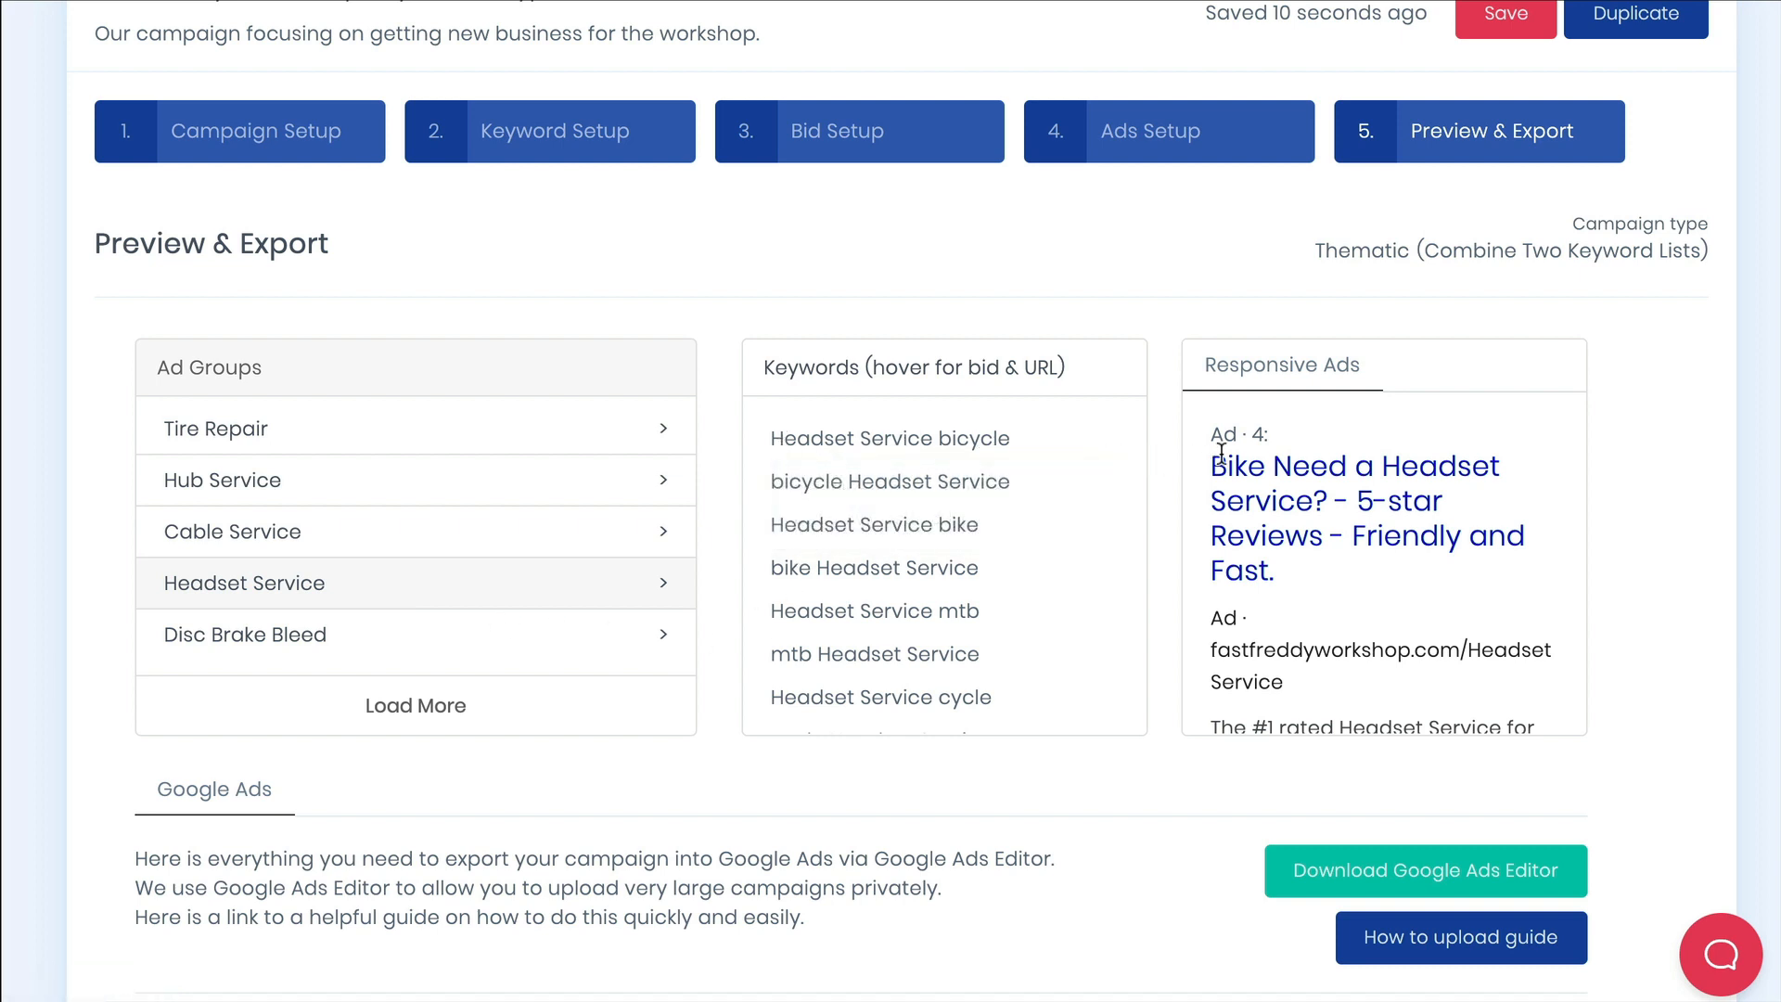
pyautogui.scroll(-3)
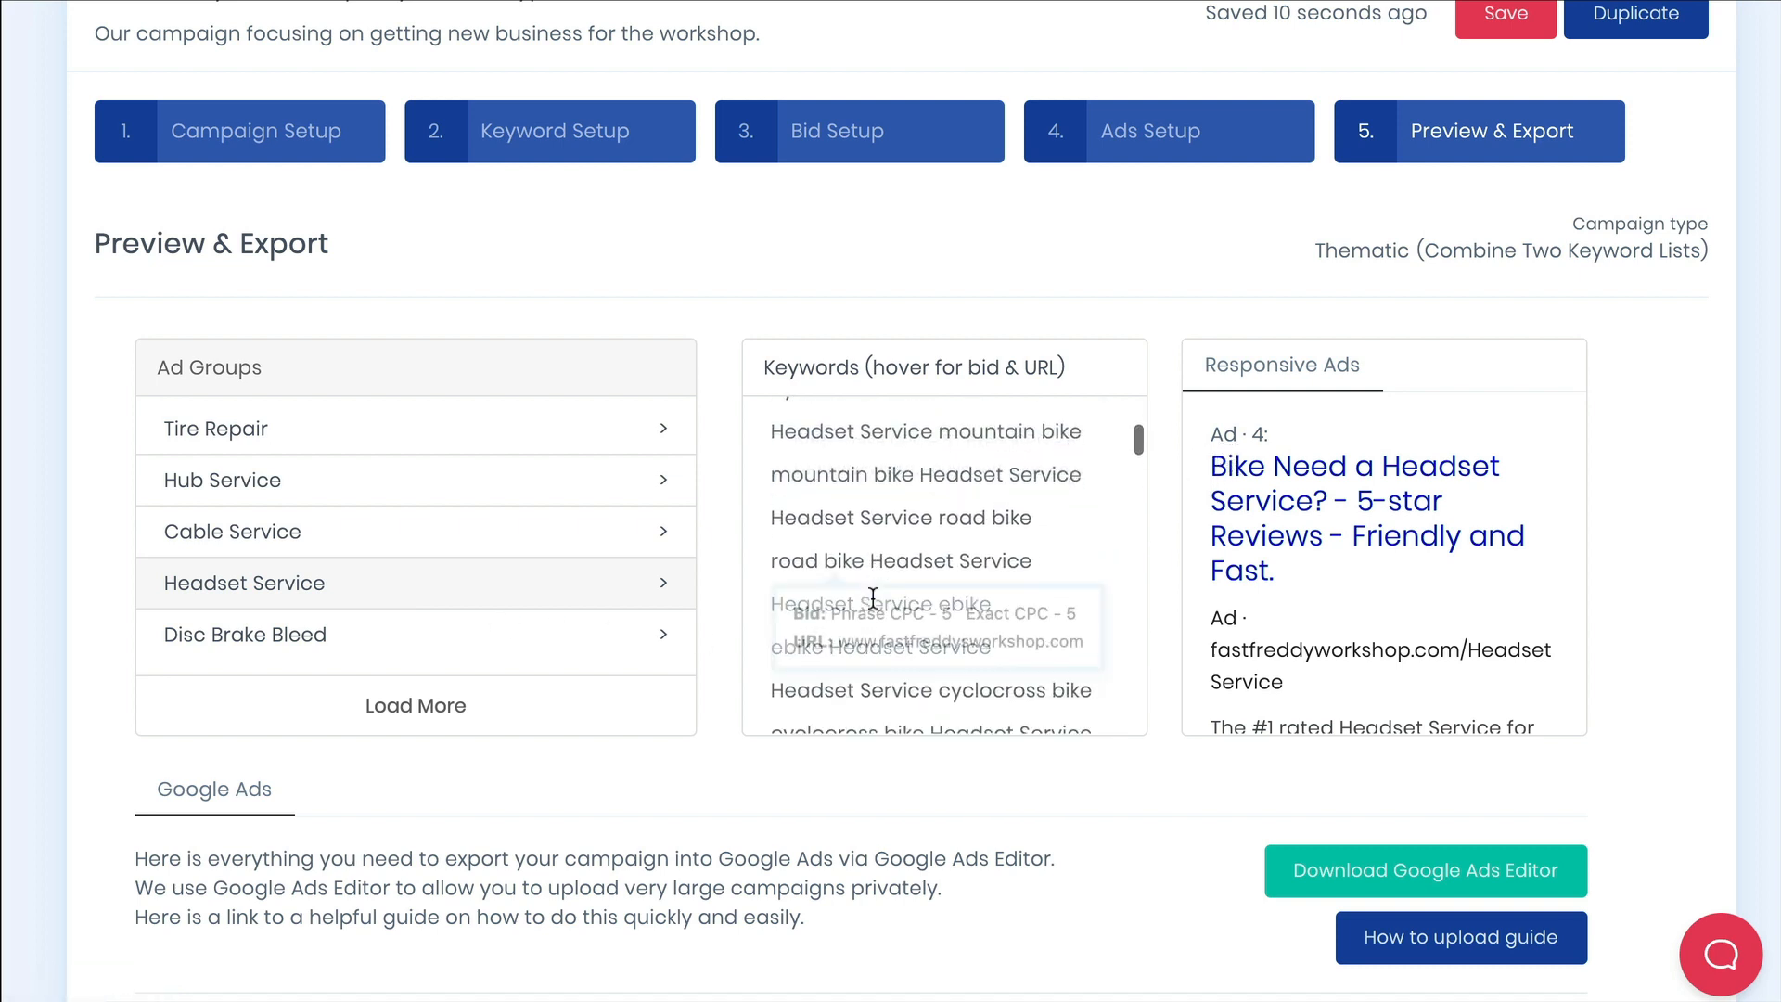
pyautogui.scroll(-3)
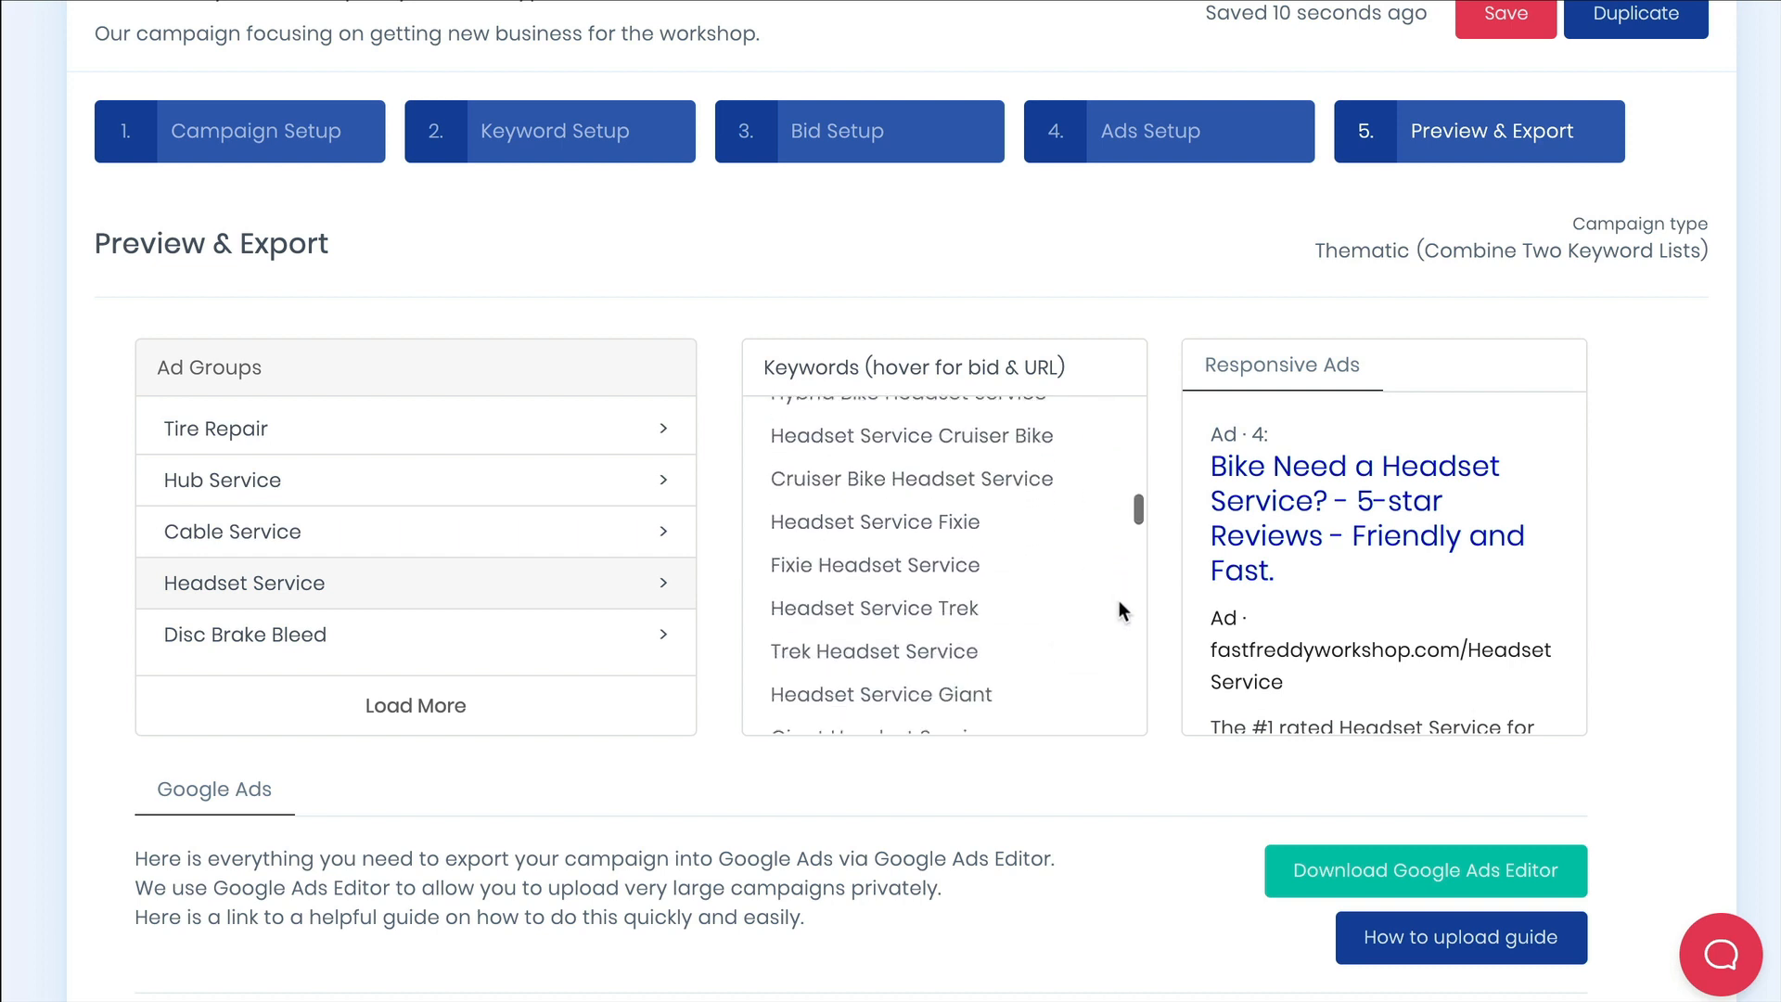
pyautogui.scroll(-3)
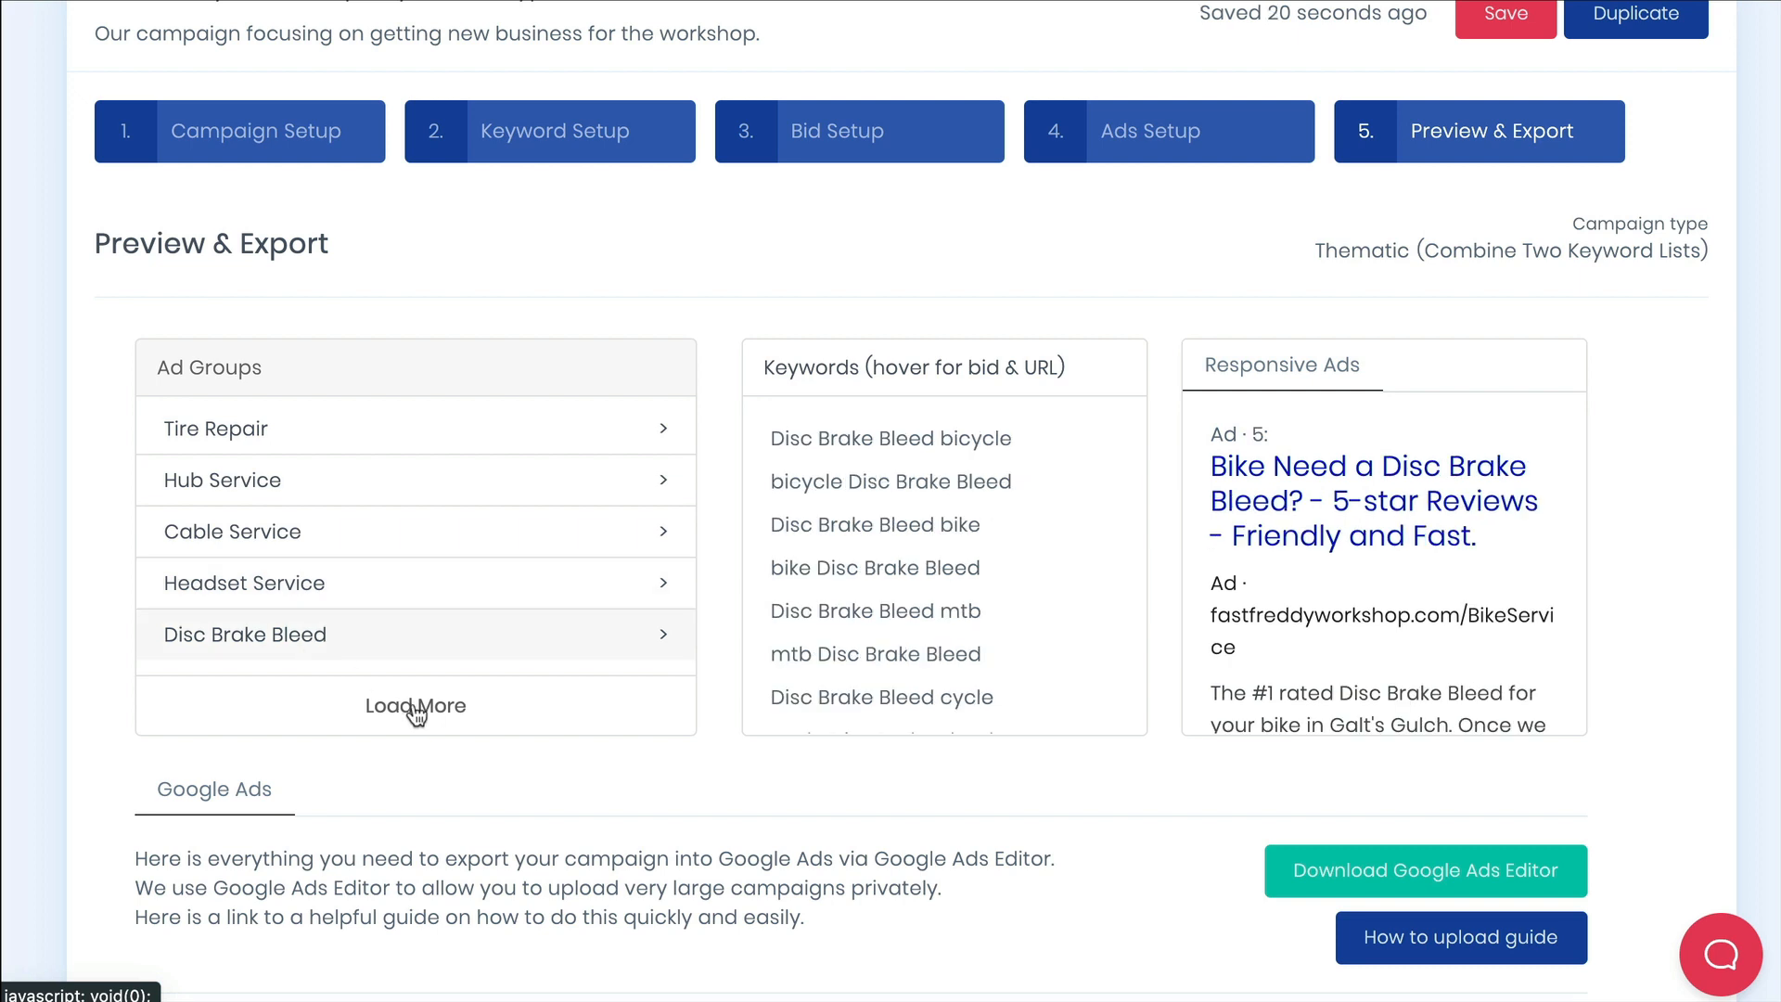
pyautogui.click(414, 706)
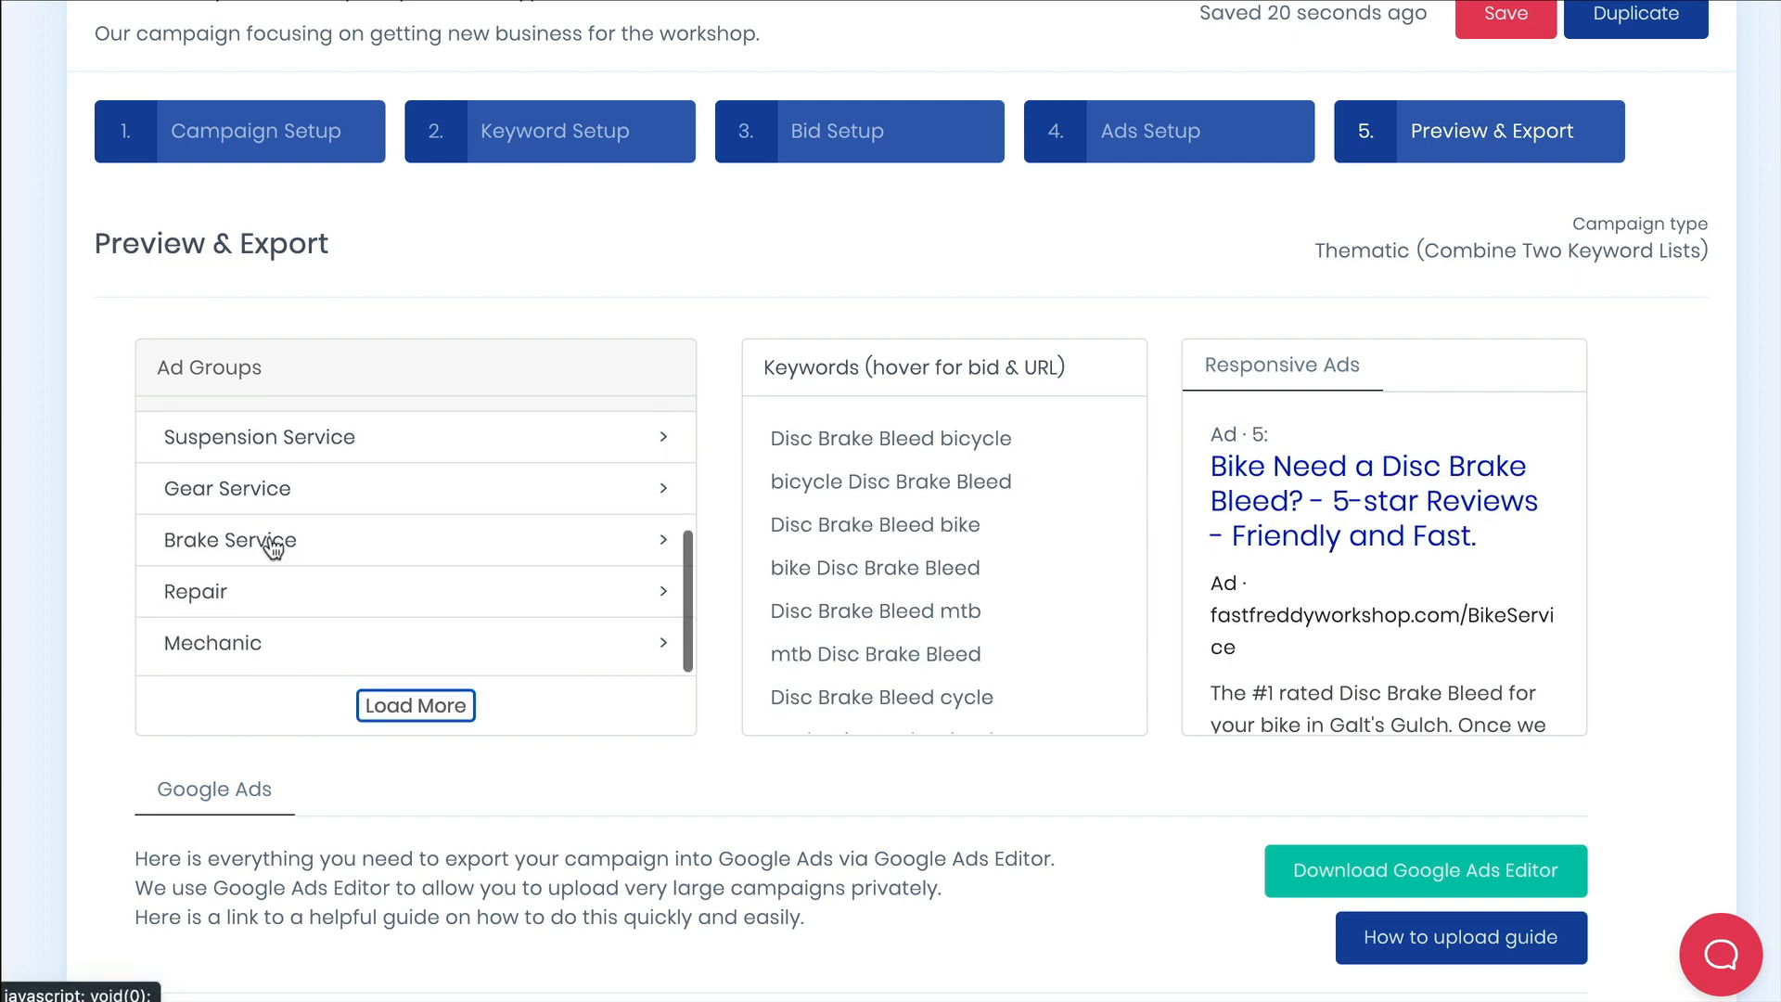
# Preview the Brake Service, Repair and Suspension Service groups, highlighting their ad headlines and description.
pyautogui.click(230, 540)
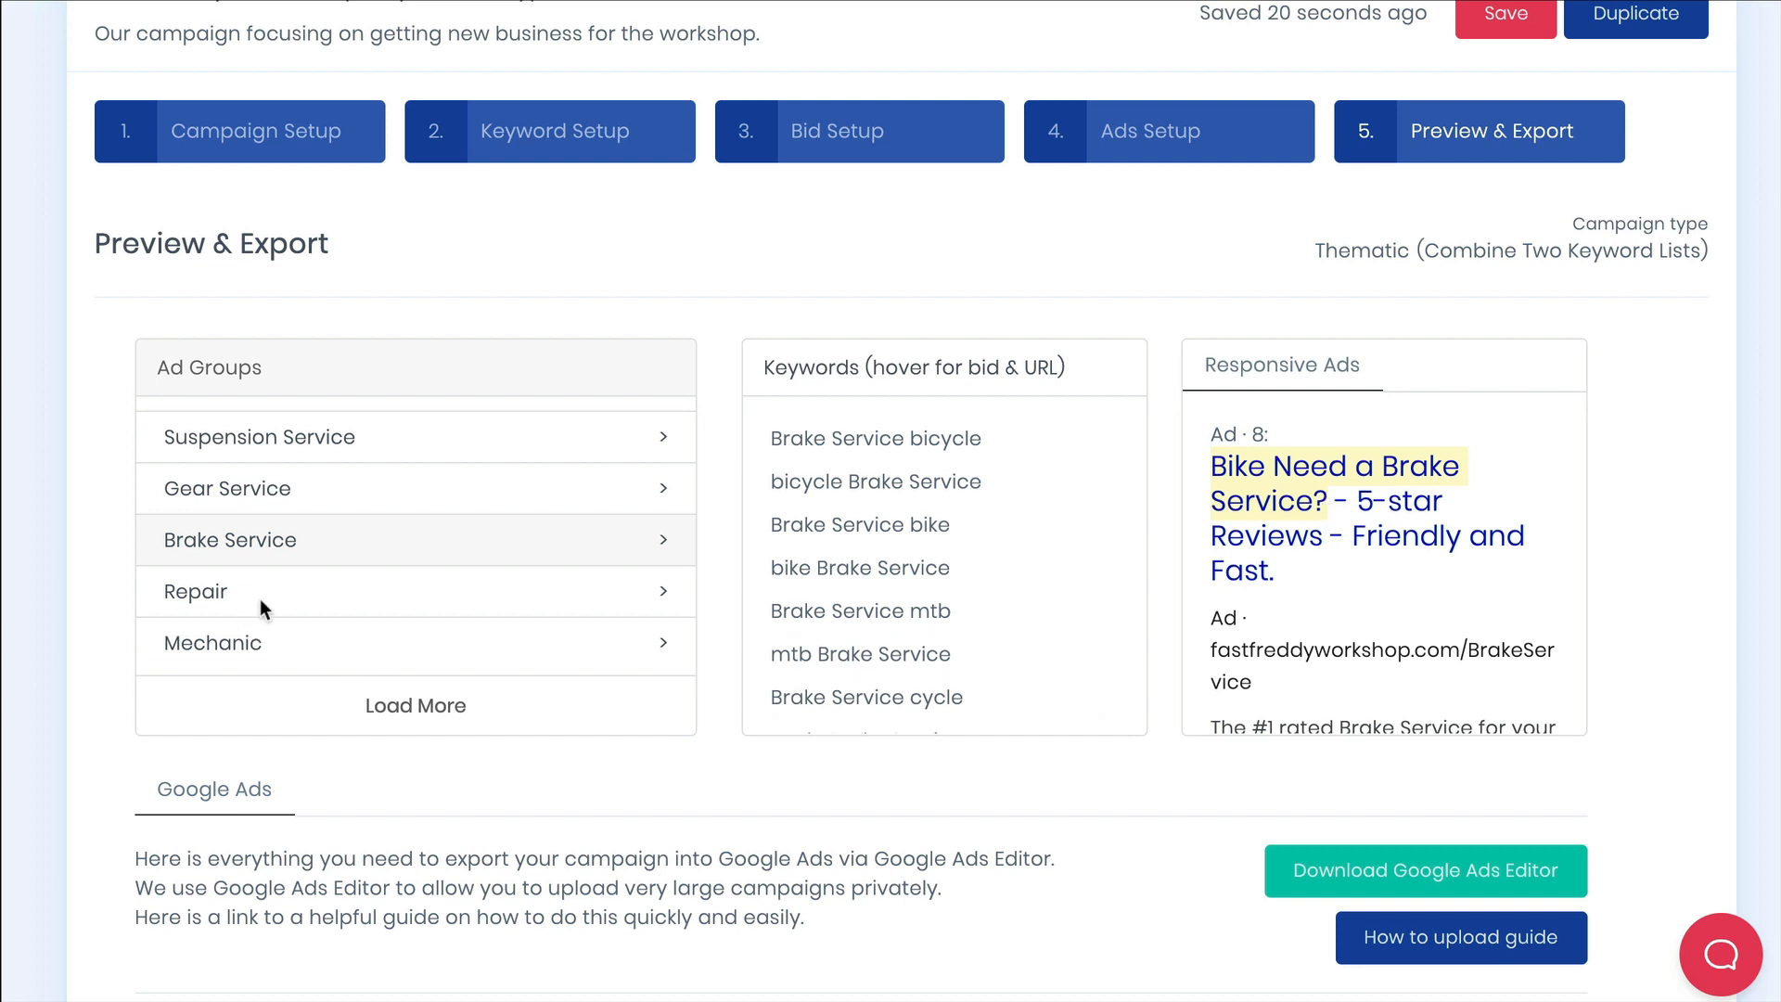
pyautogui.click(230, 590)
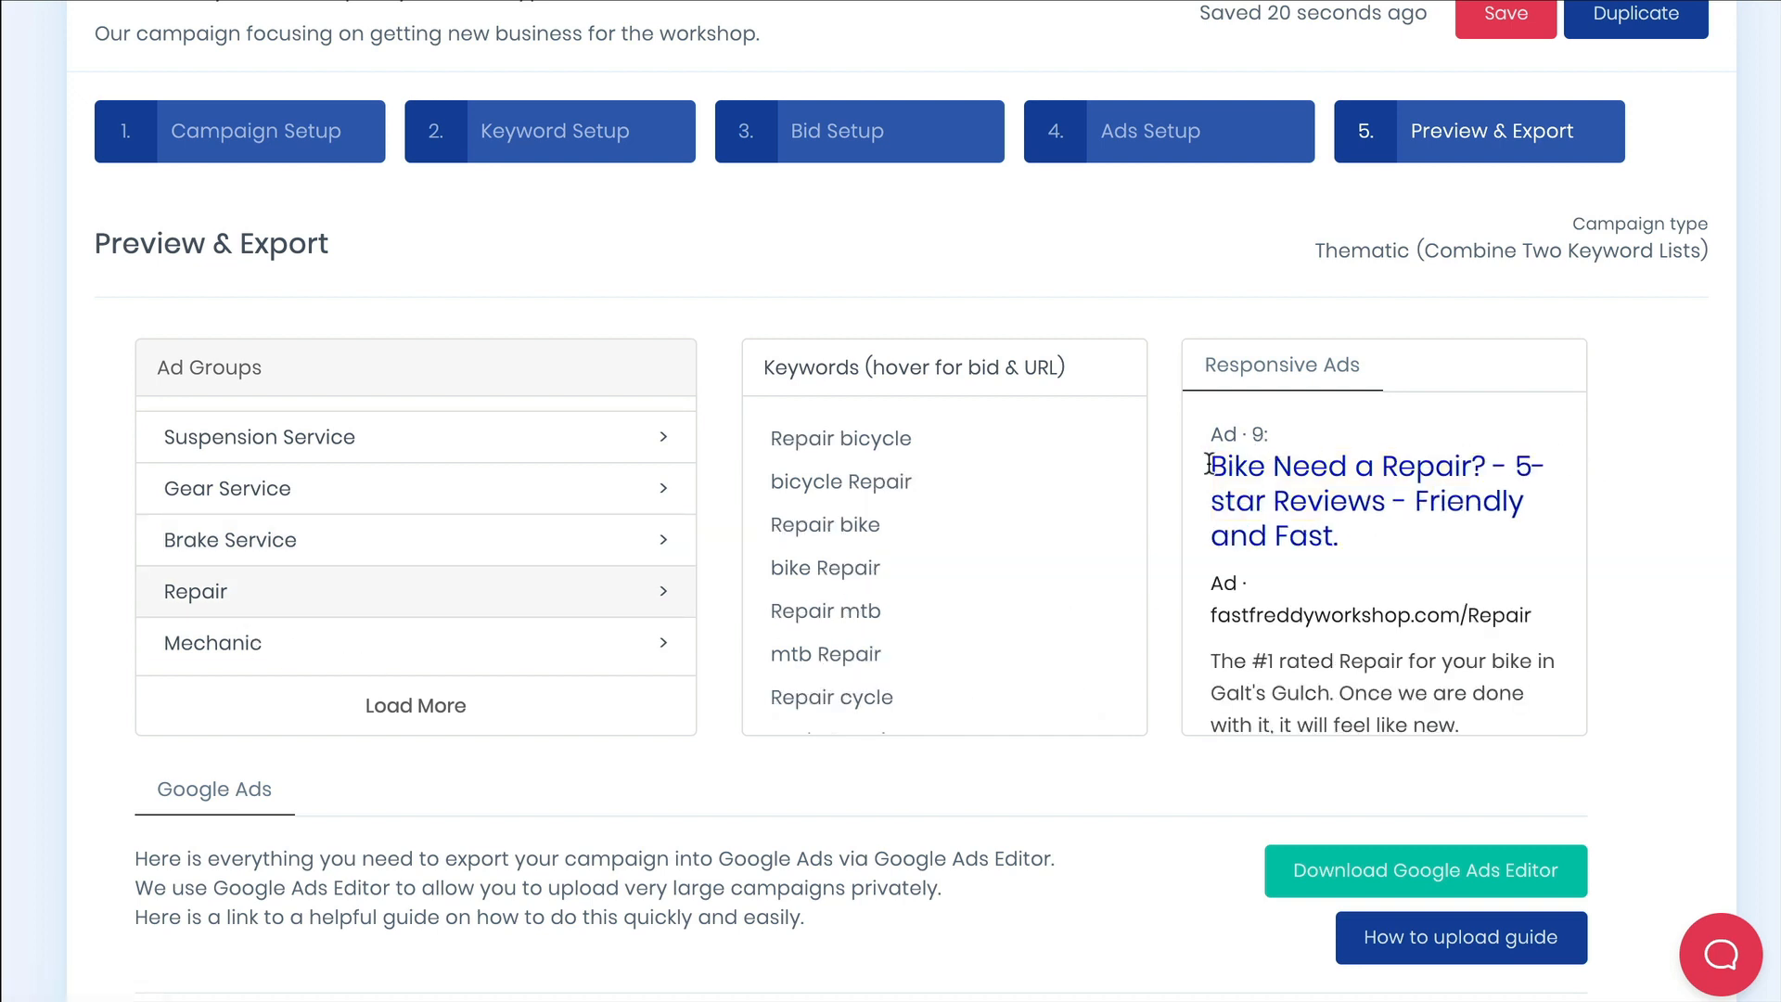
pyautogui.doubleClick(1349, 466)
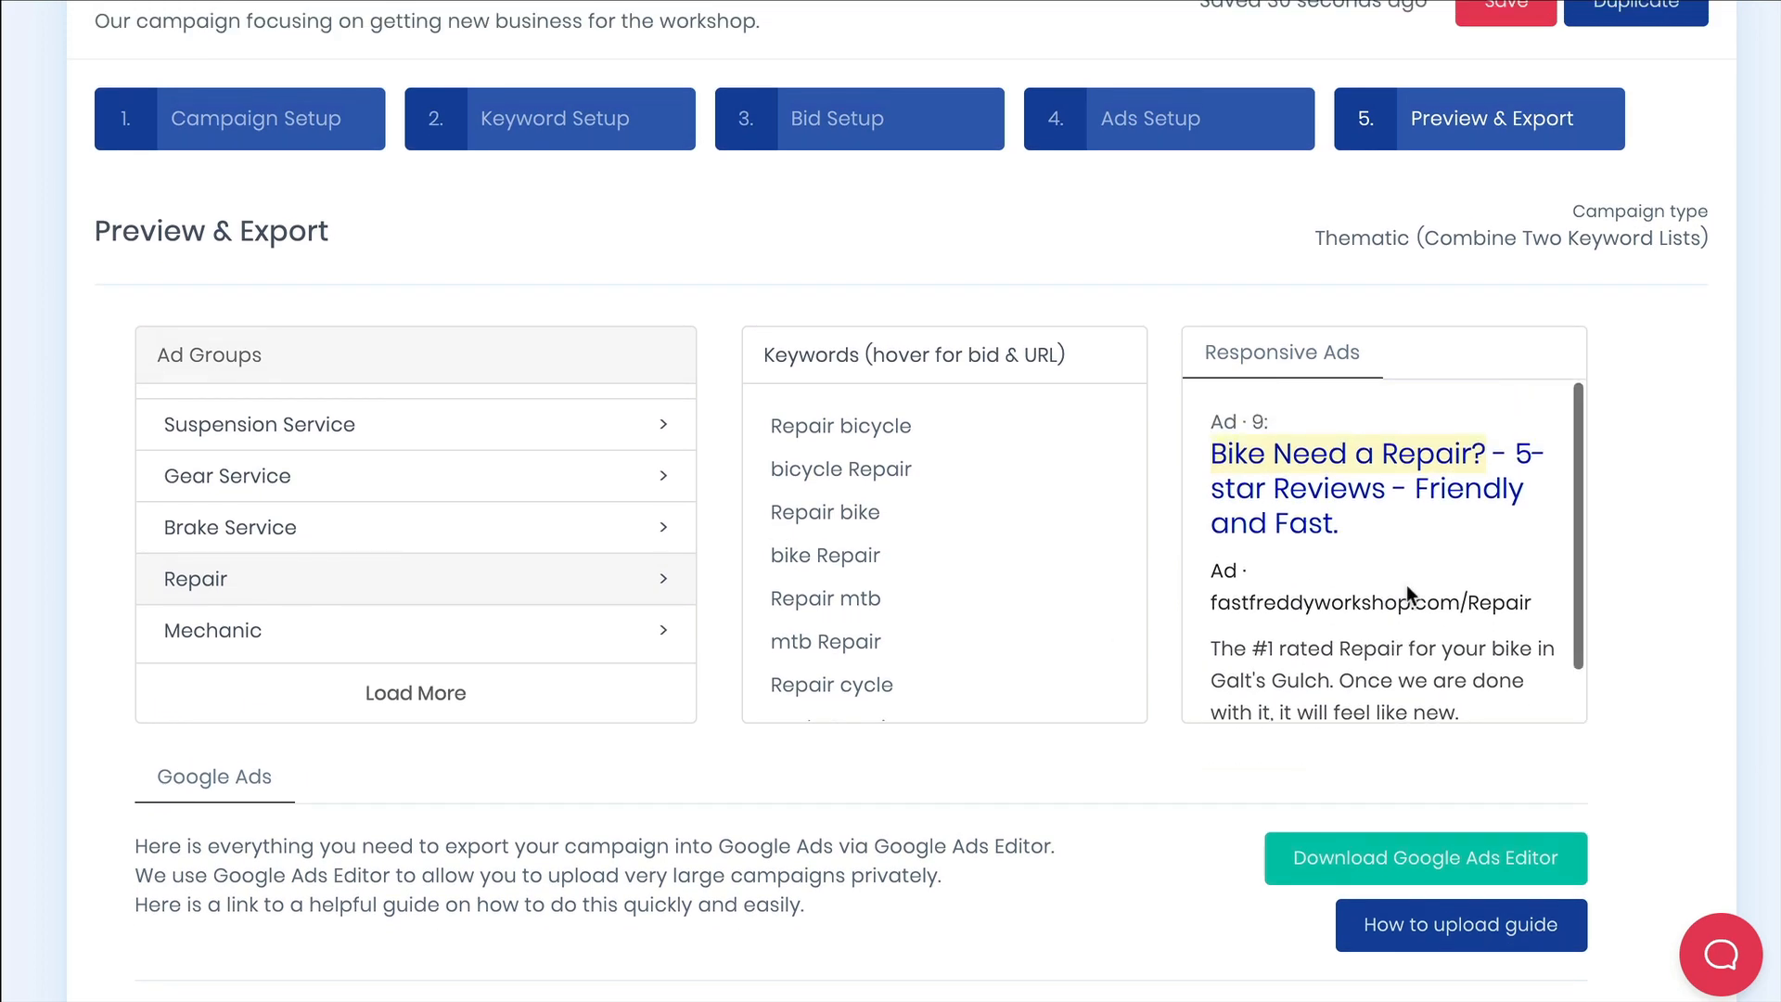
pyautogui.click(258, 478)
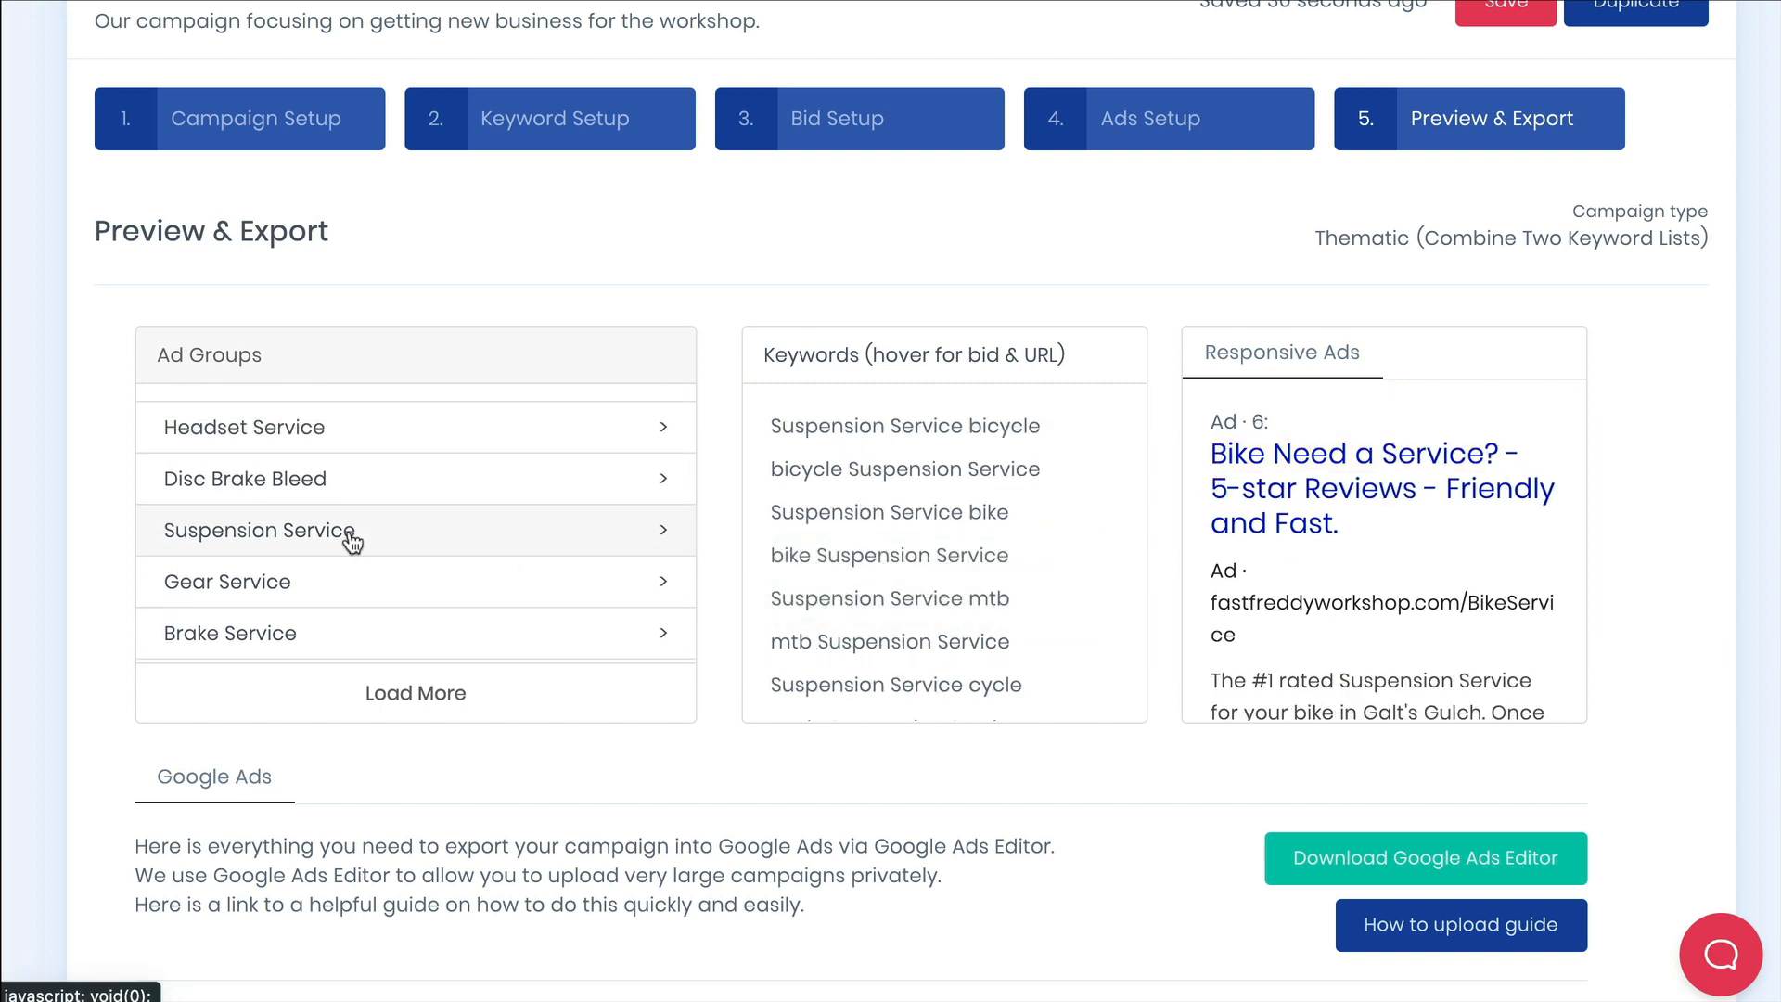
pyautogui.doubleClick(1328, 453)
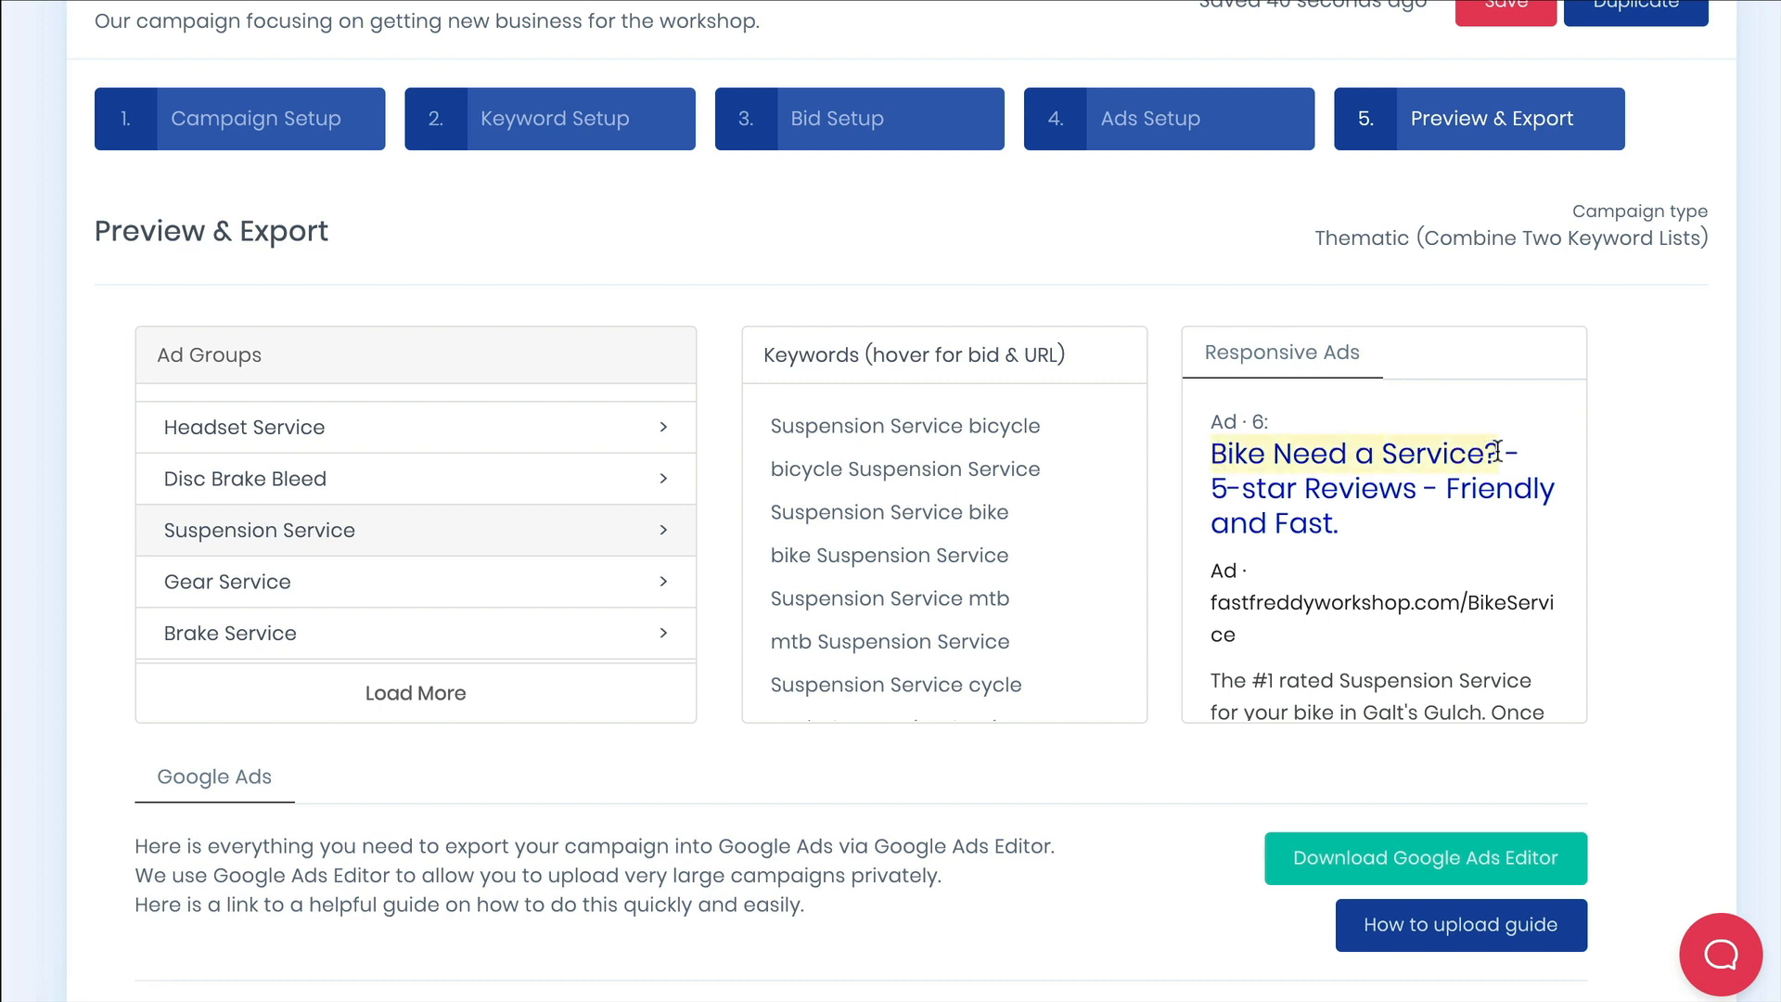
pyautogui.scroll(-3)
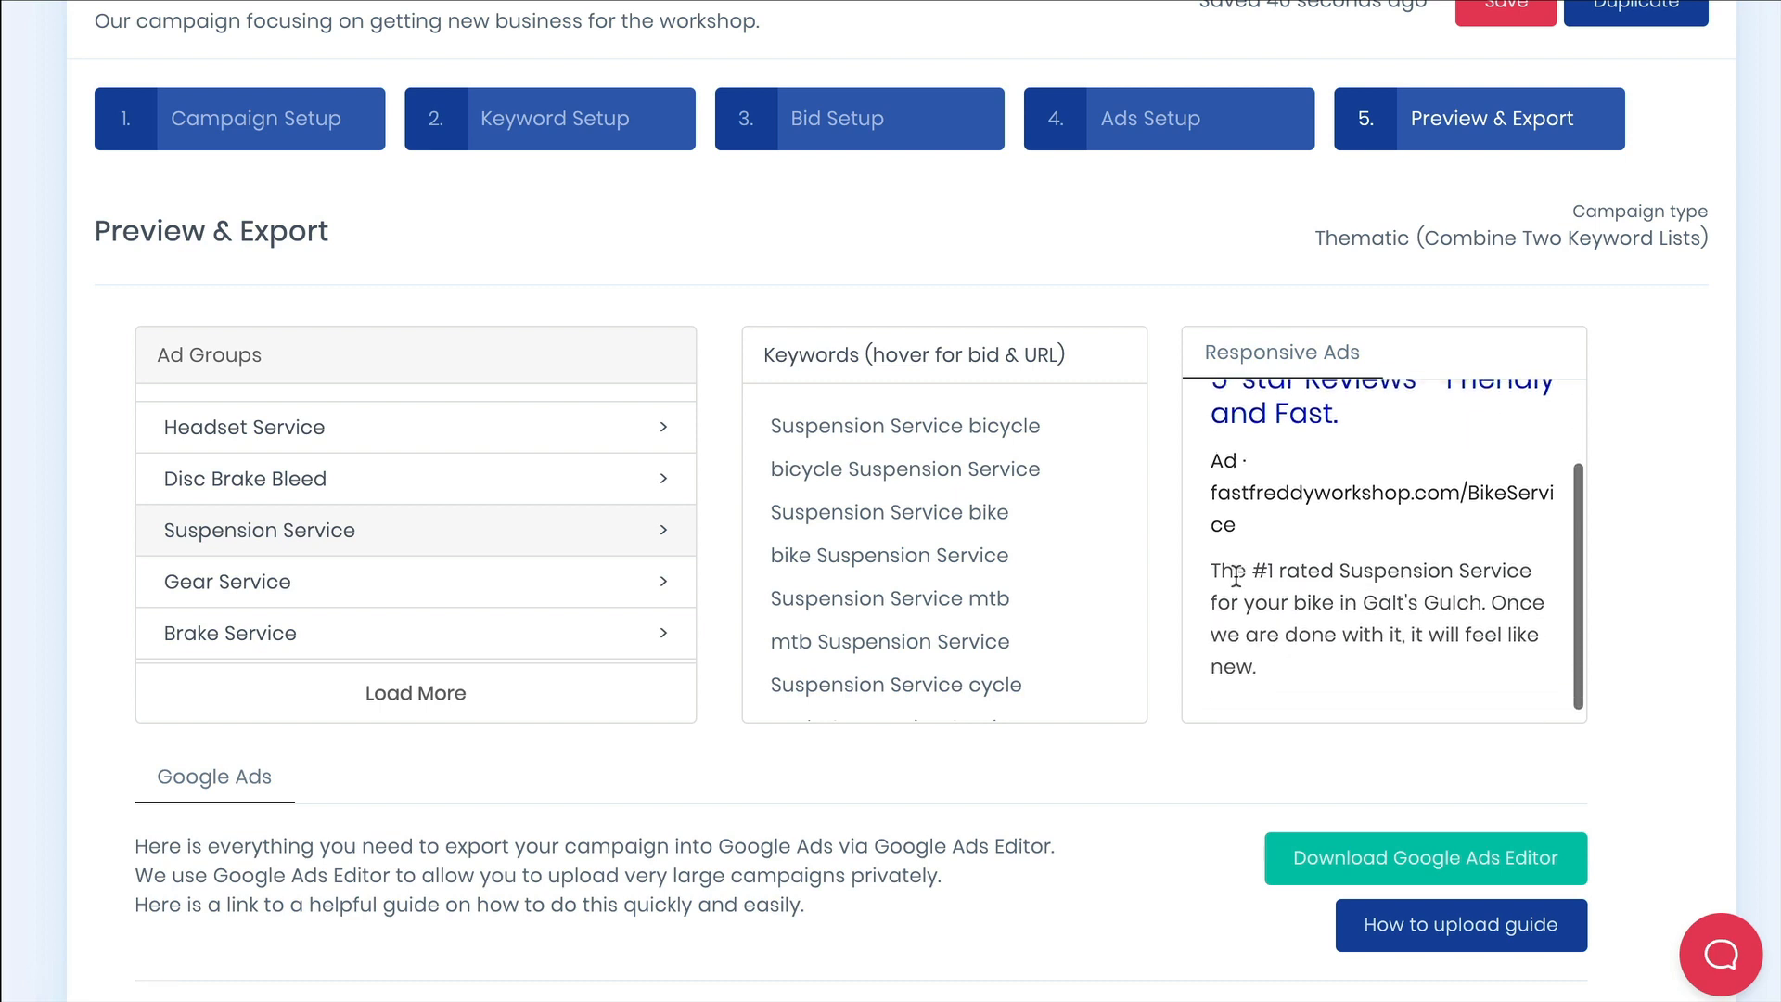
pyautogui.moveTo(1212, 570); pyautogui.dragTo(1488, 601)
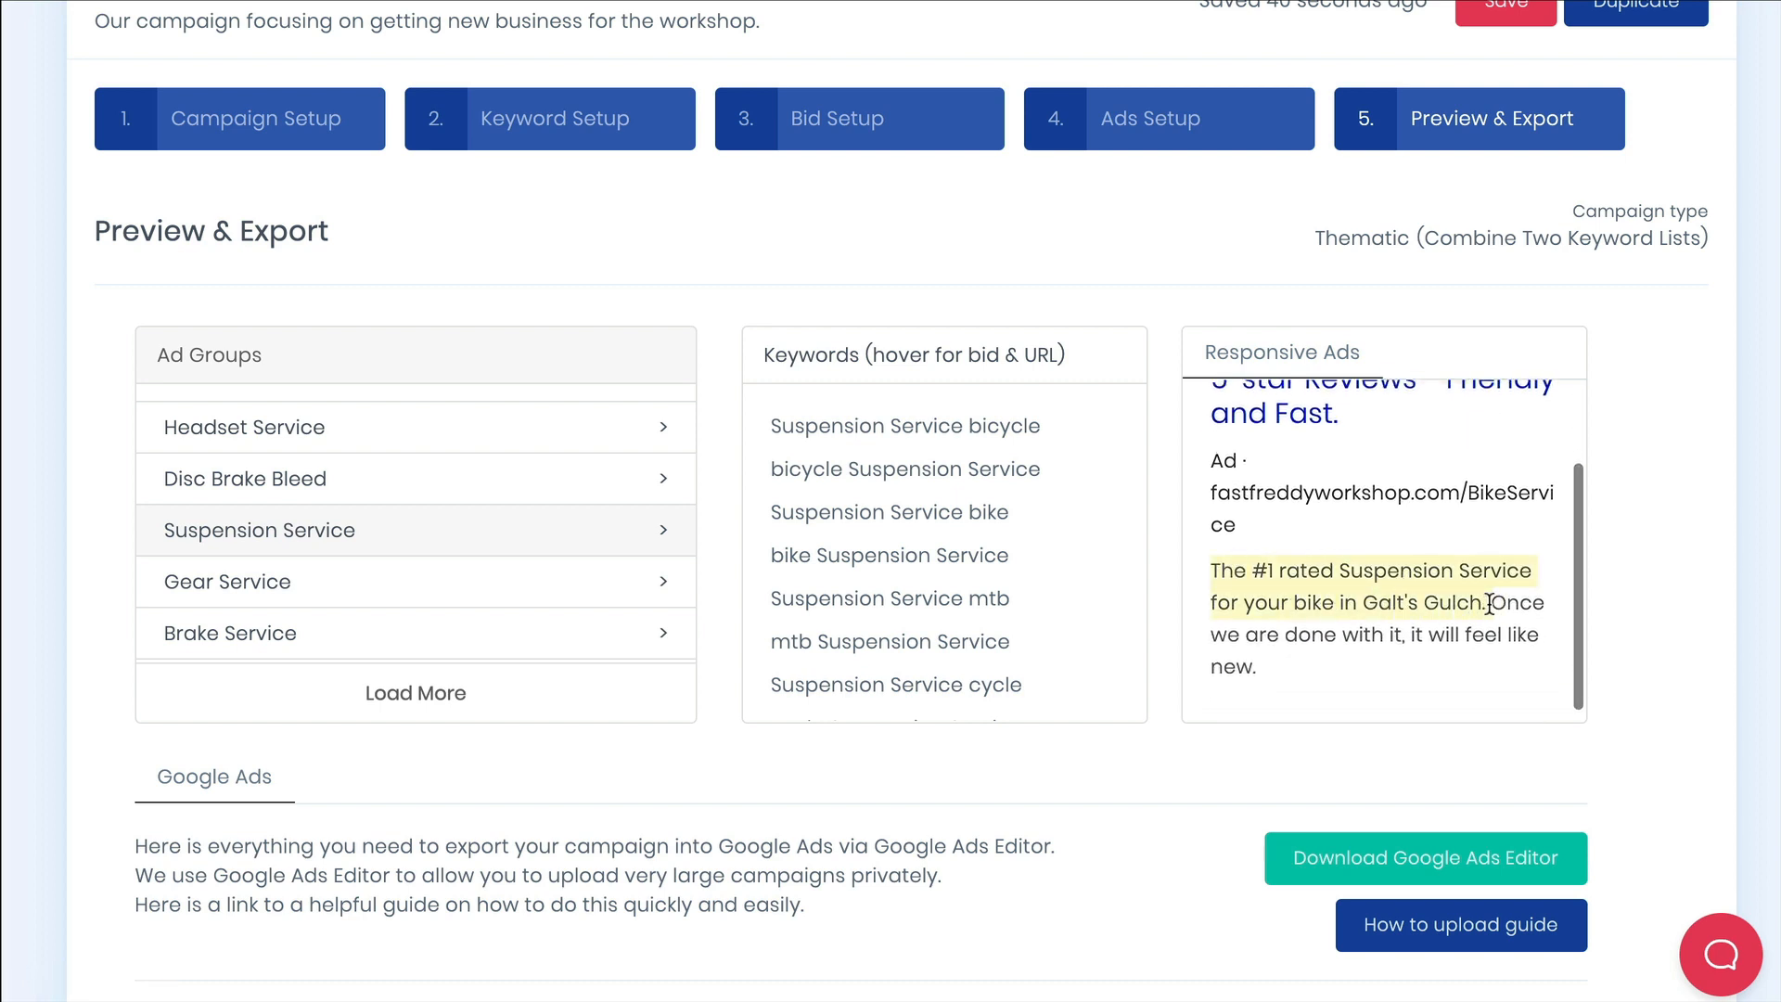
# Copy SpeedPPC's 2664 keywords with match types, bids and URLs to the clipboard.
pyautogui.scroll(-3)
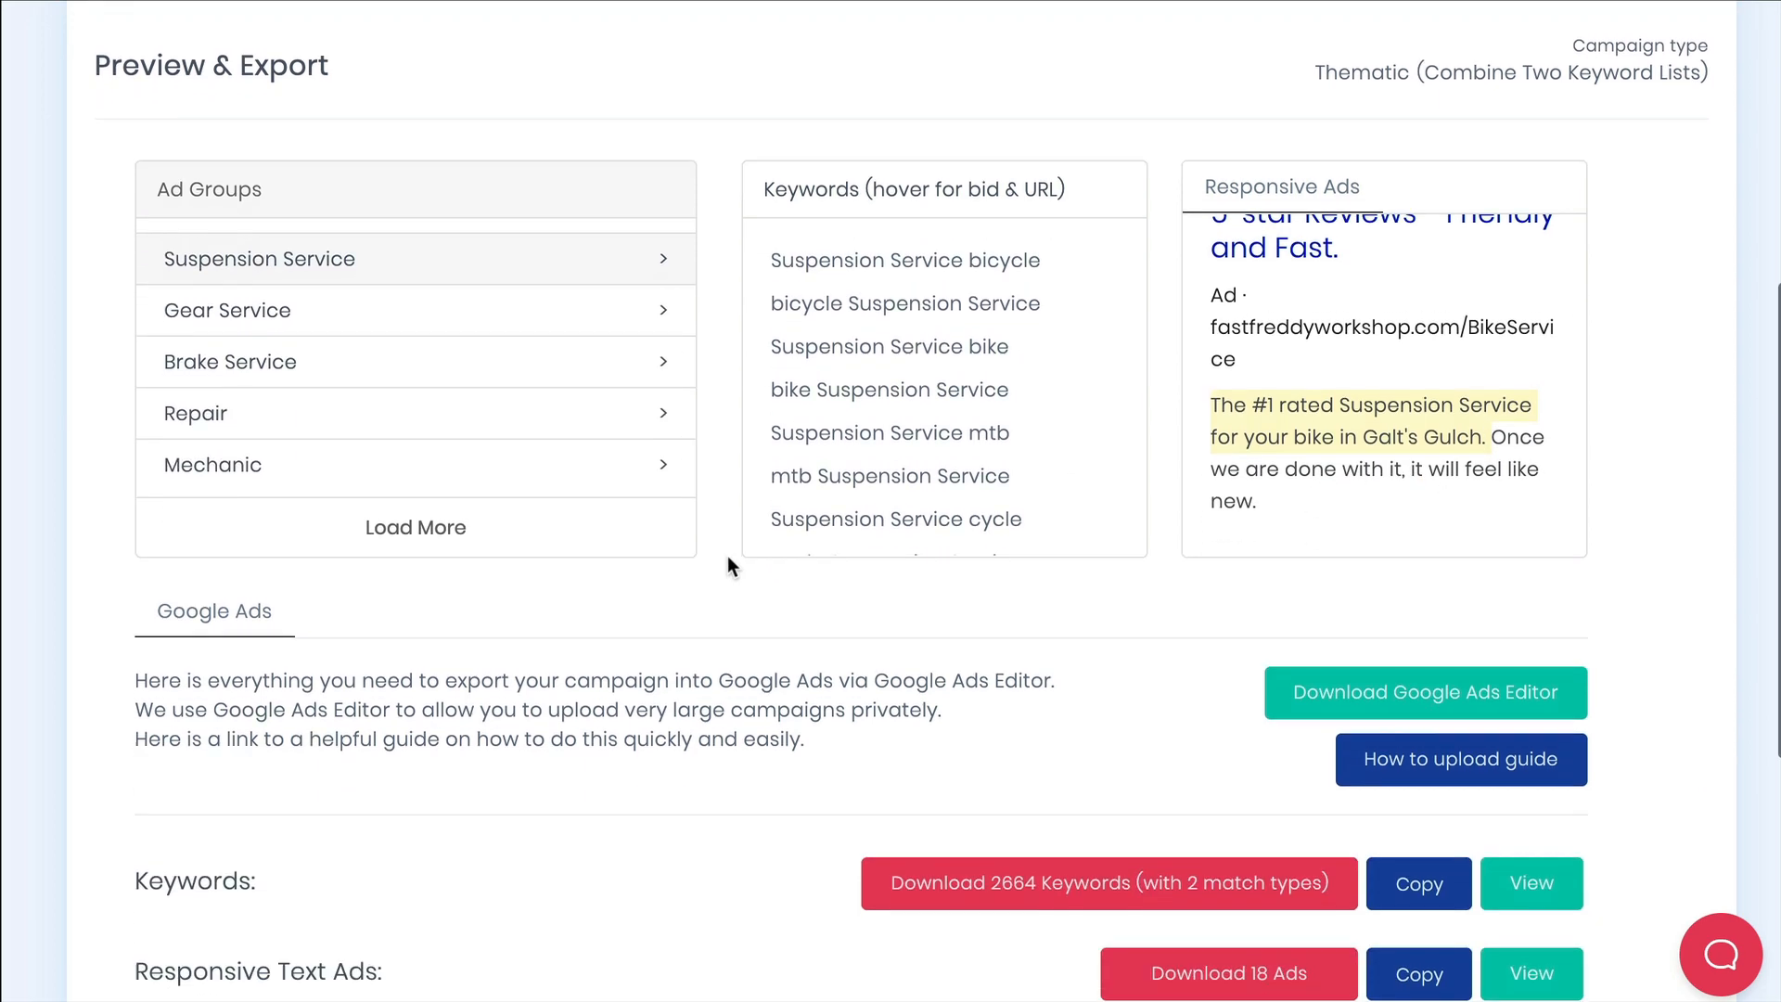
pyautogui.scroll(-3)
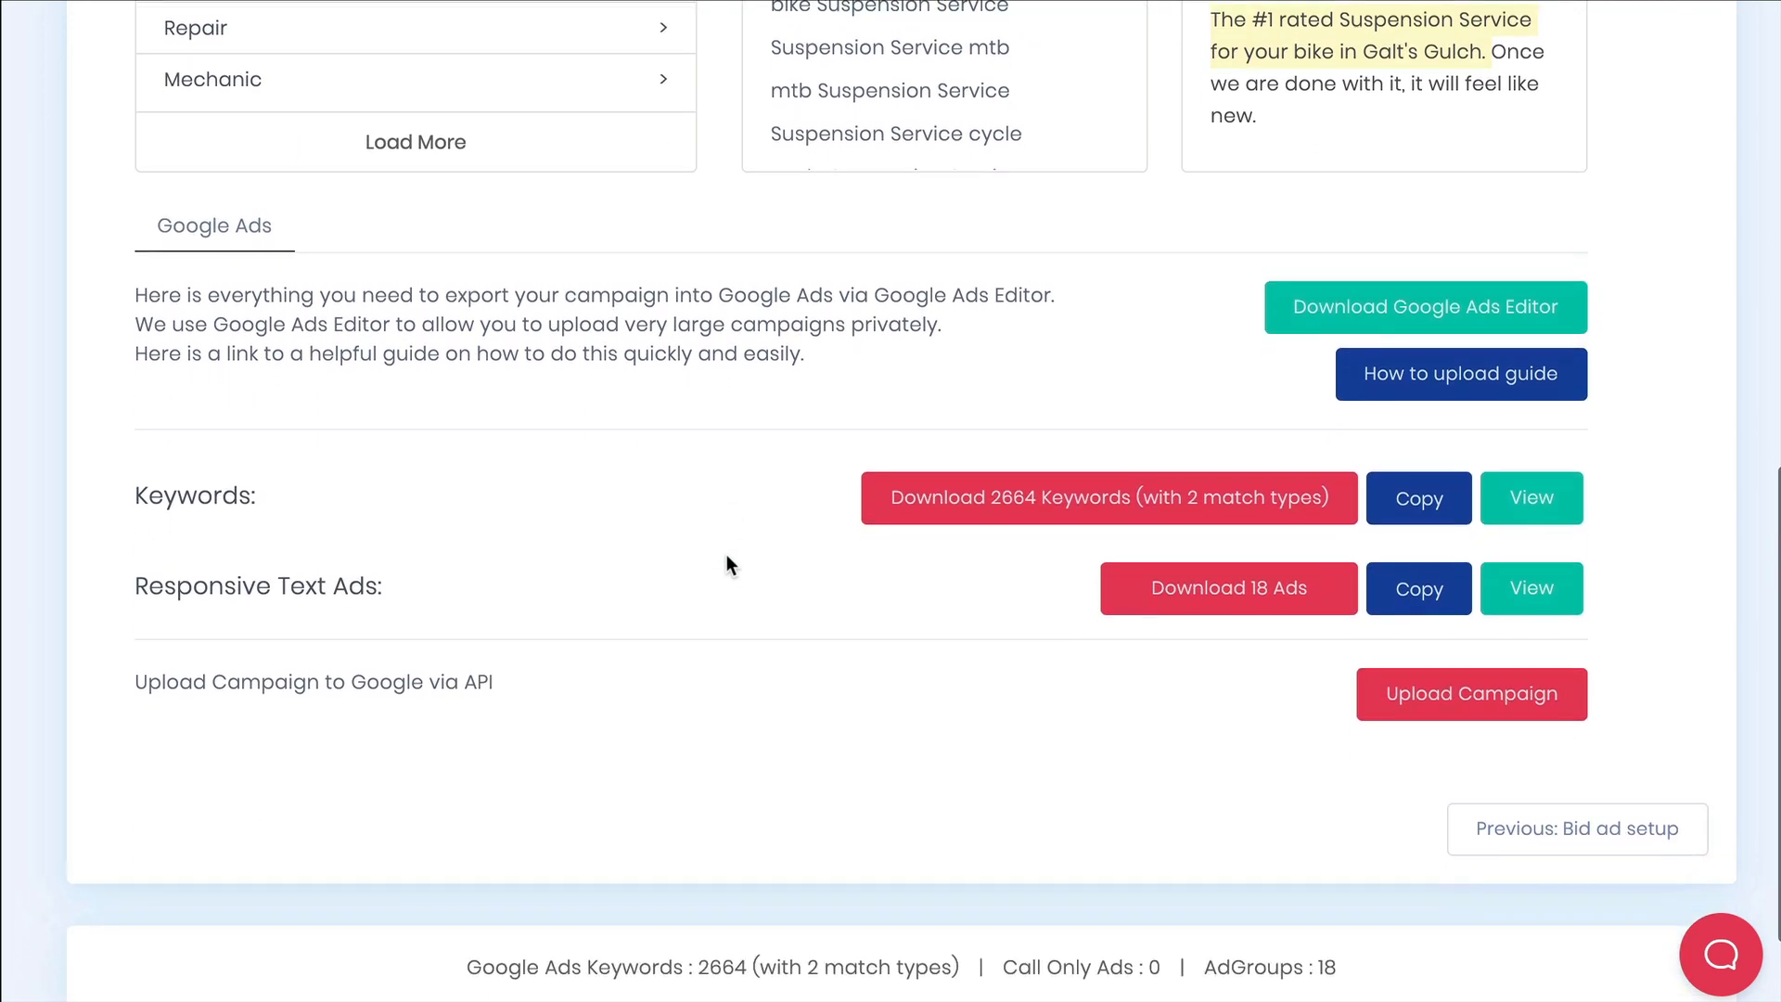
pyautogui.scroll(-3)
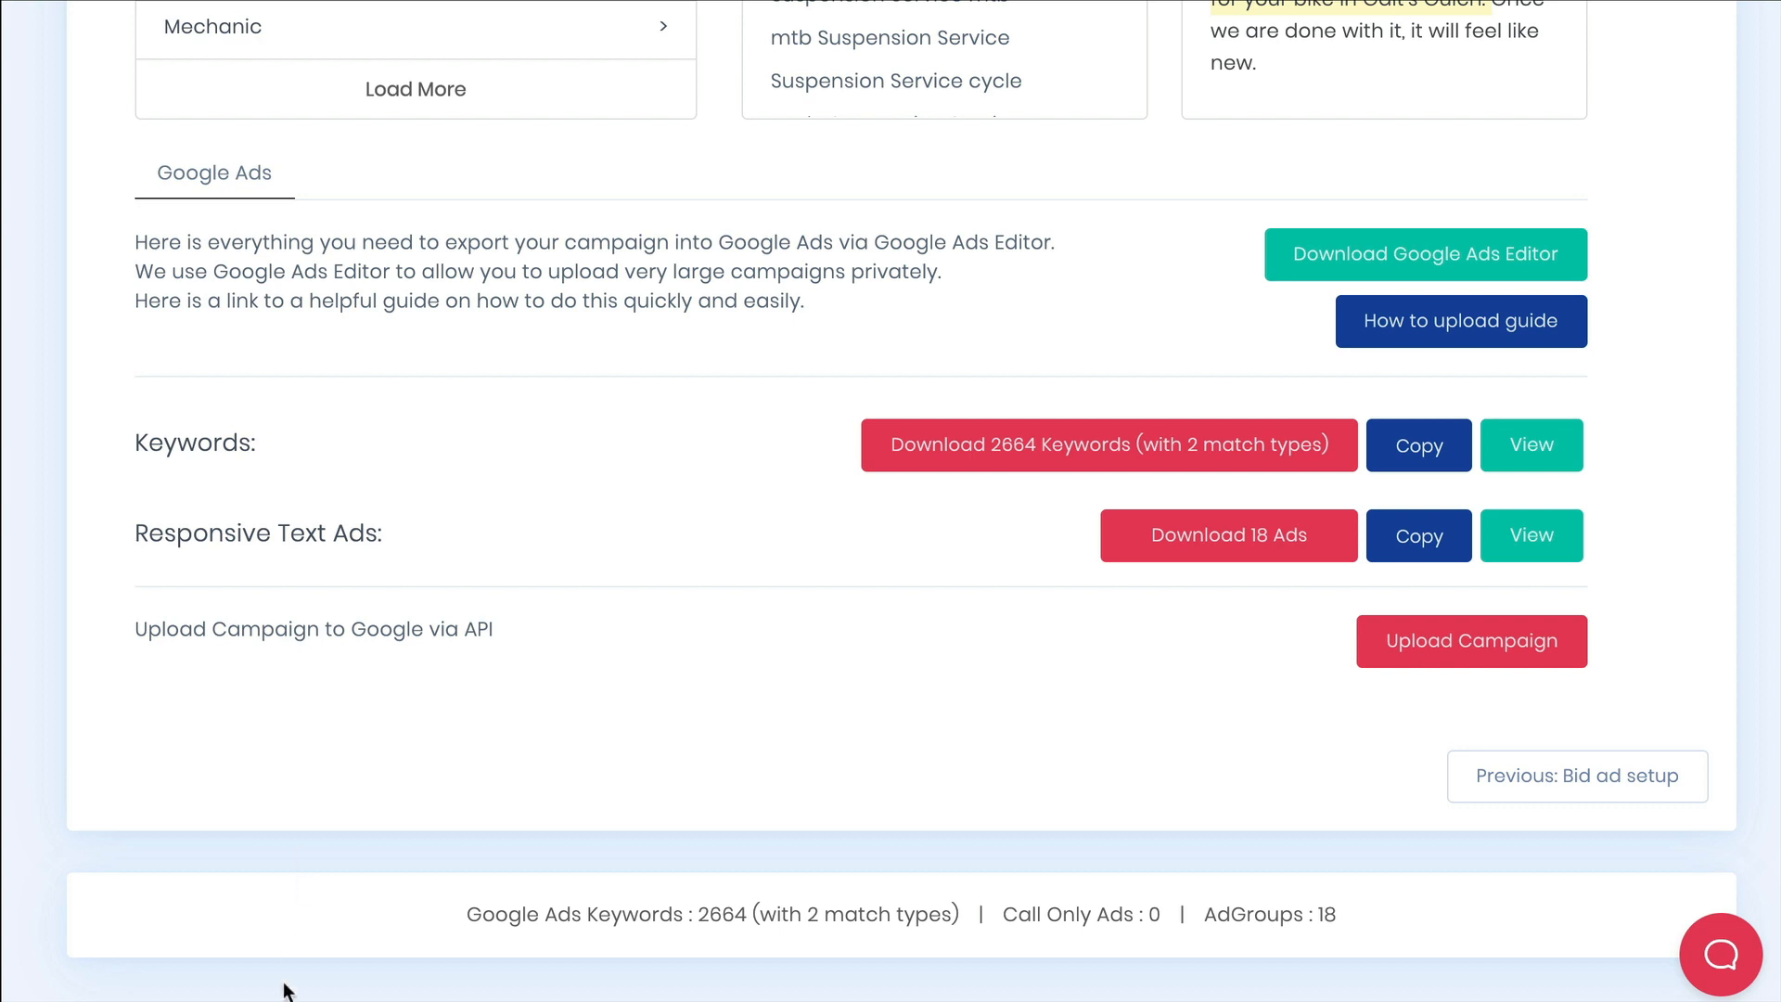
pyautogui.moveTo(1299, 379)
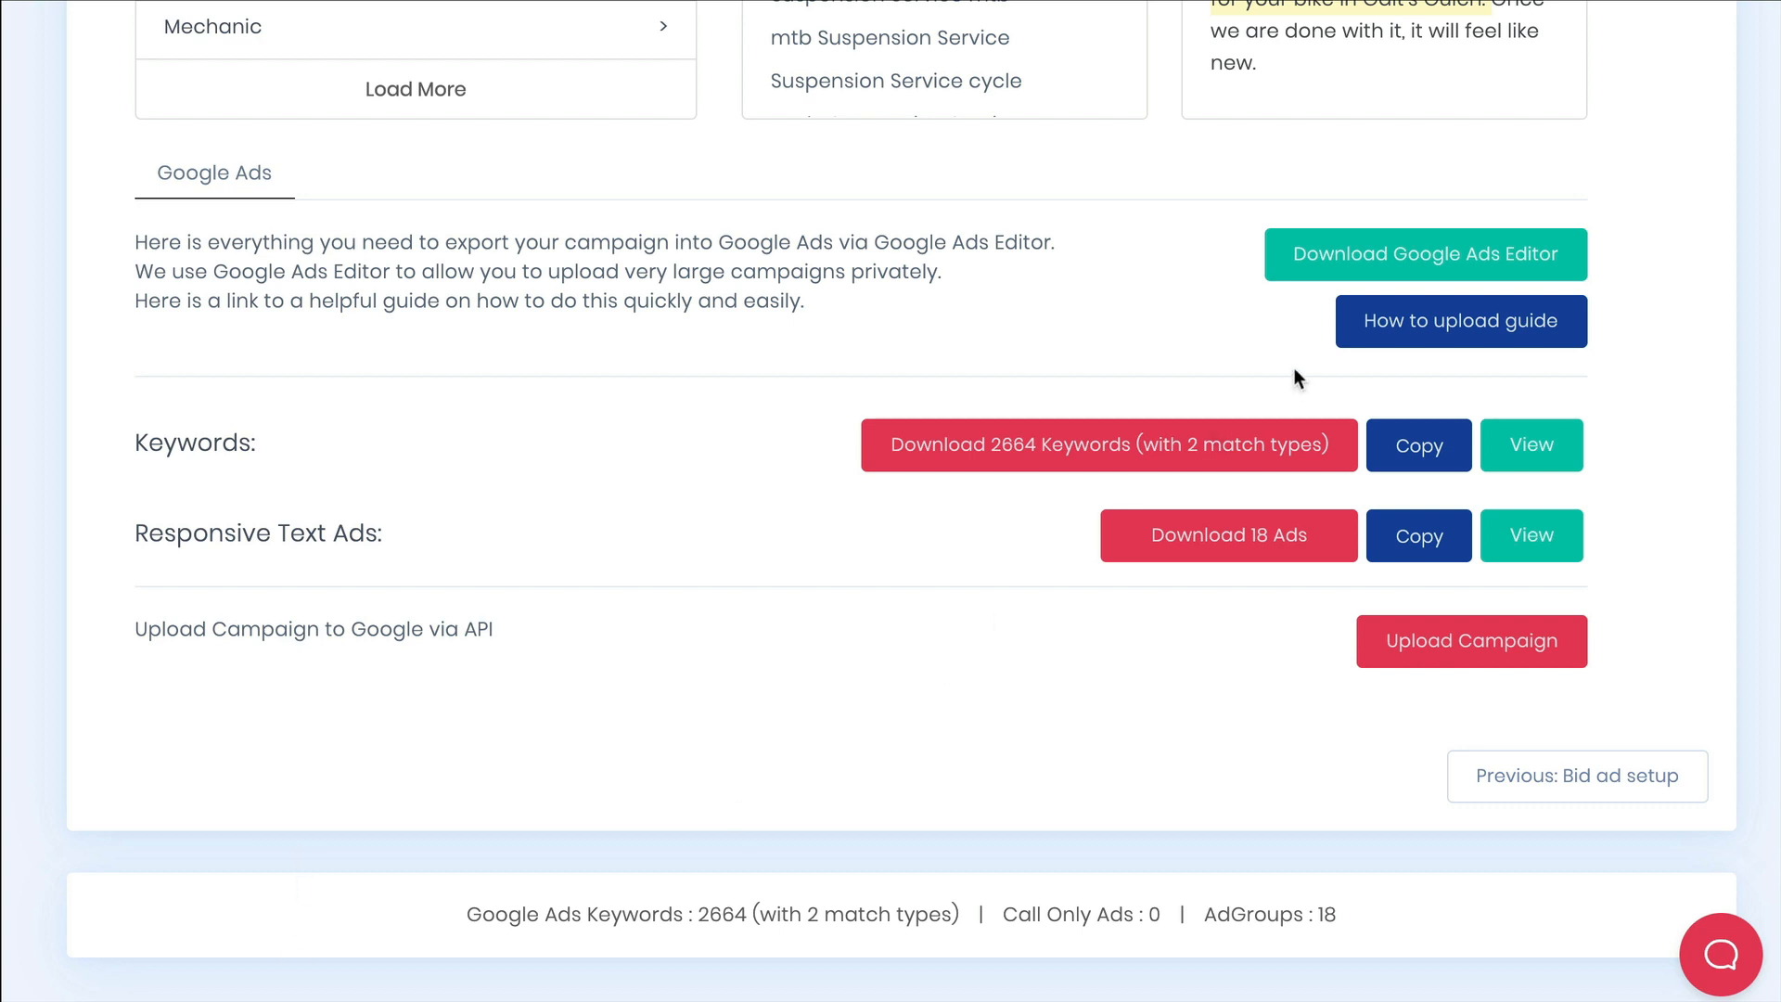
pyautogui.moveTo(1410, 262)
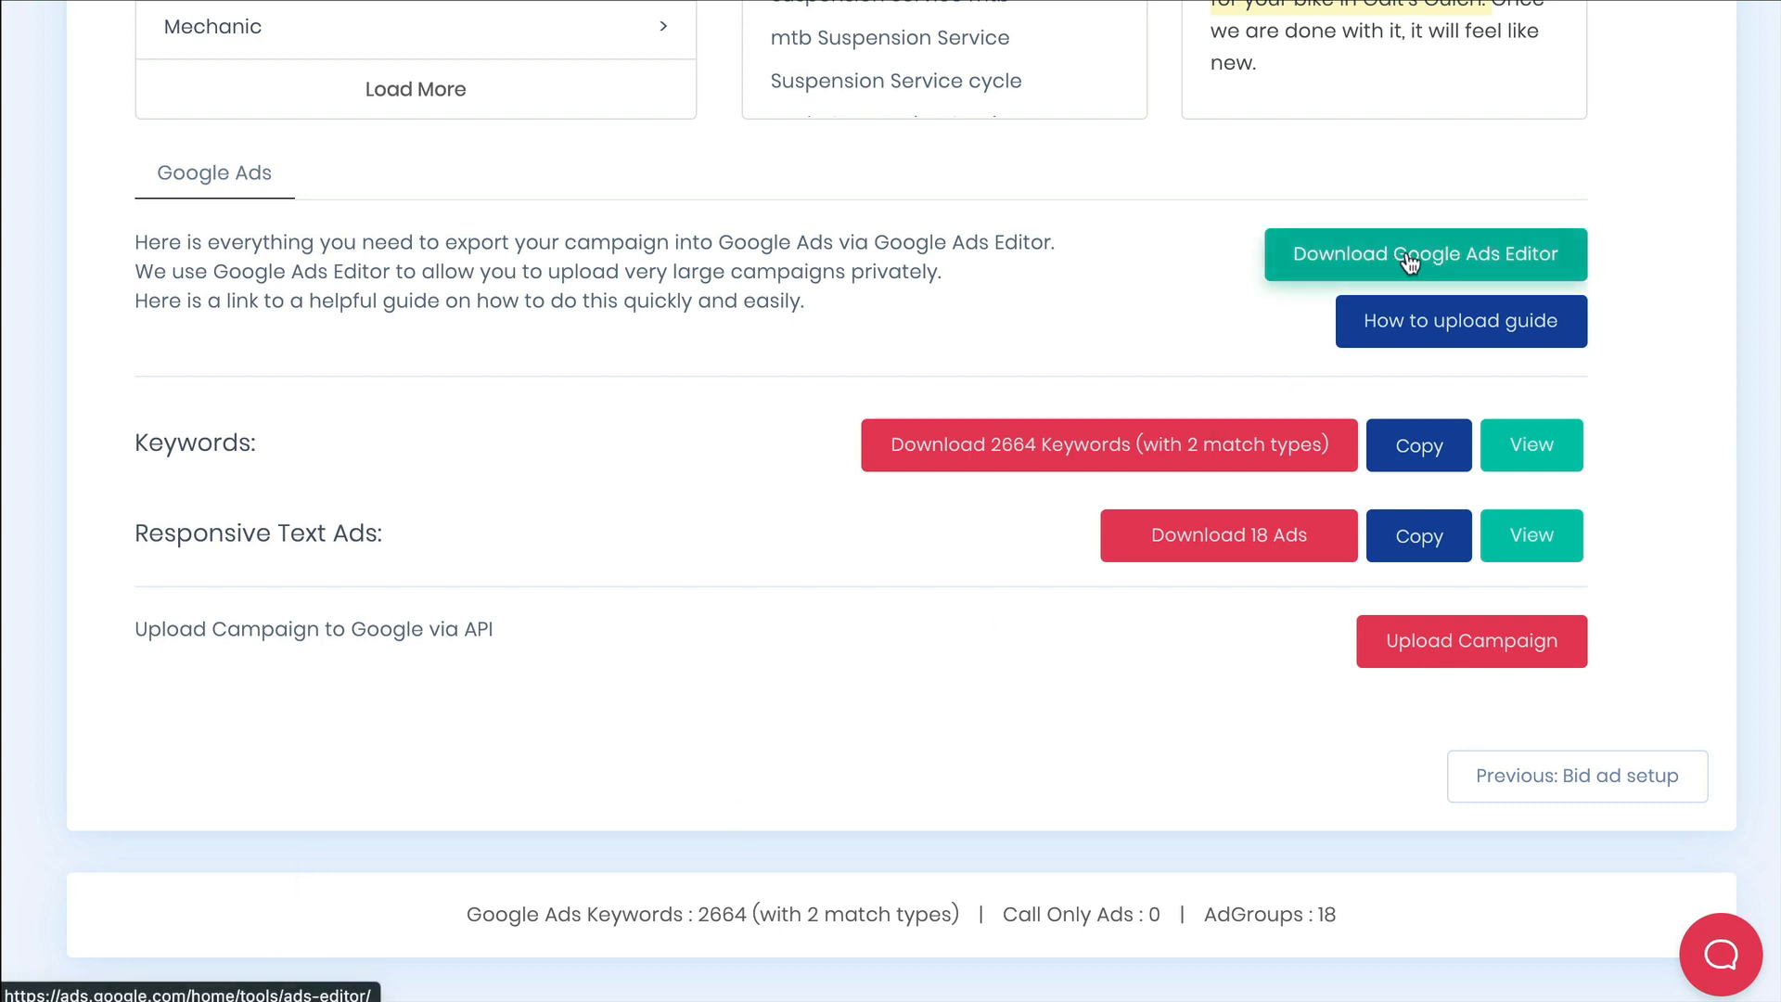
pyautogui.moveTo(1368, 348)
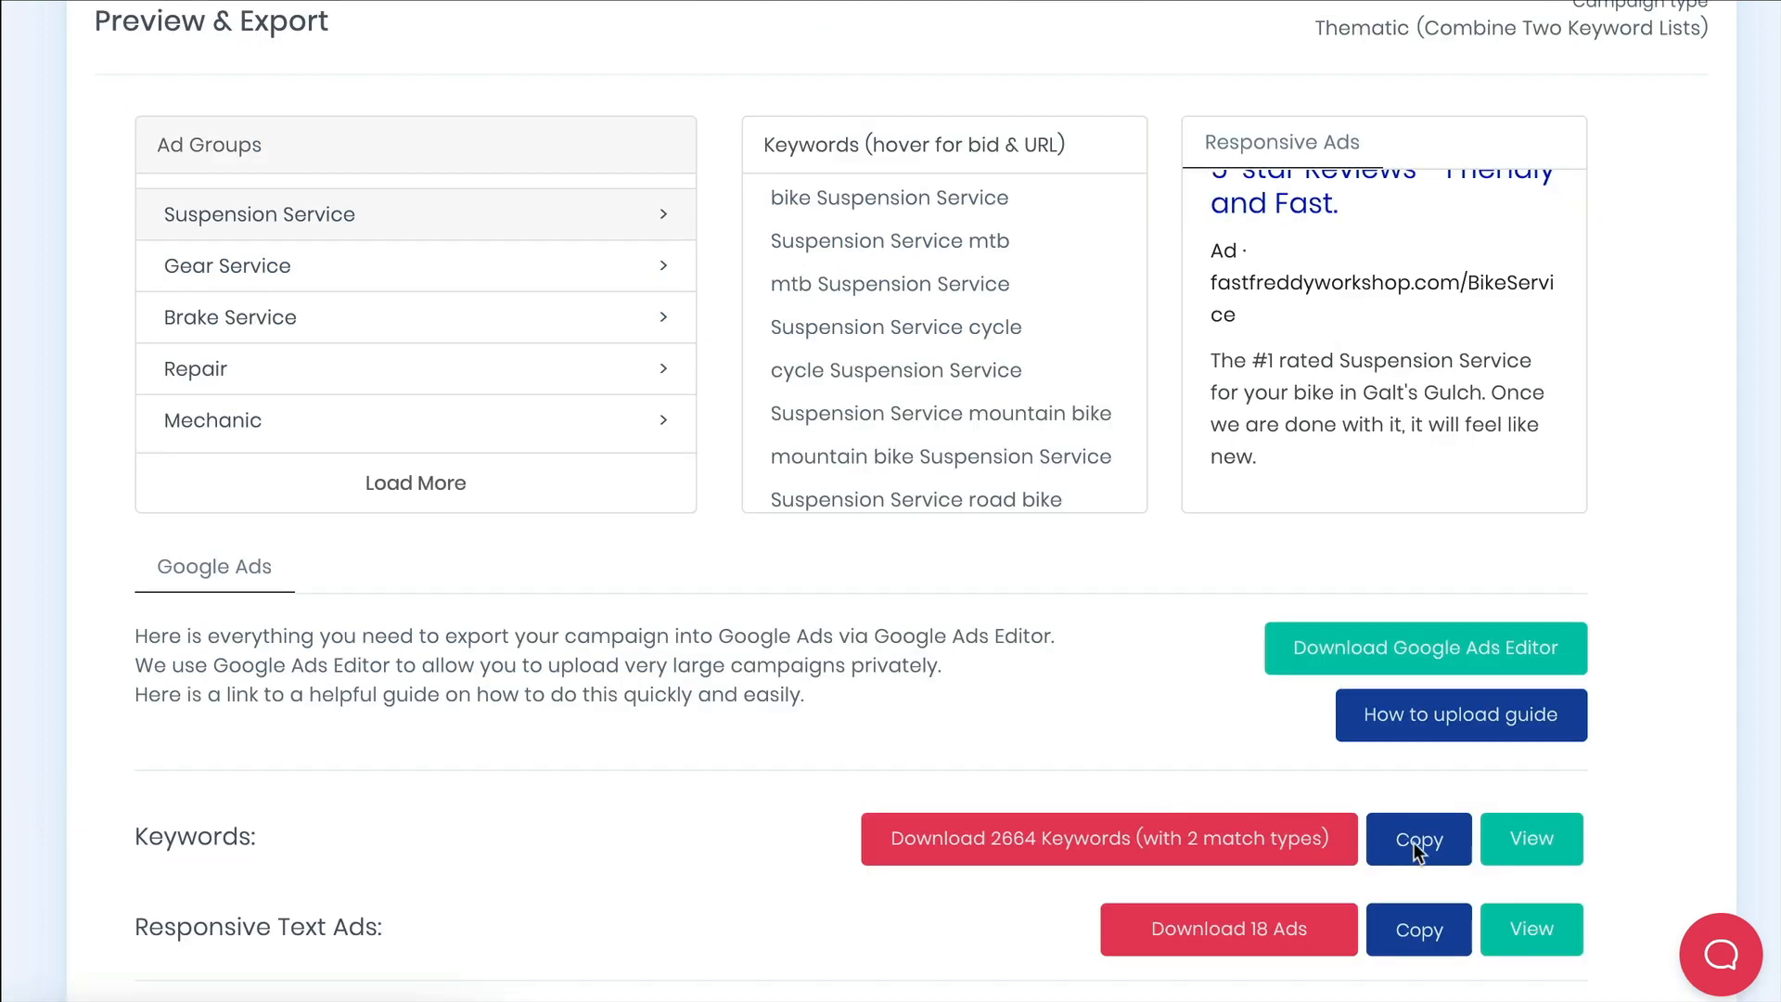
pyautogui.click(1417, 839)
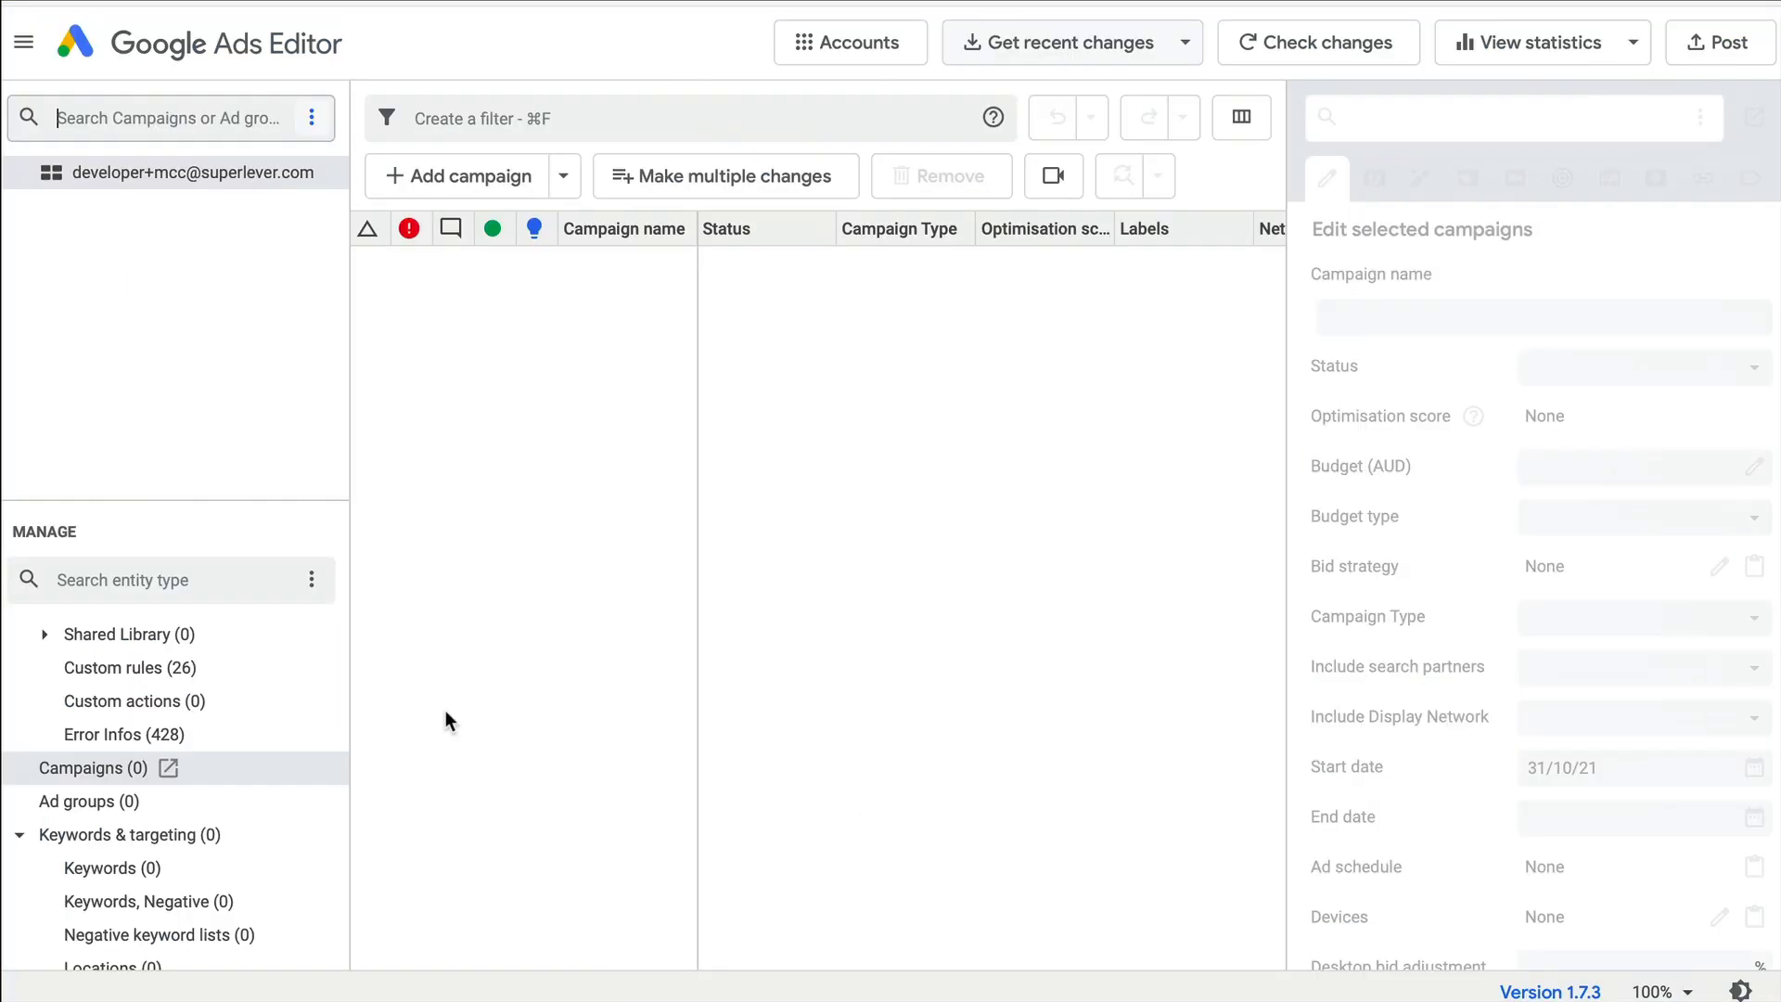
# Start a bulk keyword import from the Keywords list via Make multiple changes.
pyautogui.click(1060, 43)
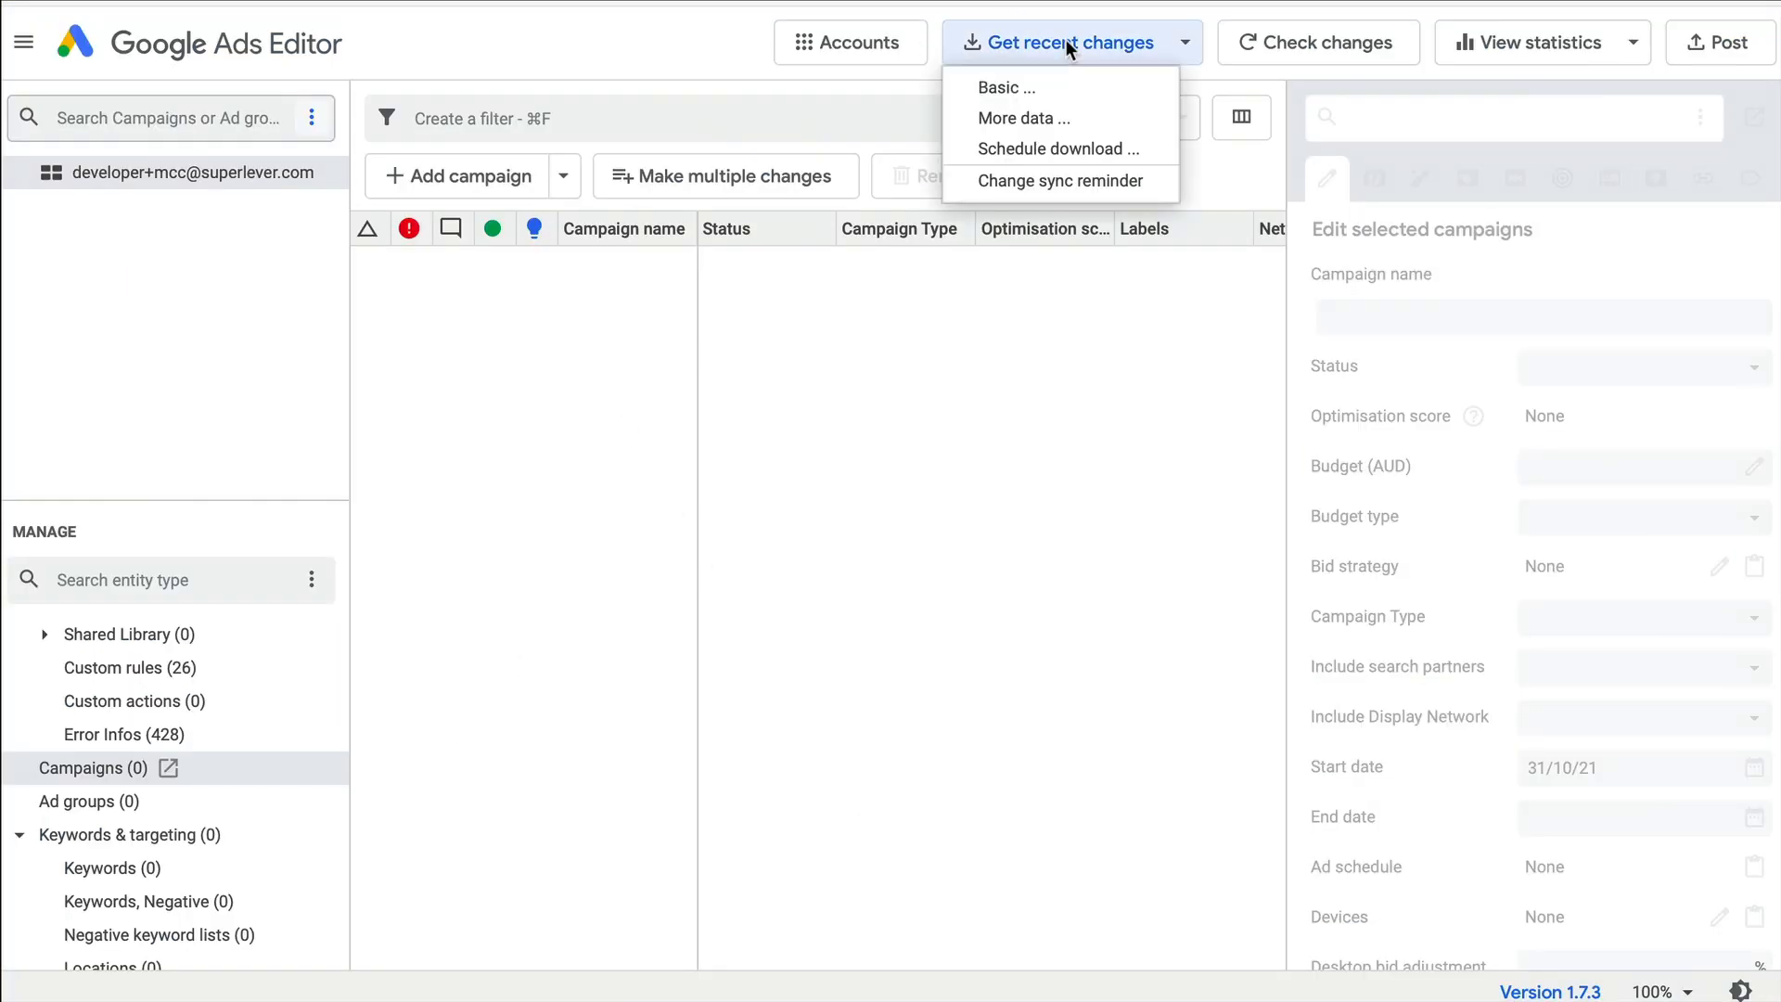
pyautogui.moveTo(1004, 87)
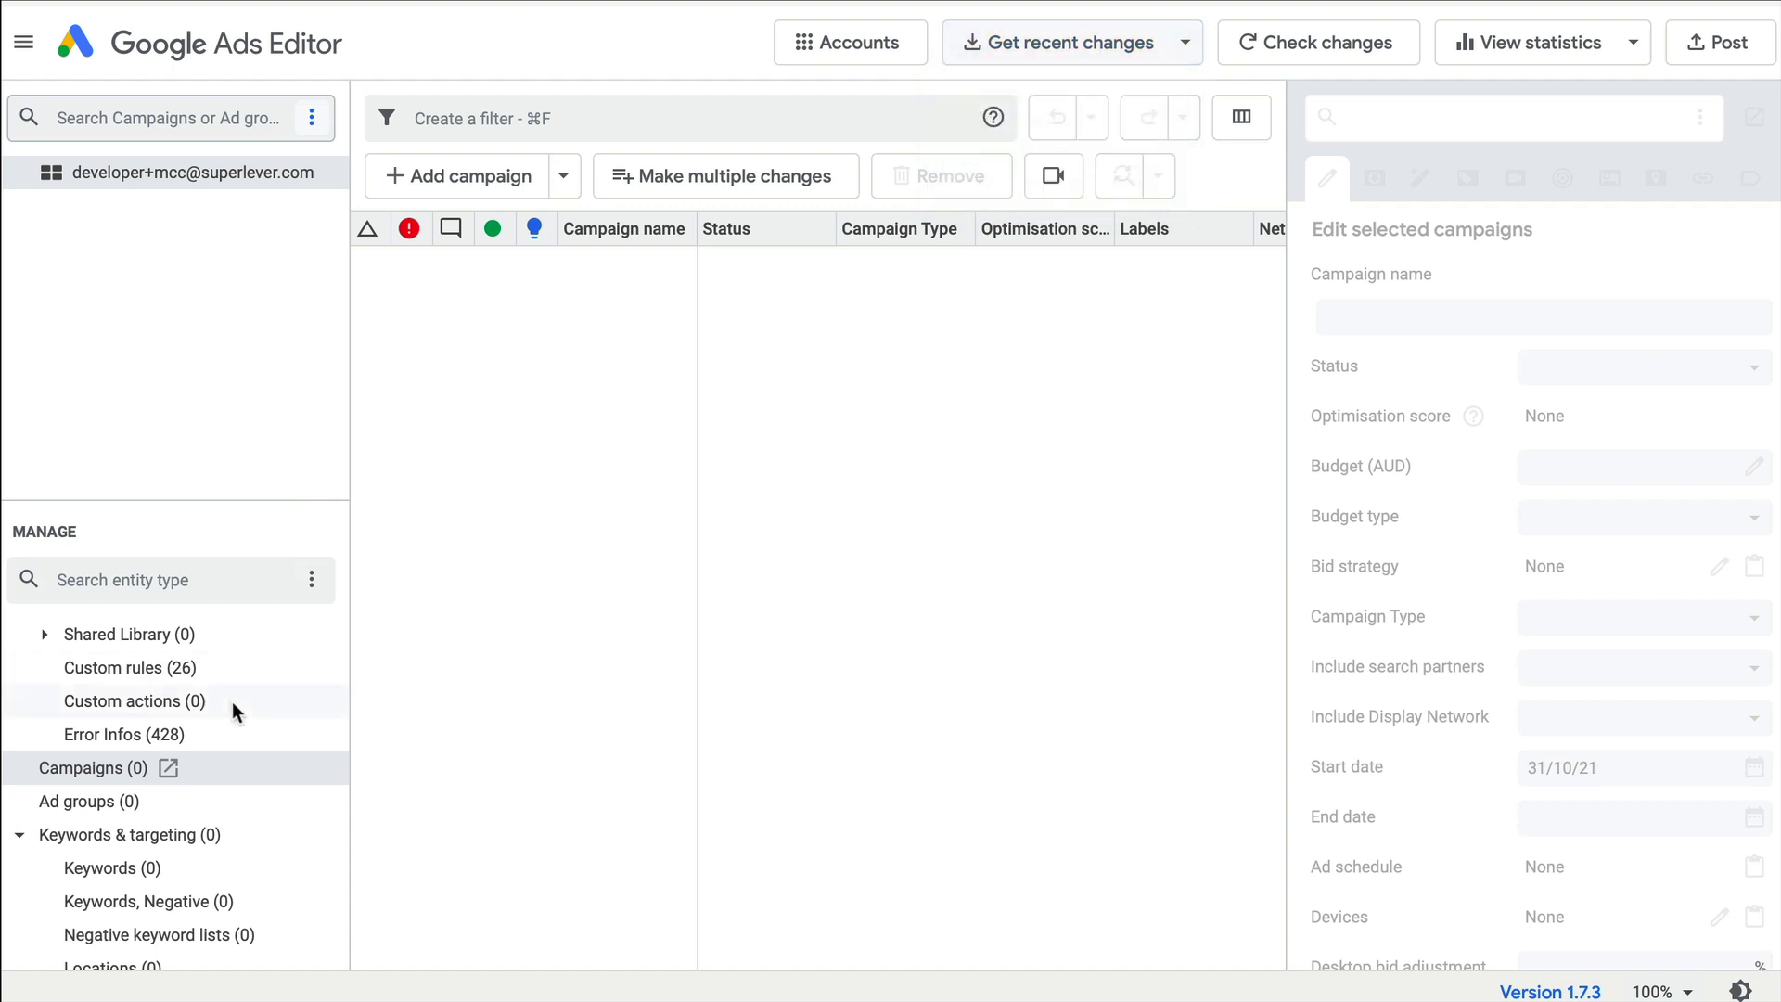
pyautogui.click(100, 735)
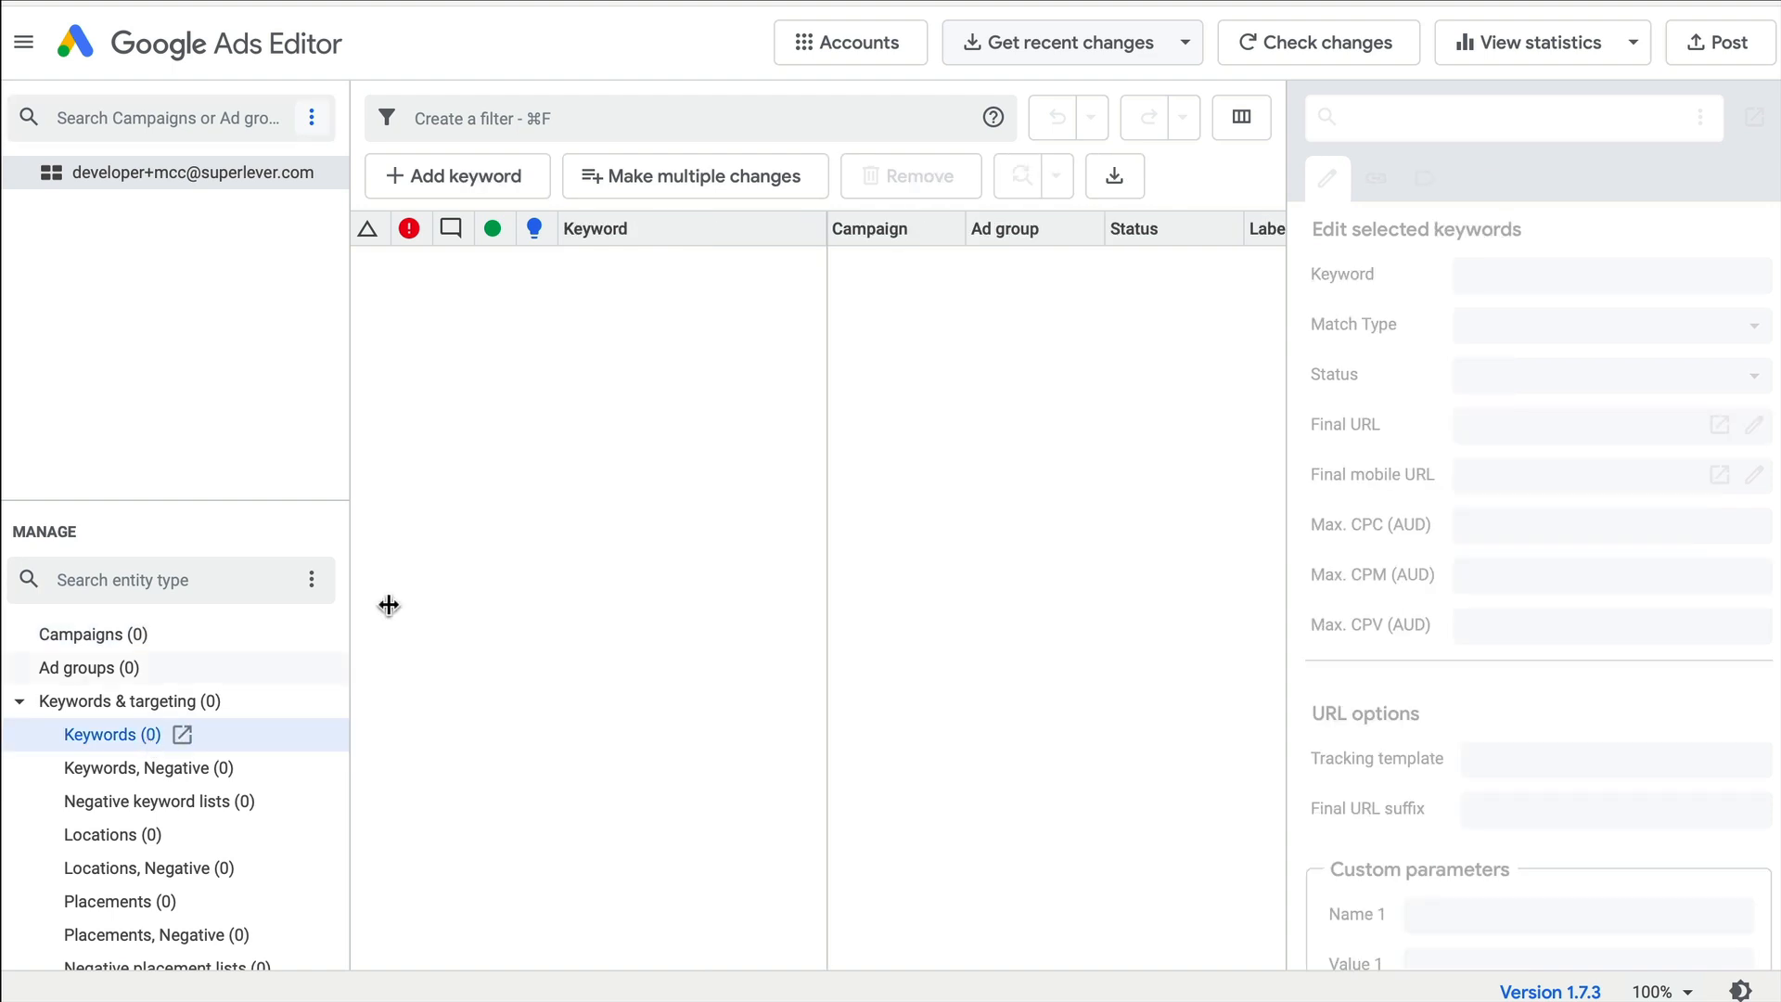
pyautogui.click(694, 176)
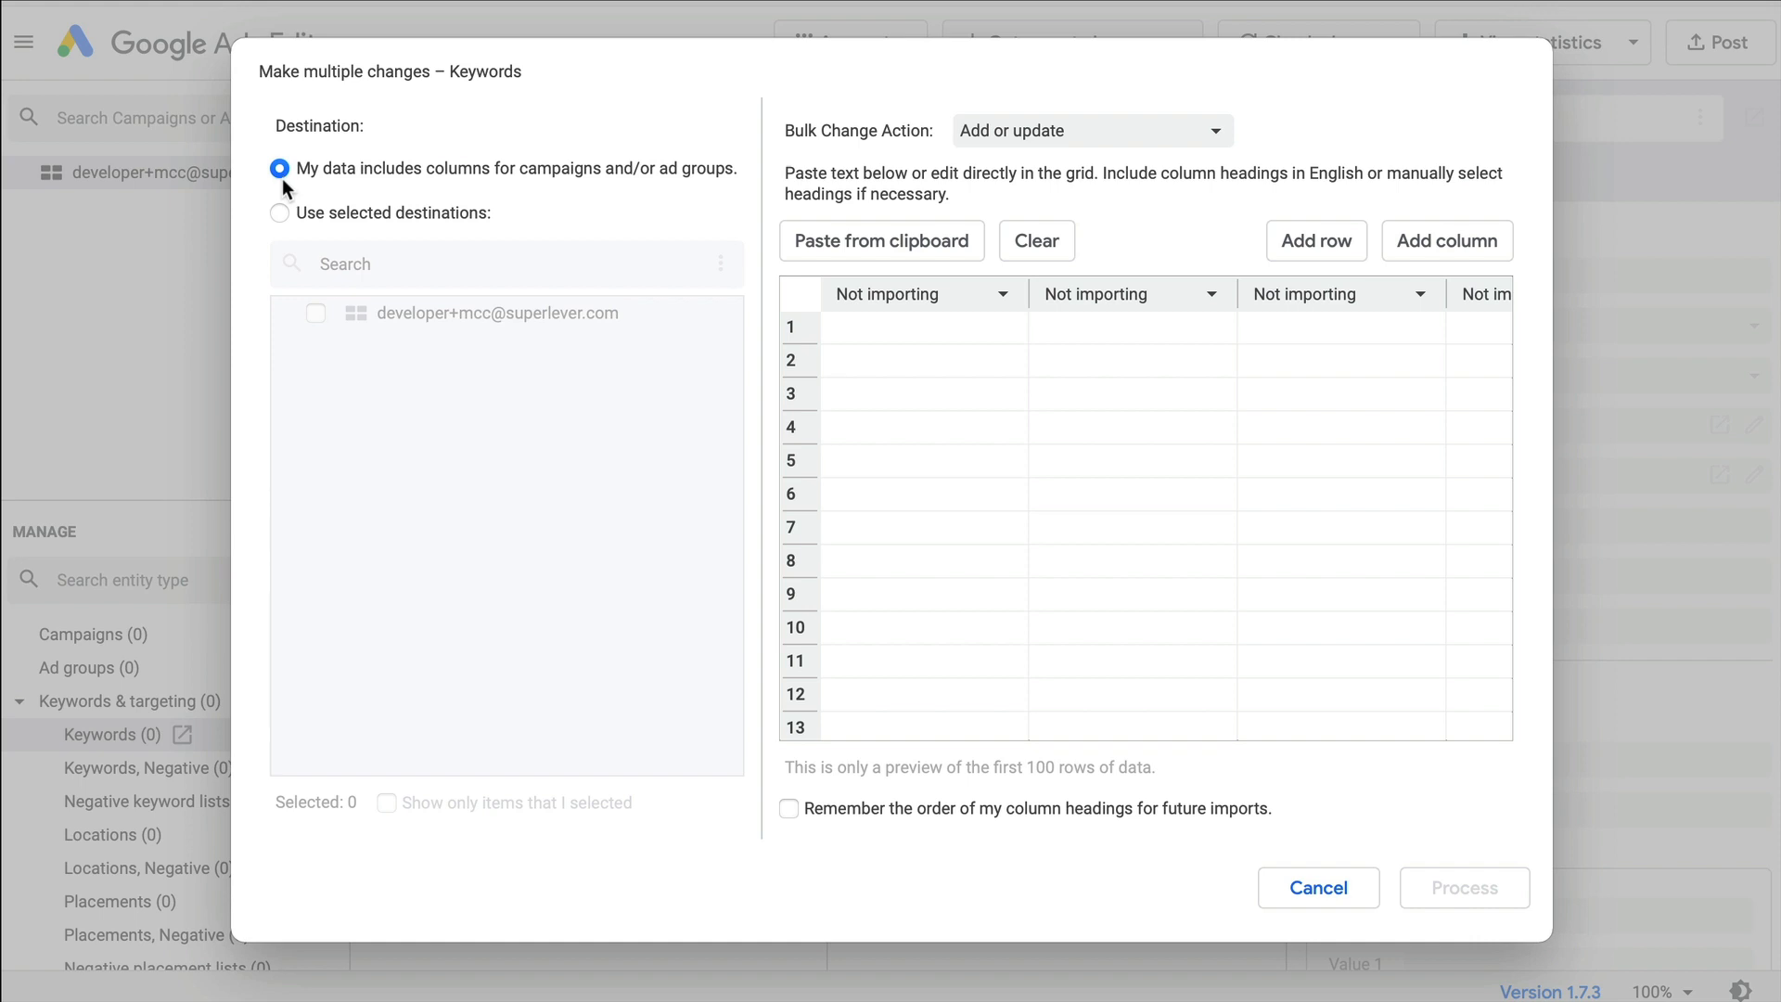
pyautogui.moveTo(285, 191)
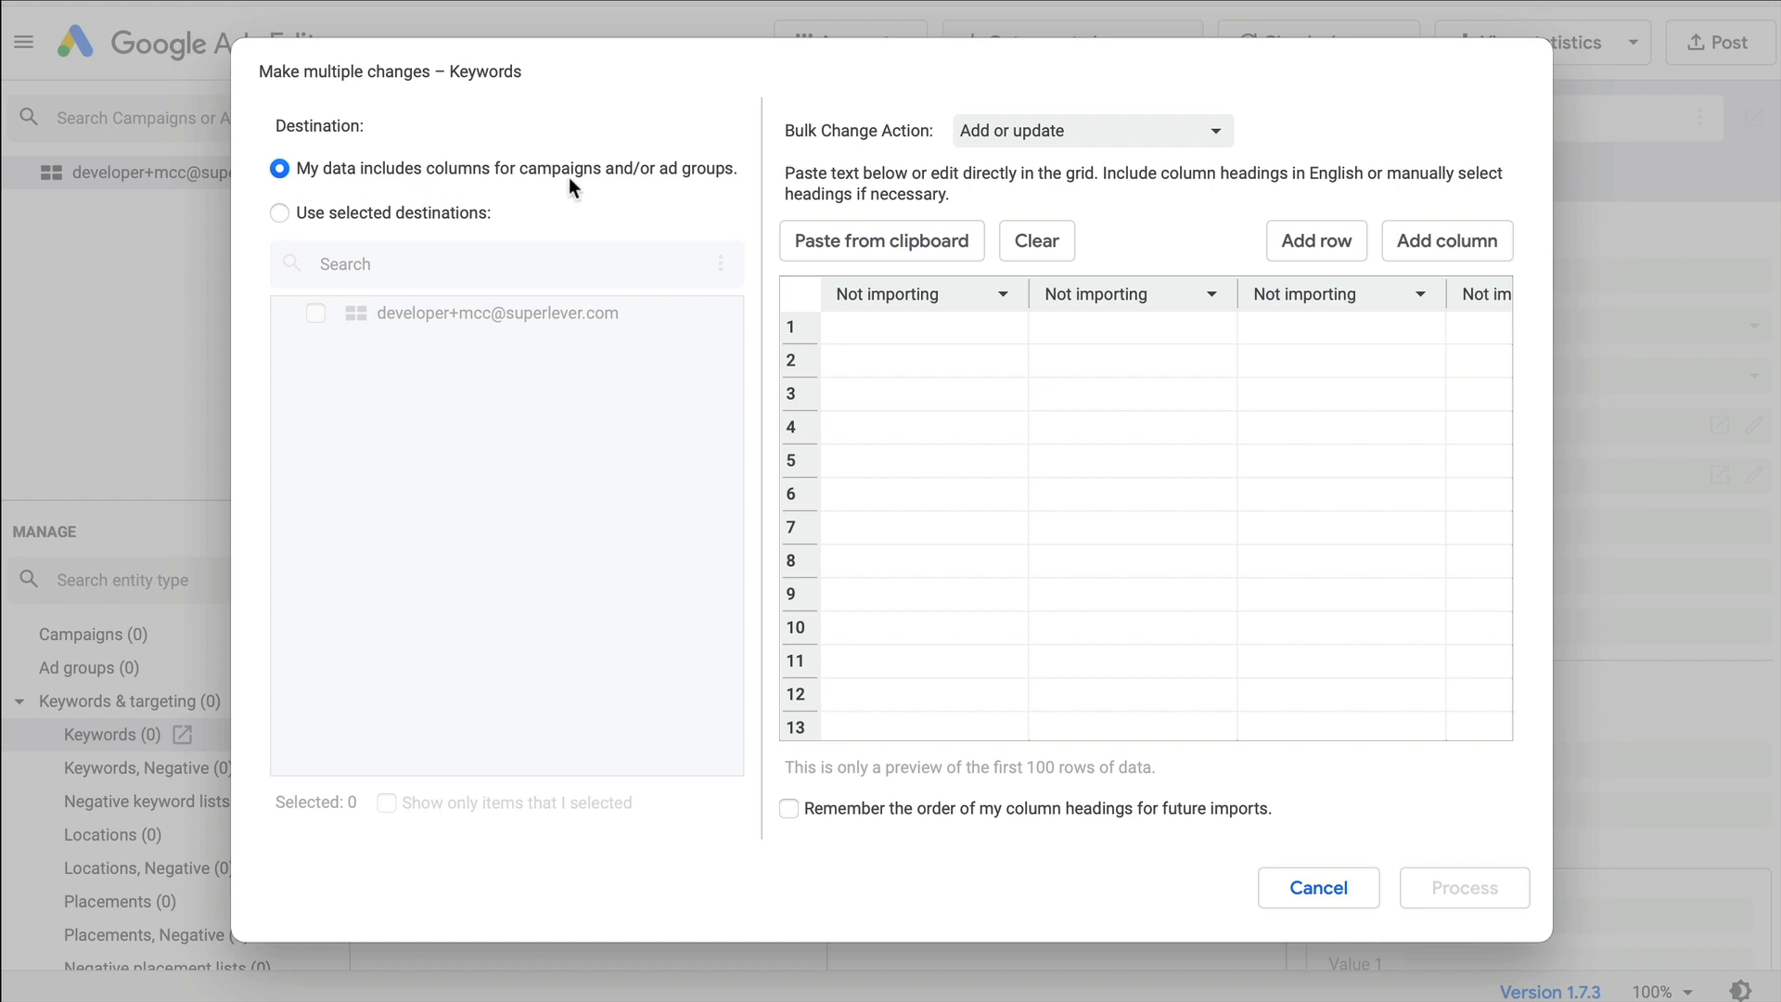
pyautogui.moveTo(293, 193)
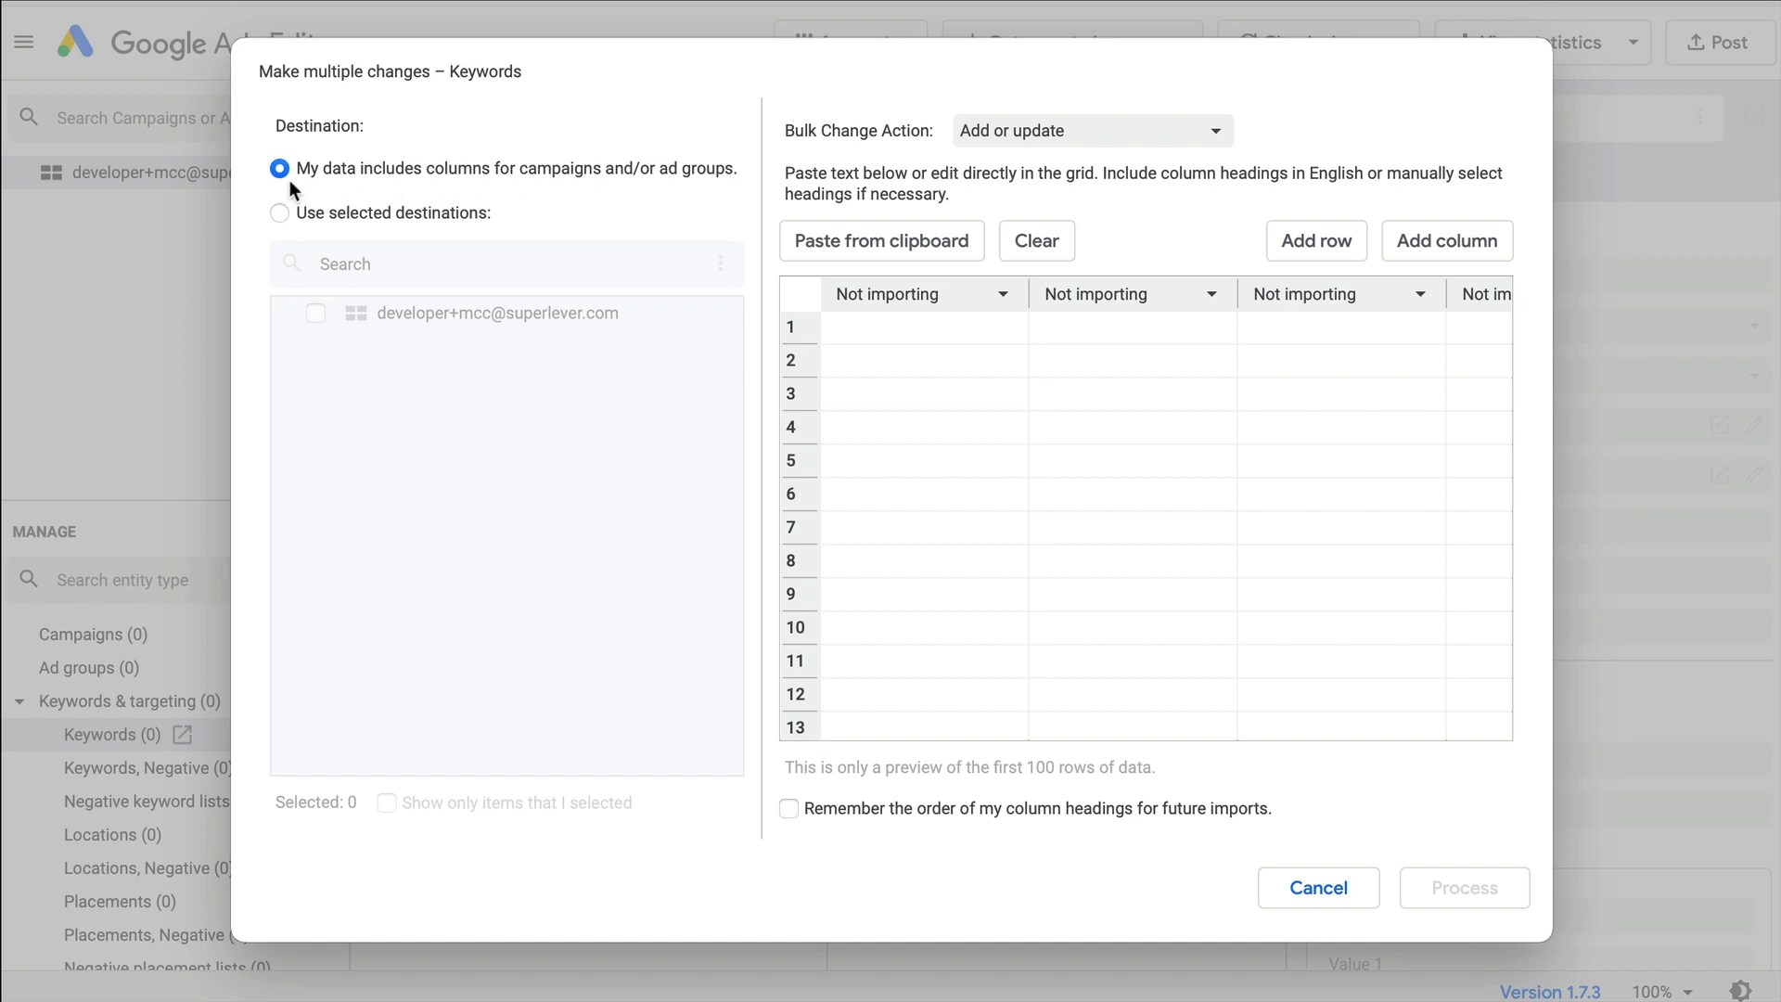
pyautogui.moveTo(509, 218)
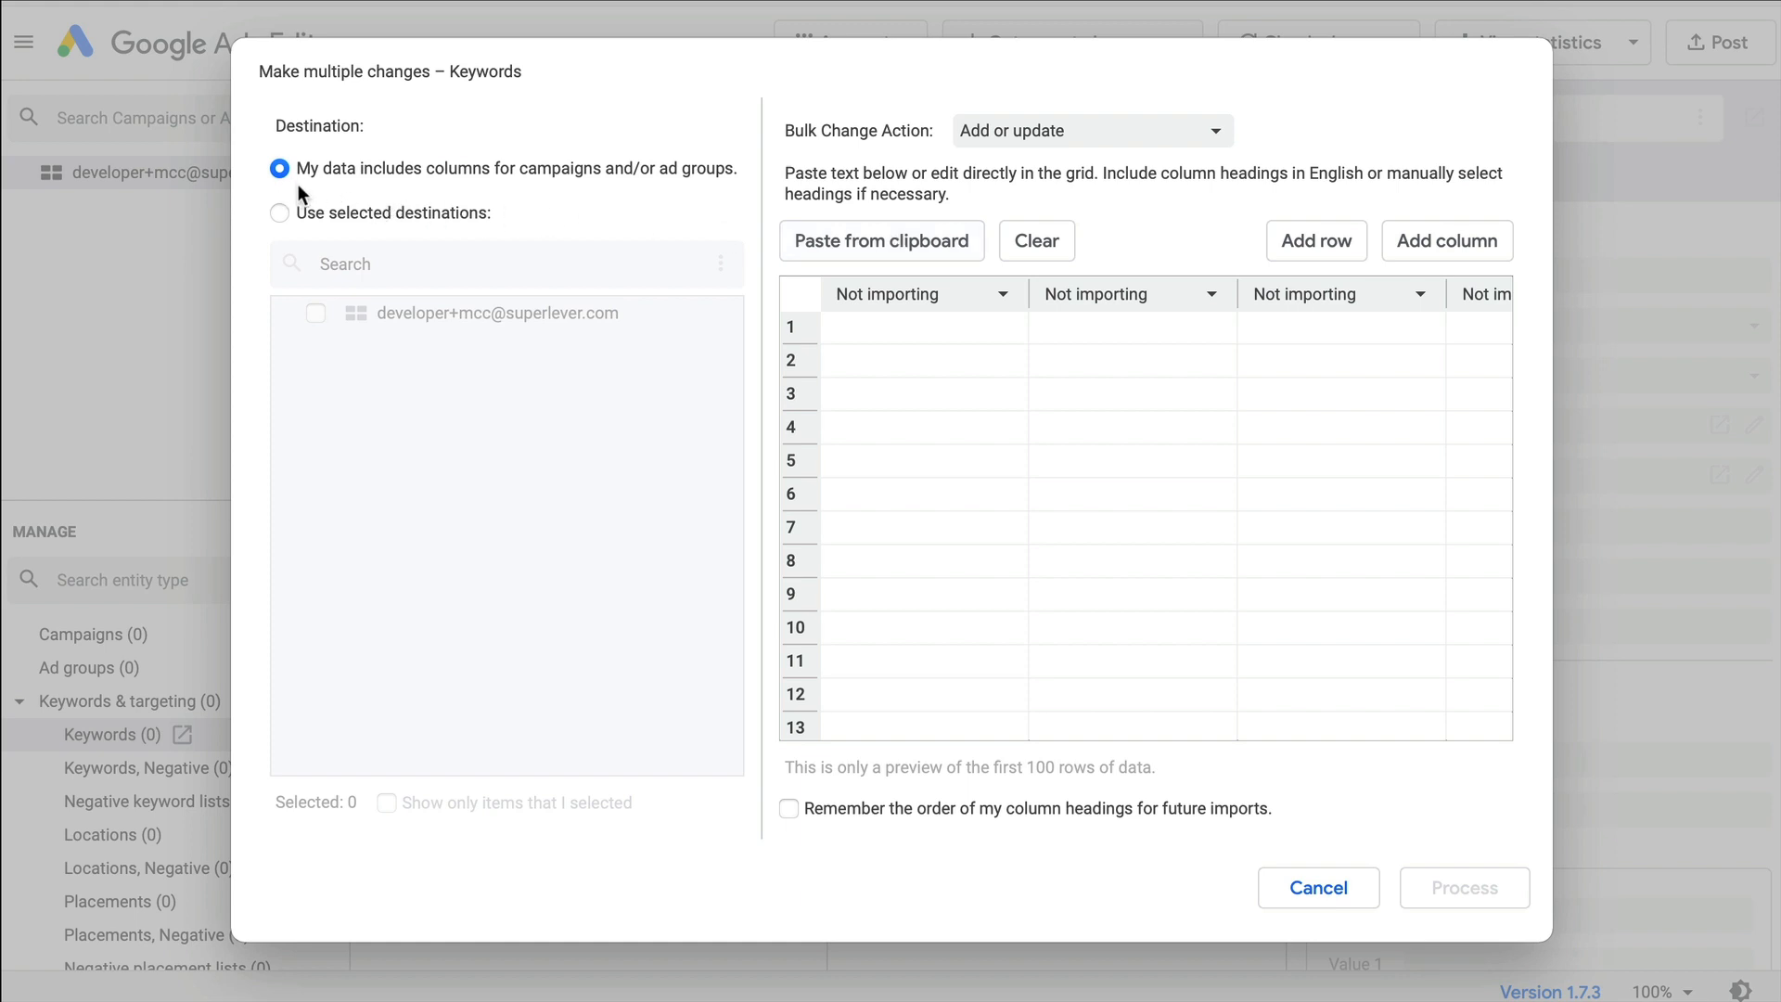
# Paste the clipboard keywords and process them: 1 campaign, 18 ad groups, 5,328 keywords added.
pyautogui.click(882, 242)
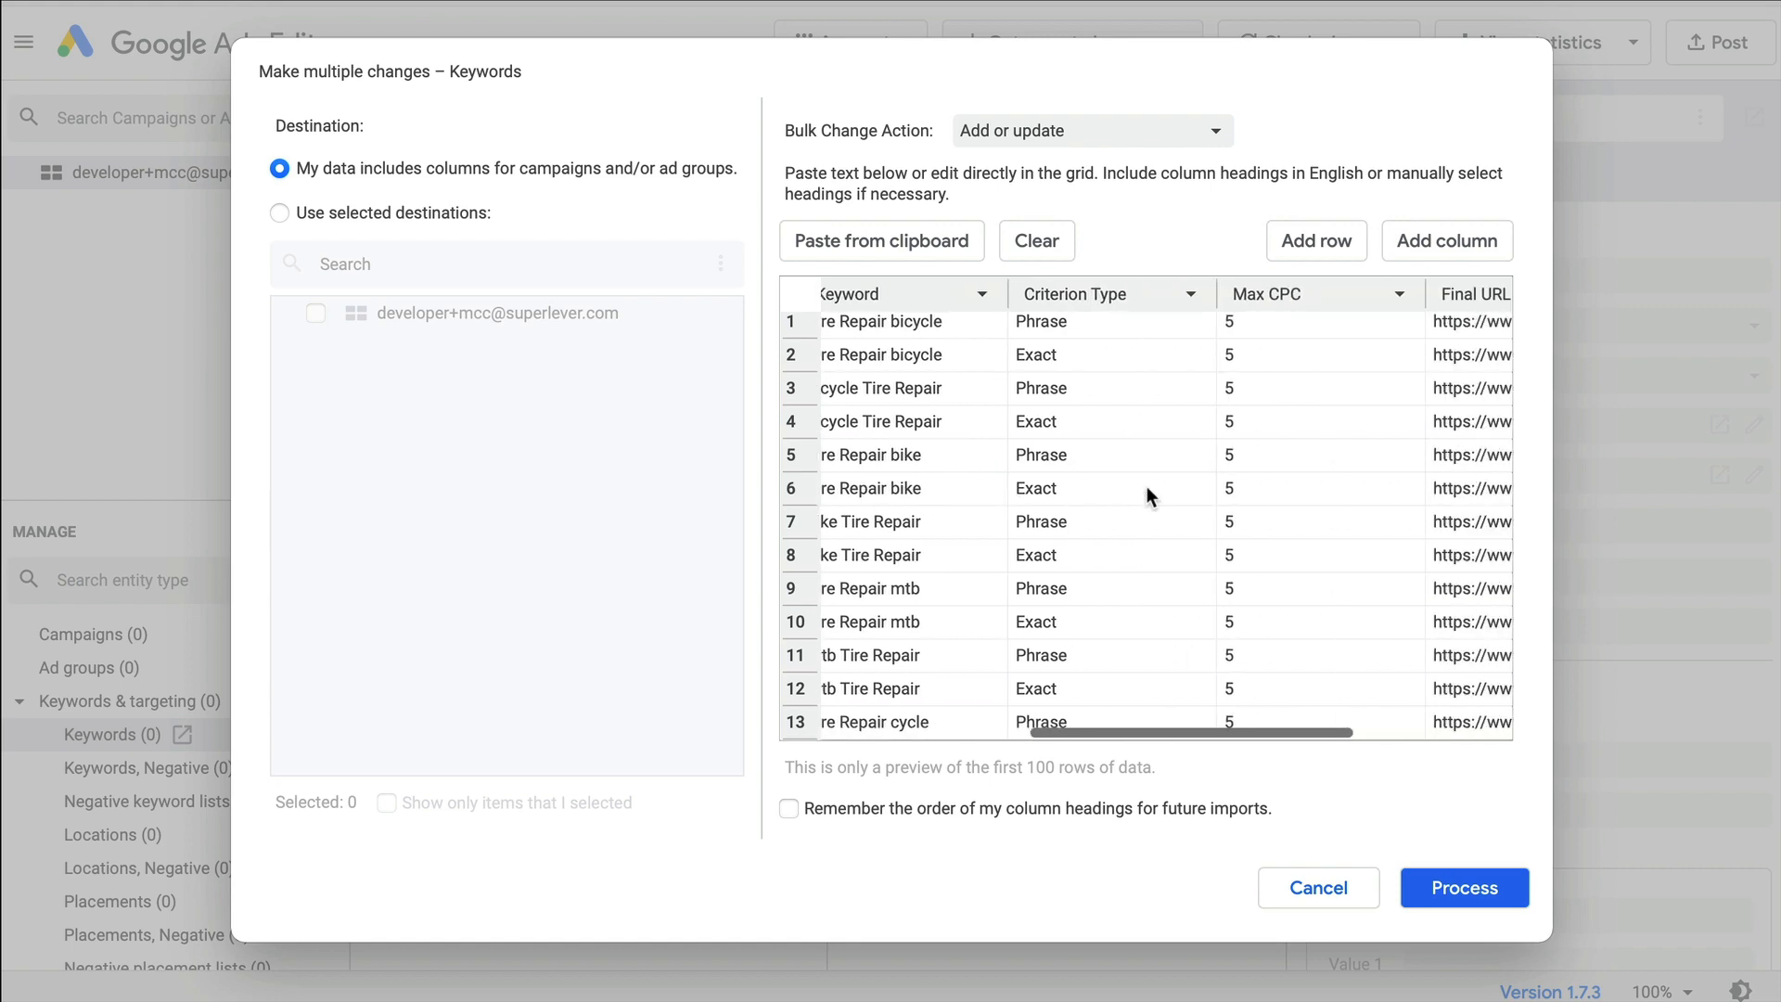
pyautogui.hscroll(3)
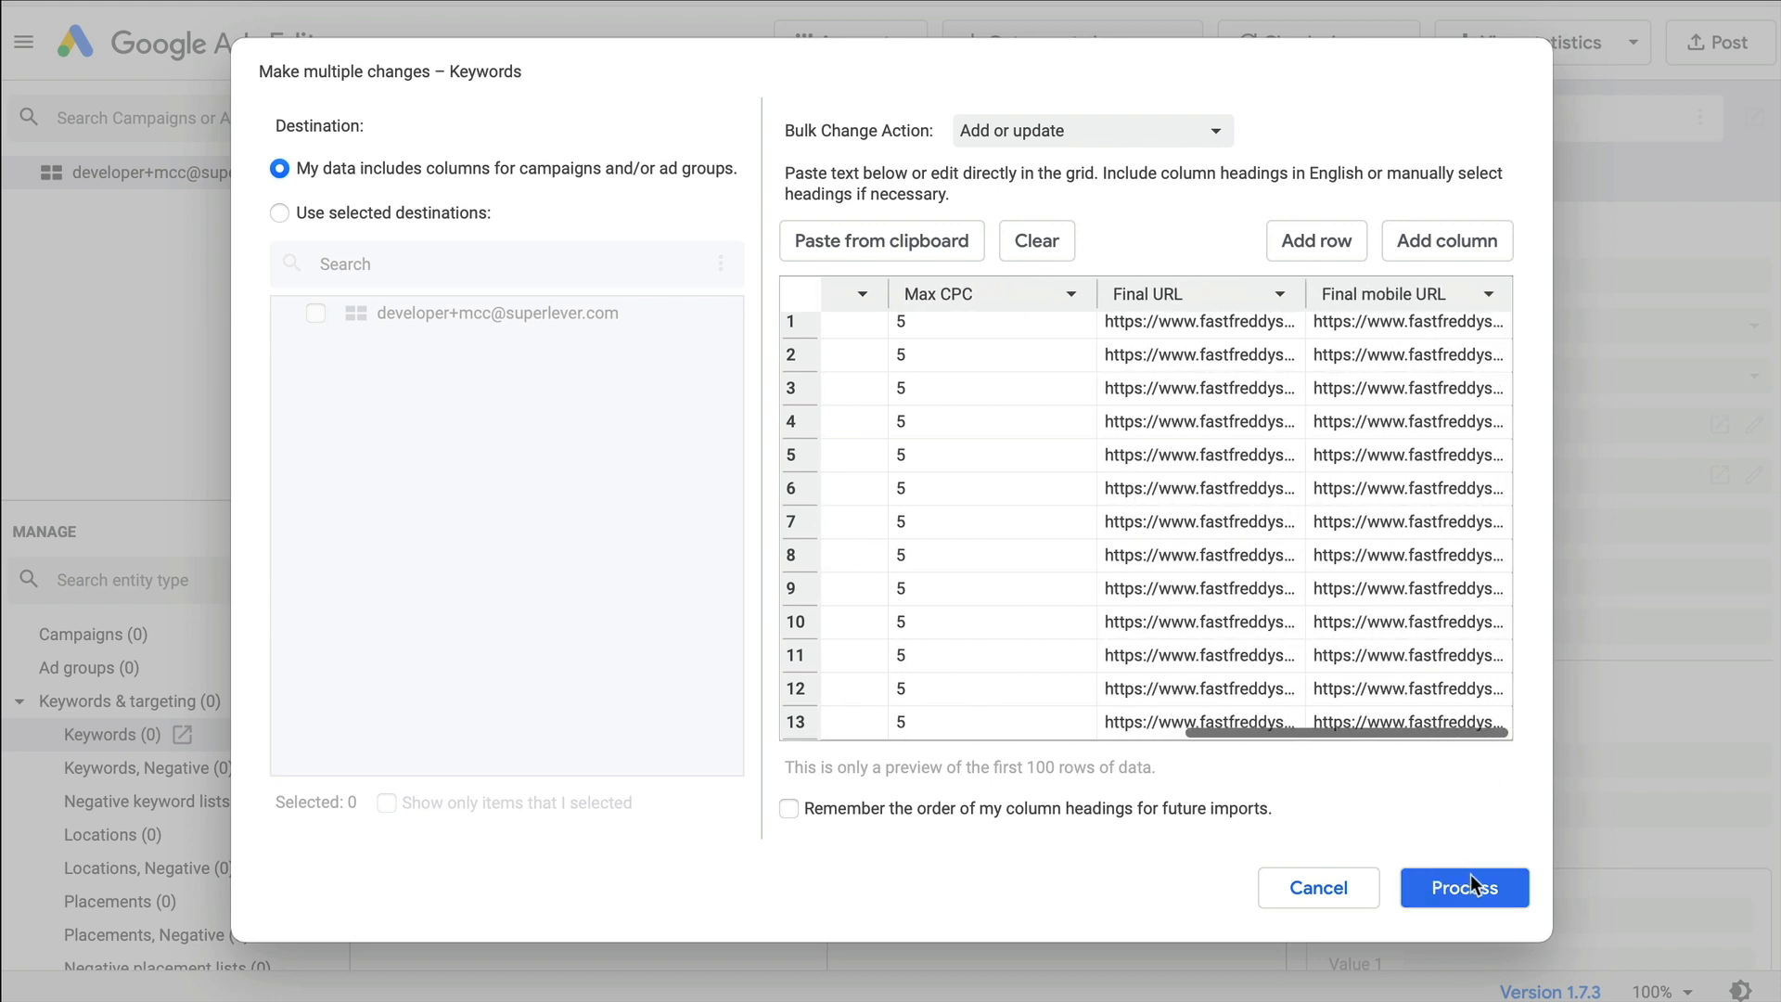
pyautogui.click(1464, 887)
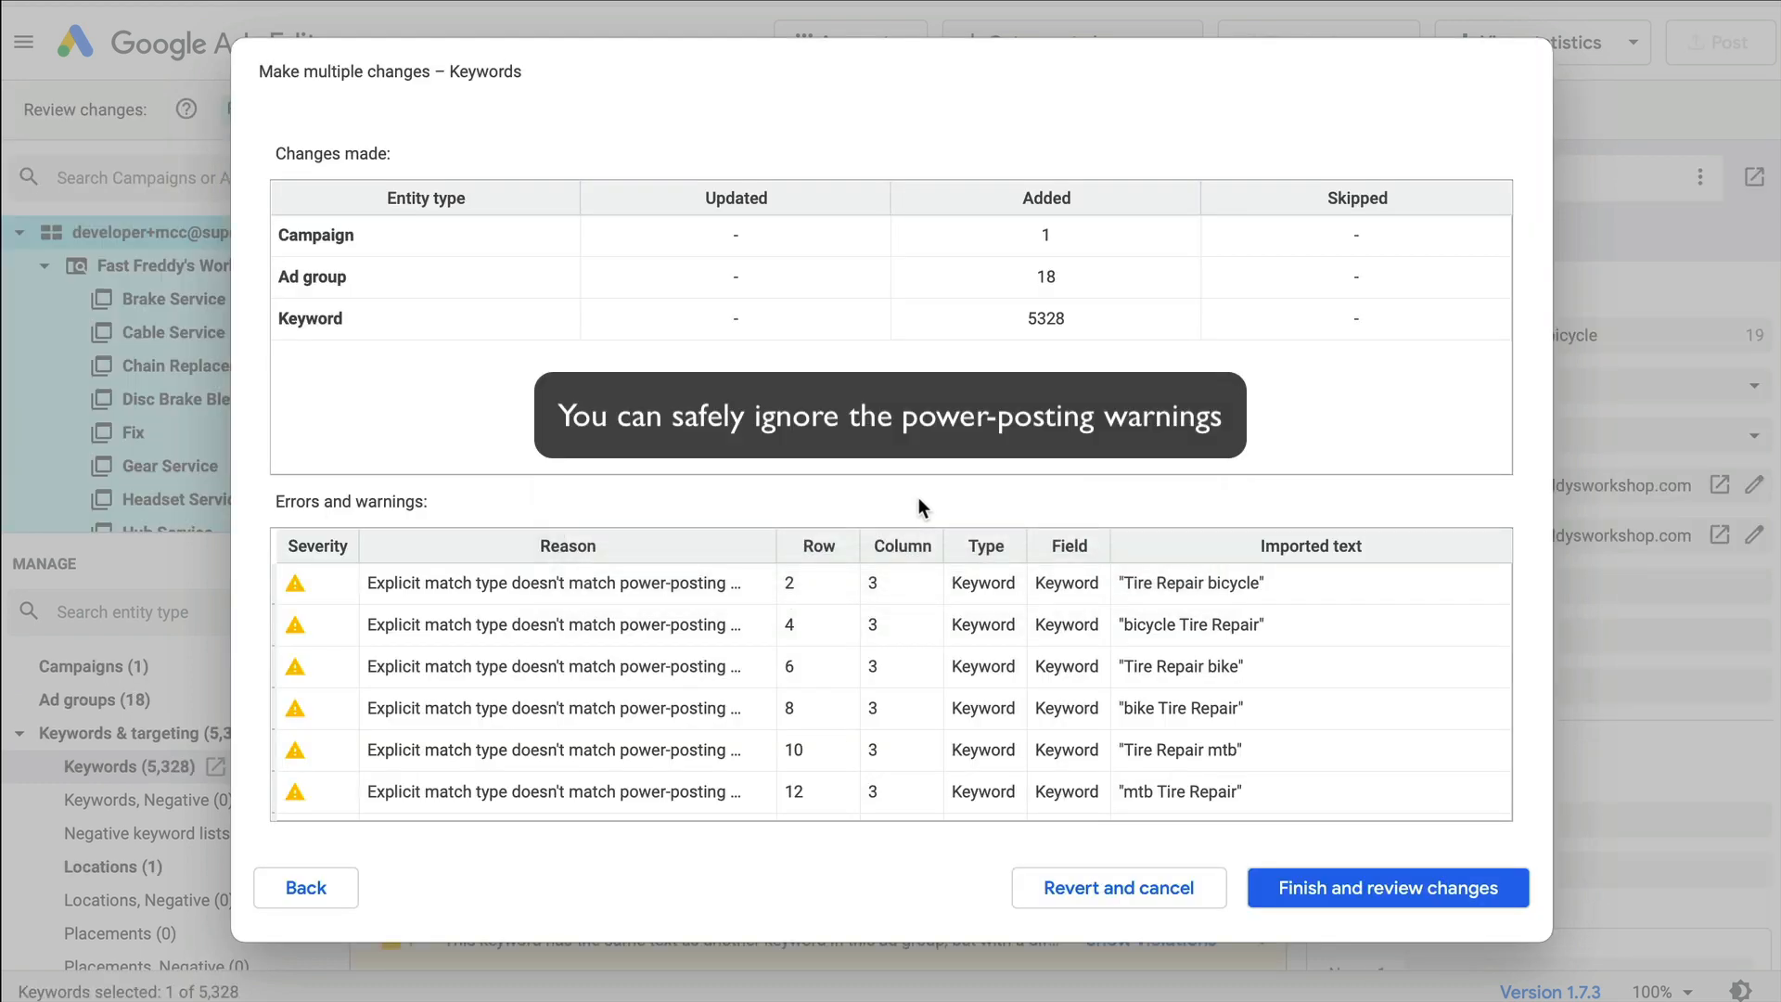
pyautogui.moveTo(1368, 928)
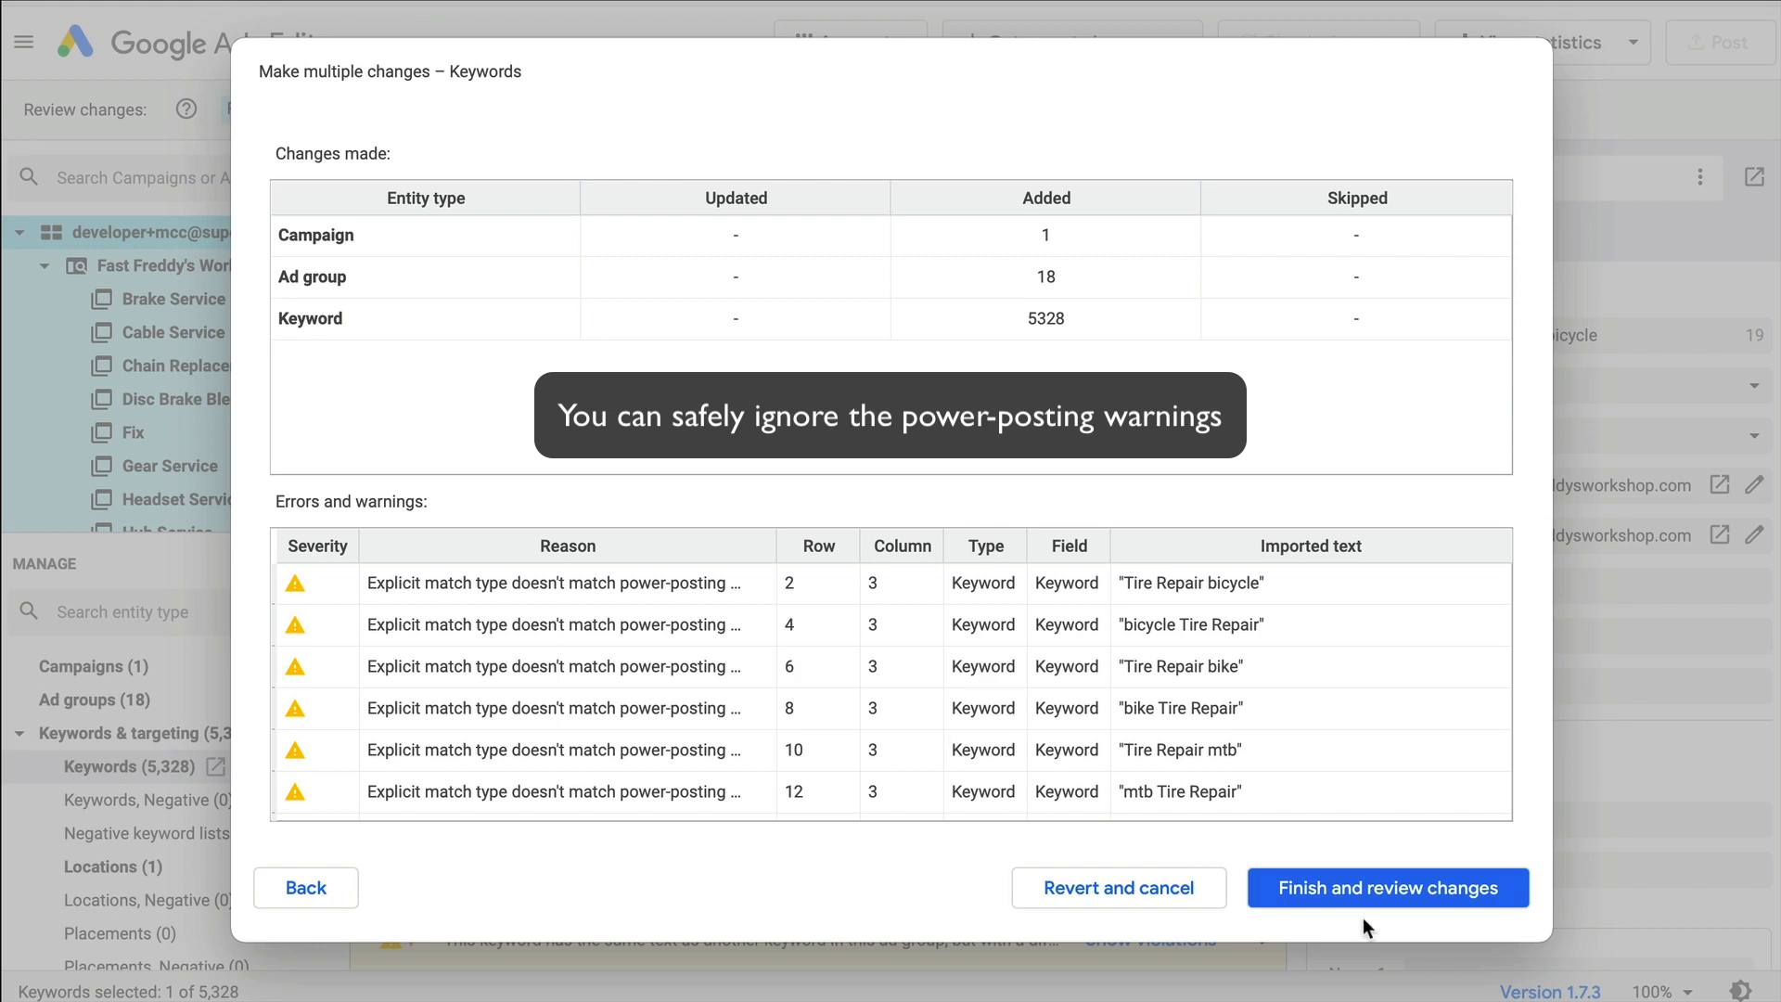
# Finish the import review and keep the 5,328 imported keywords.
pyautogui.click(1388, 887)
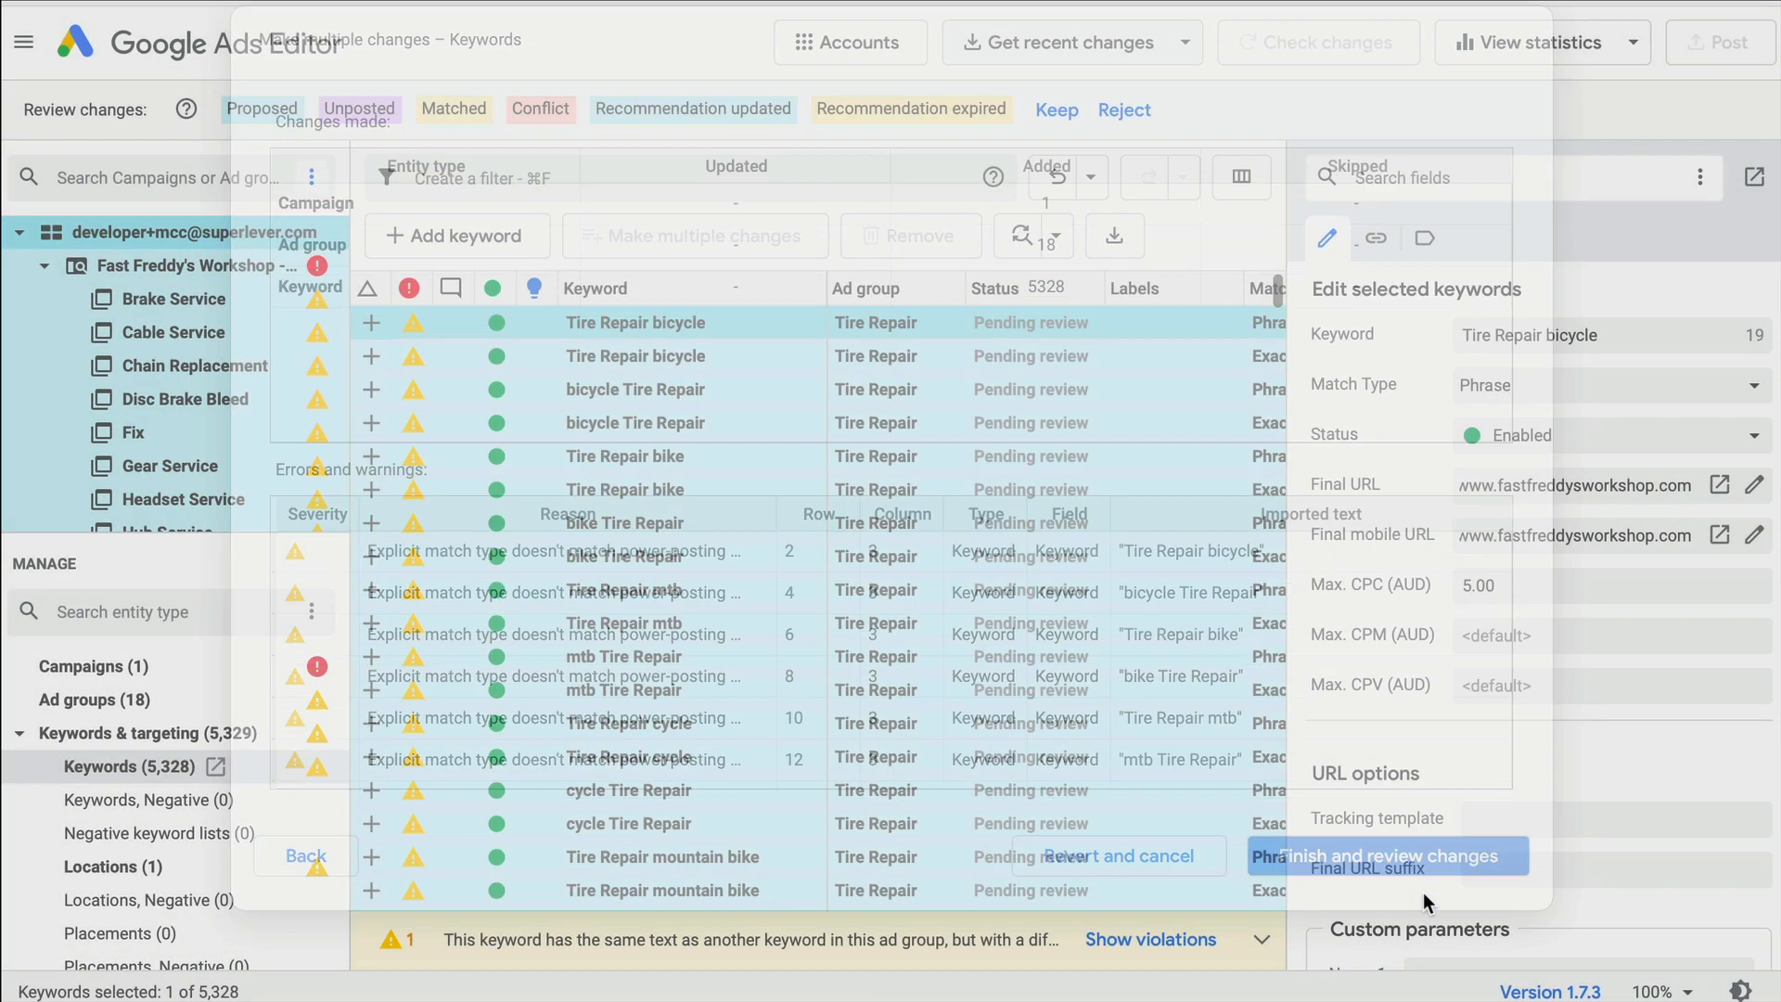
pyautogui.click(1386, 855)
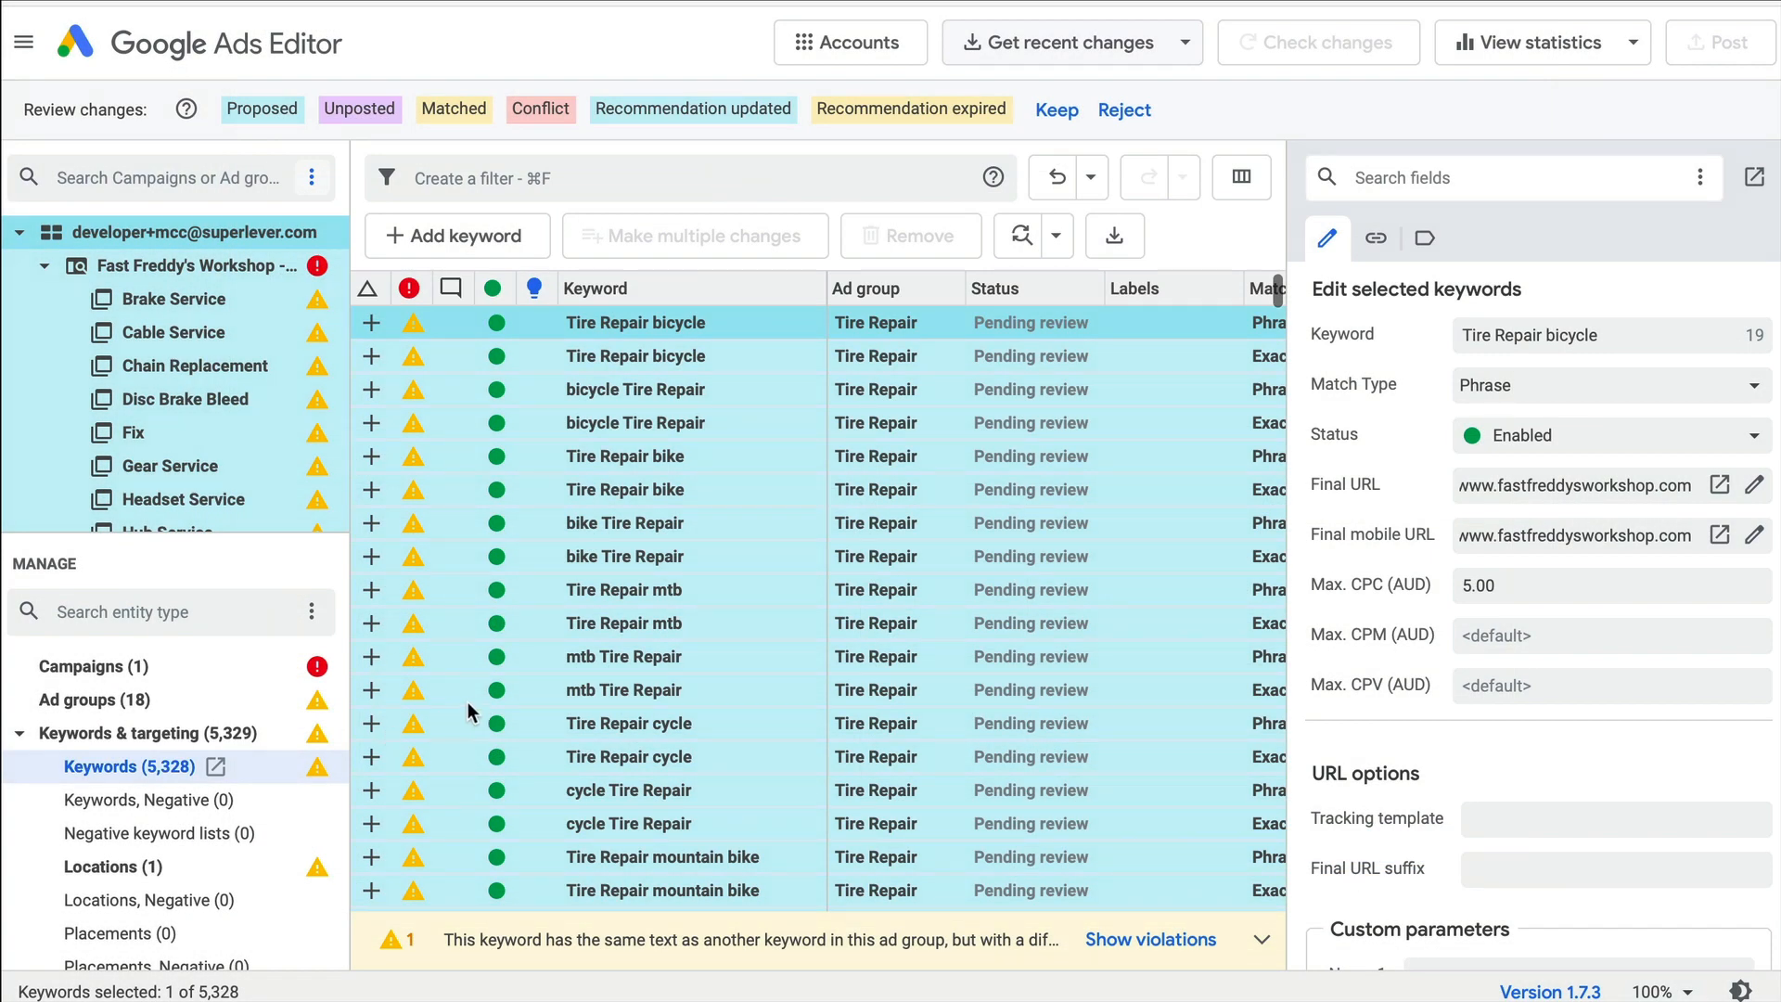
pyautogui.moveTo(129, 372)
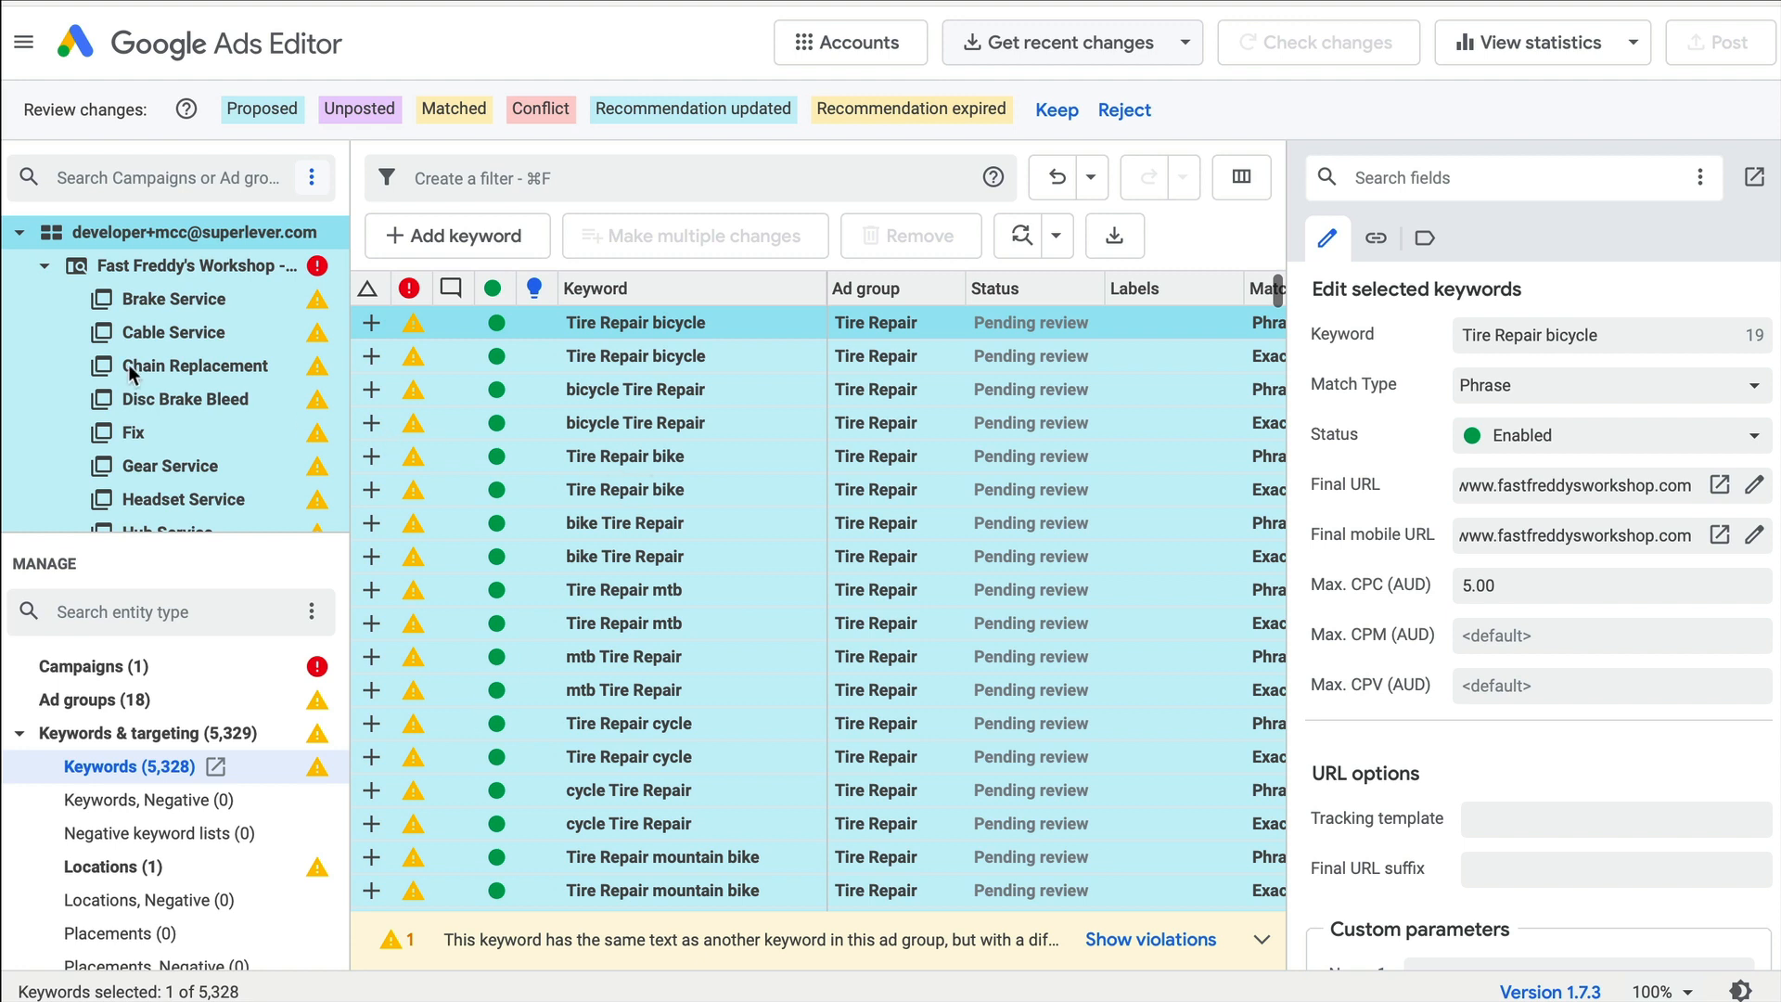
pyautogui.scroll(-3)
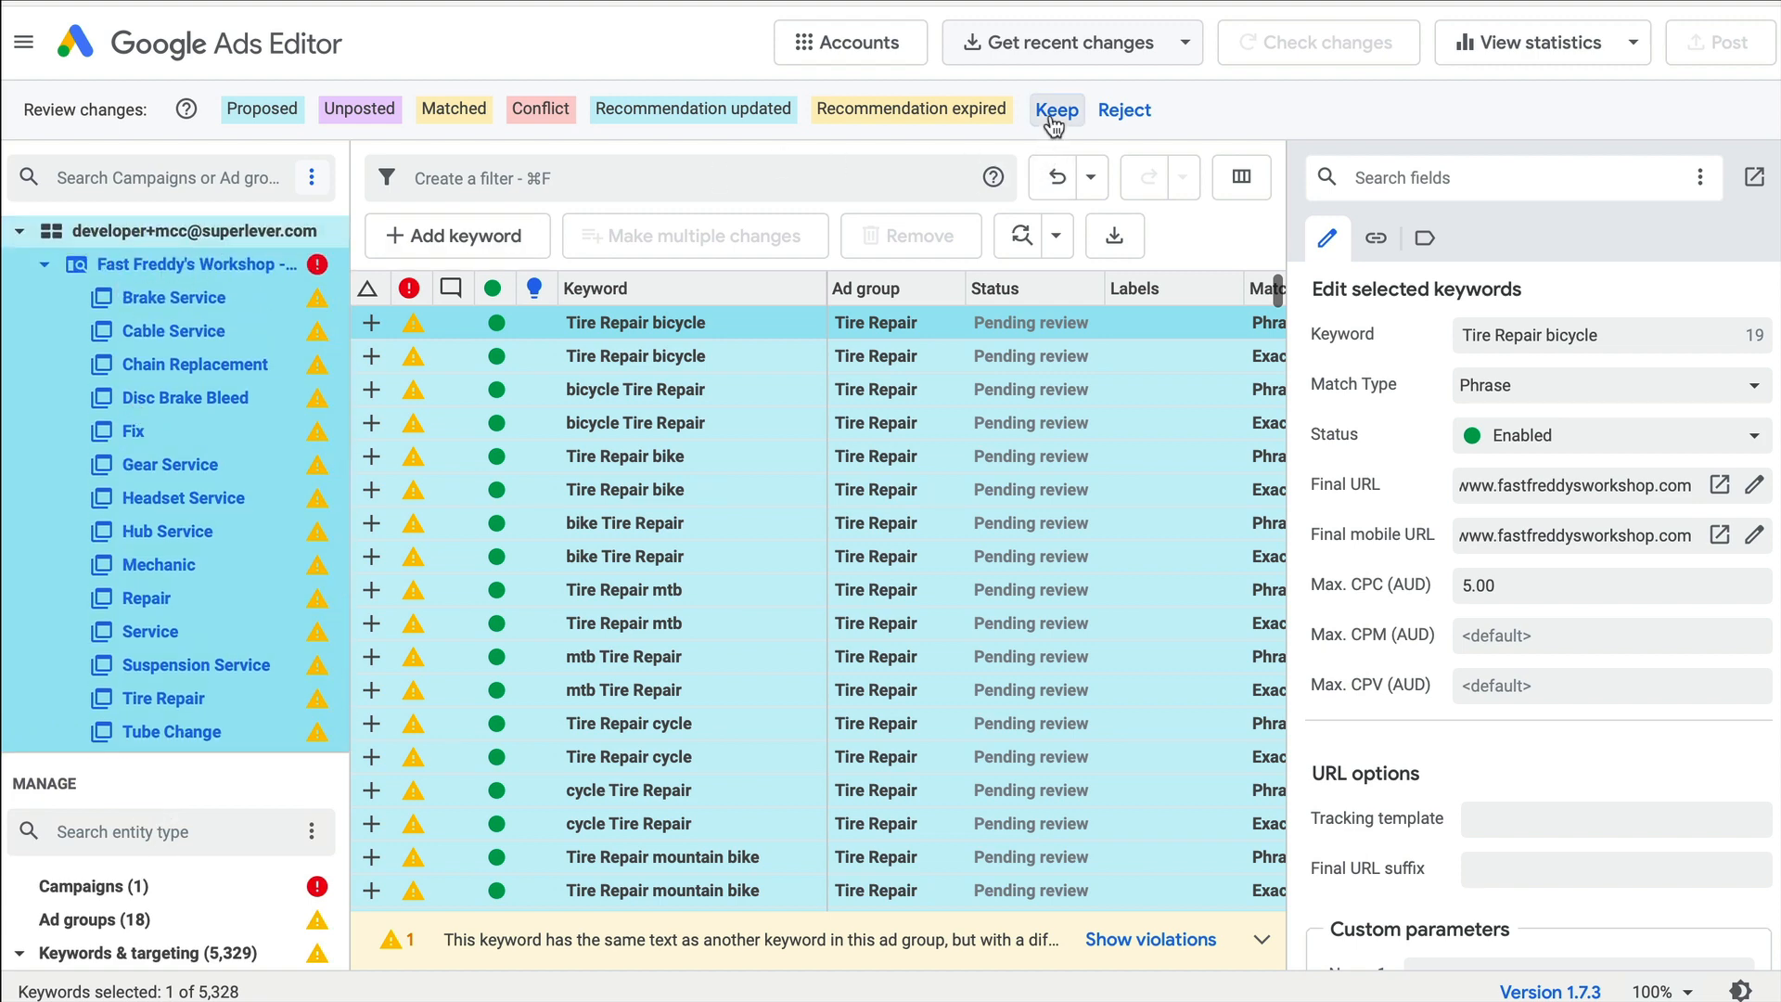
pyautogui.click(1056, 110)
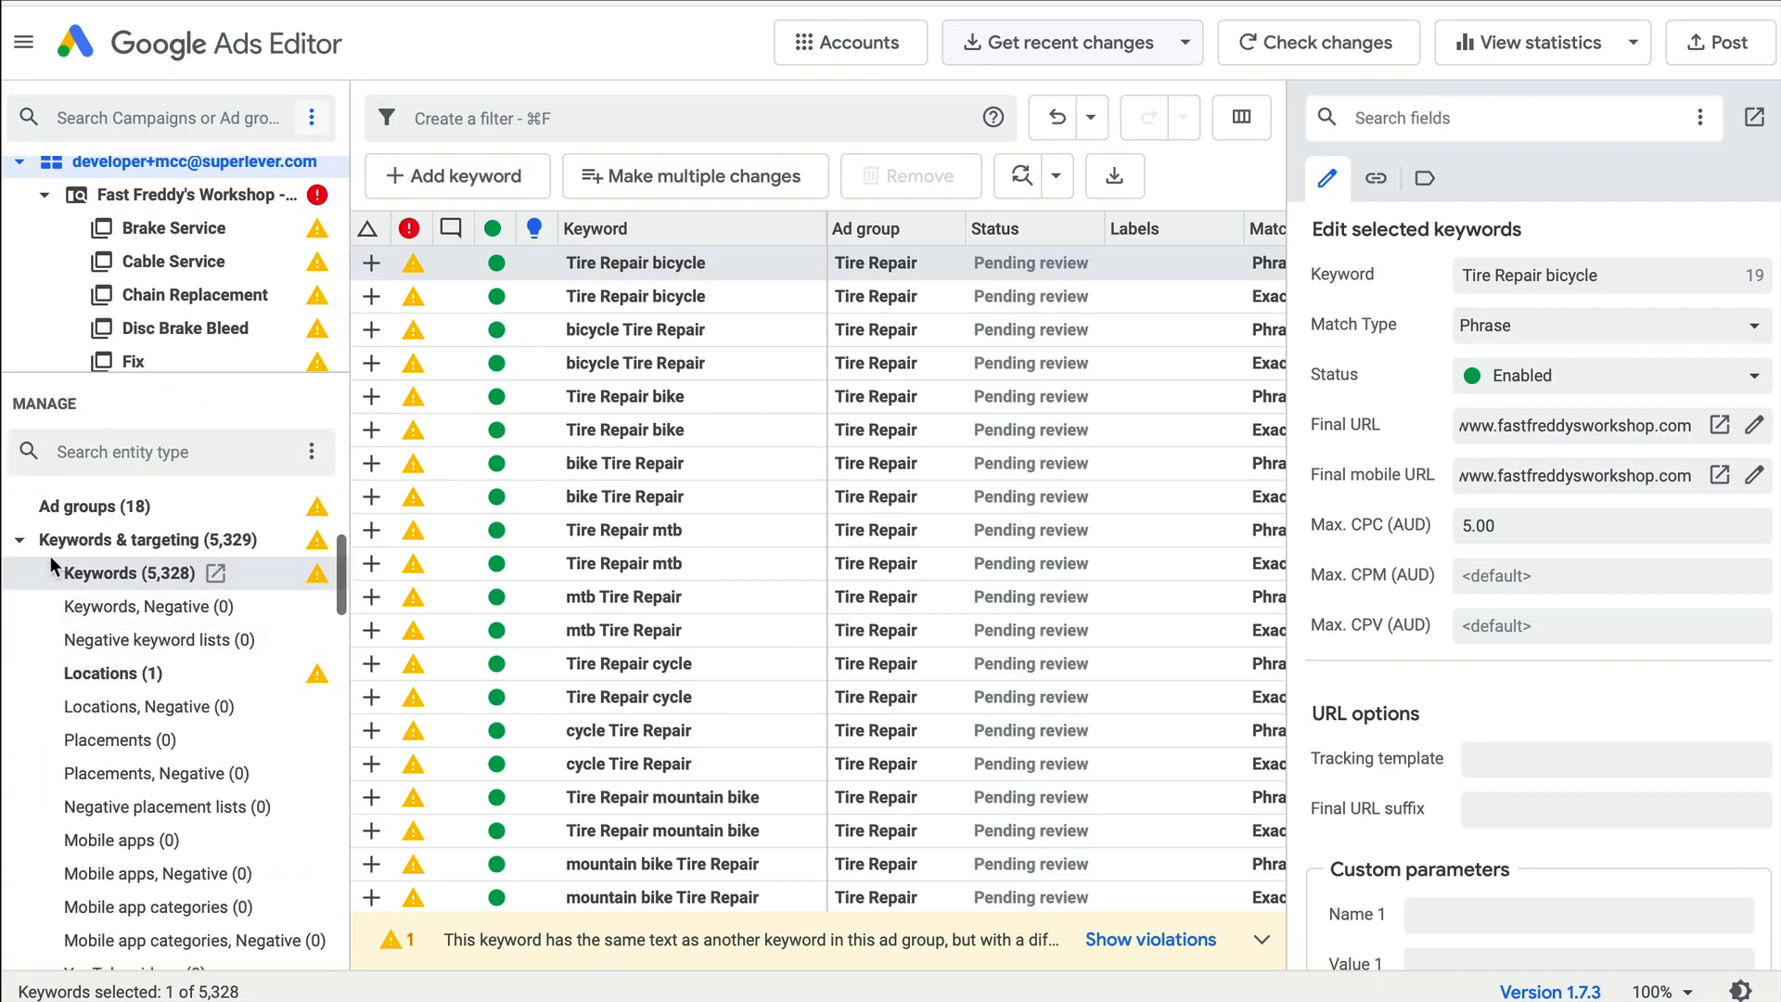
pyautogui.scroll(-3)
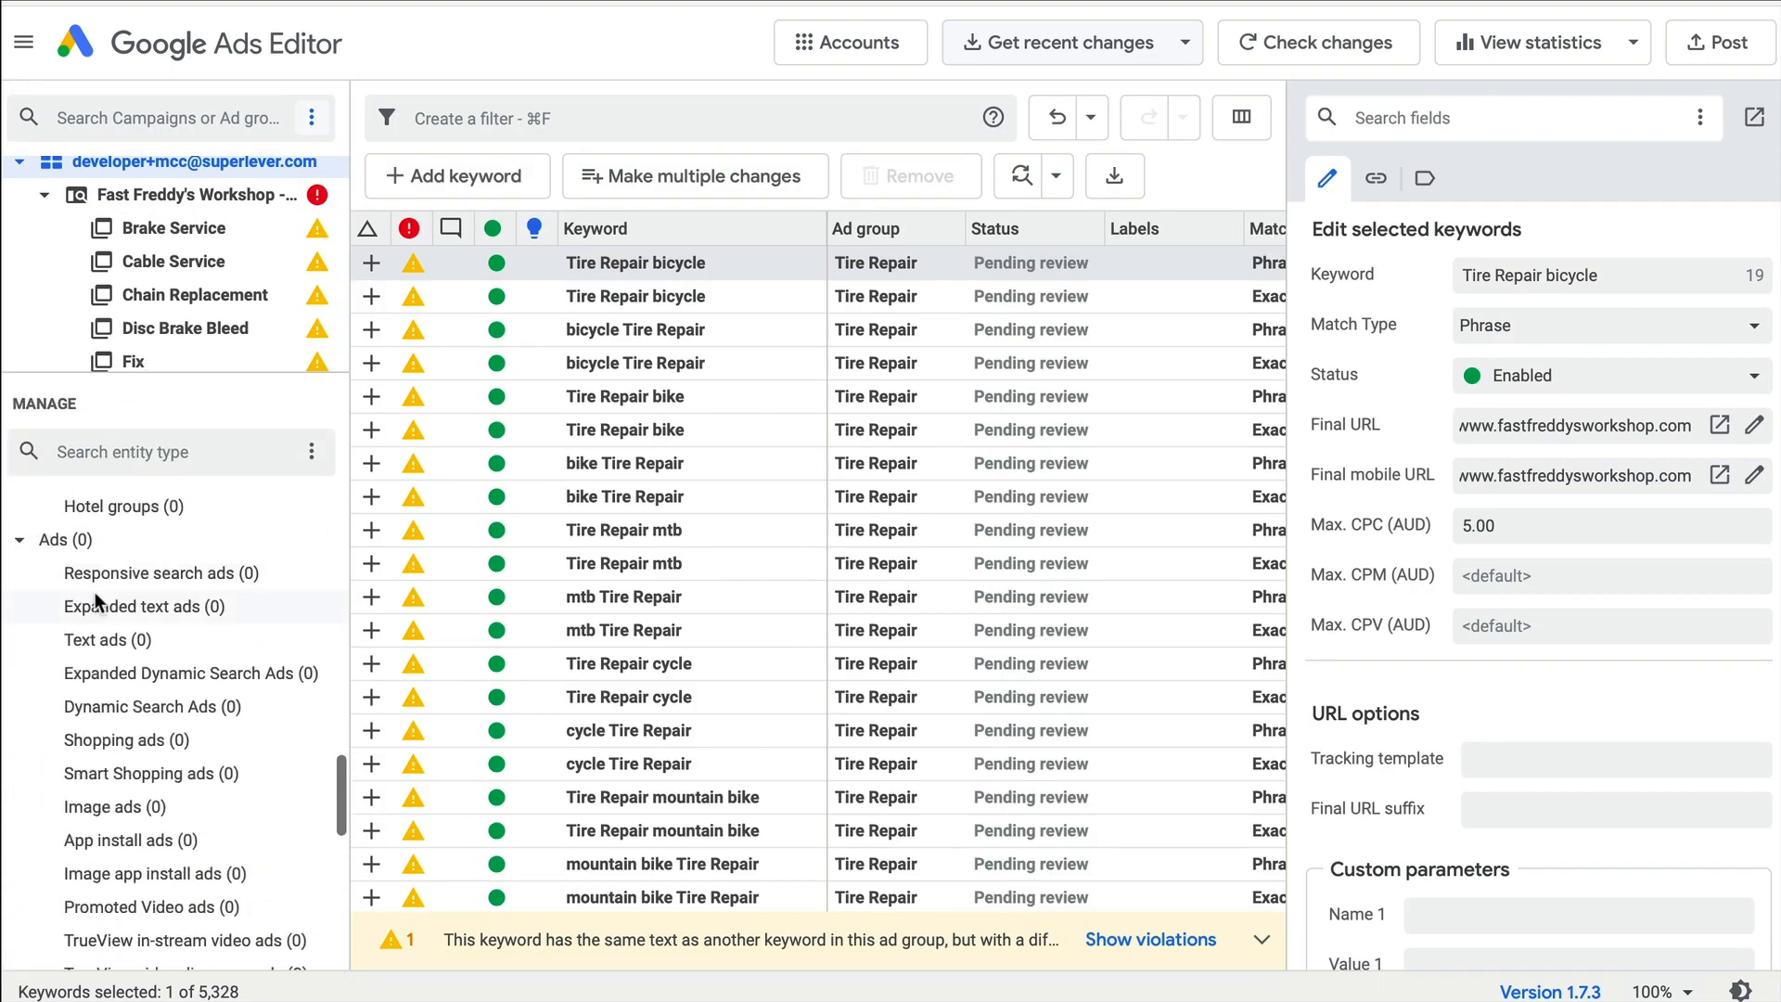
# Start a responsive search ads bulk import with 'My data includes columns' for campaigns and ad groups.
pyautogui.click(159, 573)
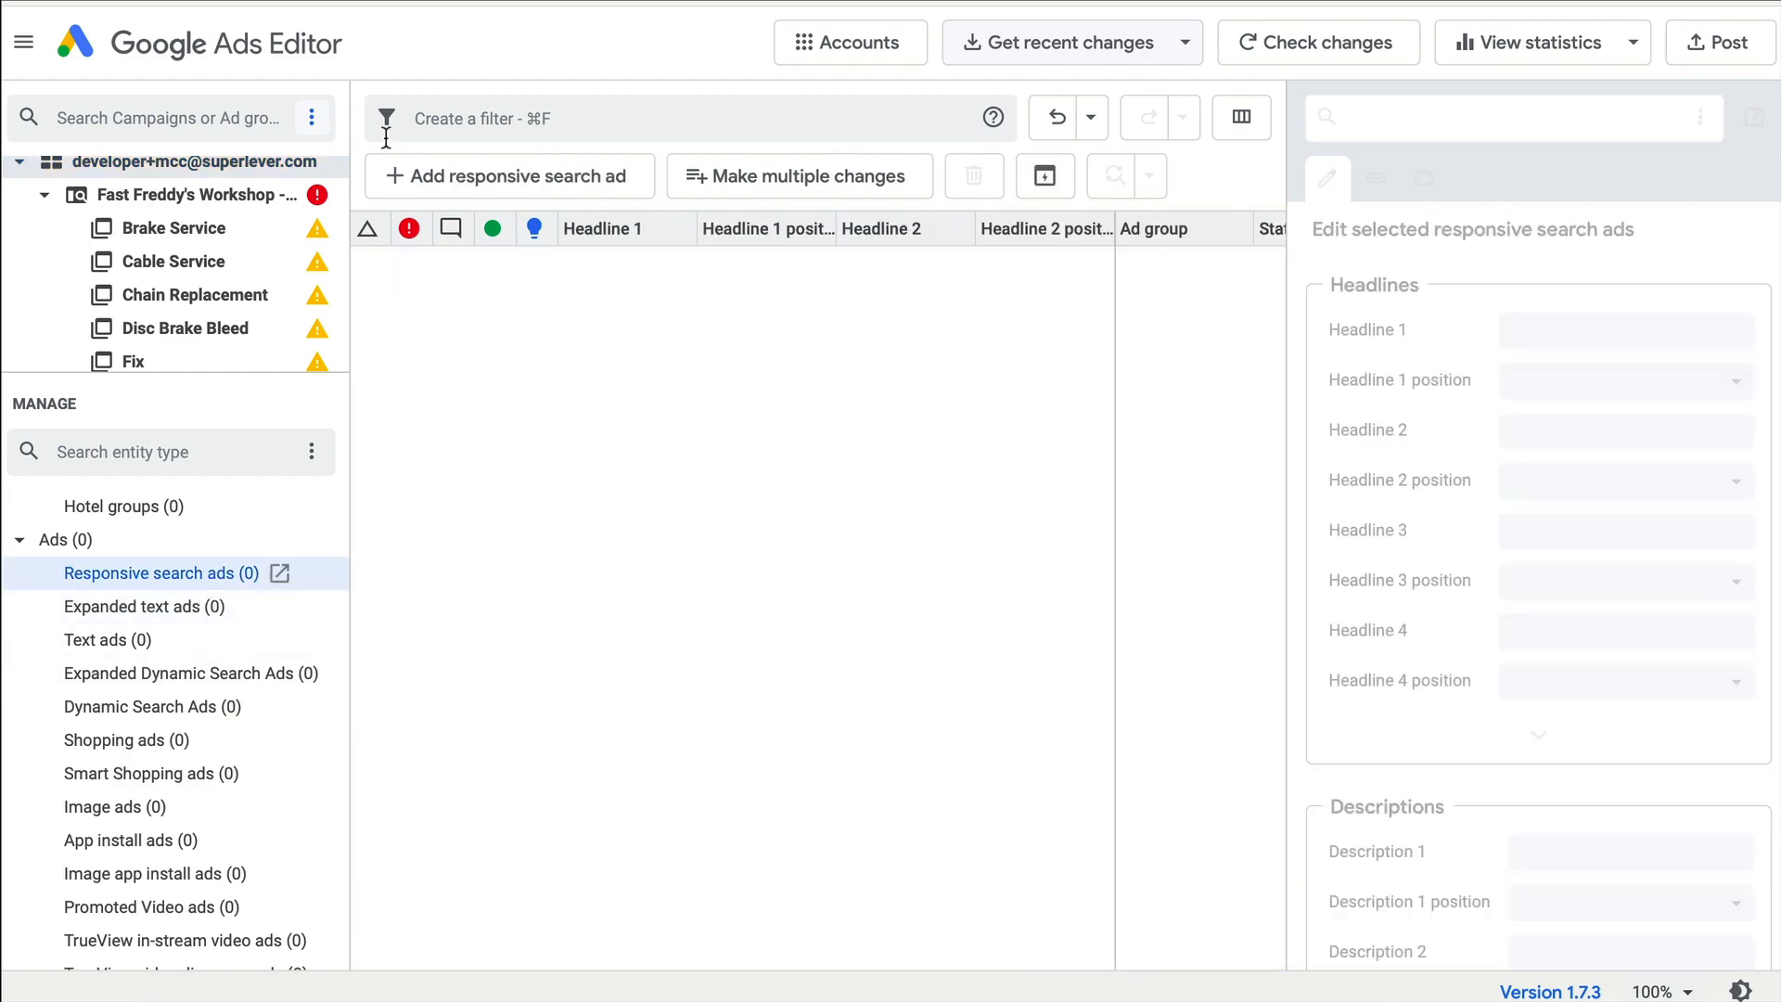
pyautogui.click(1416, 838)
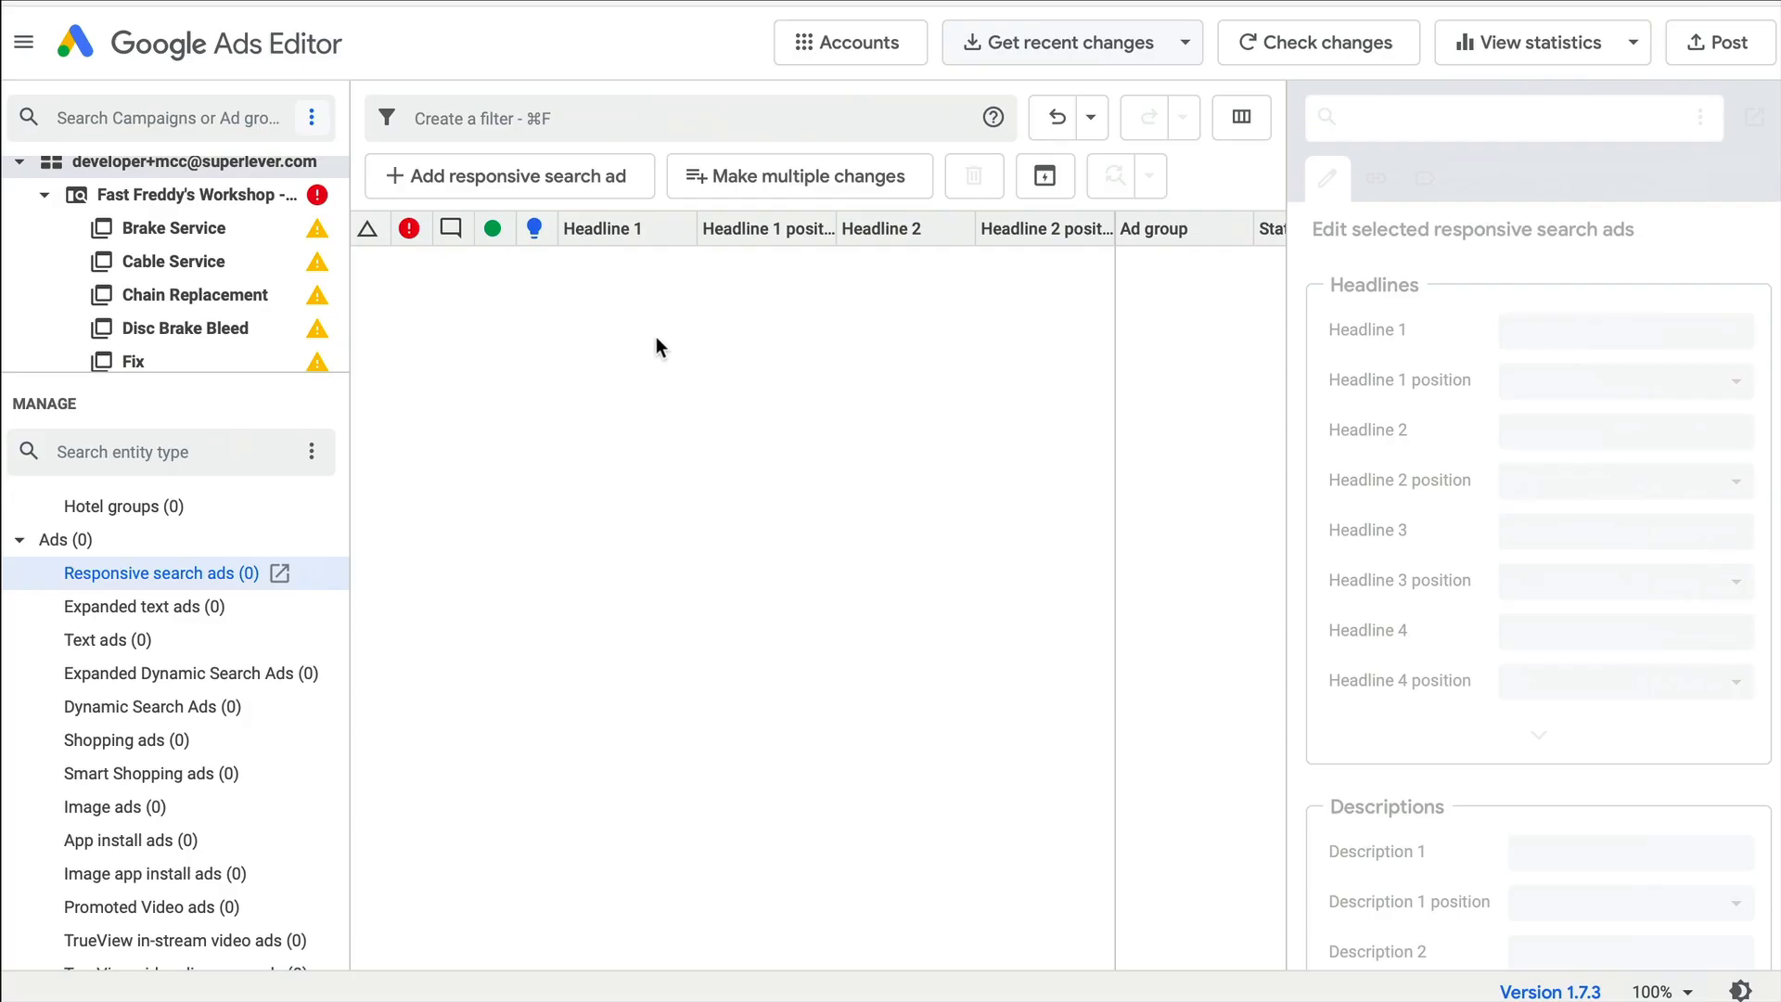
pyautogui.moveTo(811, 184)
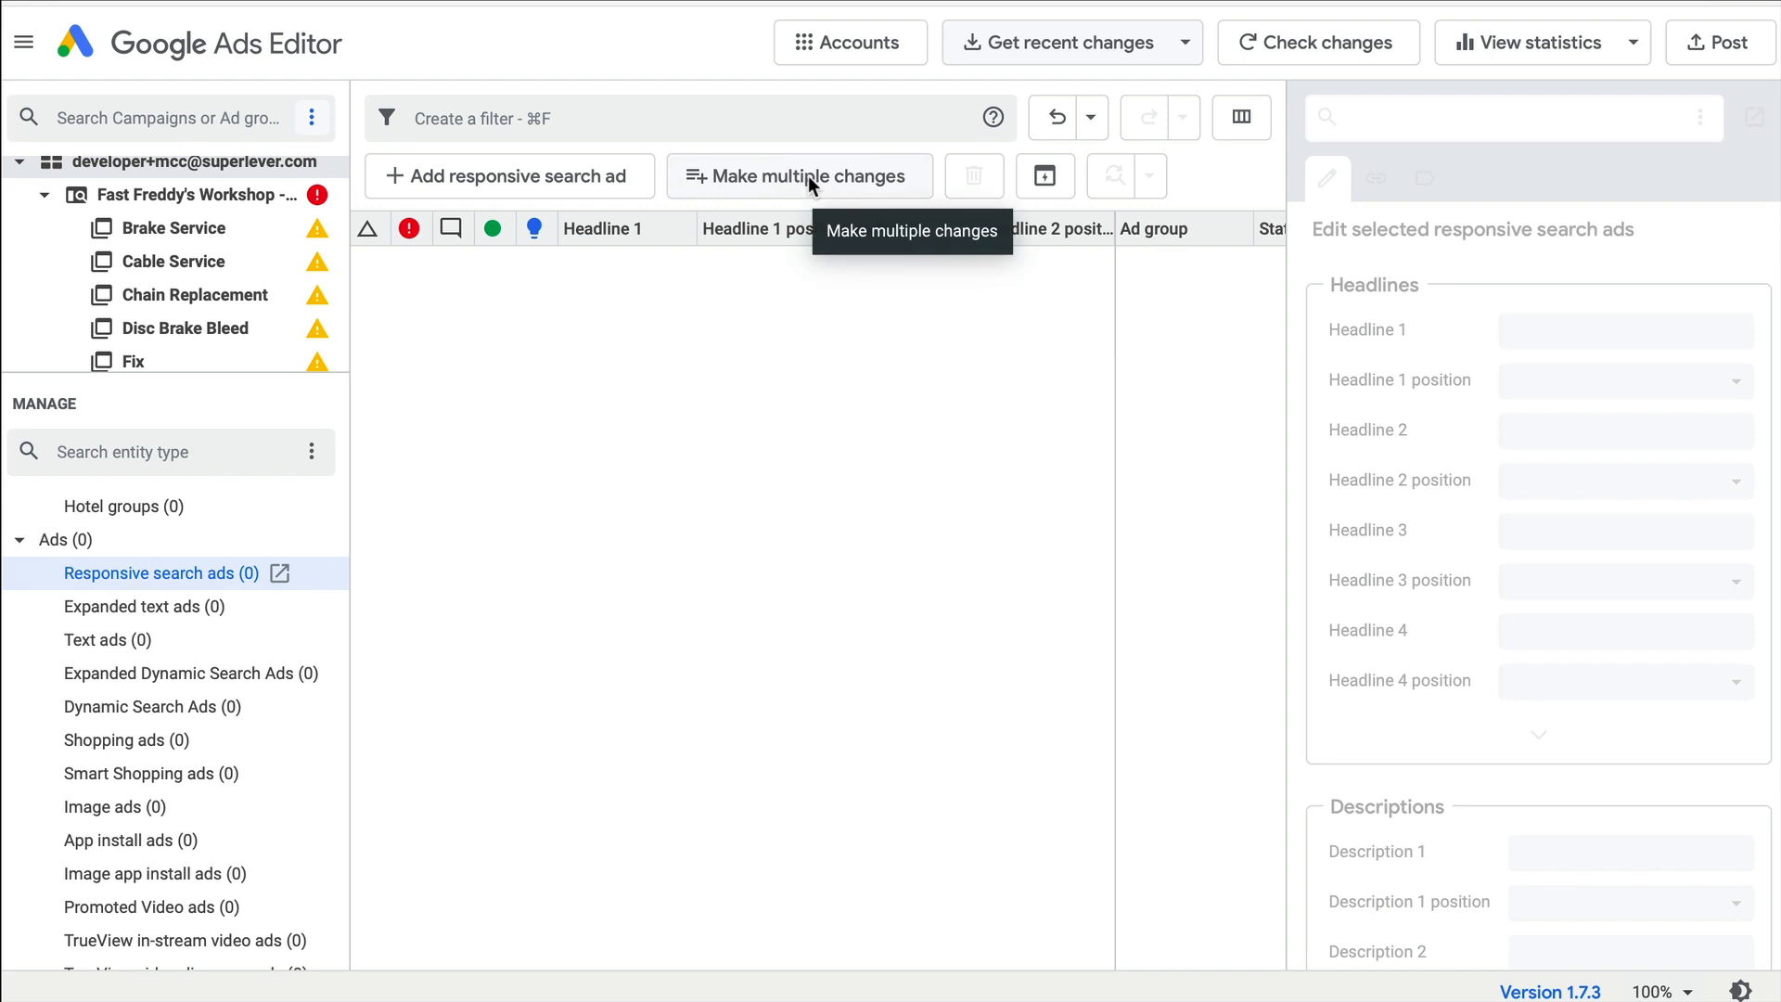
pyautogui.click(798, 176)
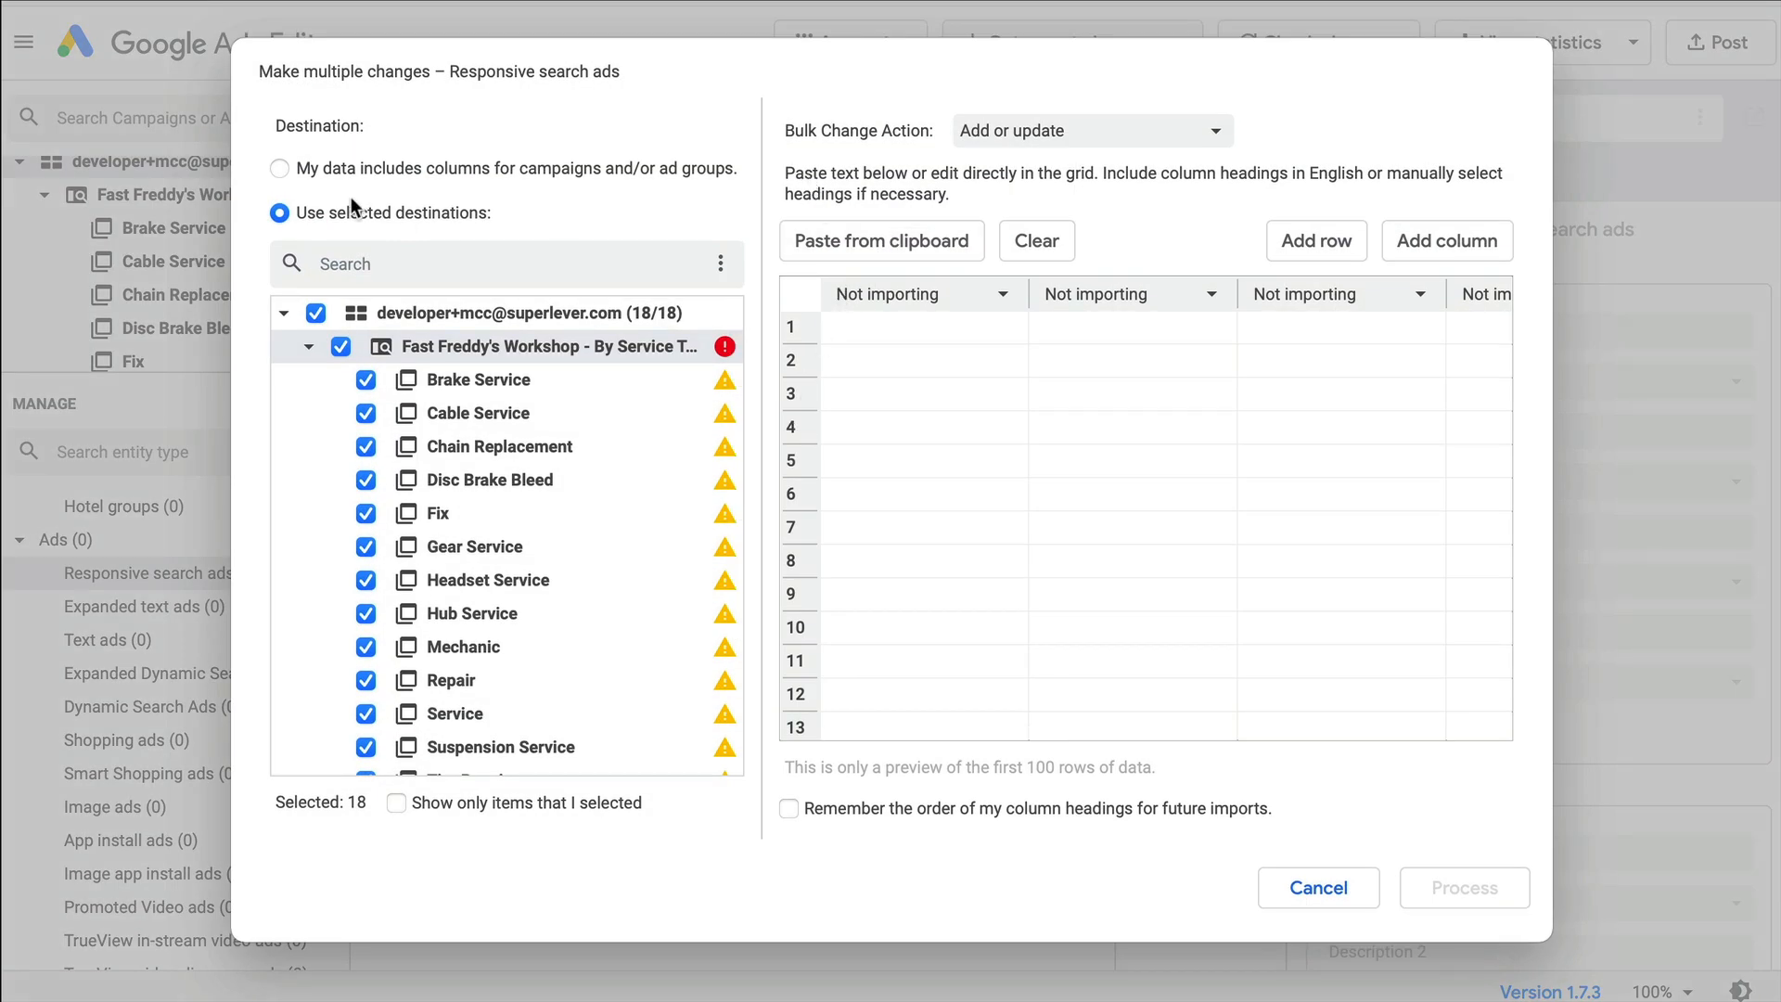
pyautogui.click(278, 169)
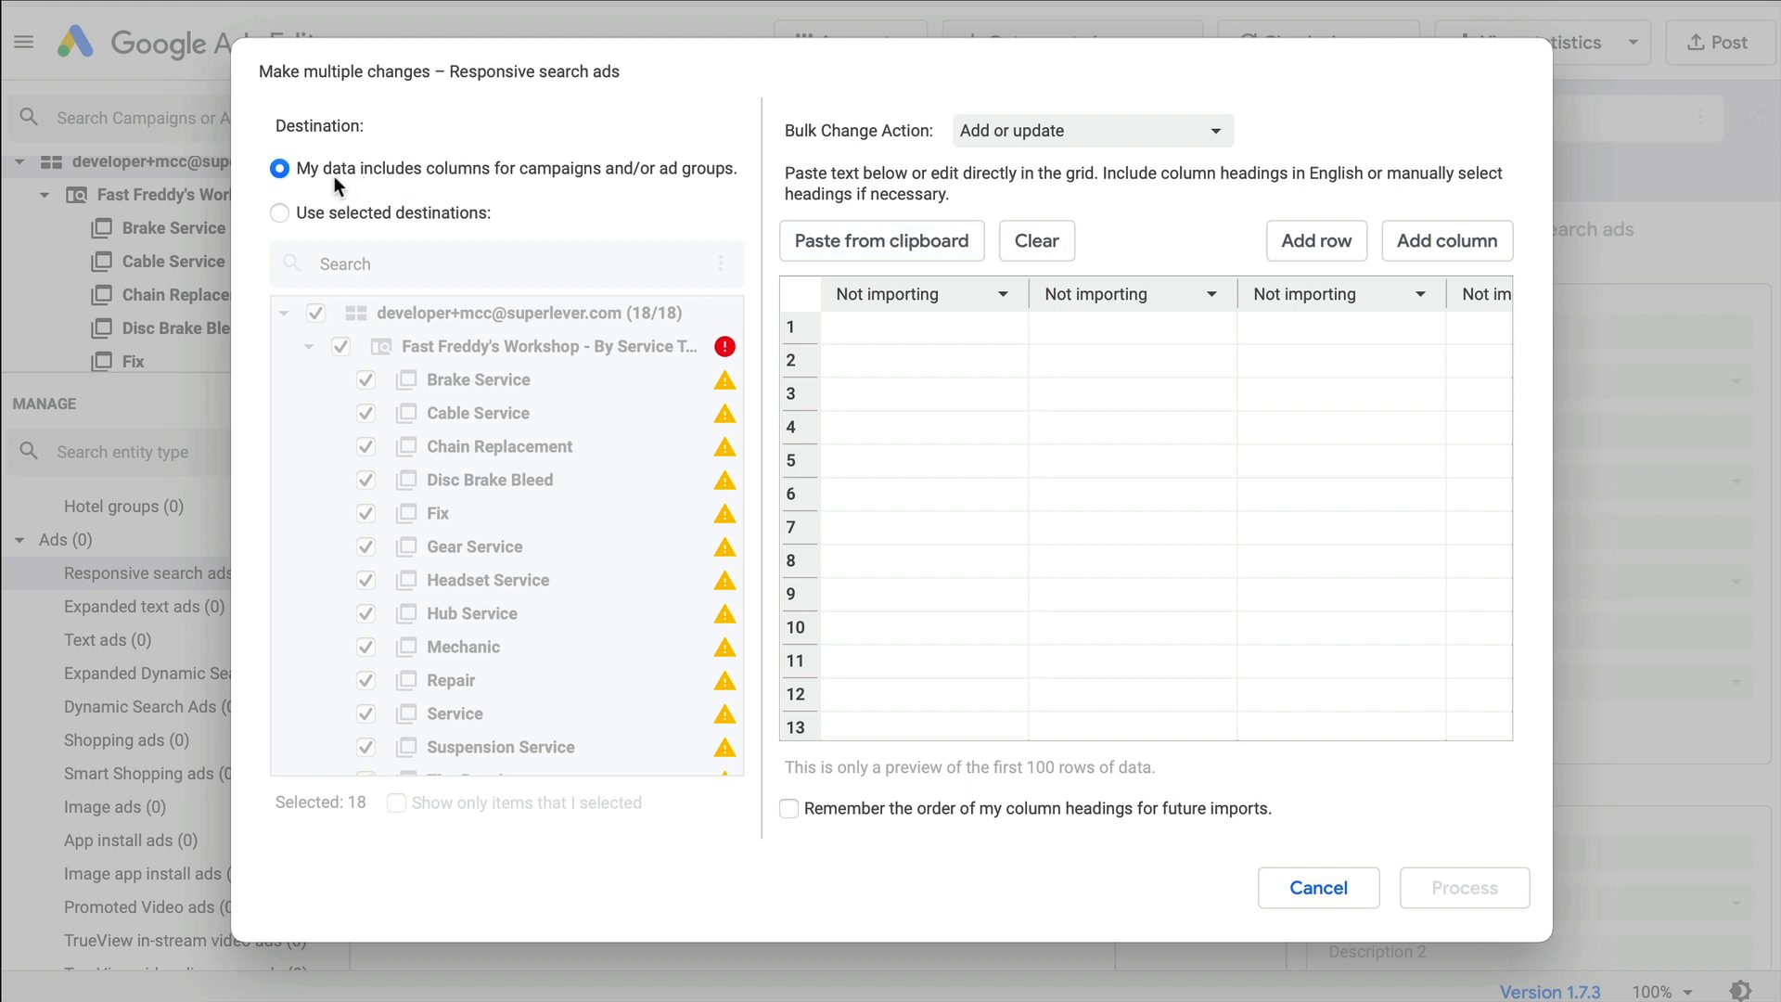
pyautogui.moveTo(310, 191)
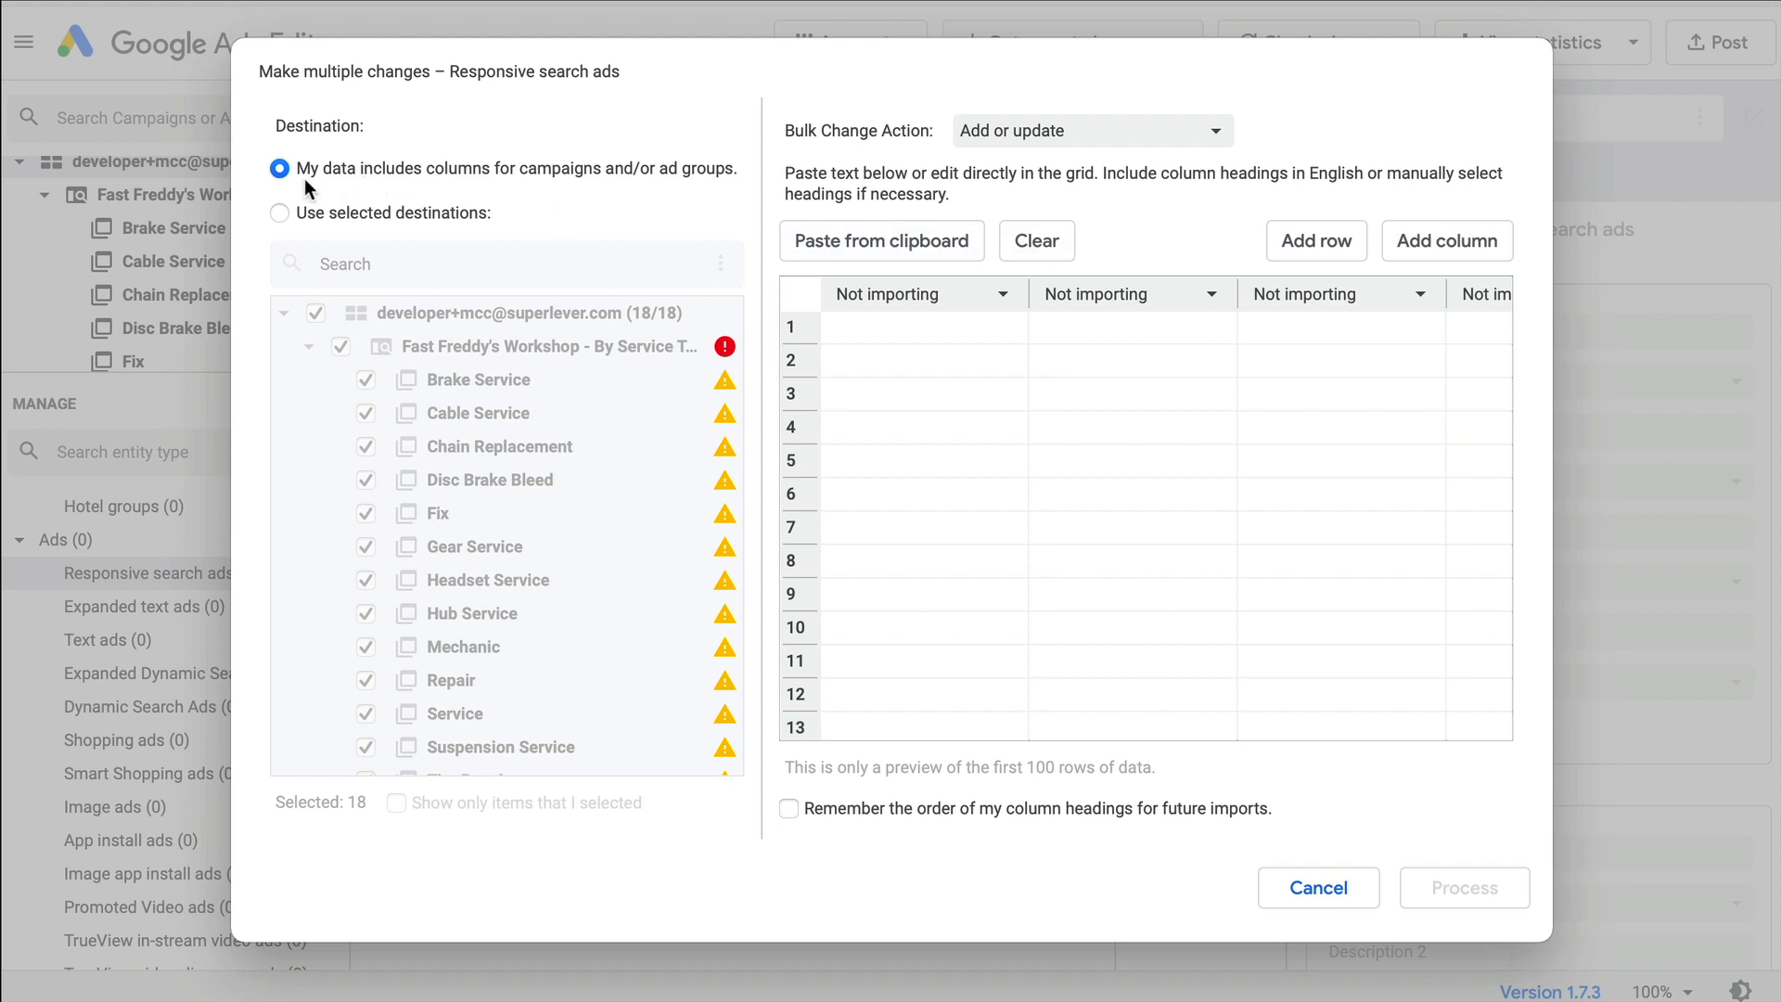
# Paste the prepared ad data and process it, adding 18 responsive search ads without errors.
pyautogui.click(881, 239)
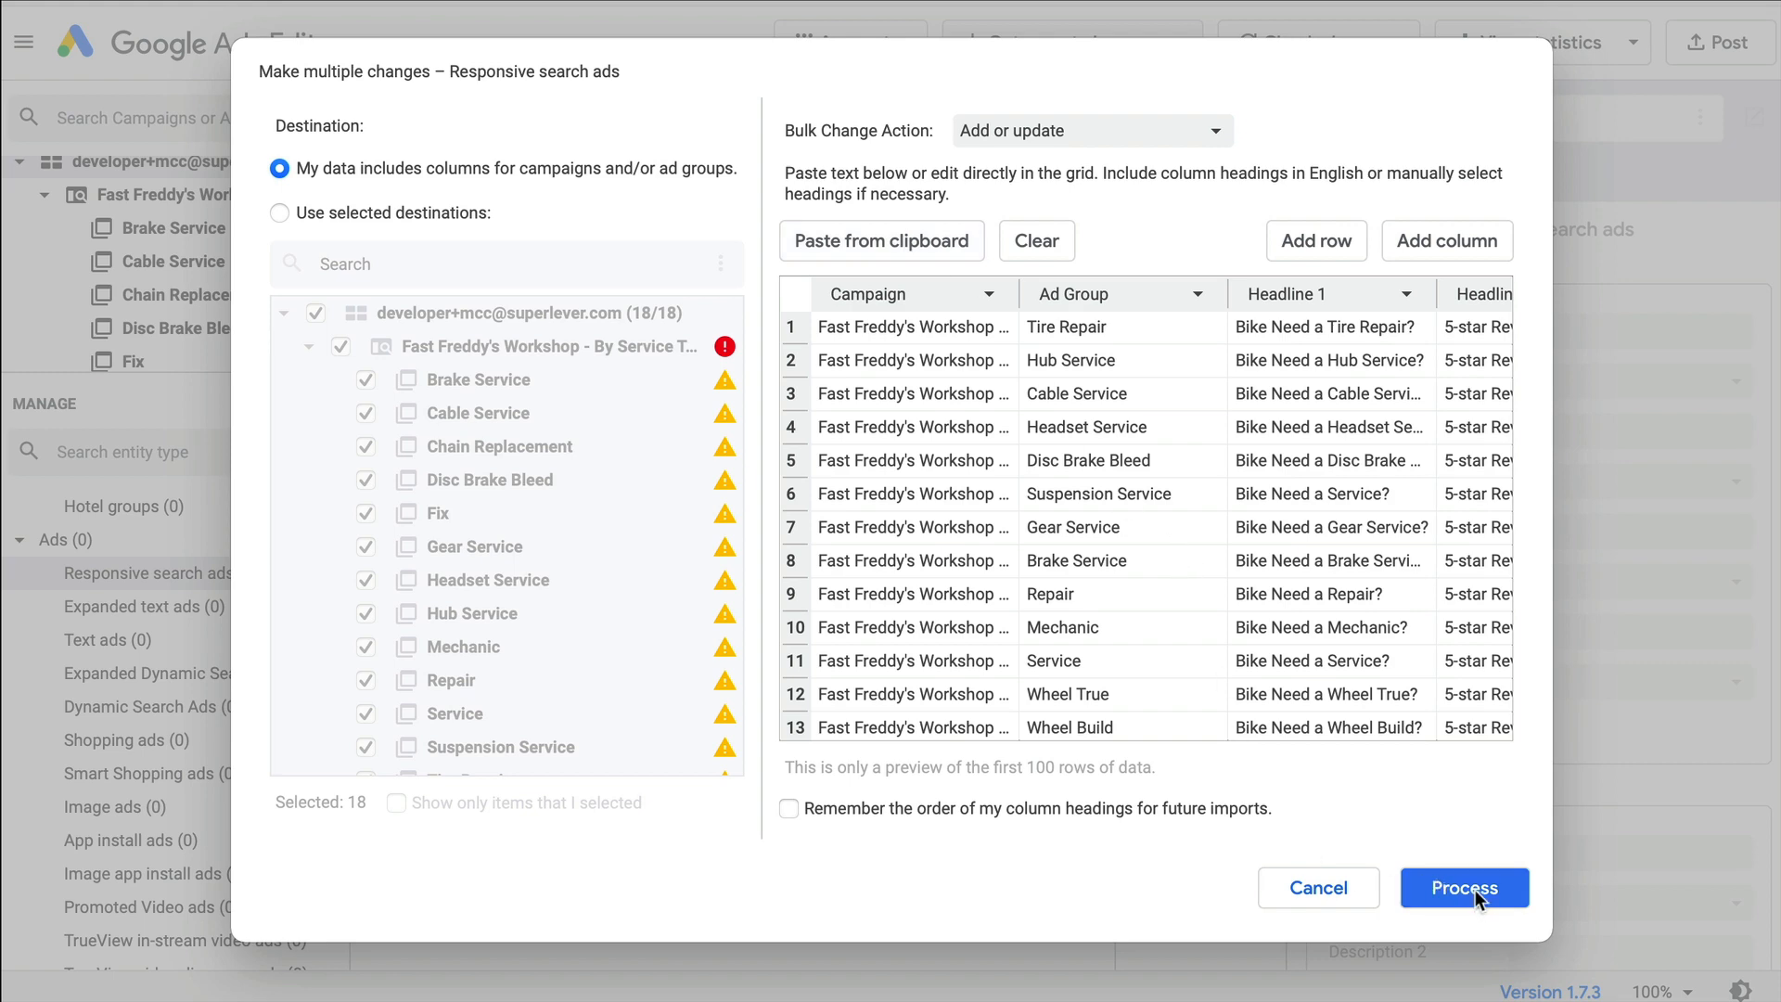
pyautogui.click(1464, 887)
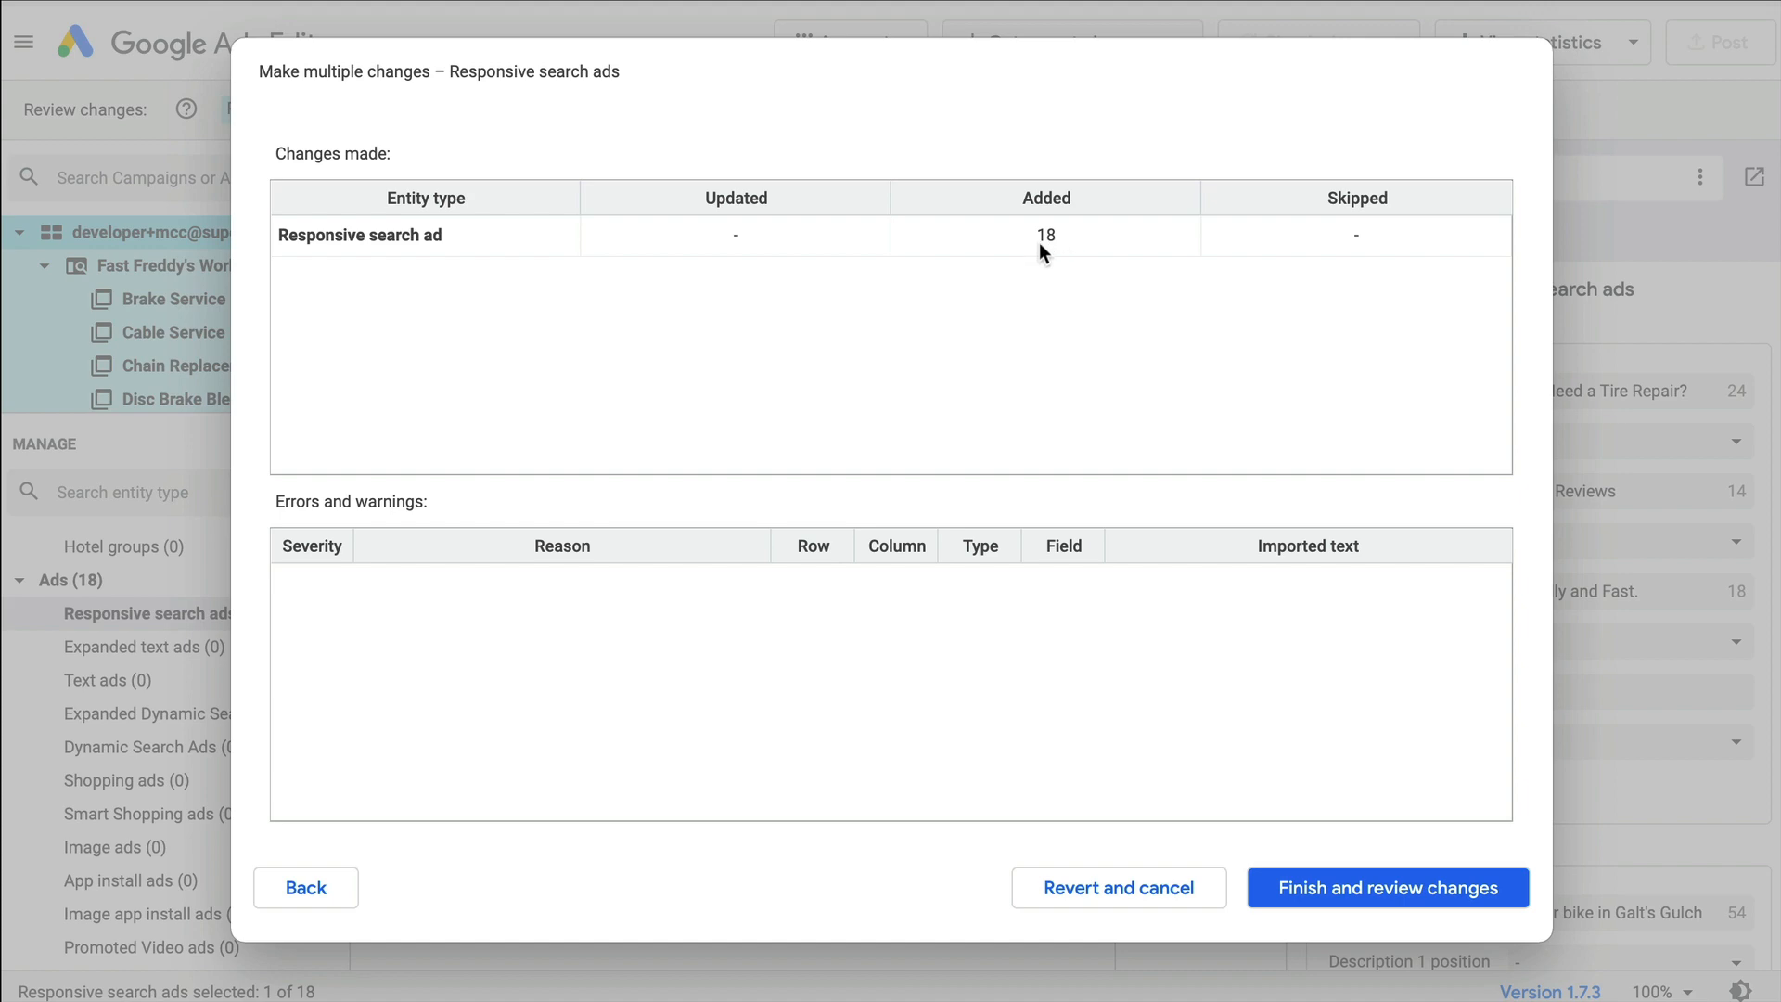
pyautogui.moveTo(1046, 251)
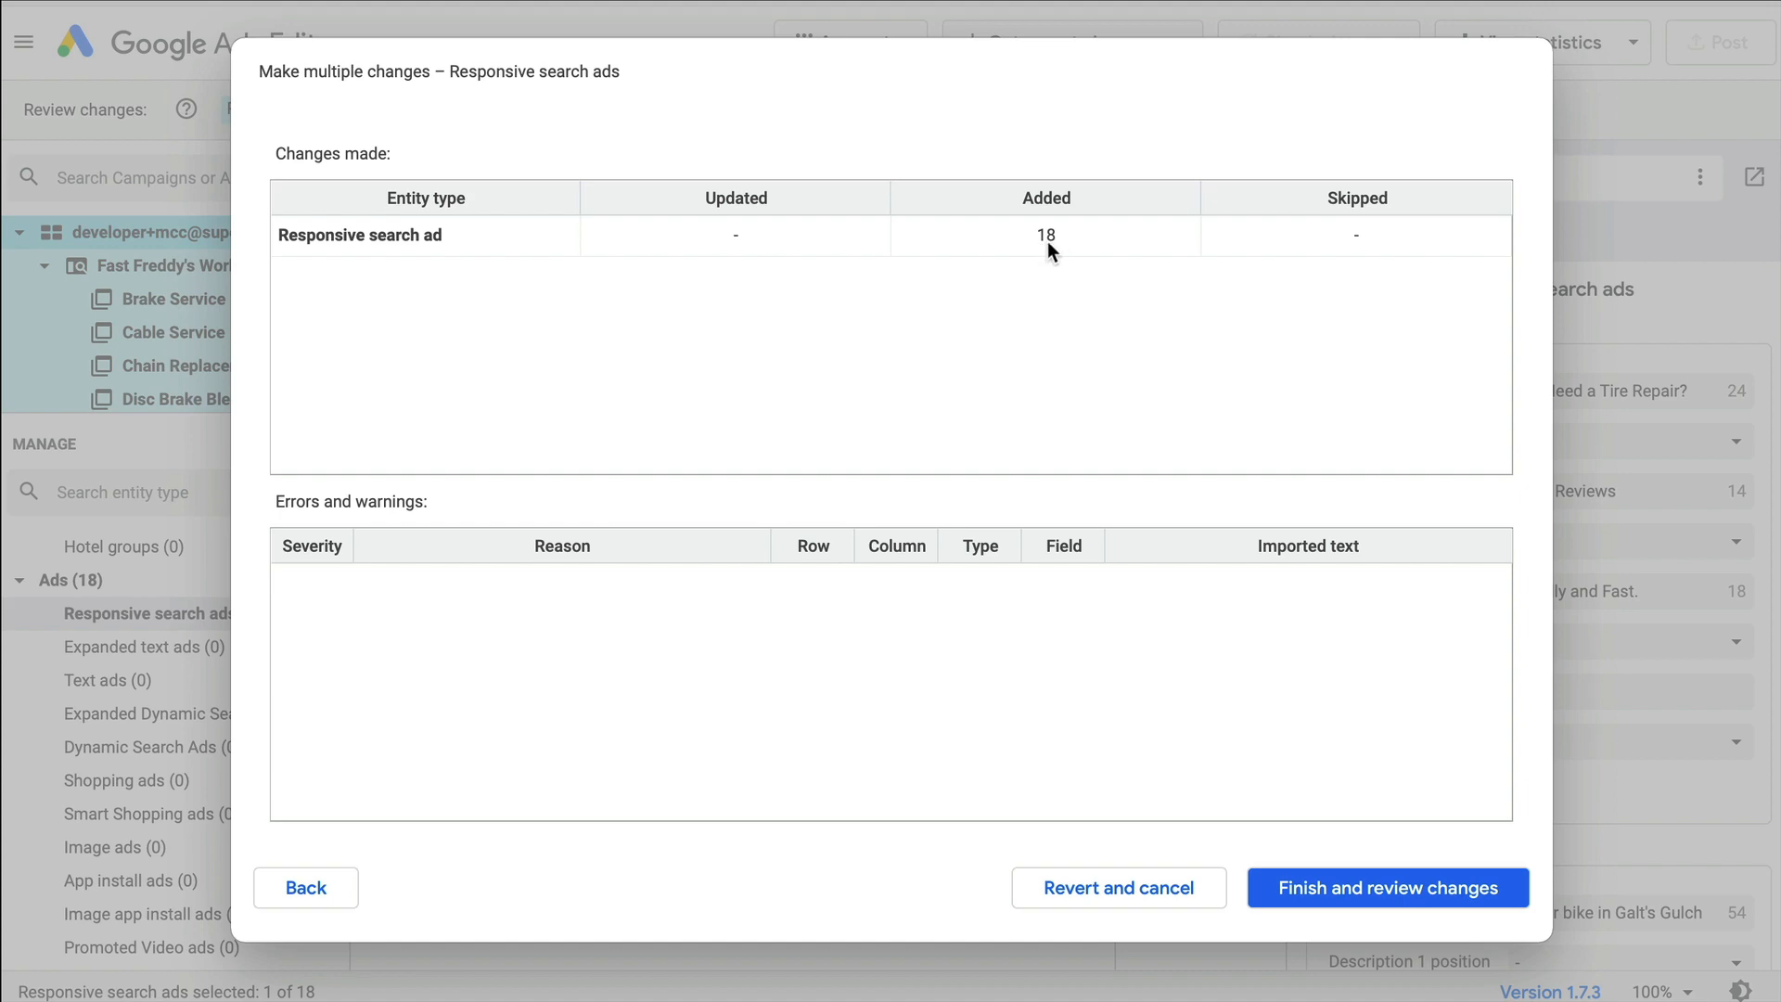
# Keep the 18 new responsive search ads and inspect the Cable Service ad's details.
pyautogui.click(1386, 887)
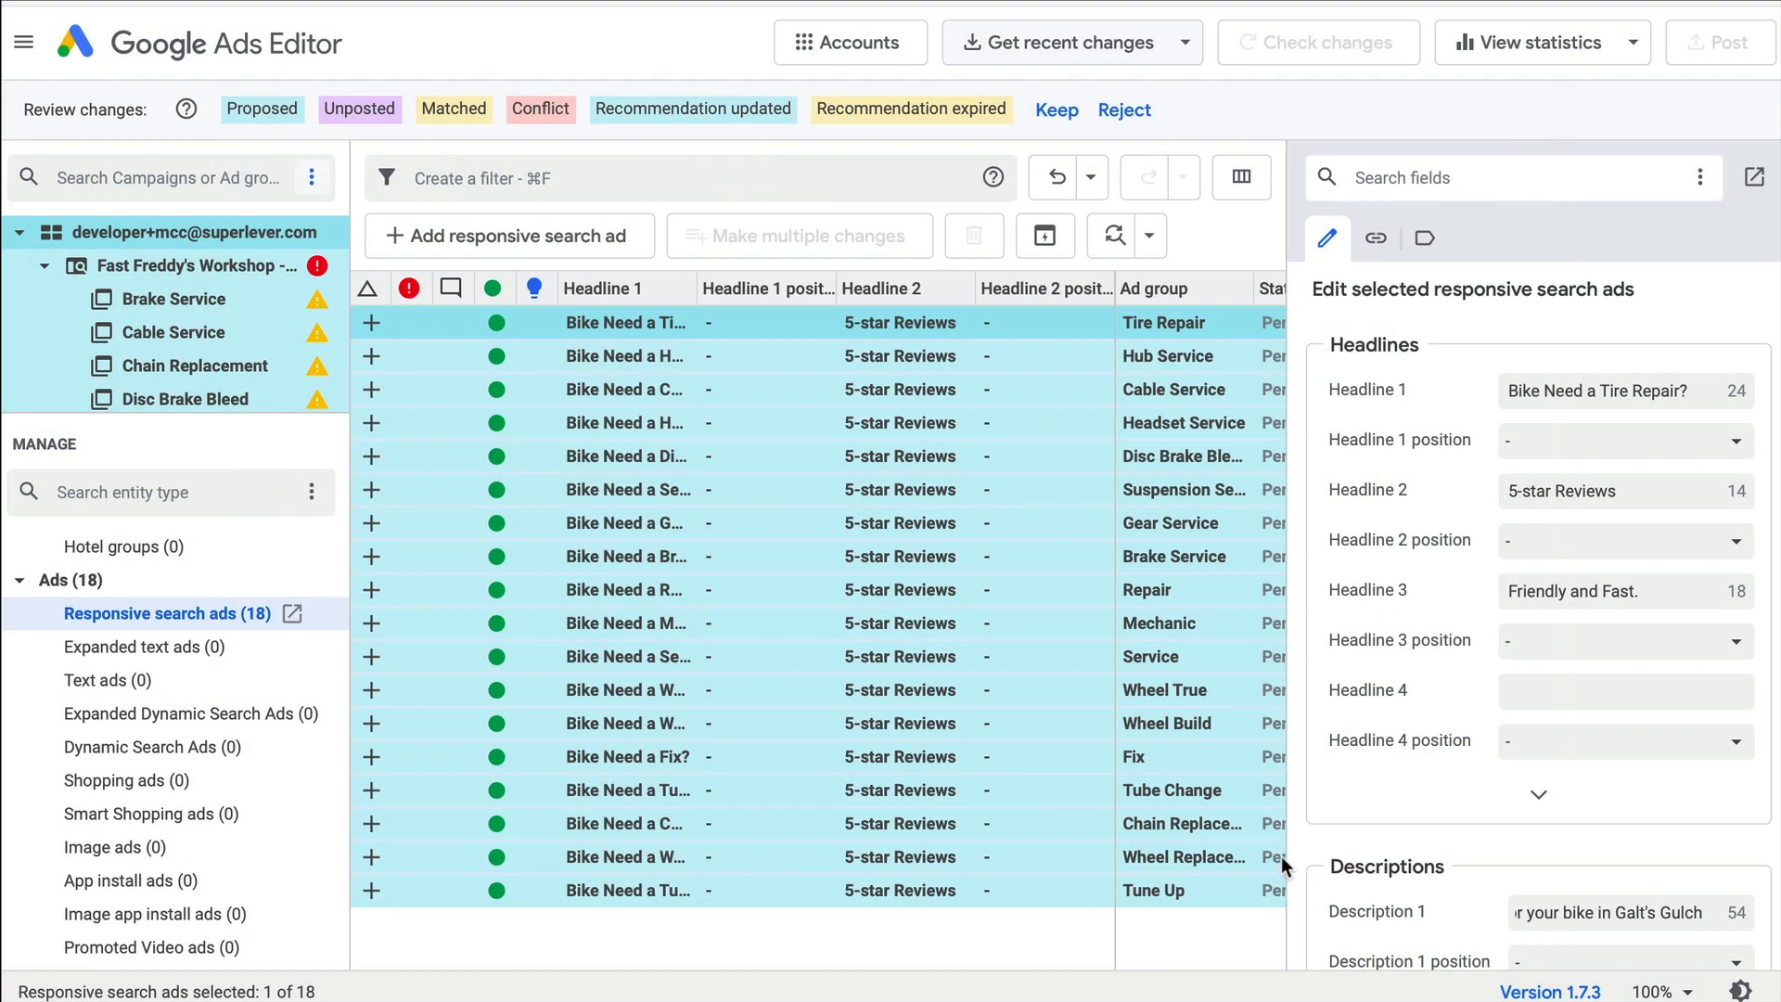
pyautogui.moveTo(240, 692)
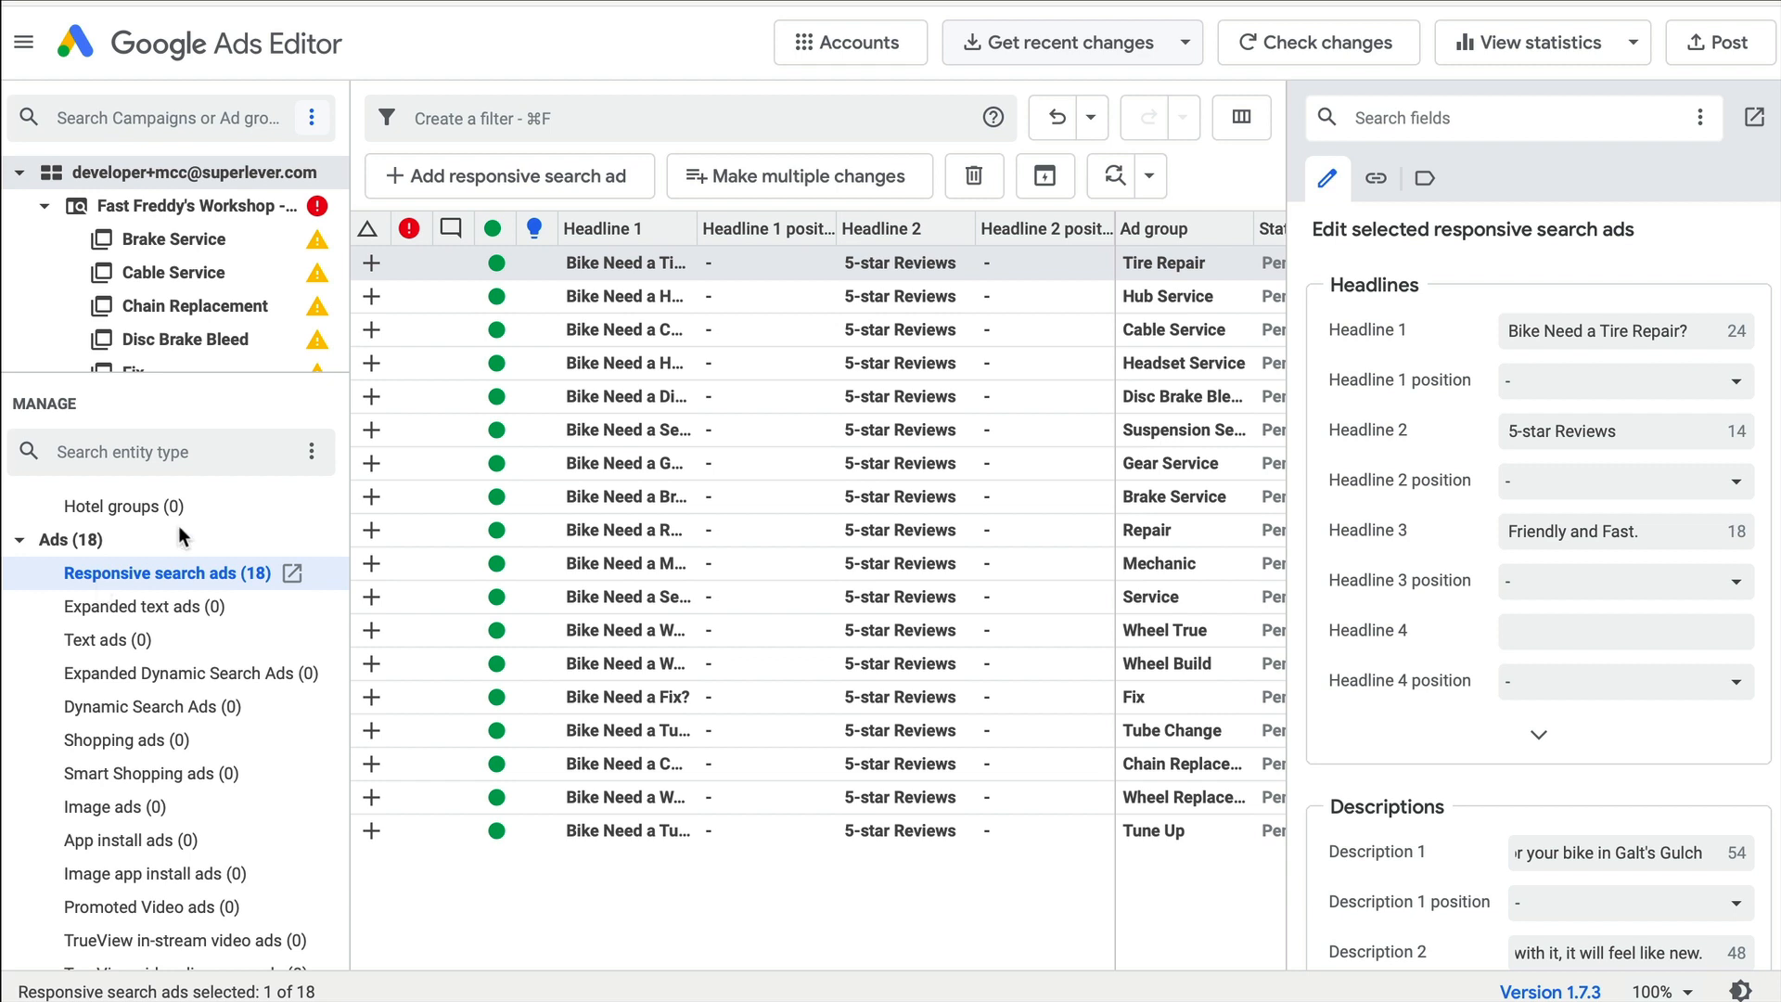
pyautogui.click(173, 273)
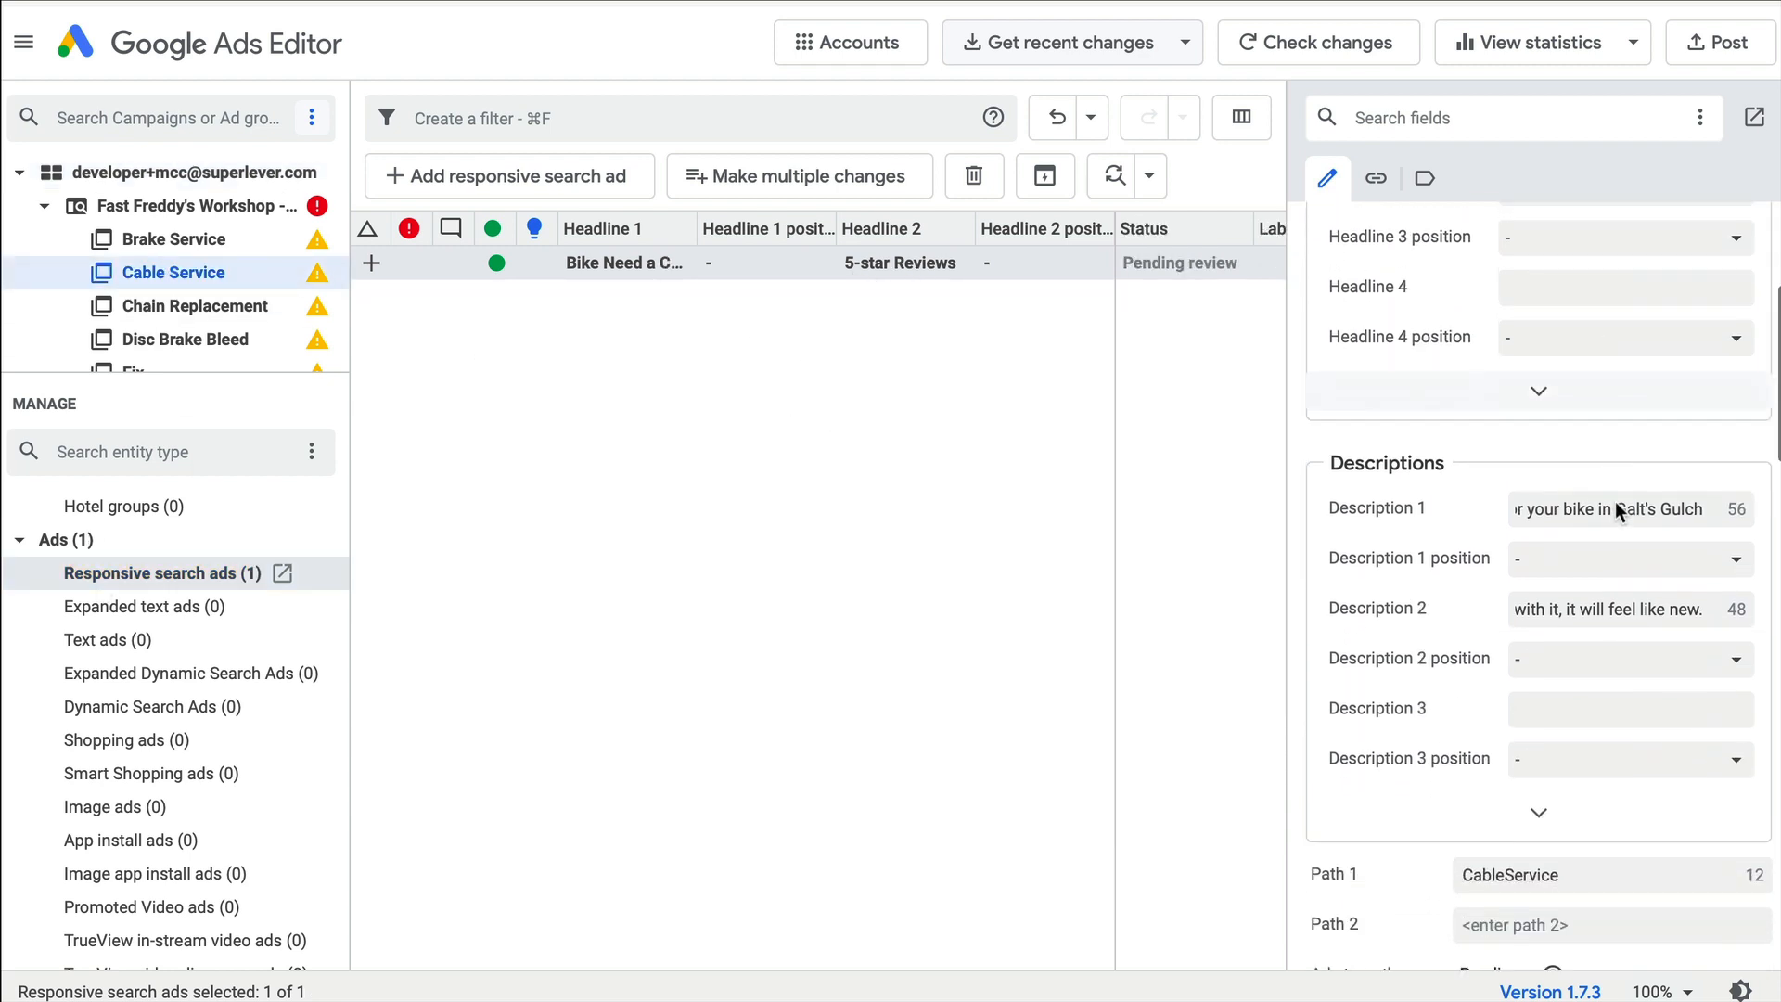
pyautogui.scroll(-3)
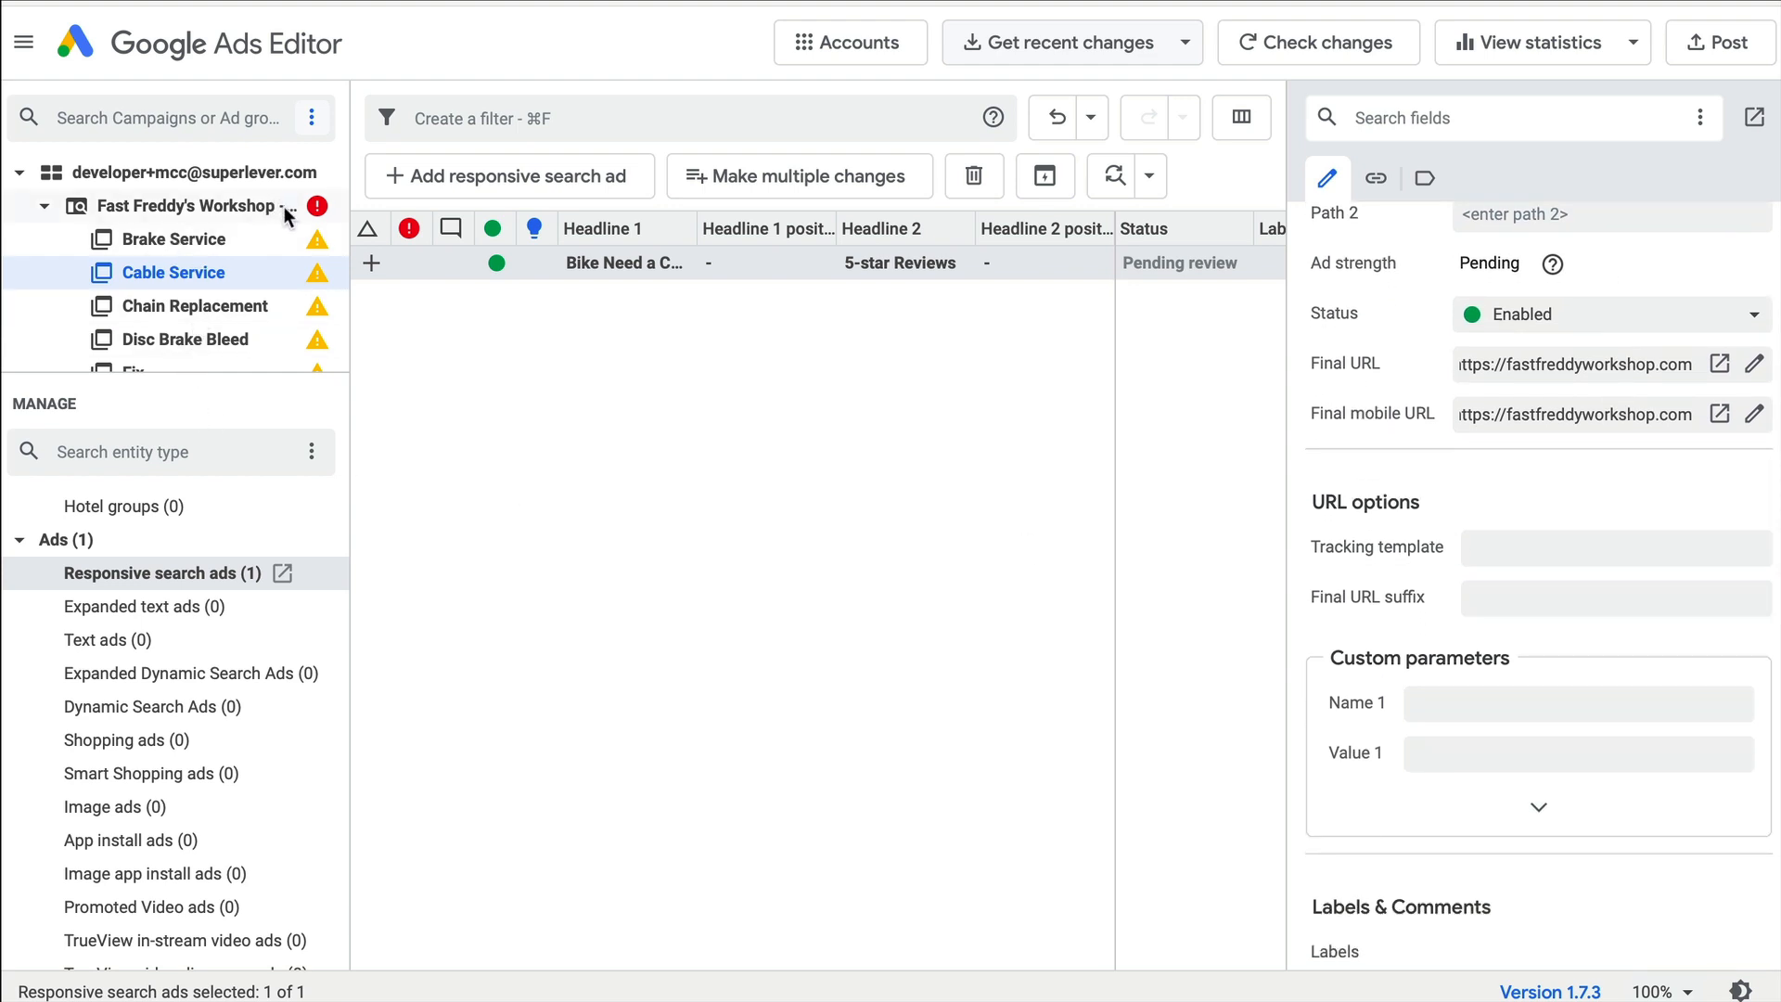
pyautogui.moveTo(201, 306)
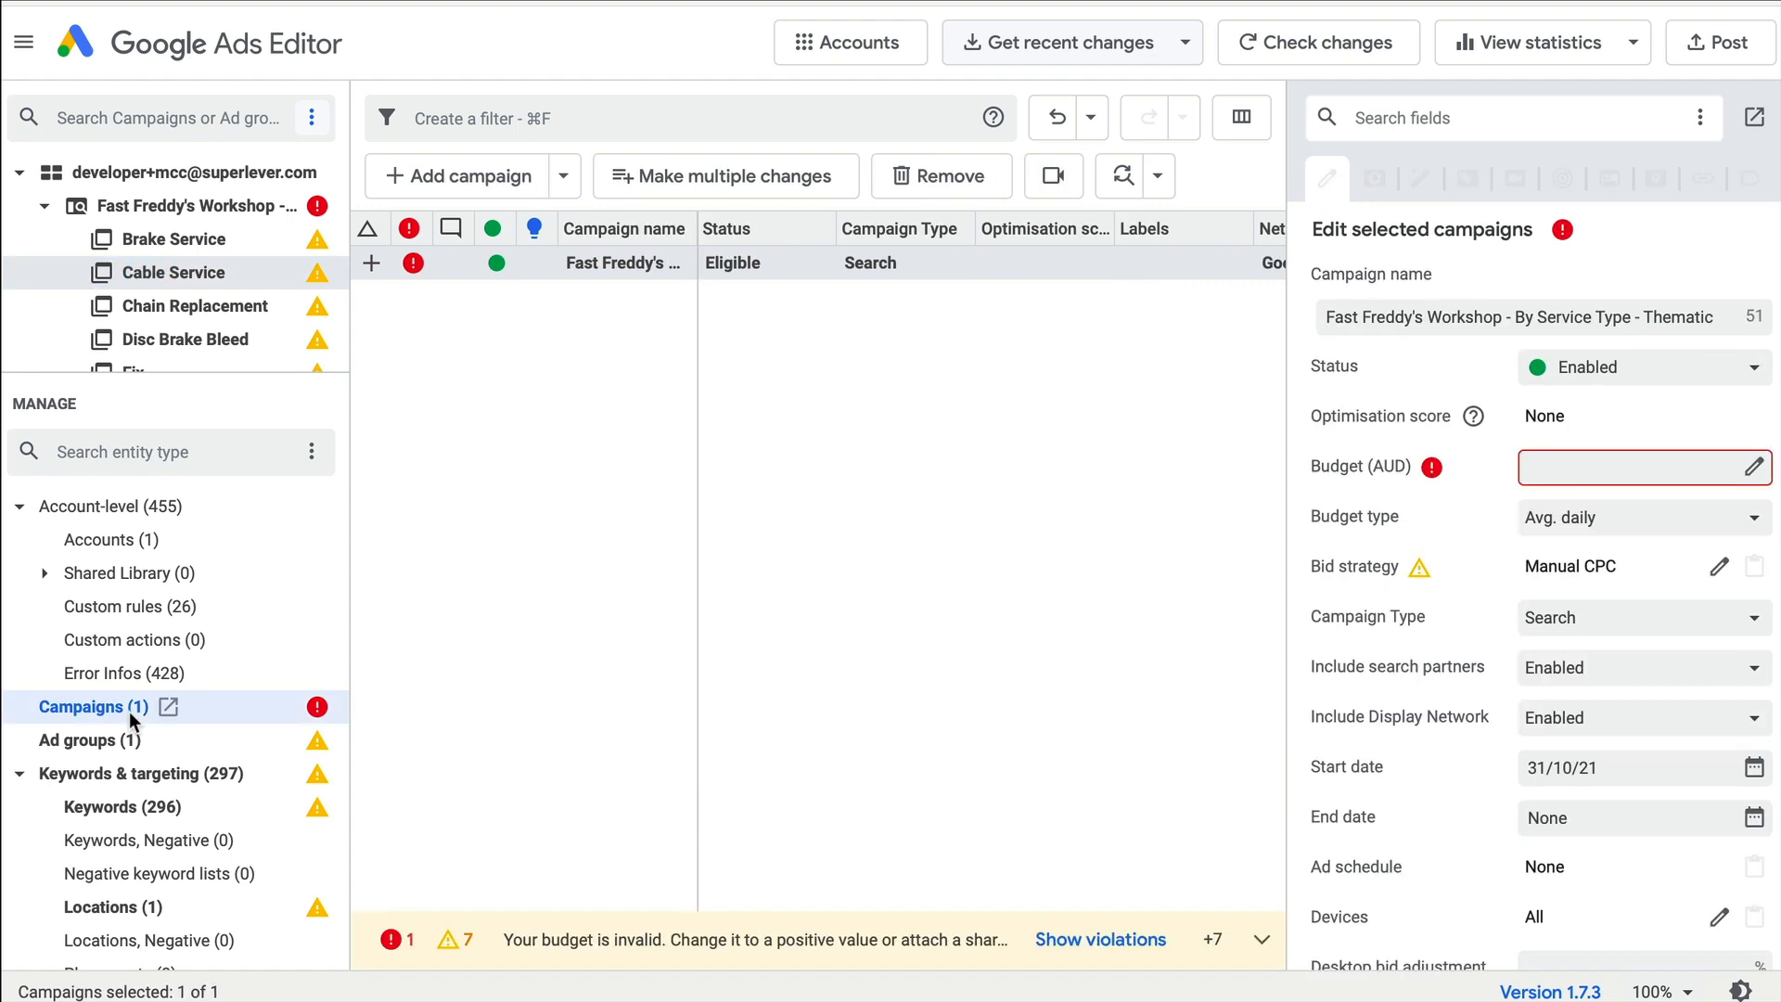
pyautogui.moveTo(1429, 481)
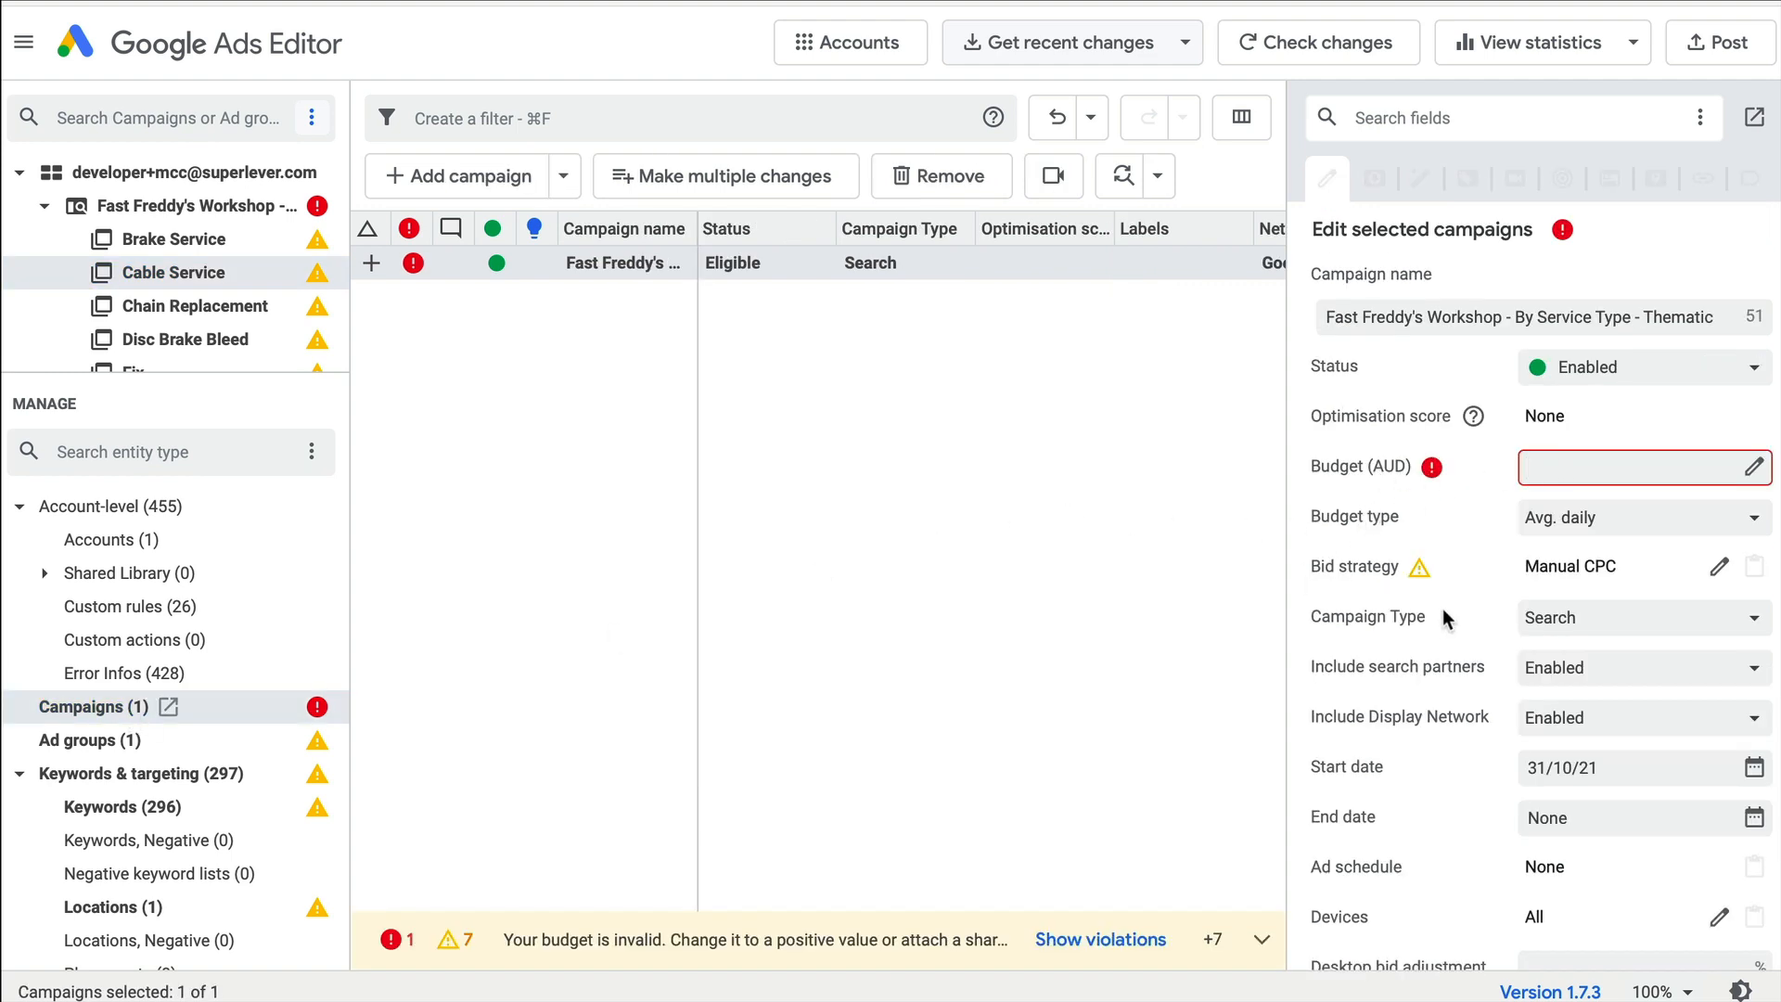
# Give the campaign a 200.00 AUD daily budget and list all 18 ad groups.
pyautogui.click(80, 740)
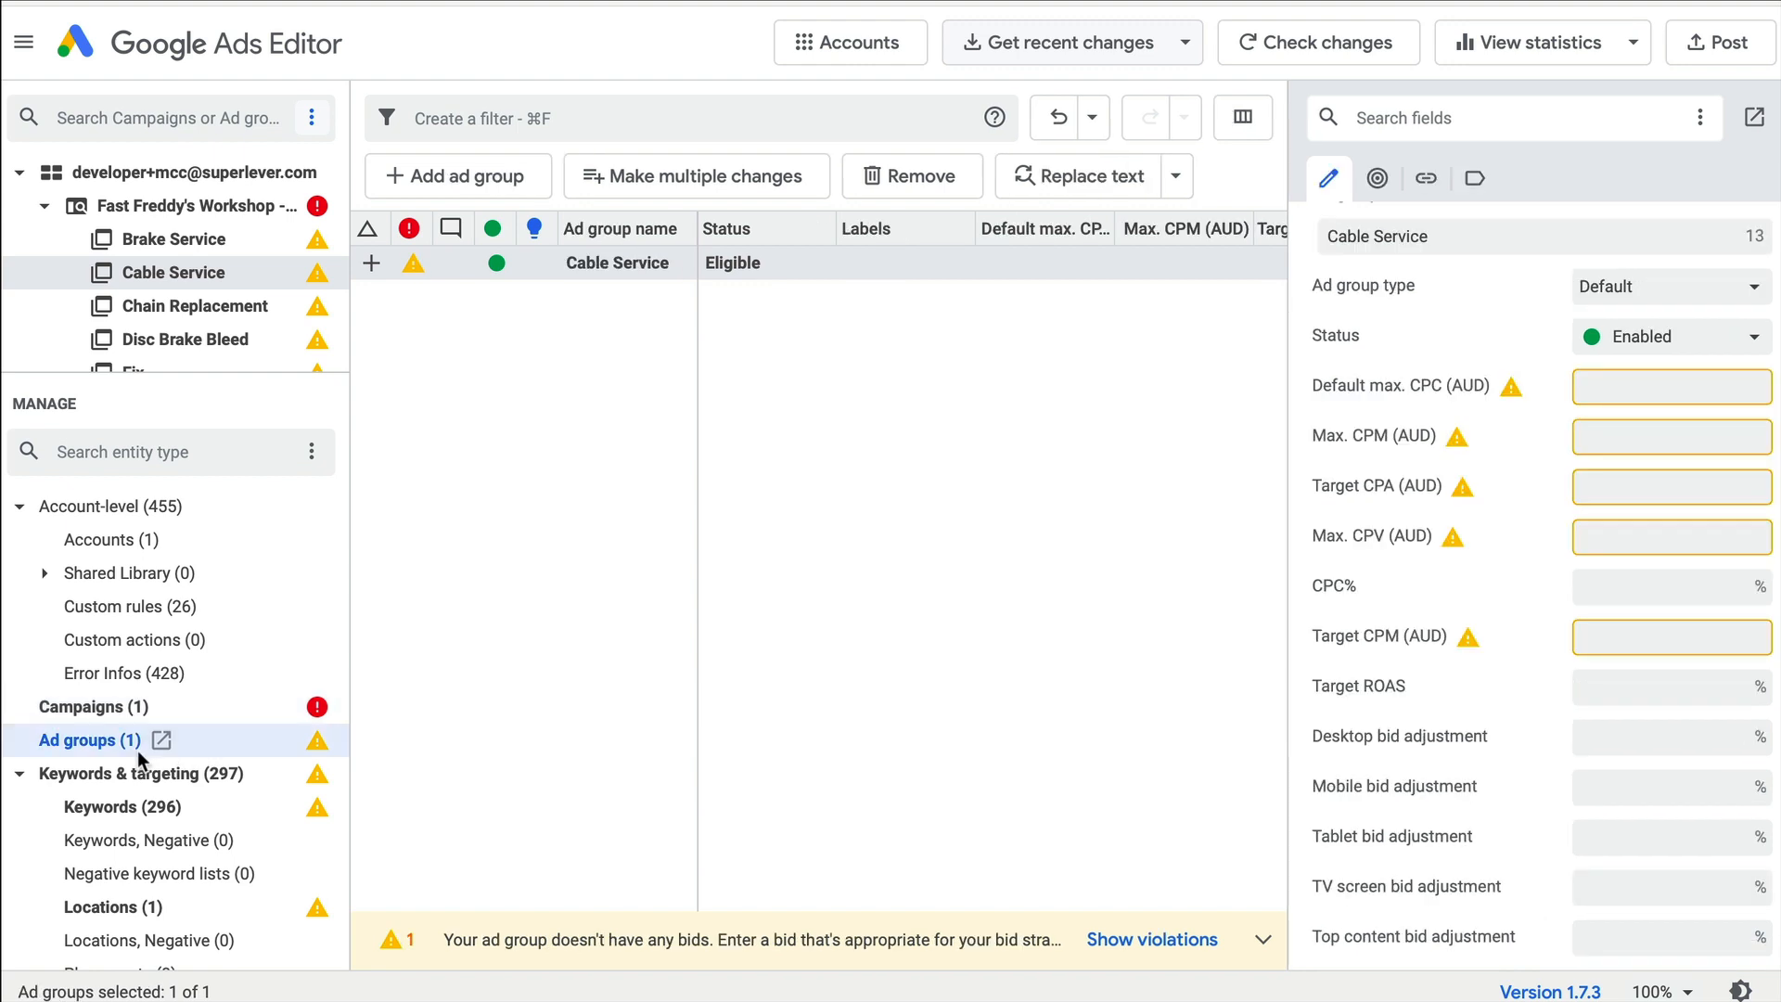
pyautogui.moveTo(1009, 443)
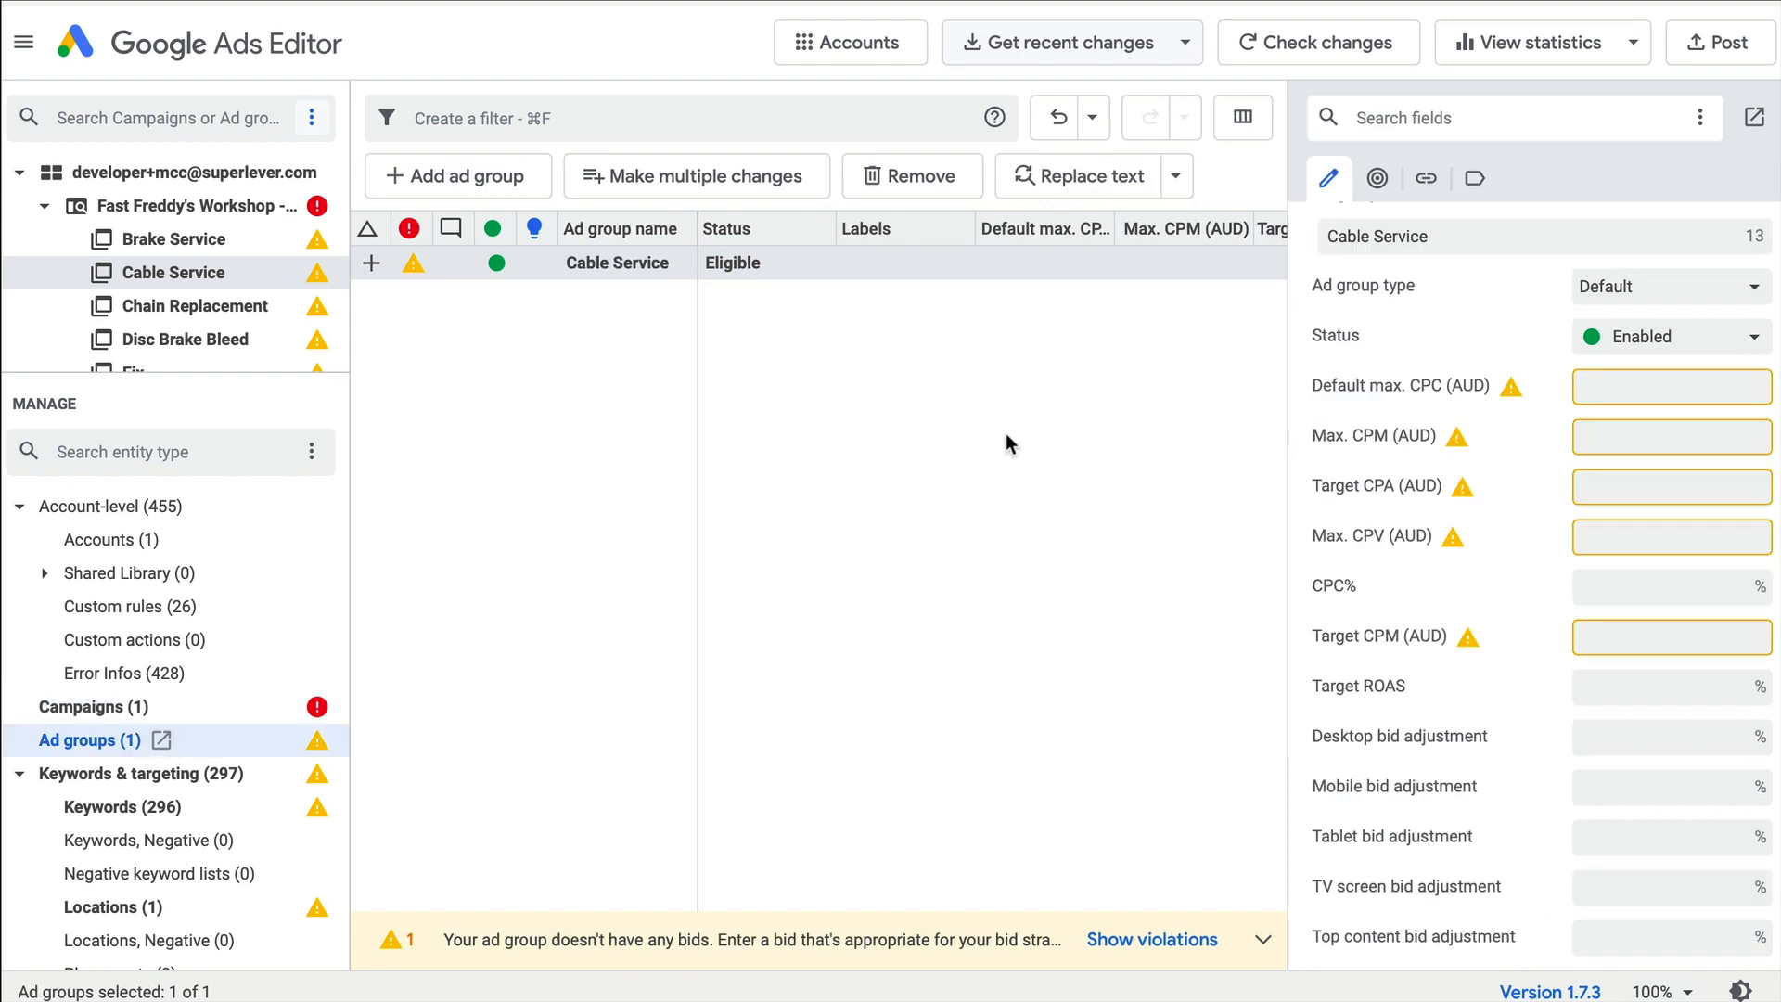
pyautogui.moveTo(915, 954)
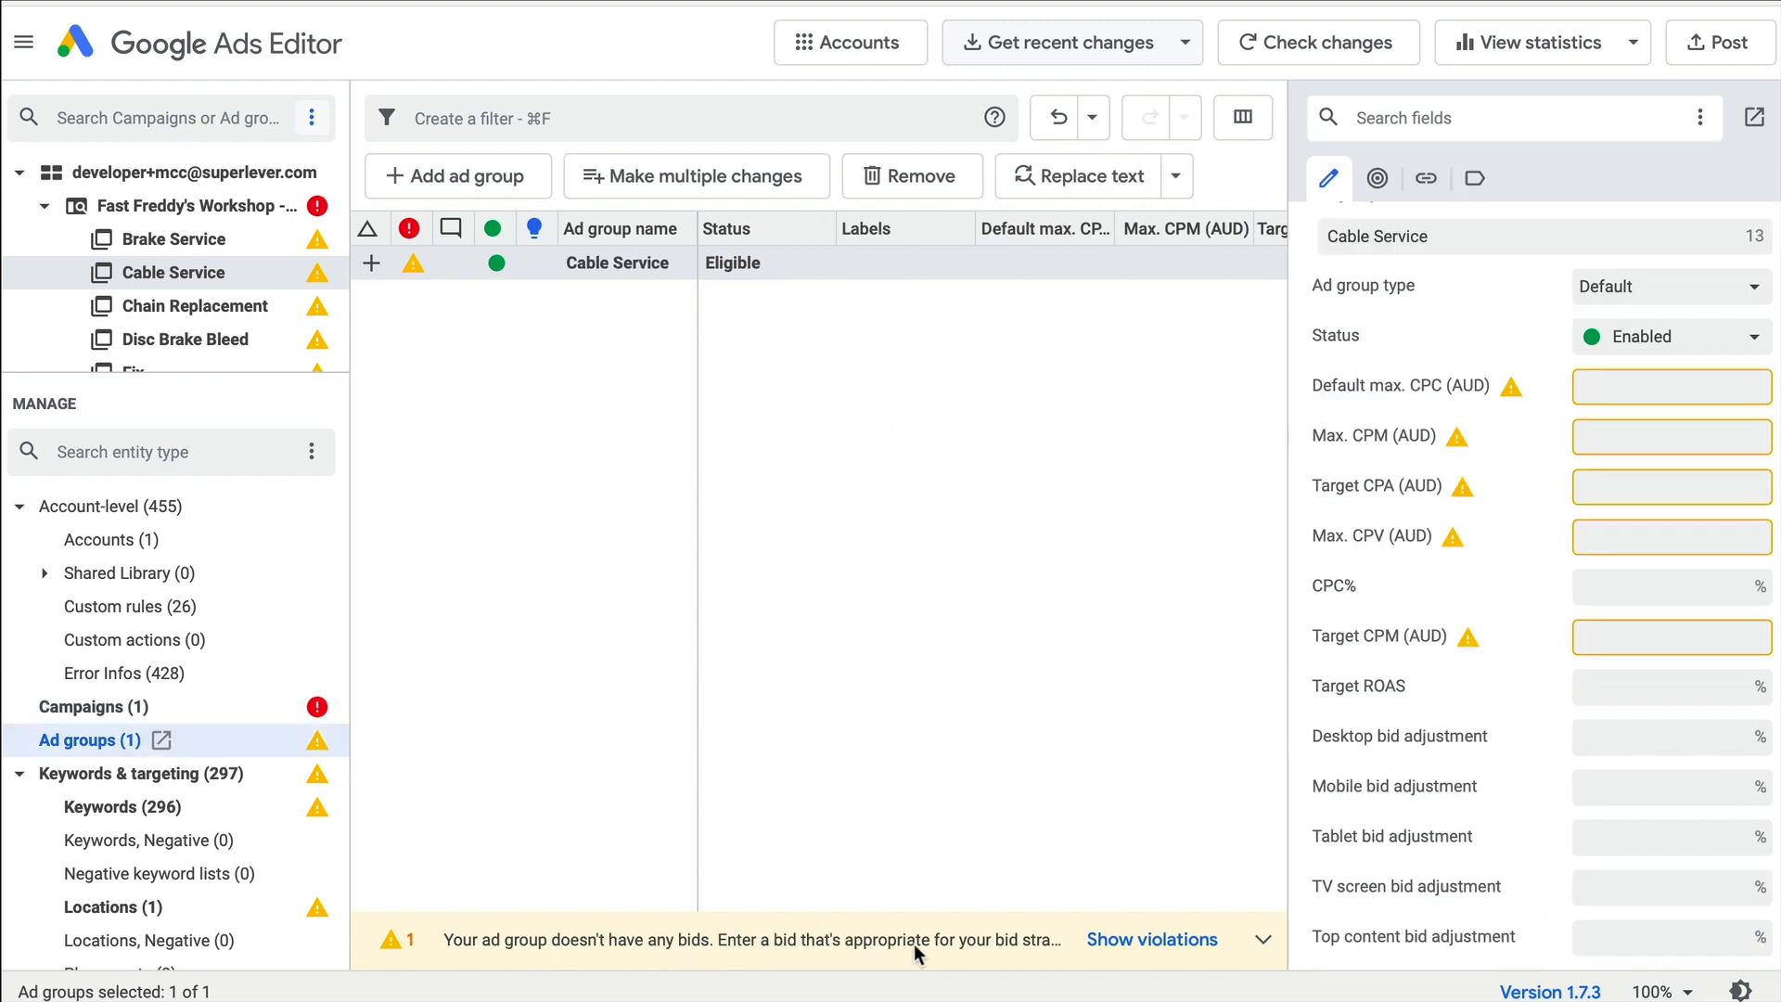
pyautogui.moveTo(380, 888)
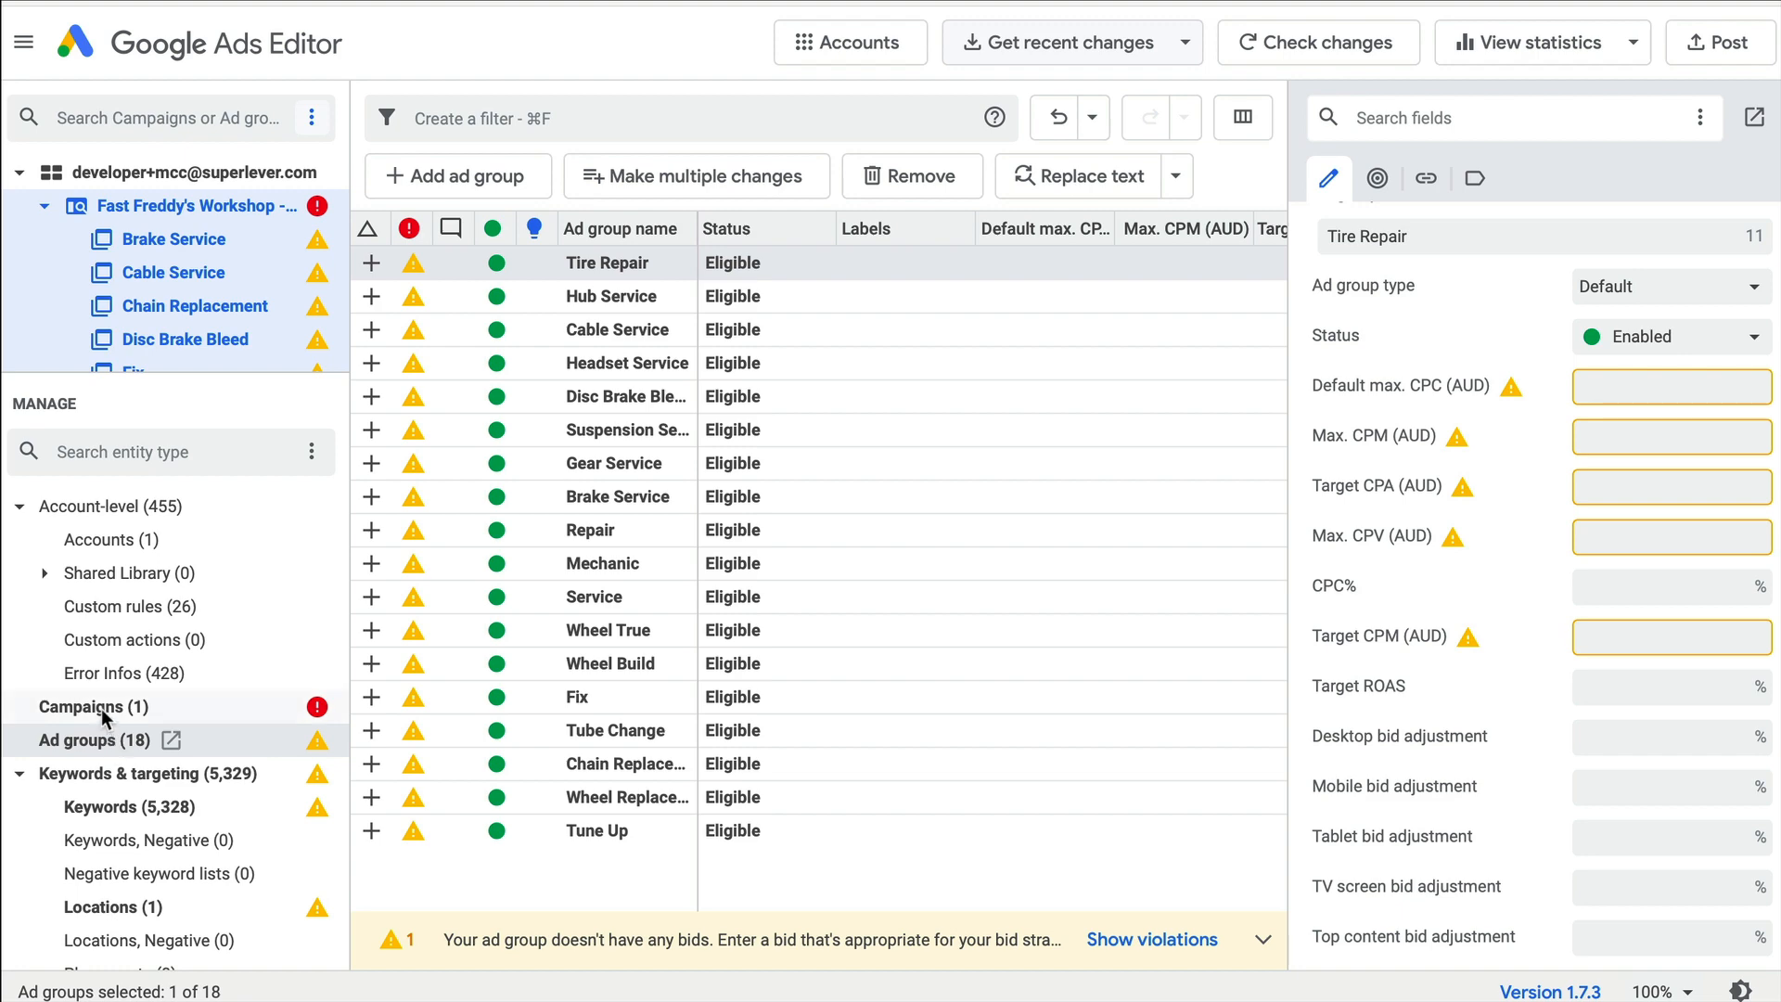
pyautogui.click(94, 707)
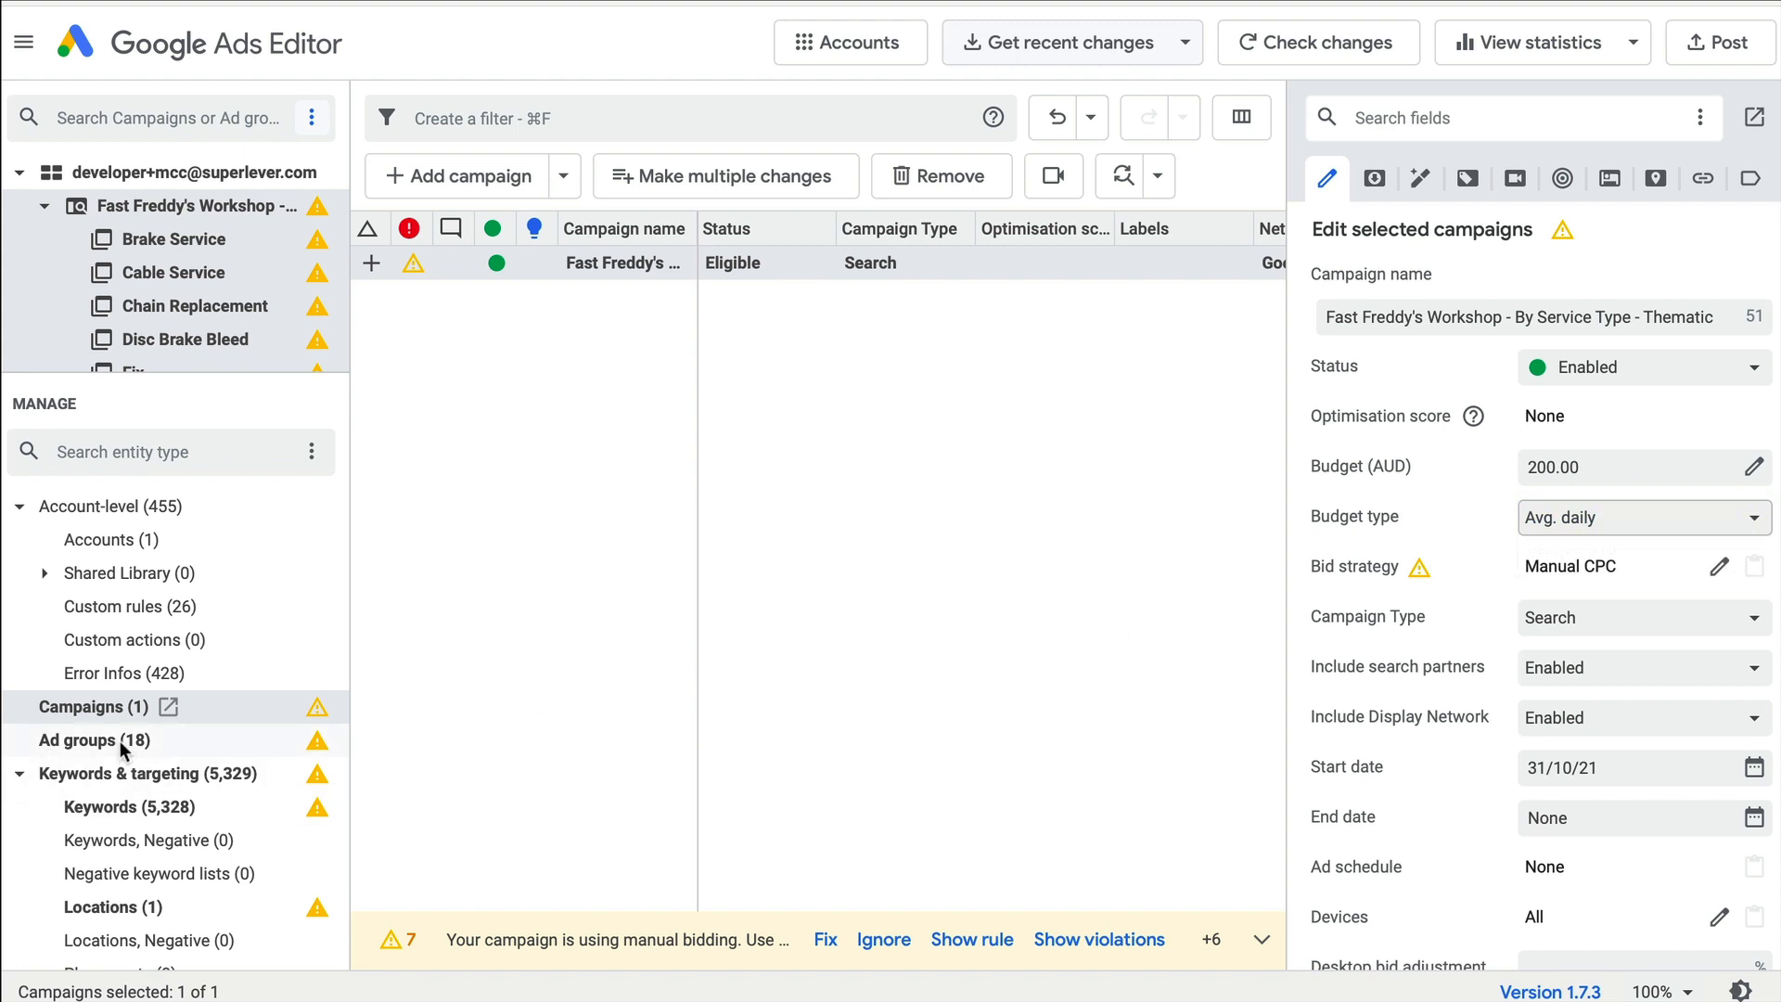
pyautogui.click(93, 741)
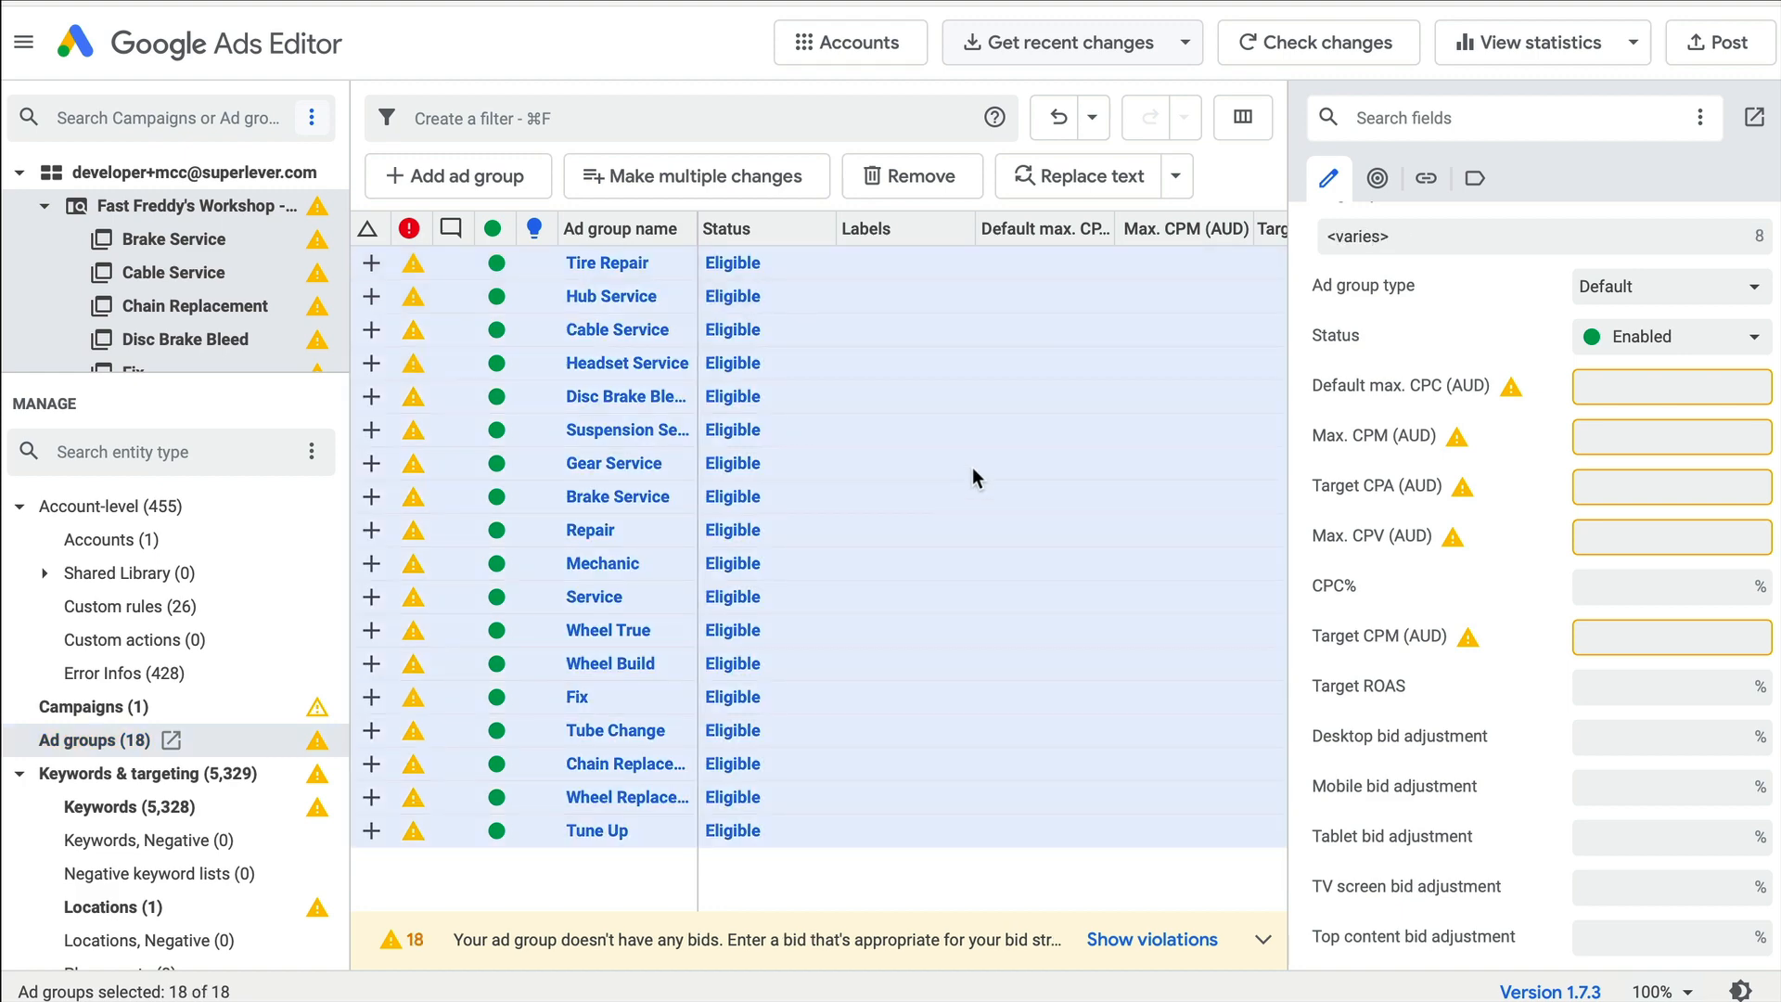
# Set a 5.00 default max CPC on all 18 ad groups.
pyautogui.click(1670, 386)
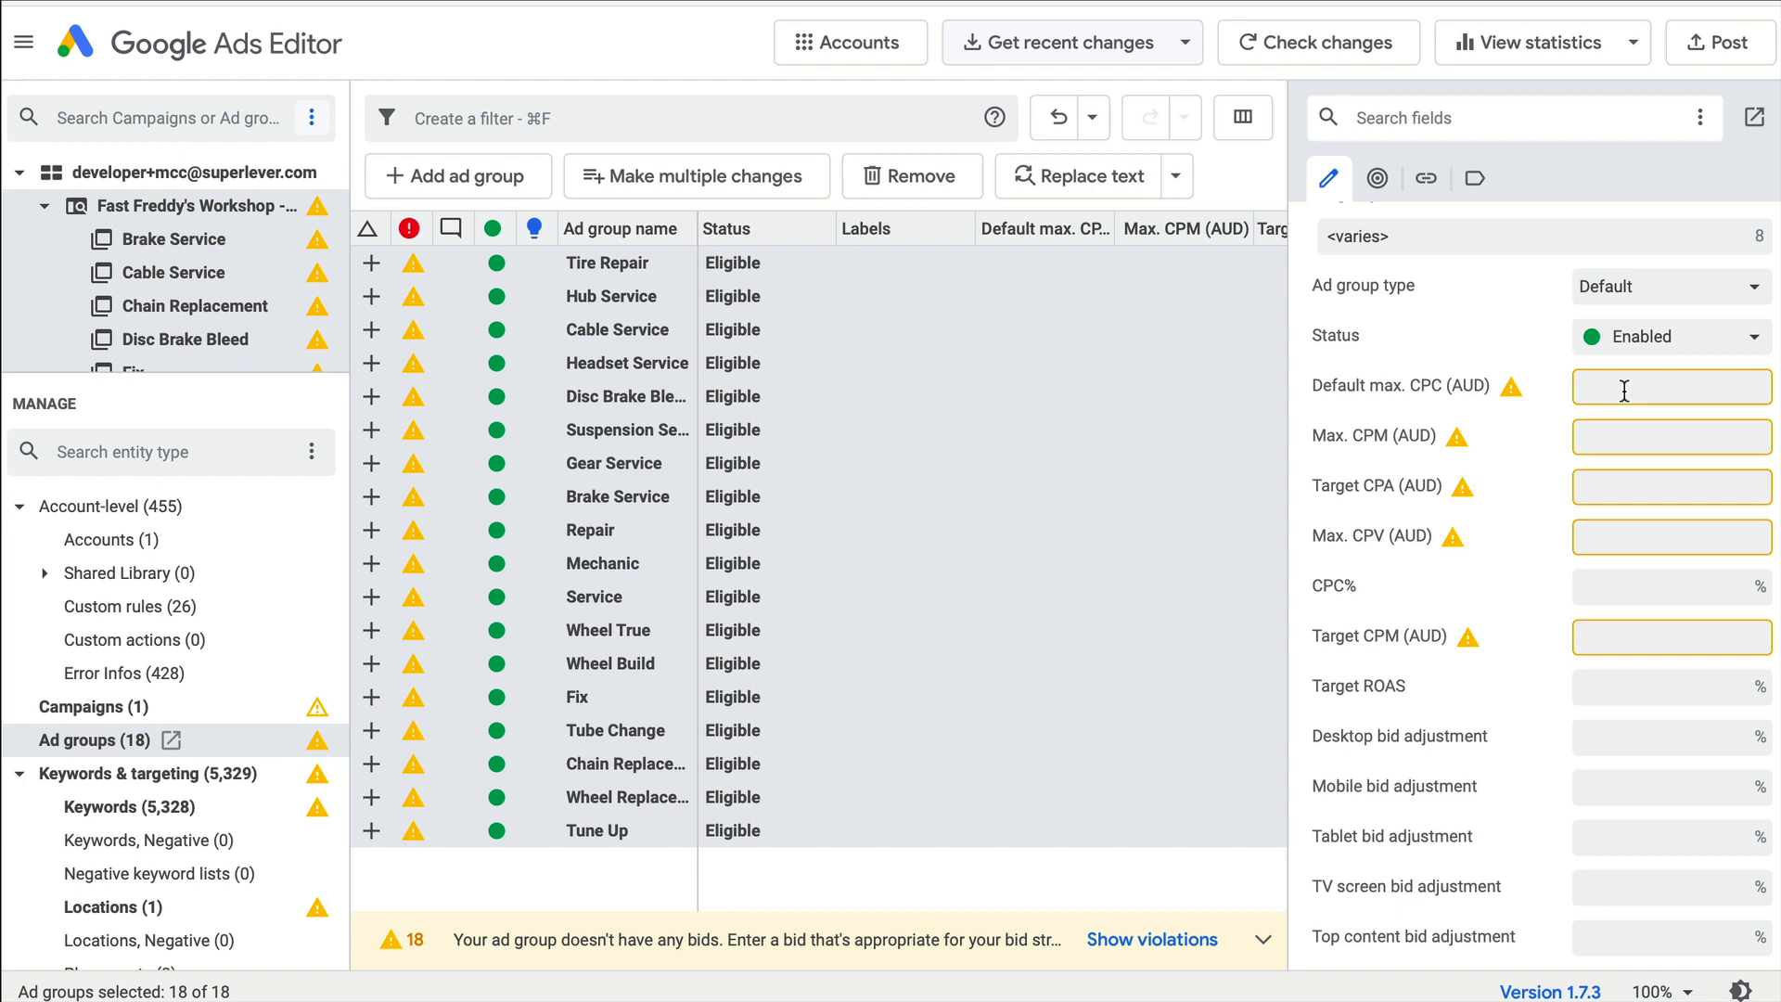
pyautogui.write('5.00')
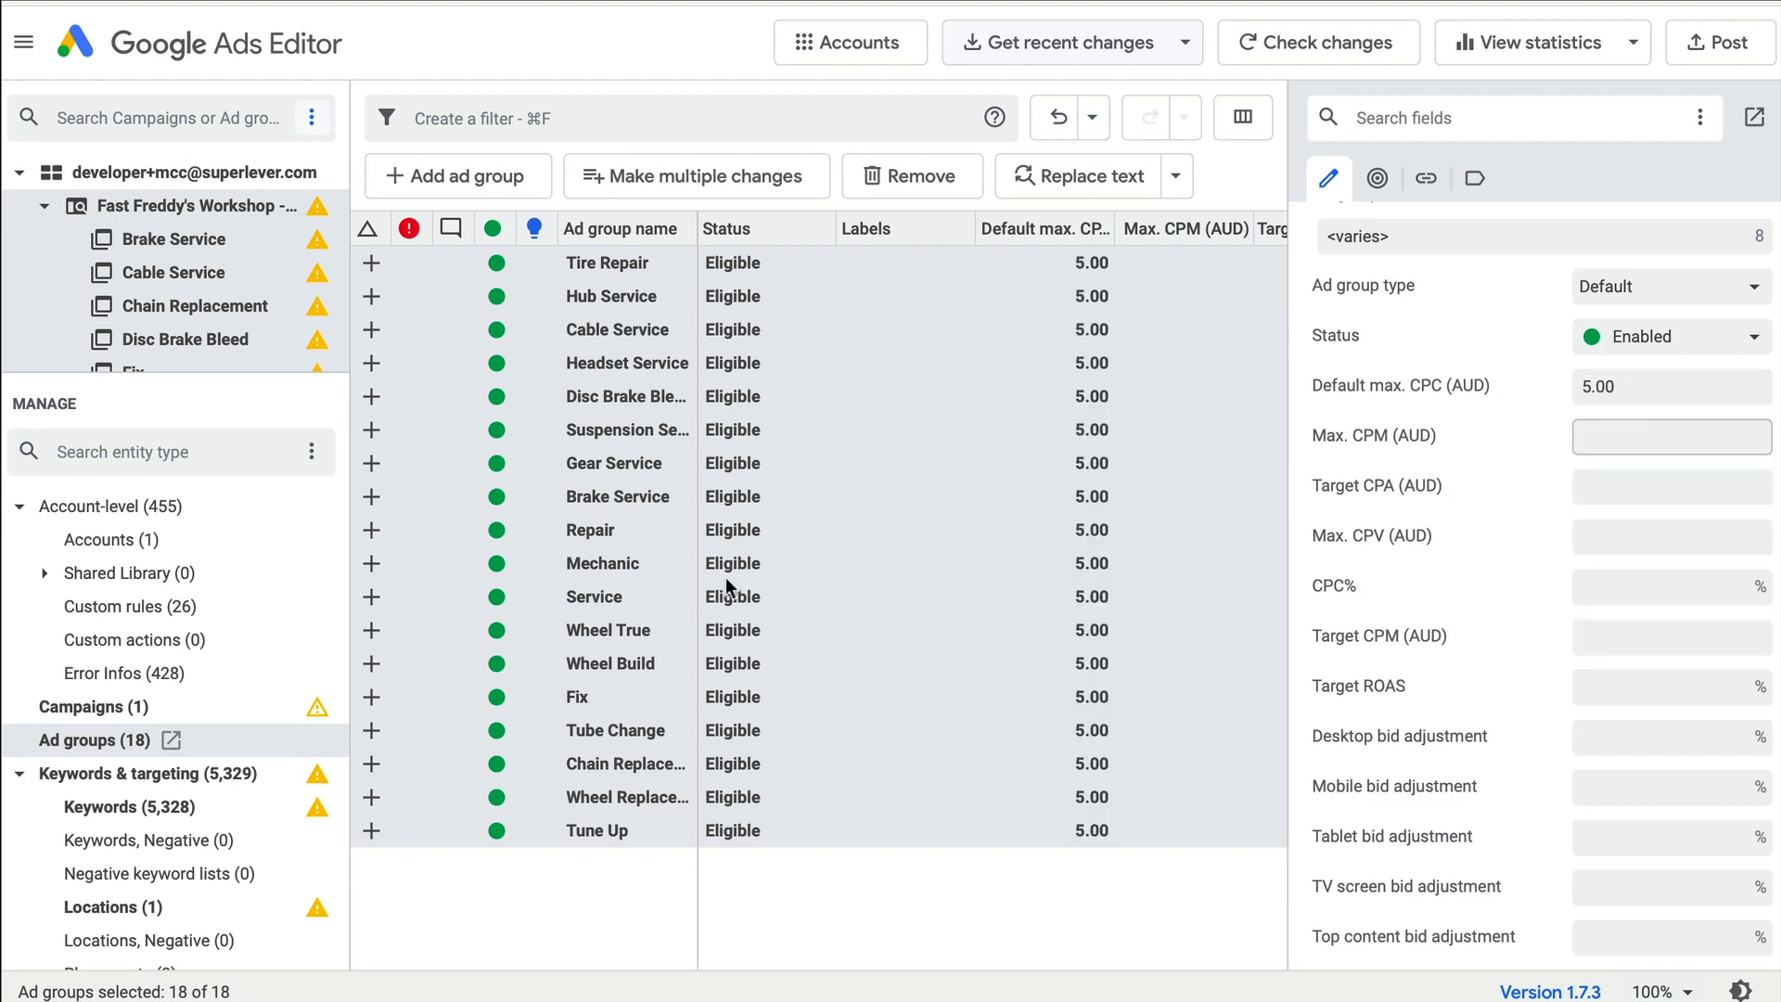
pyautogui.click(94, 705)
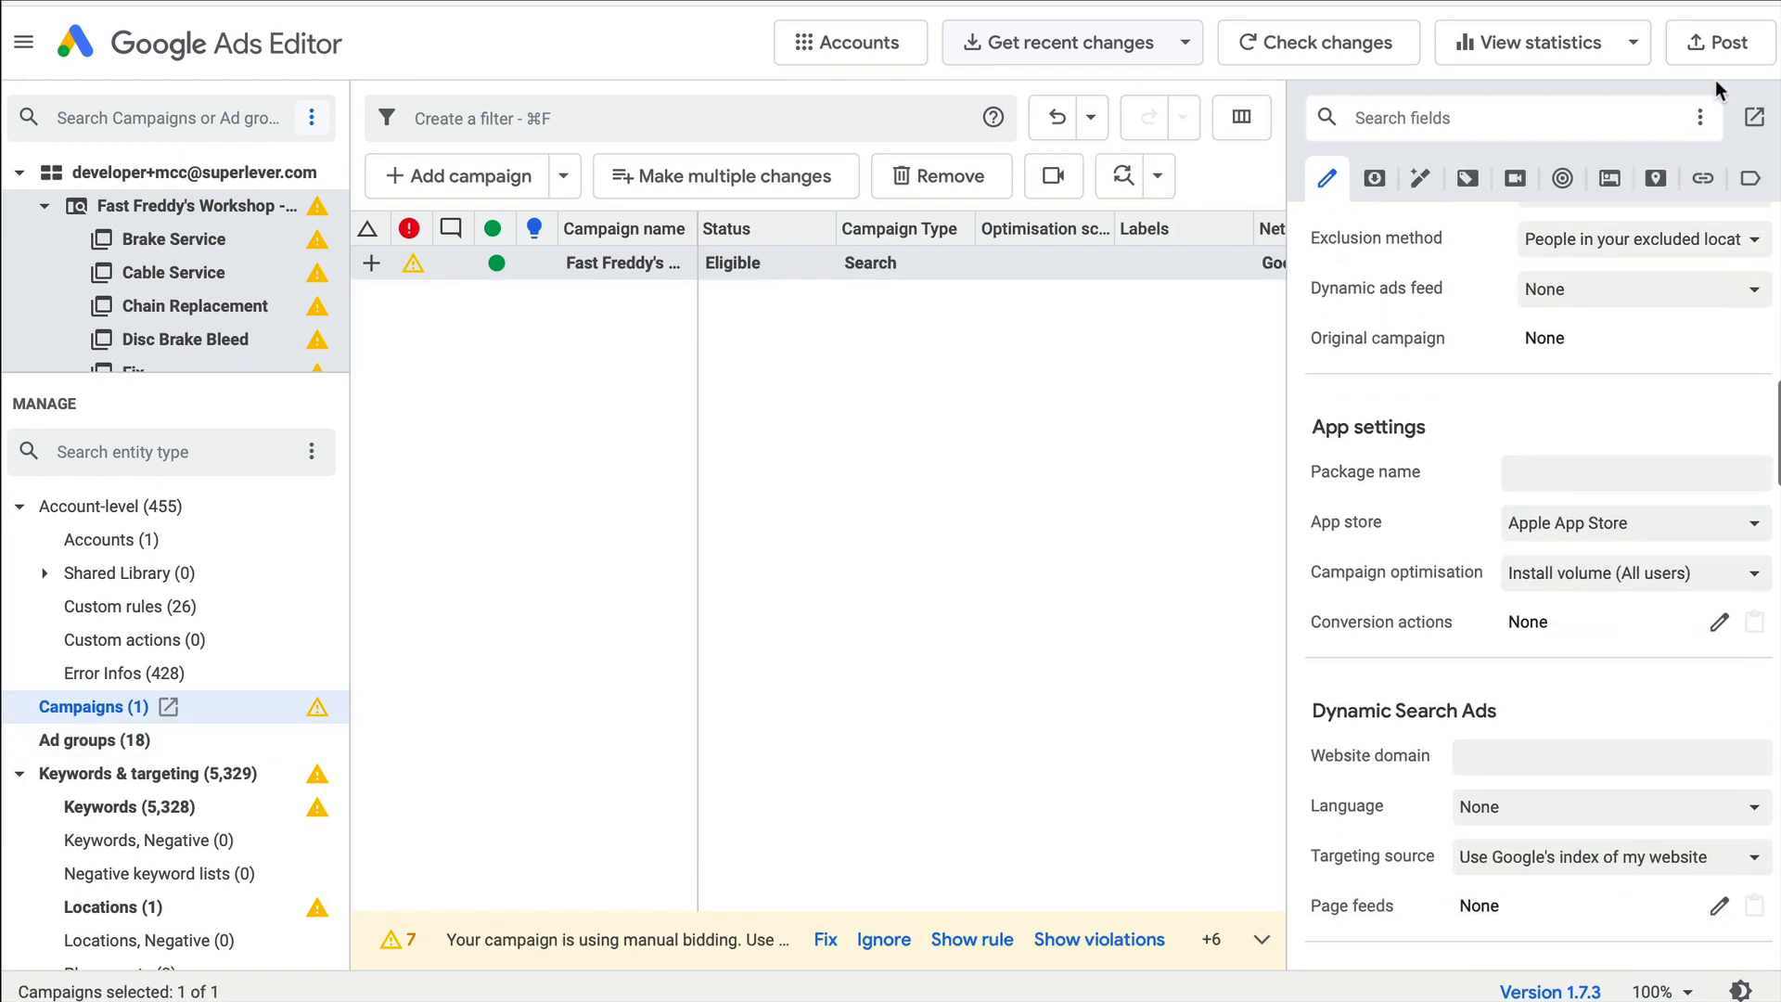
# Post the campaign with its 18 ad groups, 5,328 keywords, location and 18 ads to Google Ads.
pyautogui.click(1717, 42)
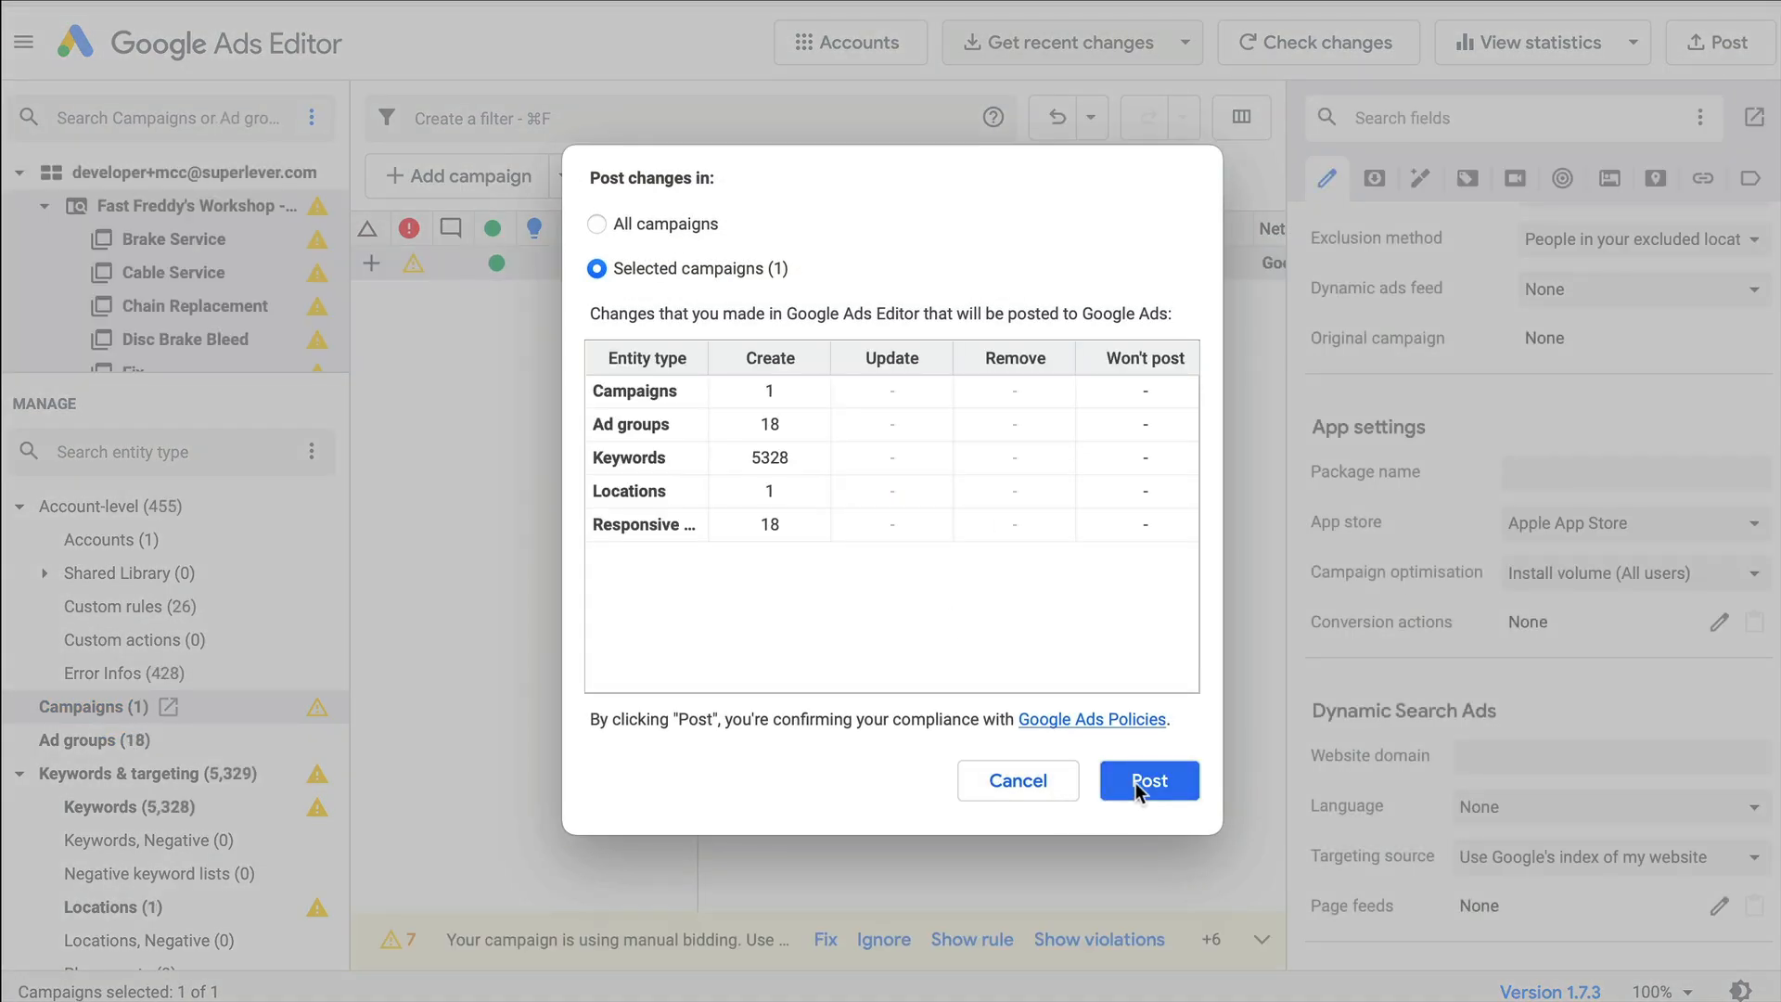
pyautogui.click(1147, 781)
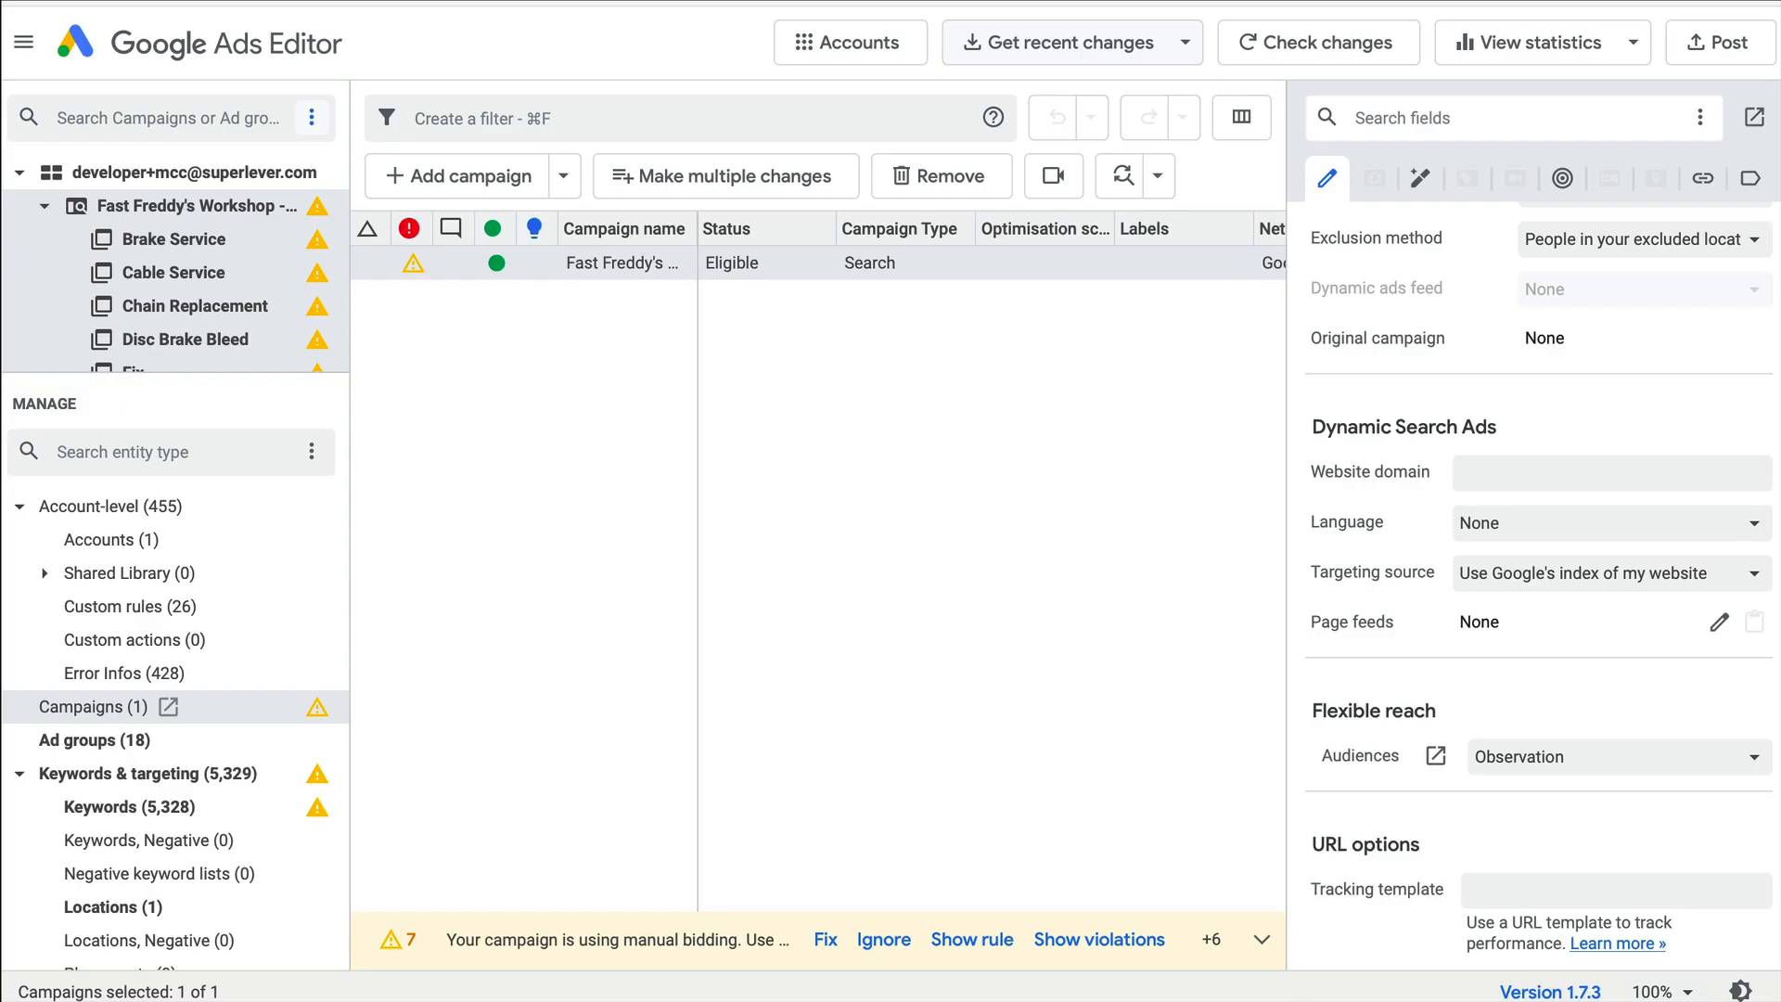